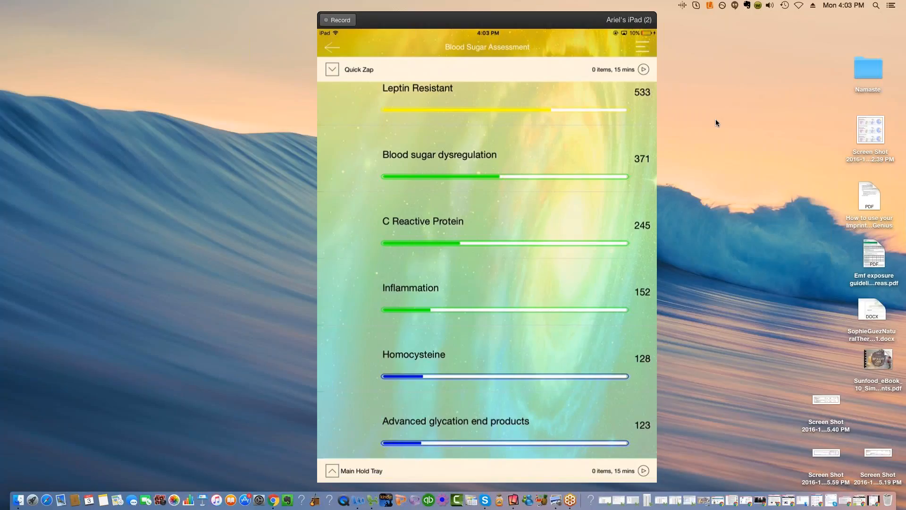
pyautogui.moveTo(802, 237)
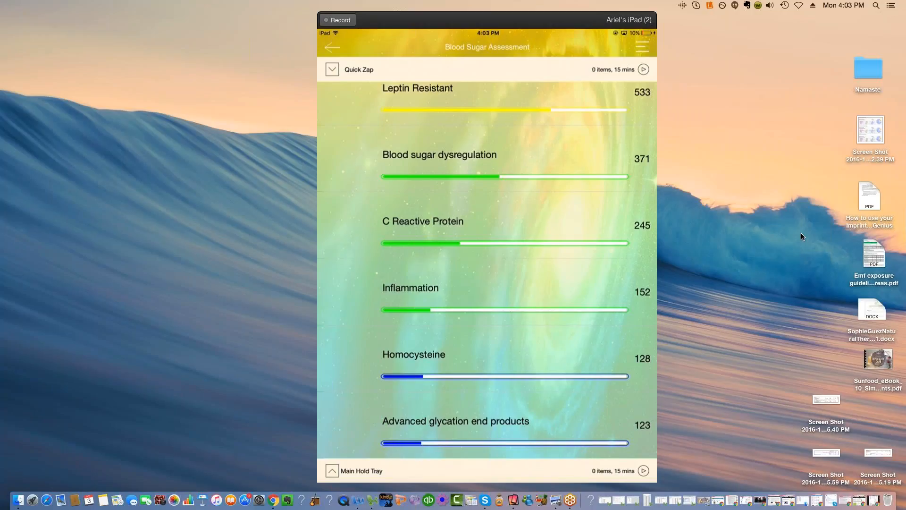
pyautogui.moveTo(743, 102)
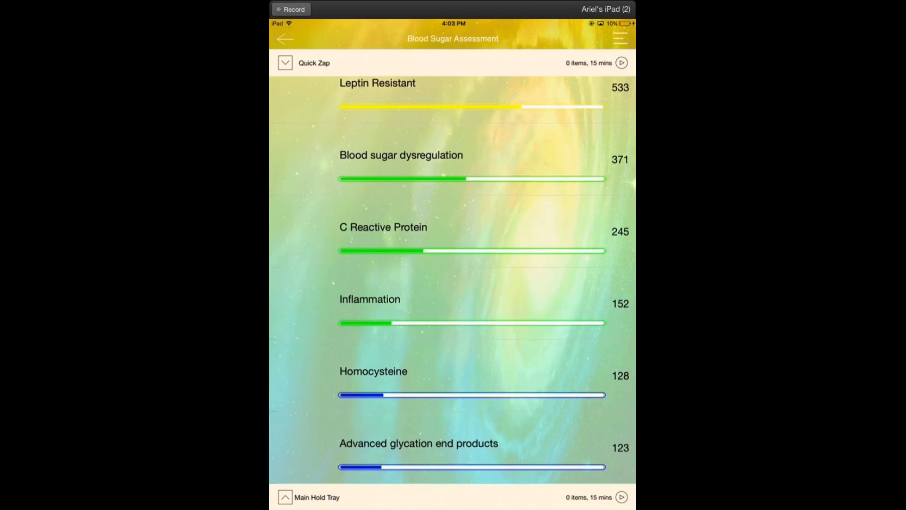
pyautogui.moveTo(417, 14)
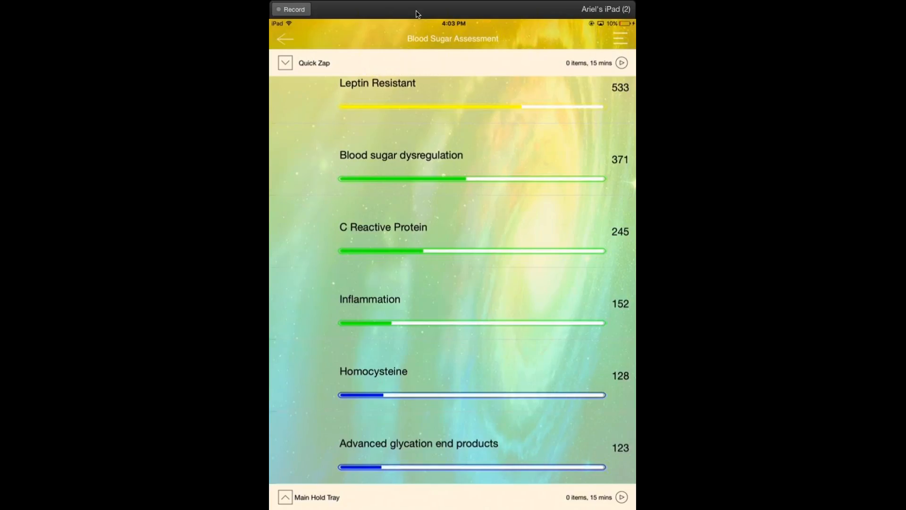
pyautogui.moveTo(469, 31)
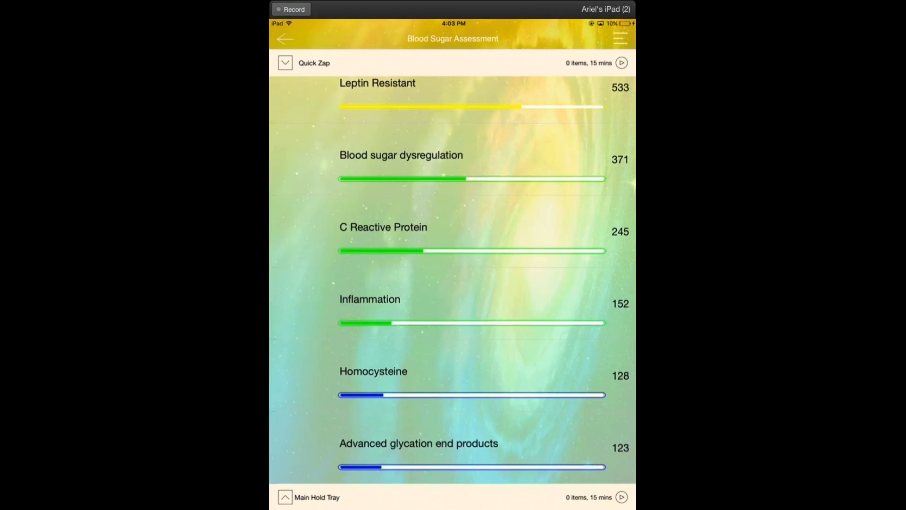
pyautogui.moveTo(381, 8)
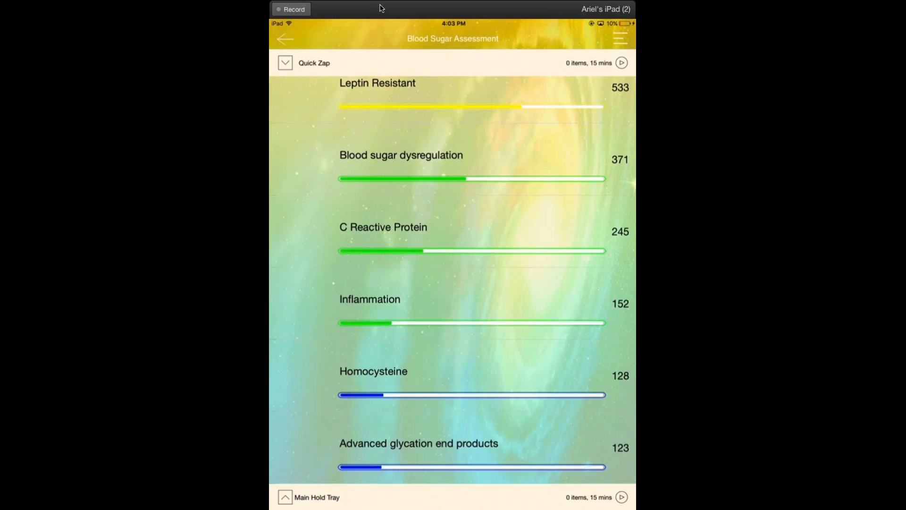
pyautogui.moveTo(407, 5)
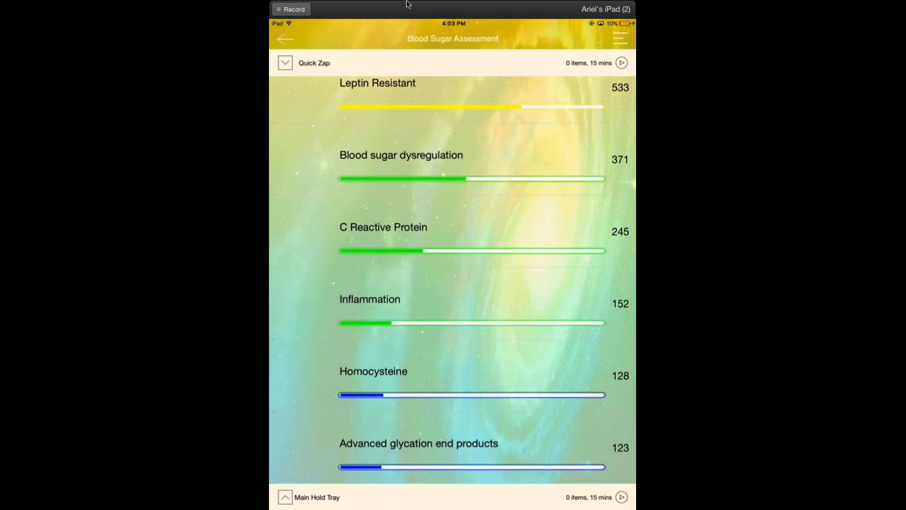
pyautogui.moveTo(568, 2)
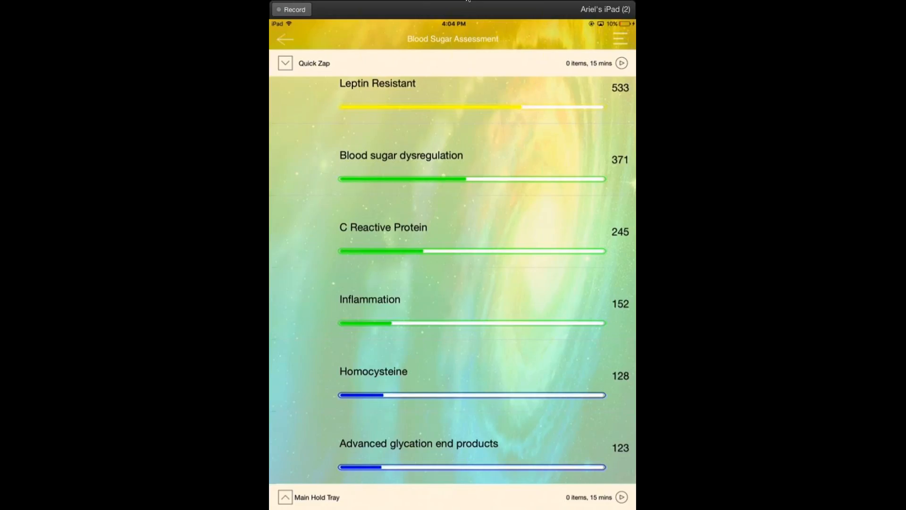
pyautogui.moveTo(461, 5)
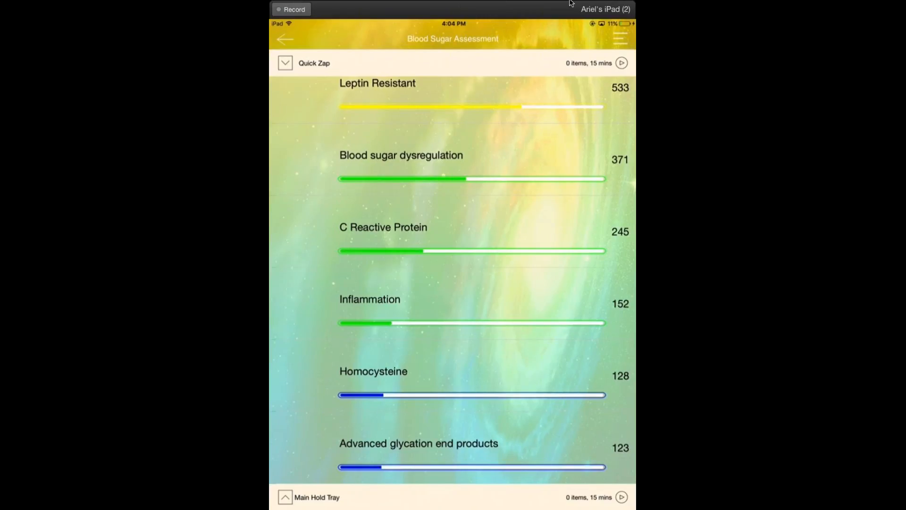
pyautogui.moveTo(612, 16)
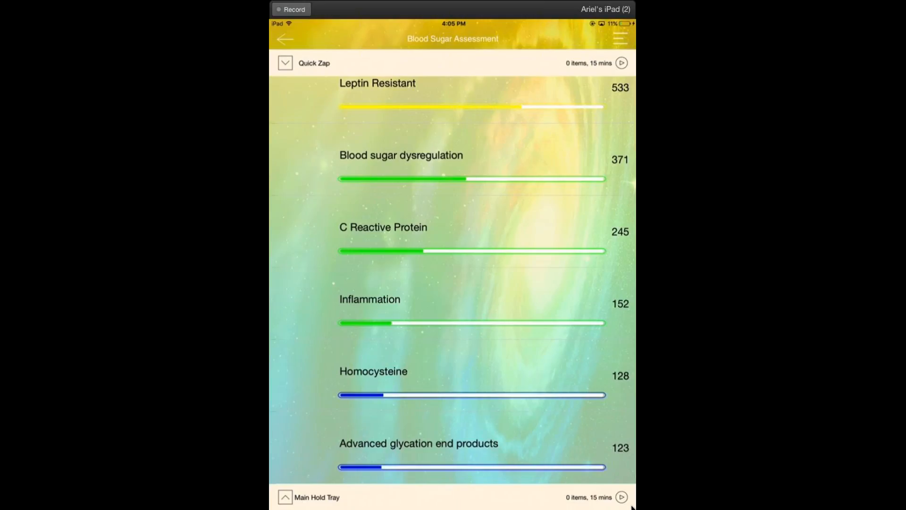
pyautogui.moveTo(452, 3)
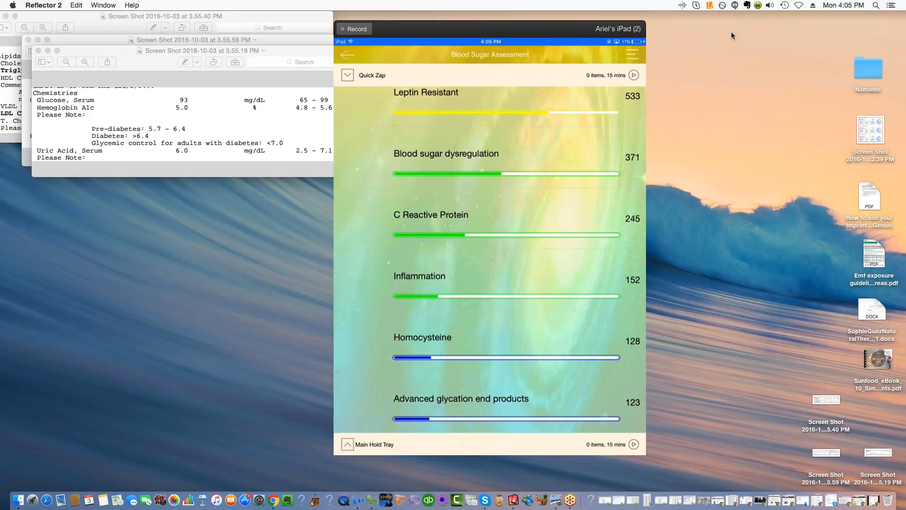
pyautogui.moveTo(669, 120)
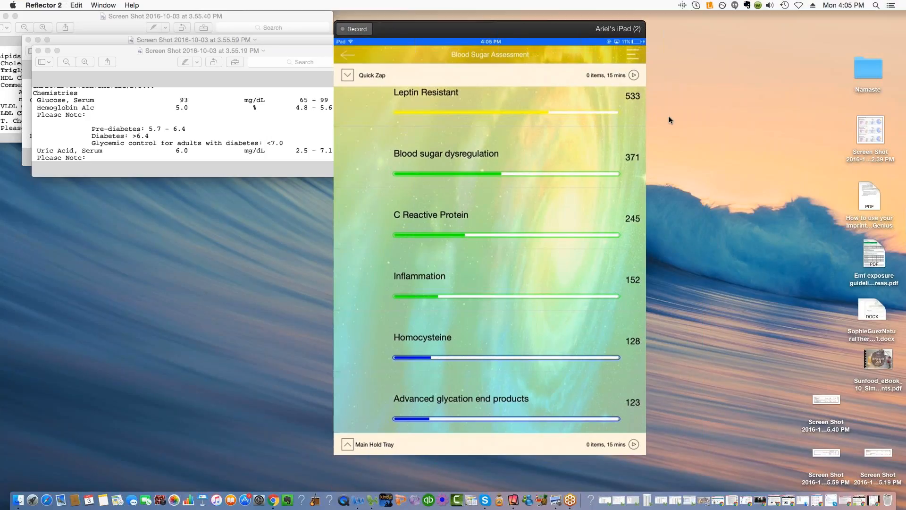
pyautogui.moveTo(667, 85)
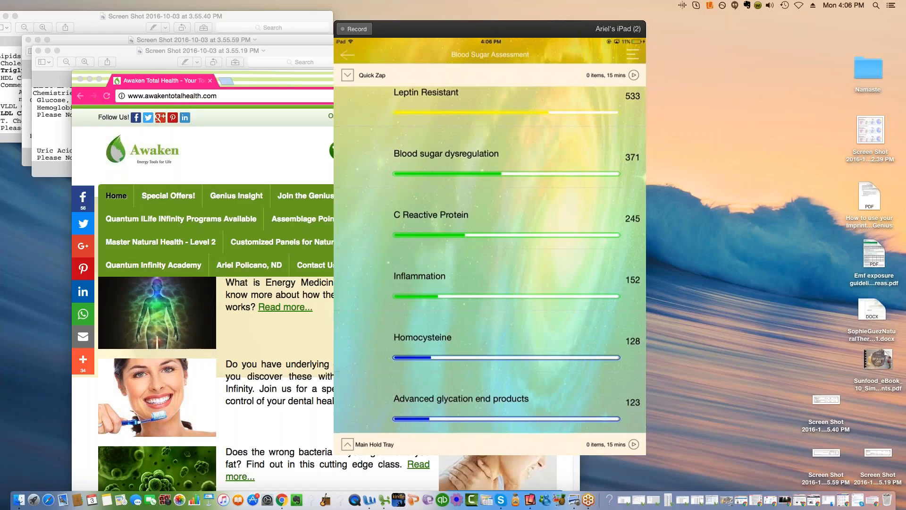
# Step: Search the Awaken Total Health store for 'kidney' to list Kidney Wisdom Series suggestions
pyautogui.click(799, 6)
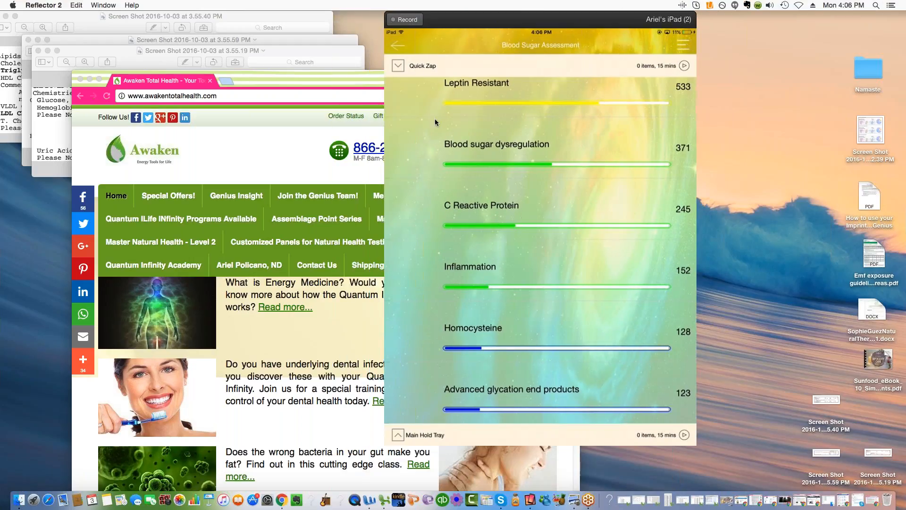
pyautogui.click(161, 52)
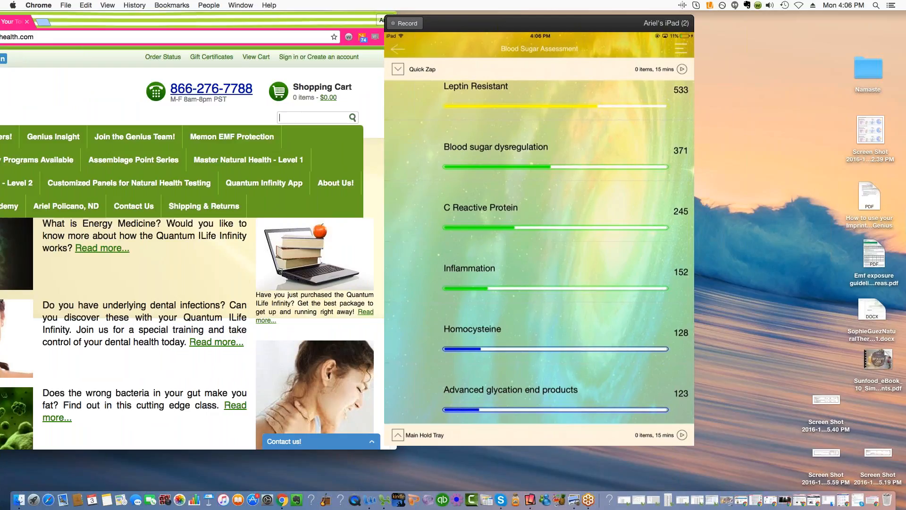
pyautogui.write('kidney')
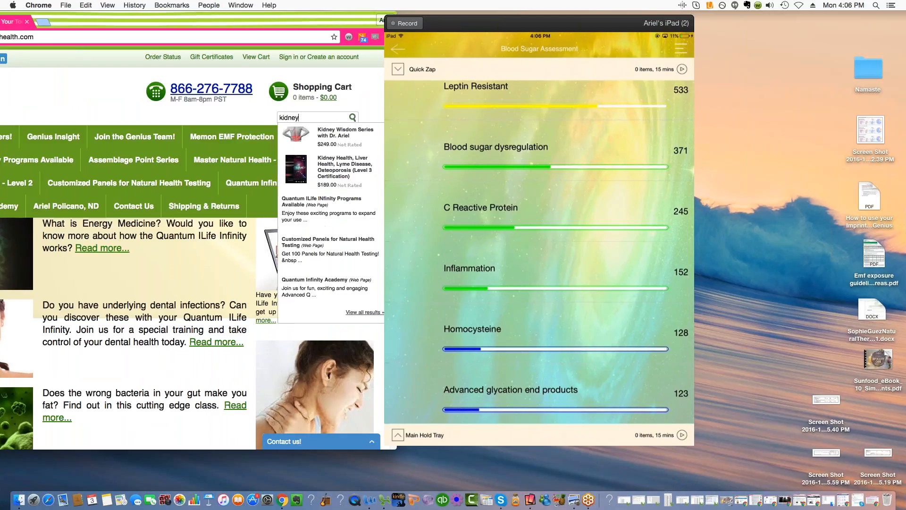
pyautogui.moveTo(344, 132)
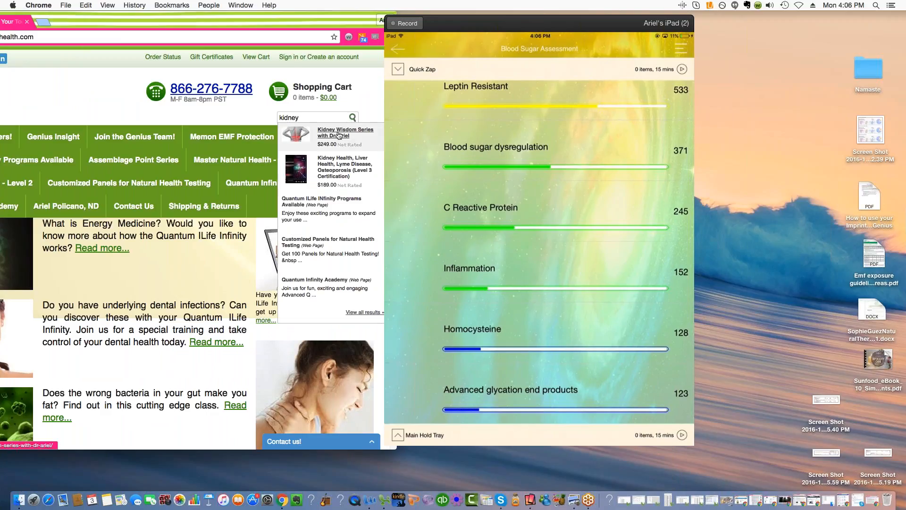
# Step: Open the Kidney Wisdom Series with Dr. Ariel page and scroll to its four-class description
pyautogui.click(345, 132)
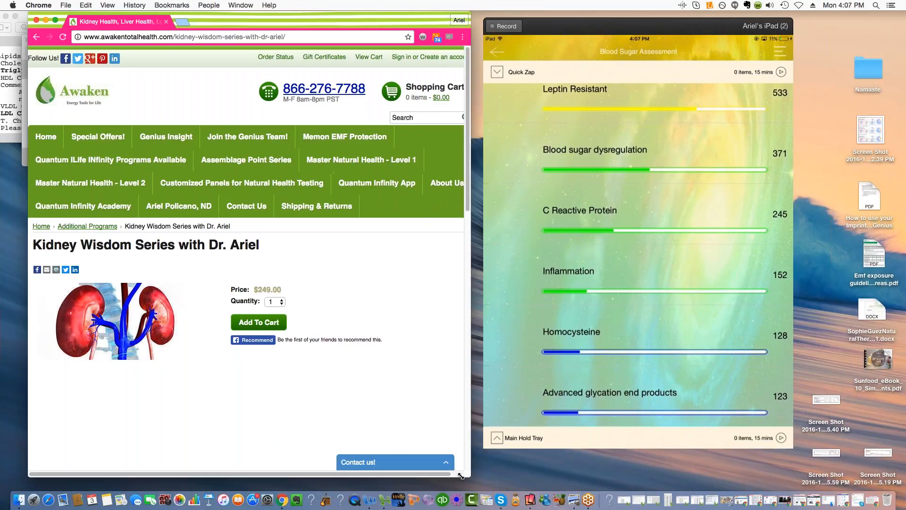
pyautogui.scroll(-3)
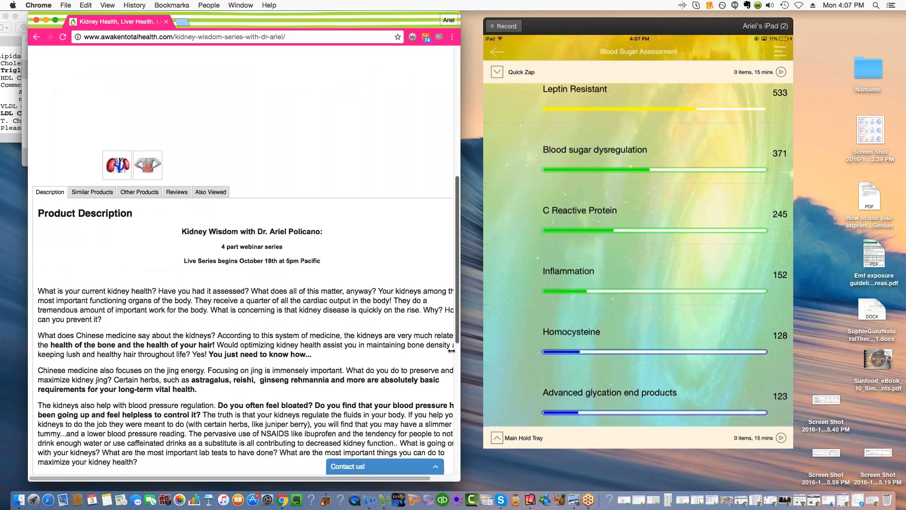
pyautogui.scroll(-3)
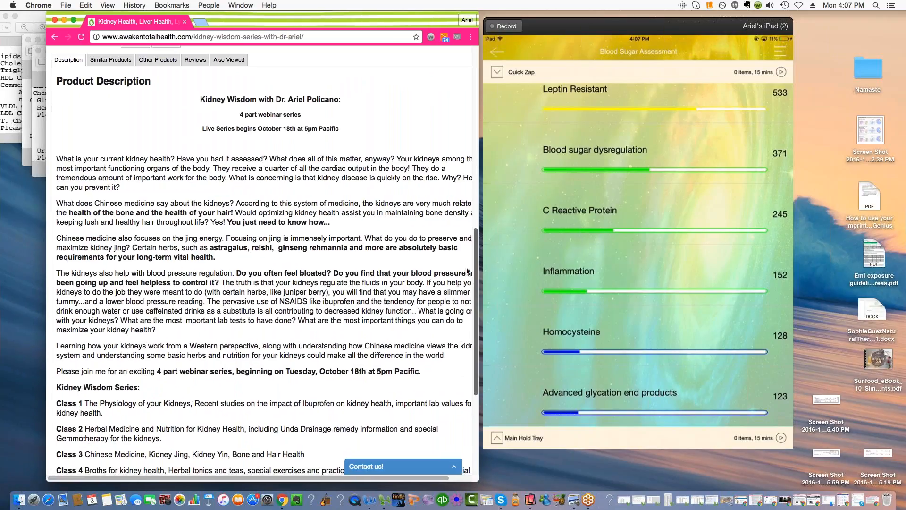
pyautogui.scroll(-3)
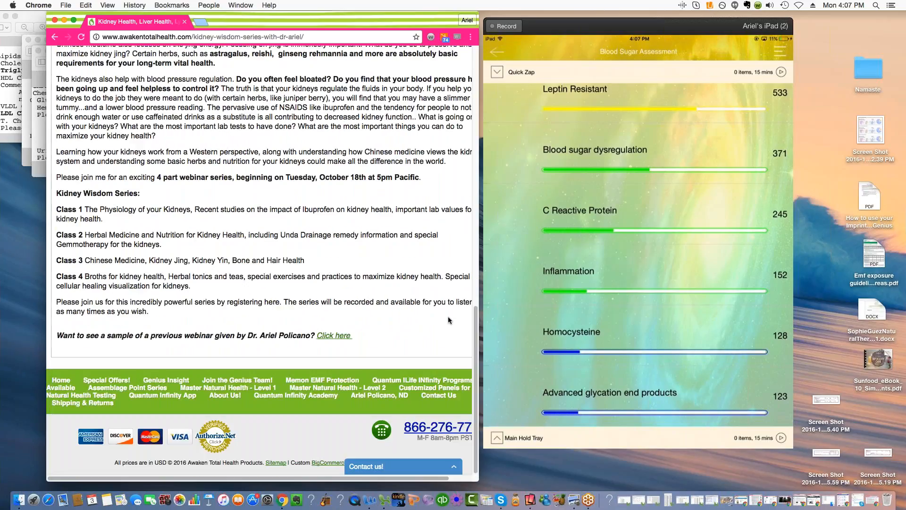
pyautogui.moveTo(748, 337)
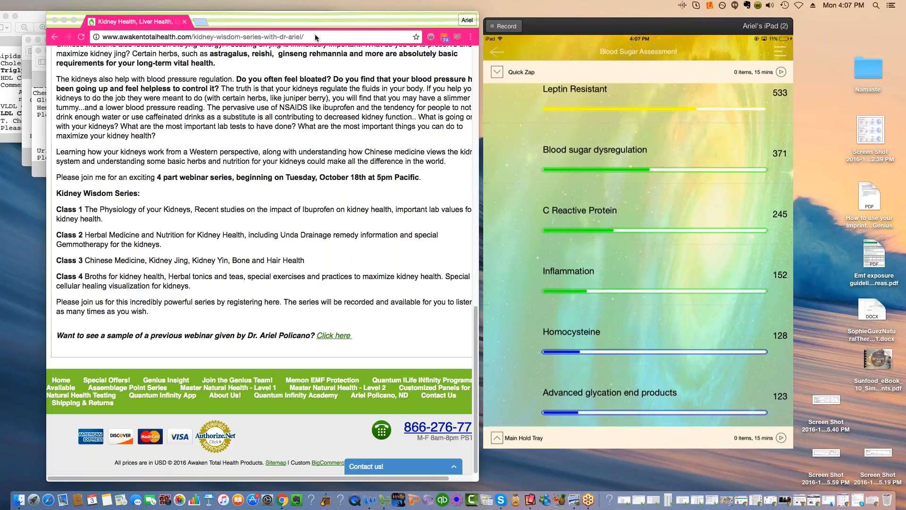
pyautogui.click(86, 5)
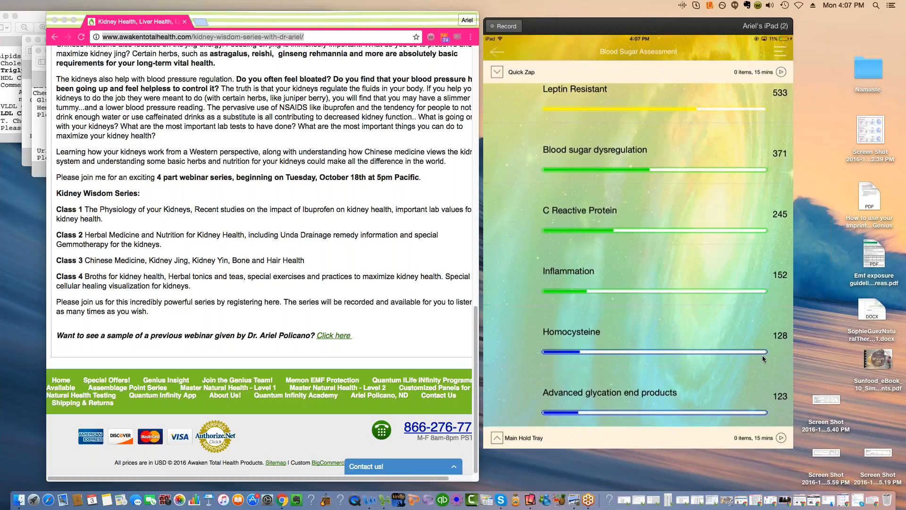
pyautogui.moveTo(810, 360)
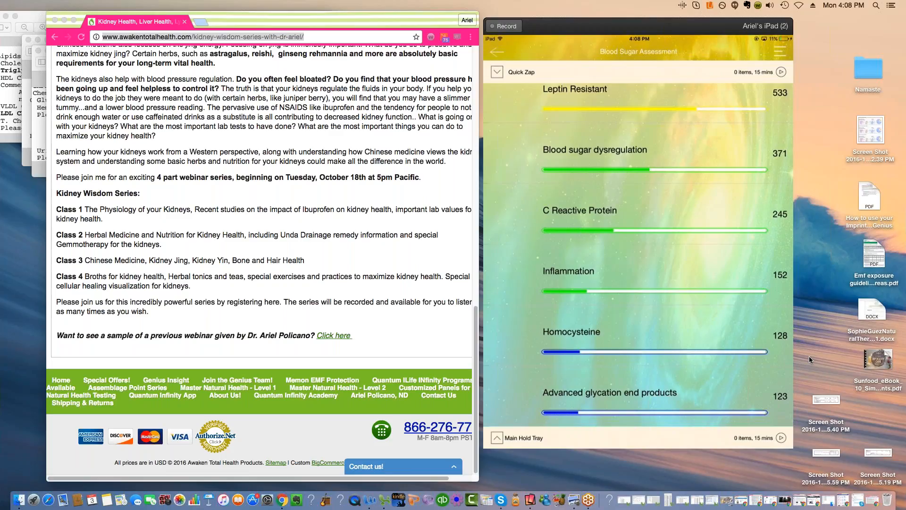
pyautogui.moveTo(665, 17)
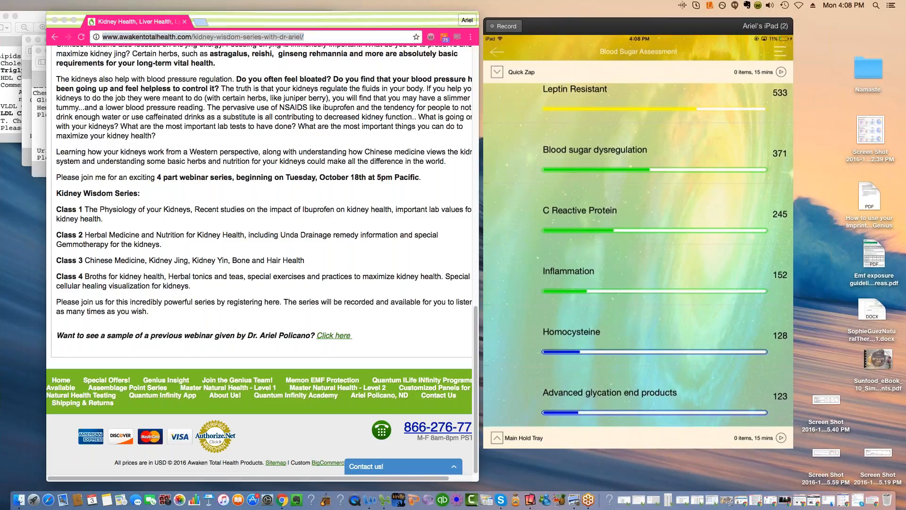
pyautogui.moveTo(831, 372)
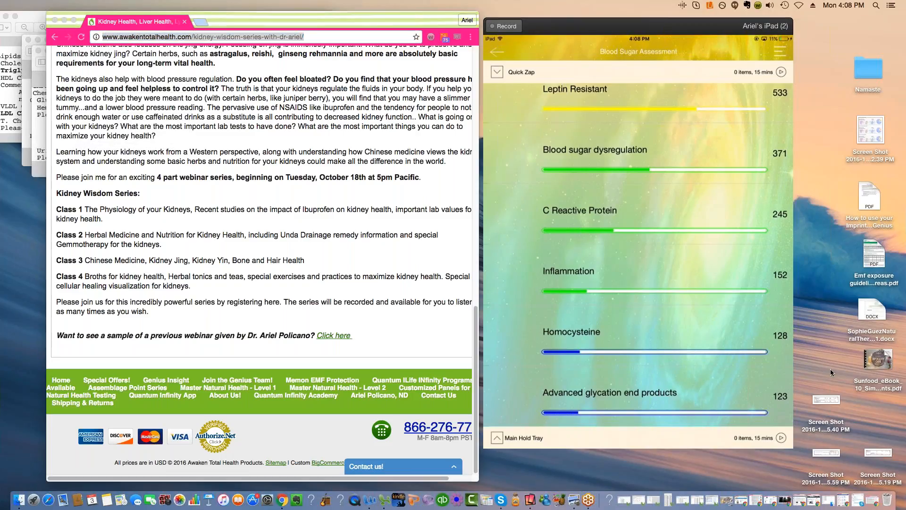
pyautogui.moveTo(823, 362)
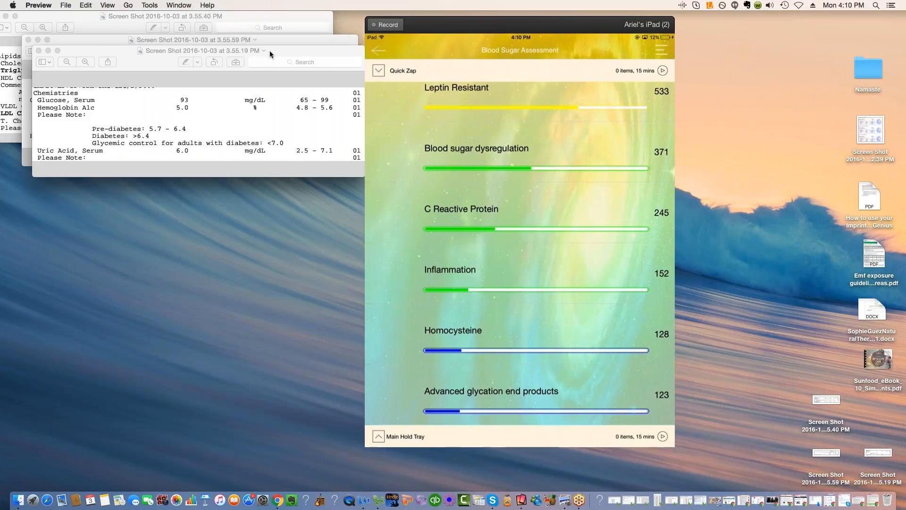
# Step: Compare mirrored Blood Sugar results with lab screenshots, then return to the Kidney Wisdom page
pyautogui.click(196, 50)
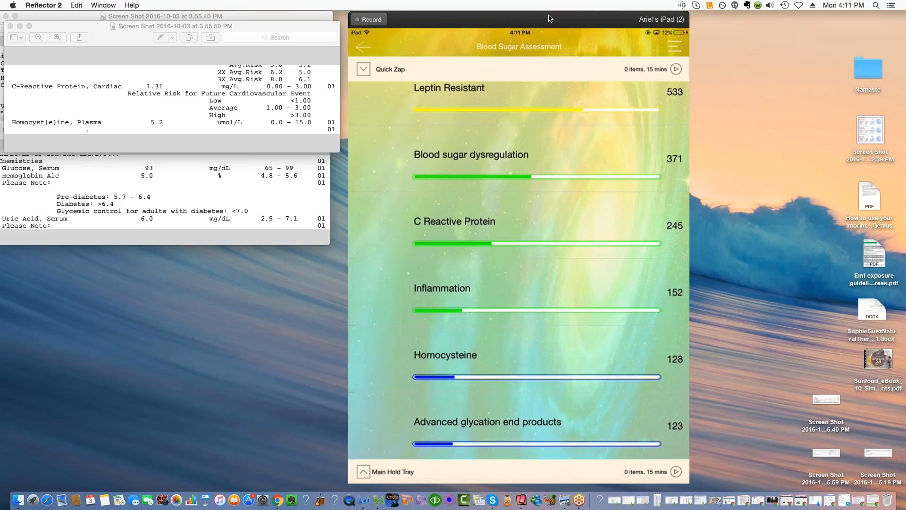
pyautogui.moveTo(720, 46)
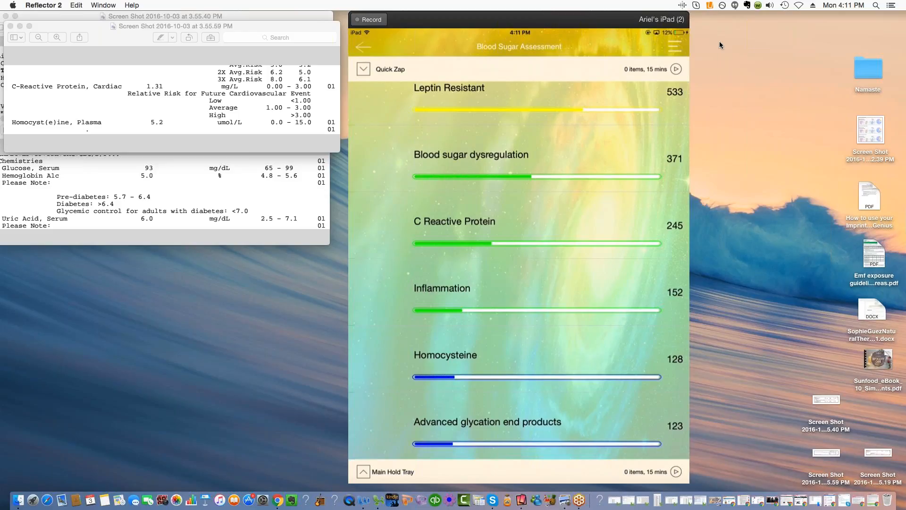
pyautogui.moveTo(882, 80)
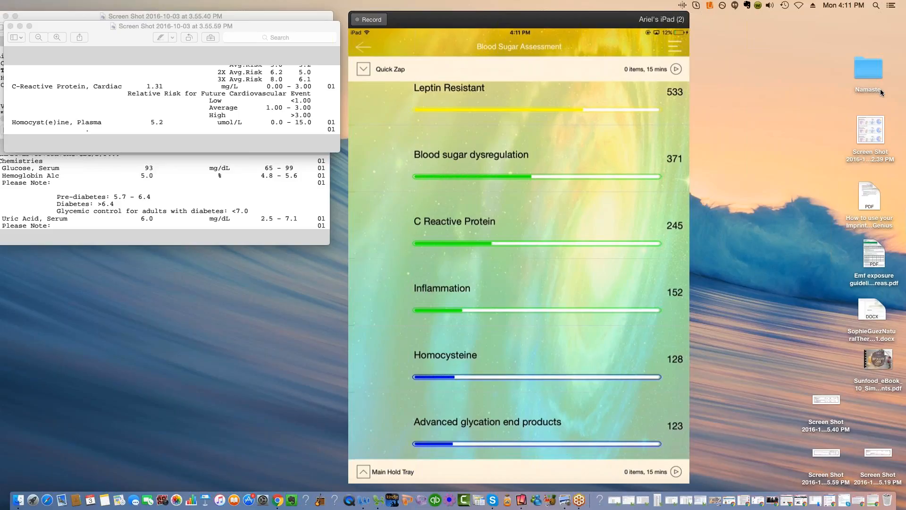
pyautogui.moveTo(881, 108)
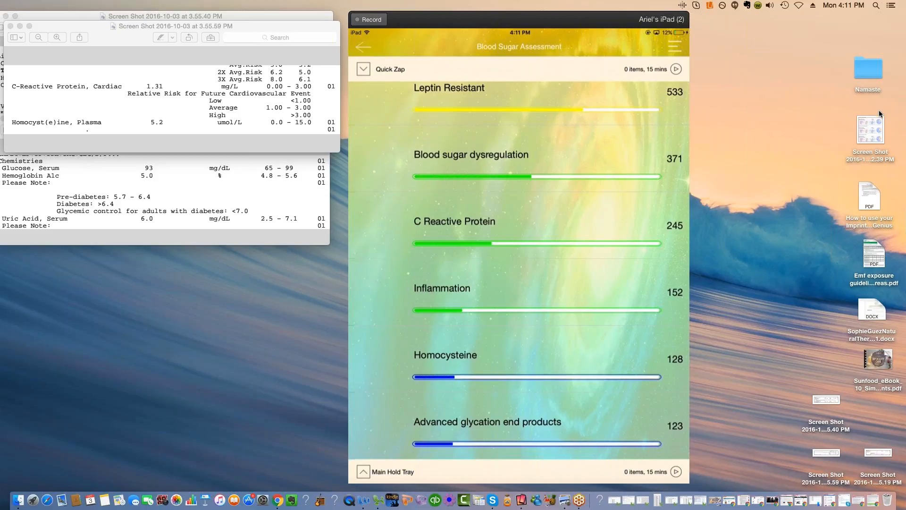
pyautogui.moveTo(886, 116)
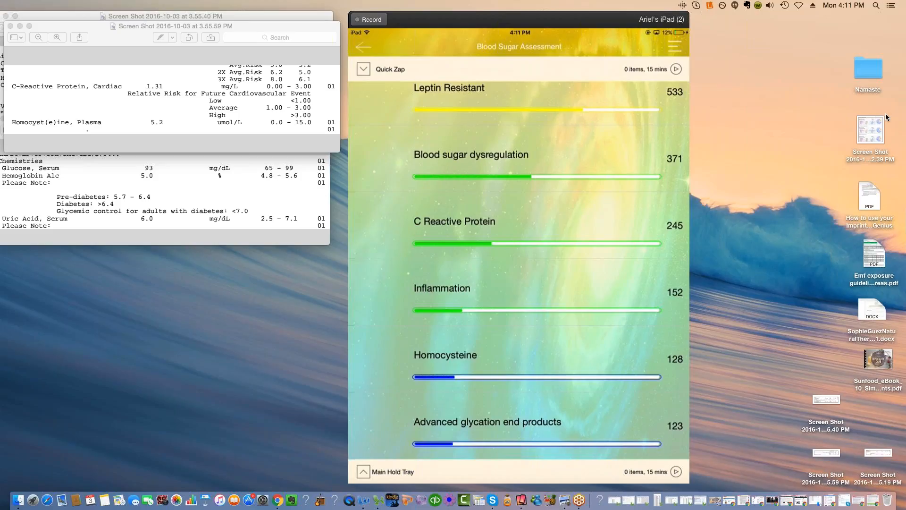
pyautogui.moveTo(883, 114)
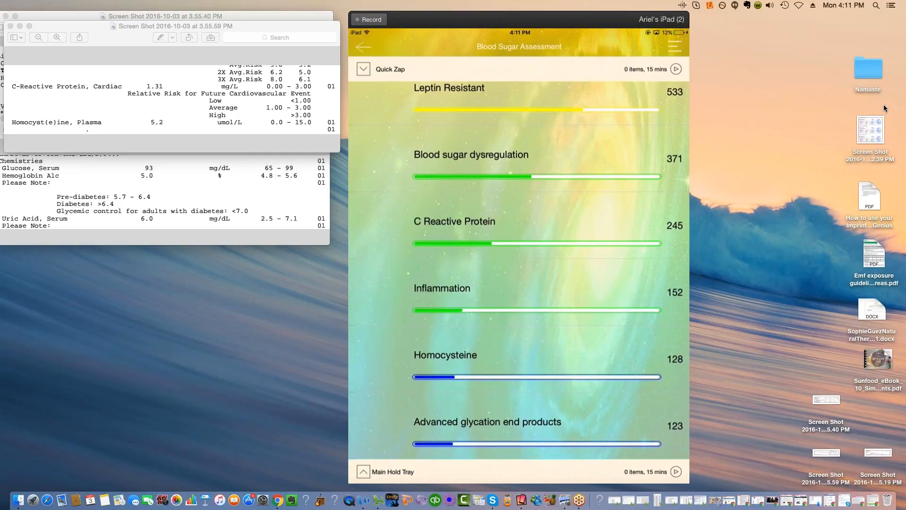
pyautogui.moveTo(889, 103)
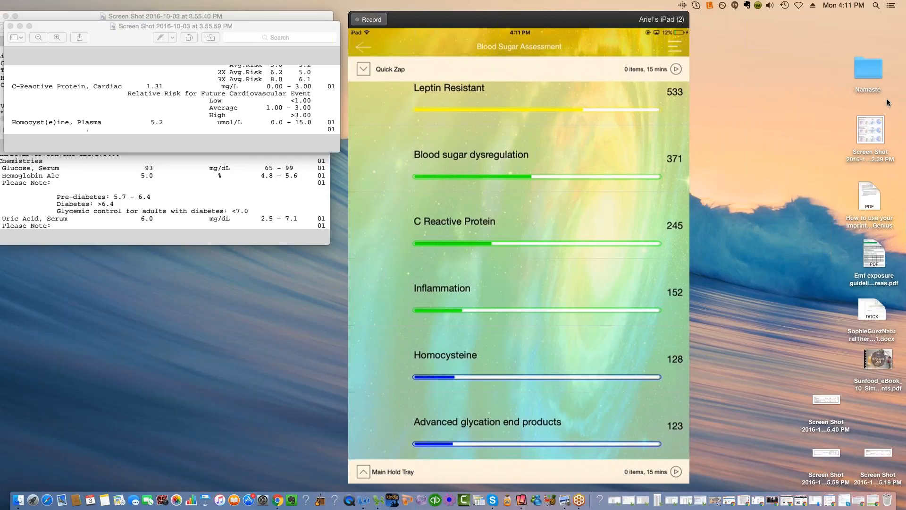
pyautogui.moveTo(890, 100)
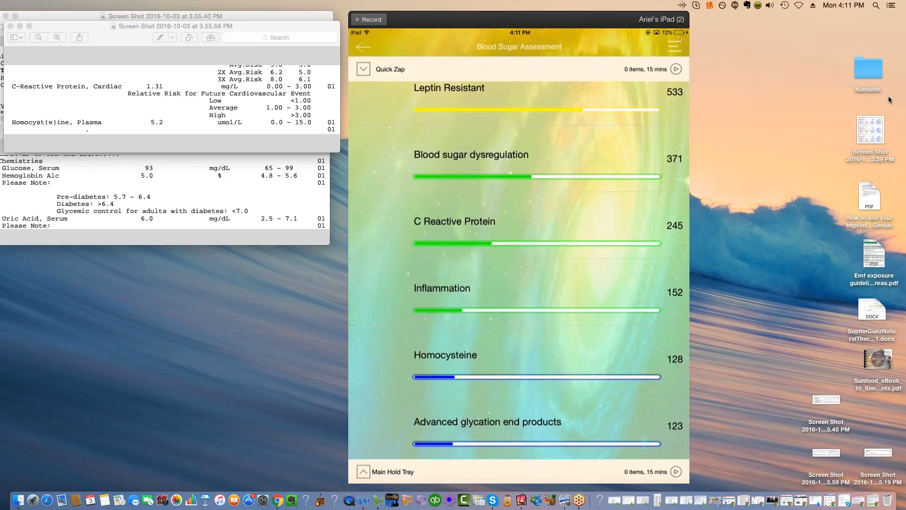
pyautogui.moveTo(883, 93)
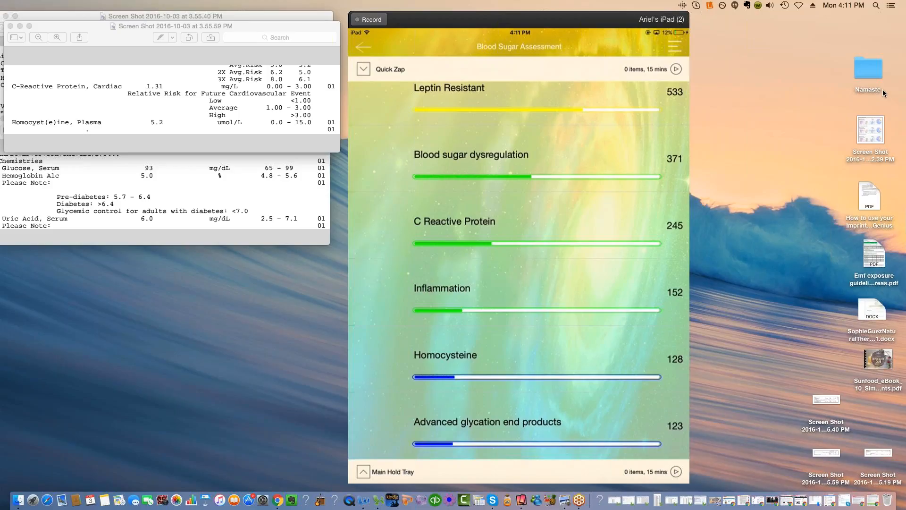
pyautogui.moveTo(886, 115)
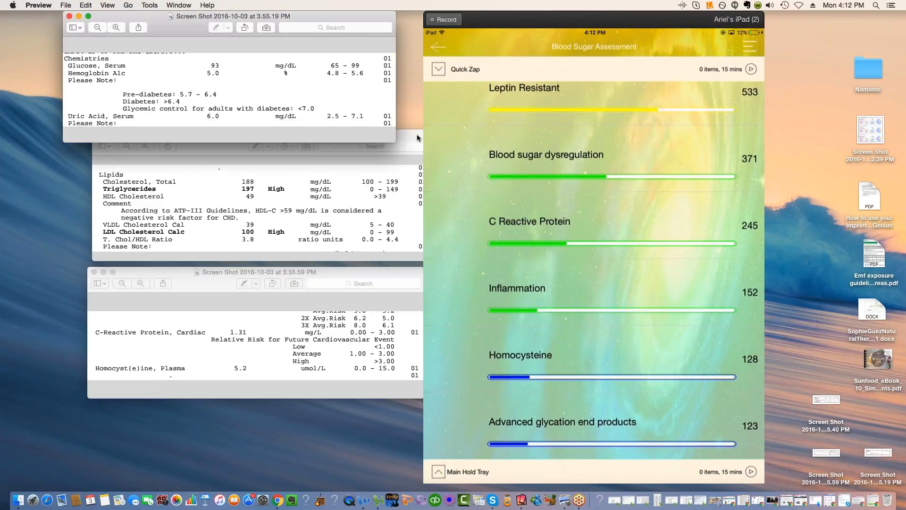
pyautogui.click(231, 136)
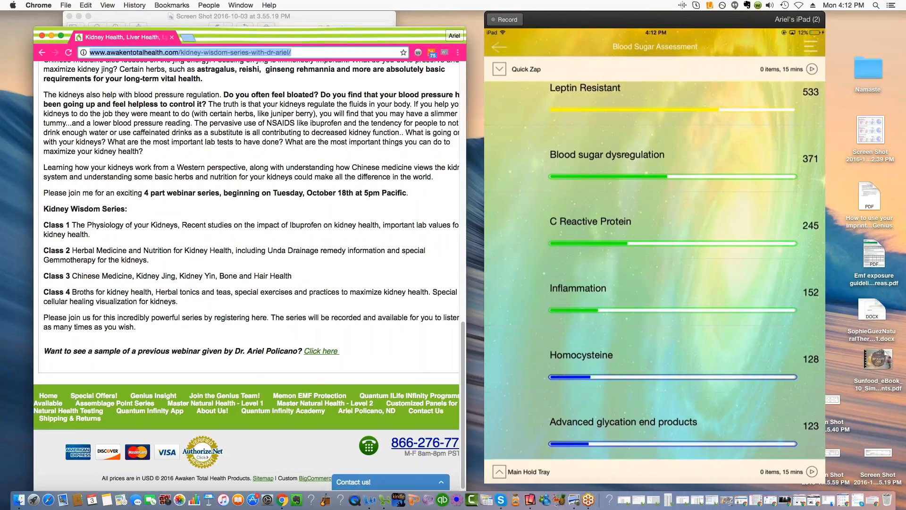
# Step: Search the store for panels and open the Genius Insight 10-panel Customized Panels page ($199)
pyautogui.scroll(3)
pyautogui.write('ae')
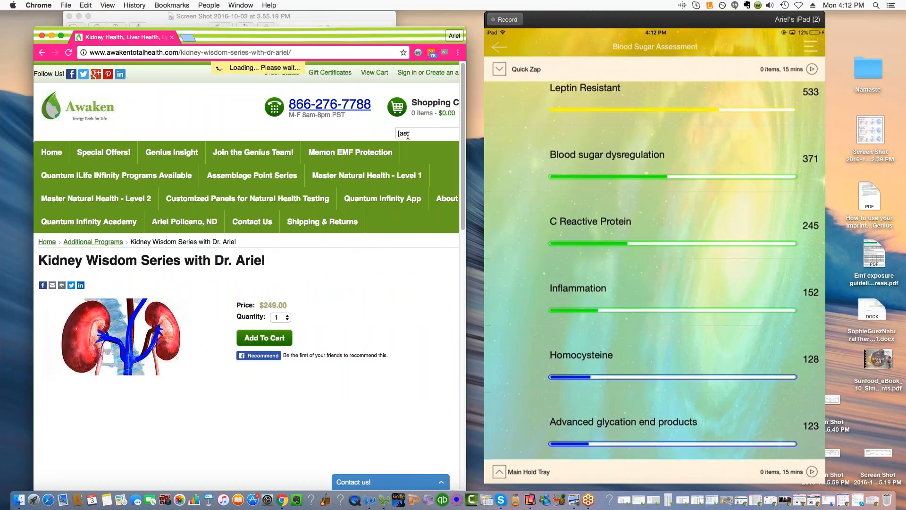
pyautogui.write('pal')
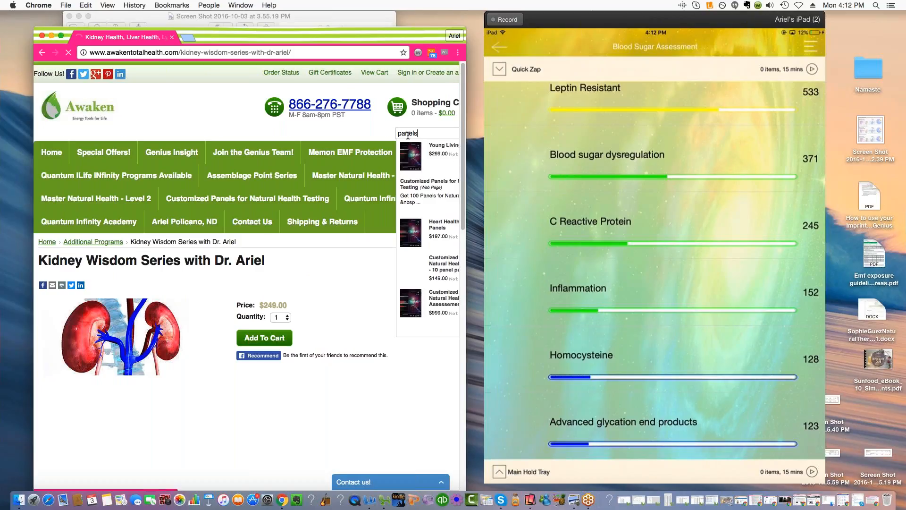
pyautogui.press('Return')
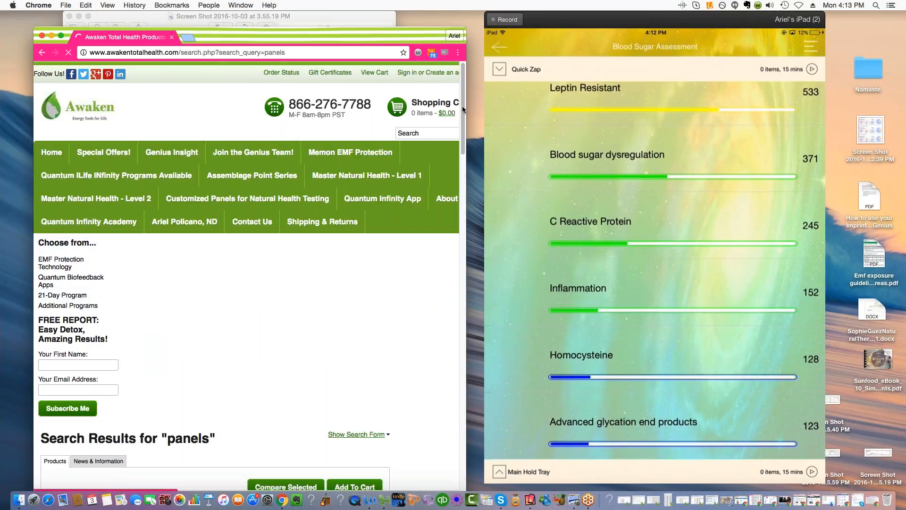
pyautogui.scroll(-3)
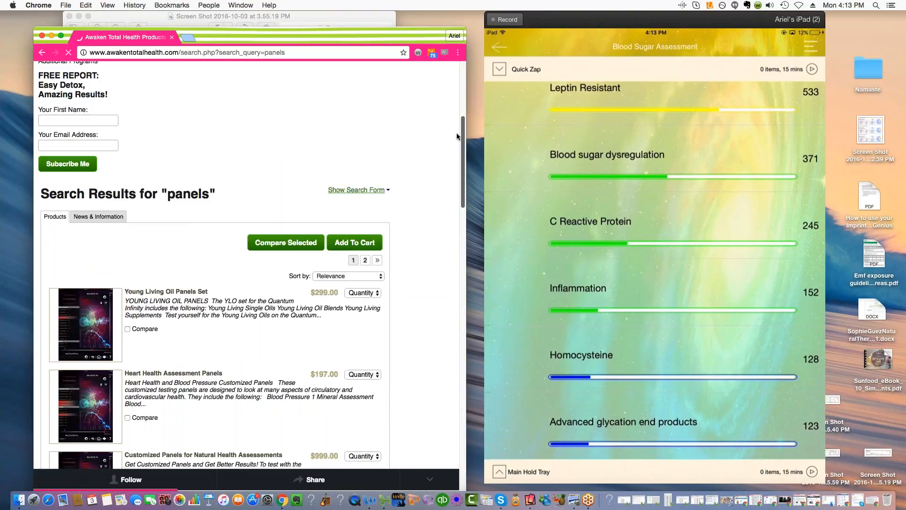
pyautogui.scroll(-3)
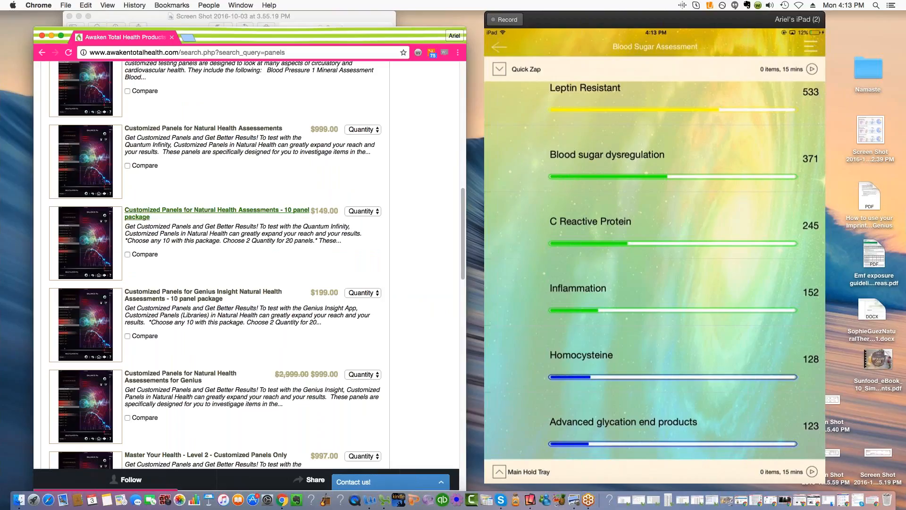
pyautogui.moveTo(217, 214)
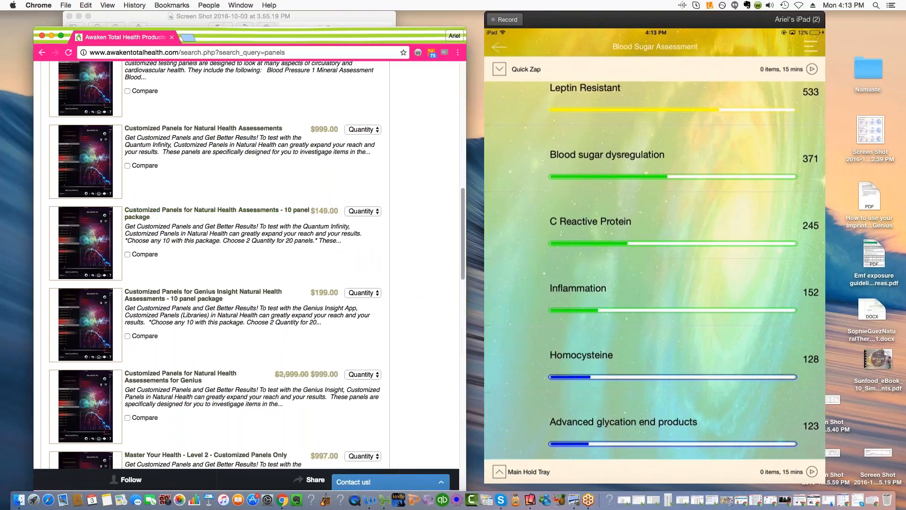
pyautogui.scroll(-3)
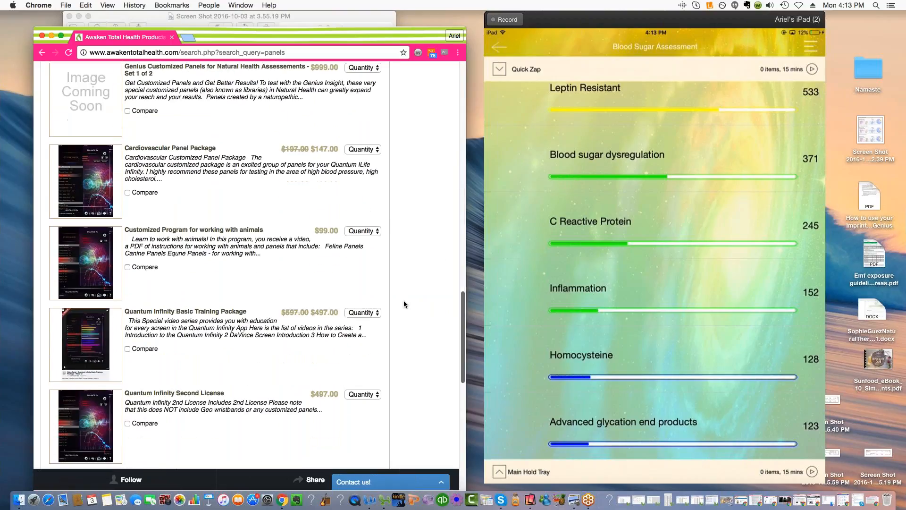
pyautogui.scroll(-3)
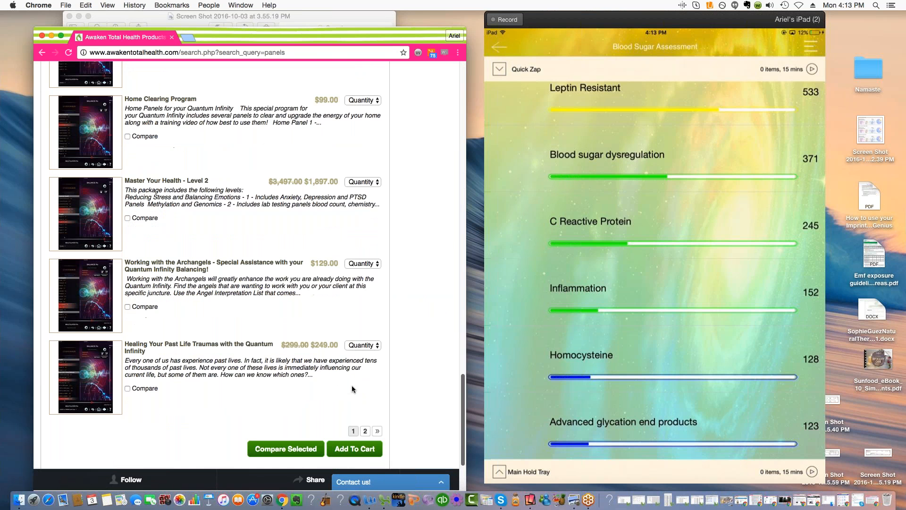
pyautogui.scroll(3)
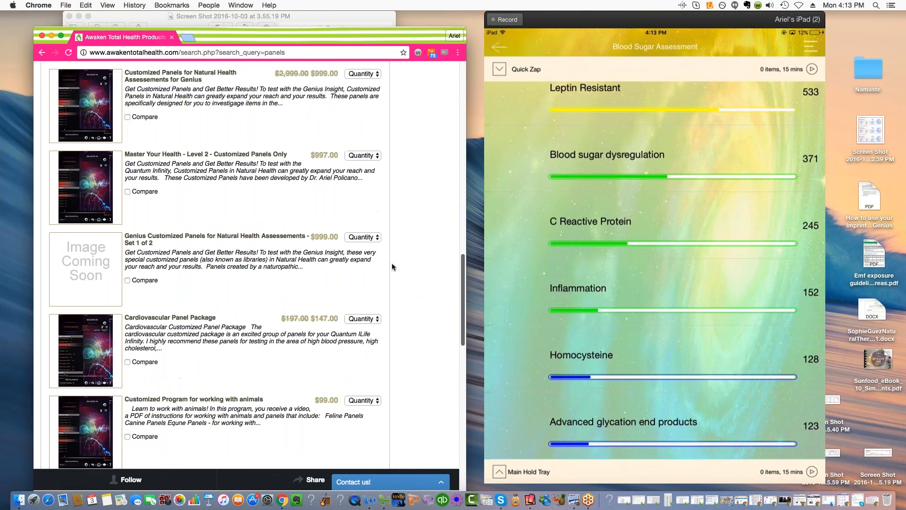
pyautogui.scroll(3)
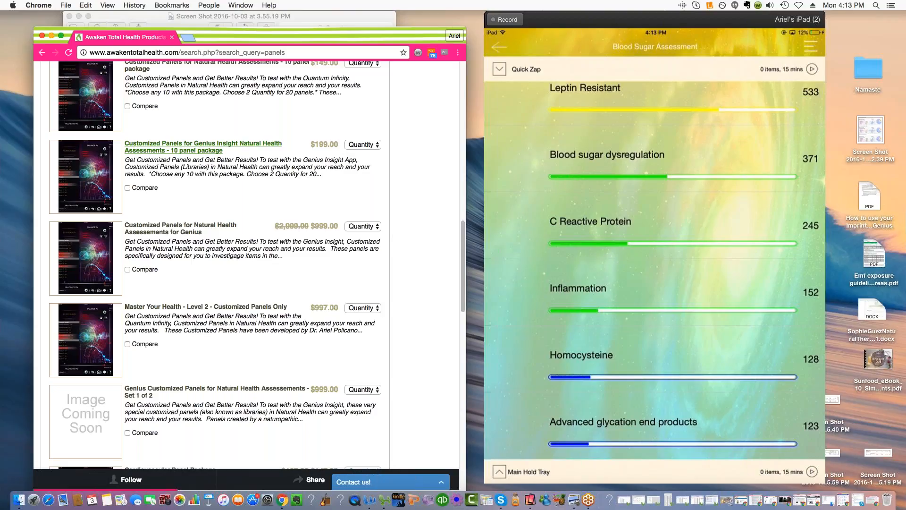
pyautogui.click(202, 147)
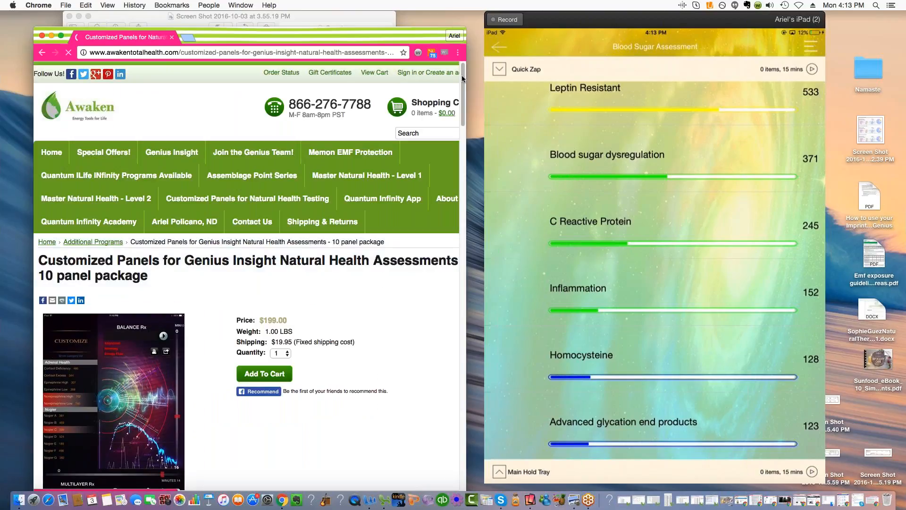
pyautogui.scroll(-3)
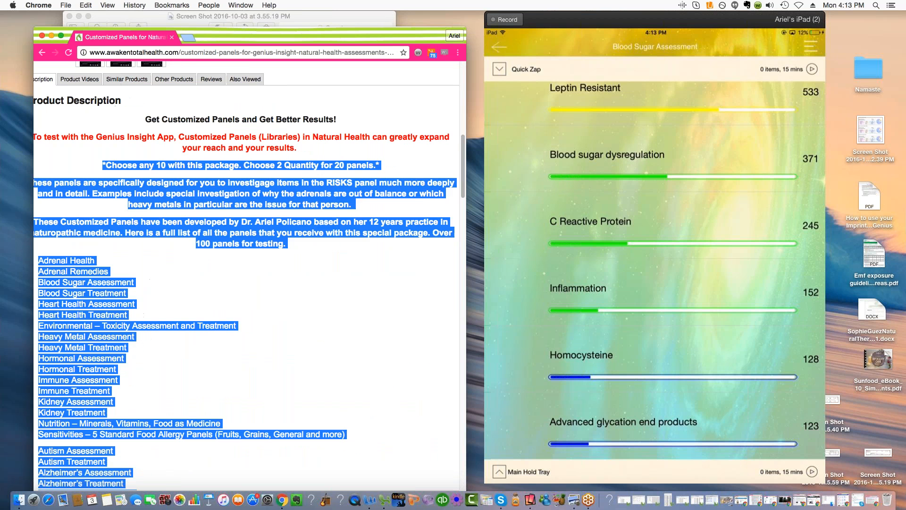
pyautogui.scroll(-3)
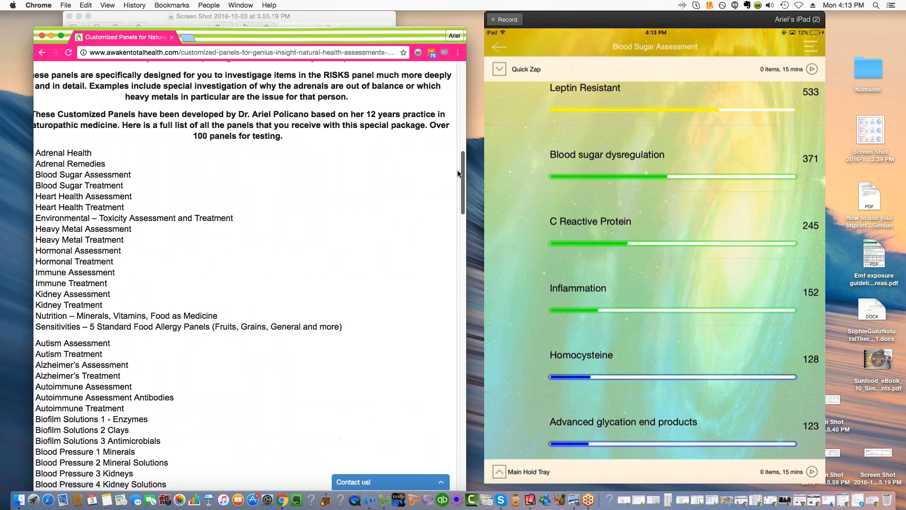
pyautogui.scroll(-3)
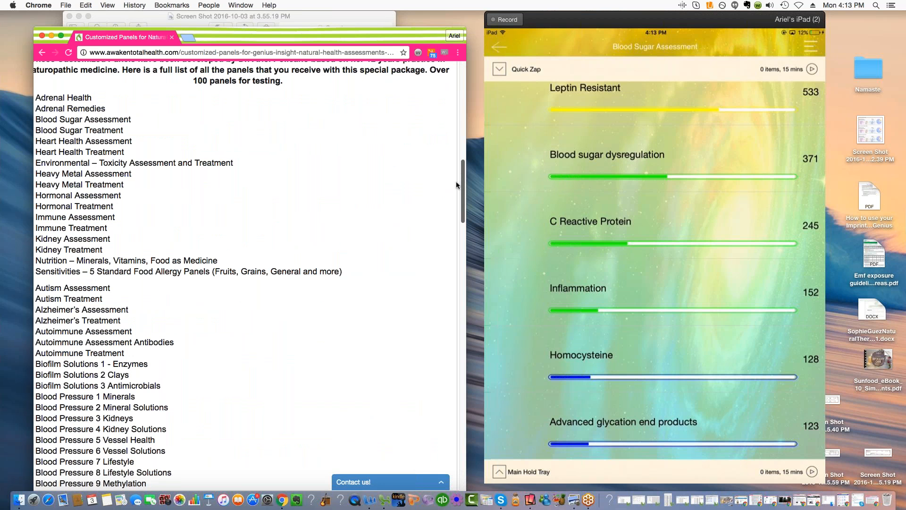
pyautogui.scroll(-3)
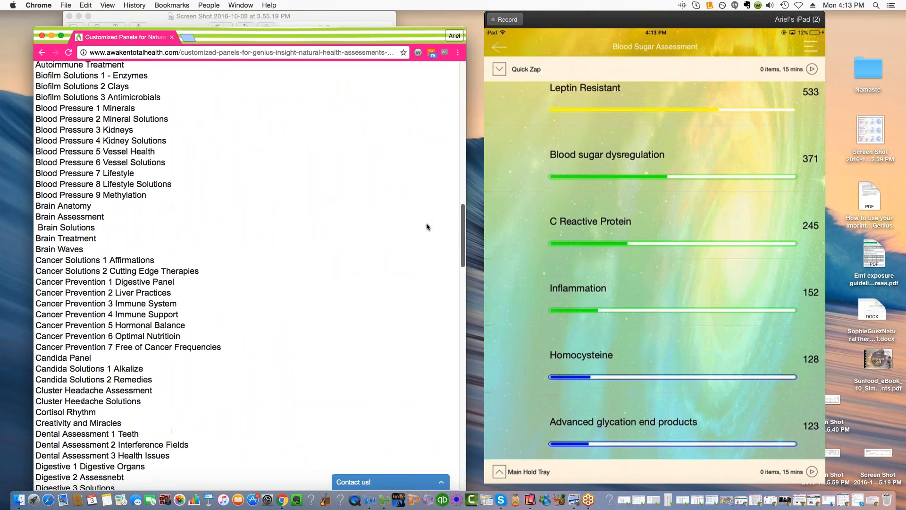
pyautogui.scroll(-3)
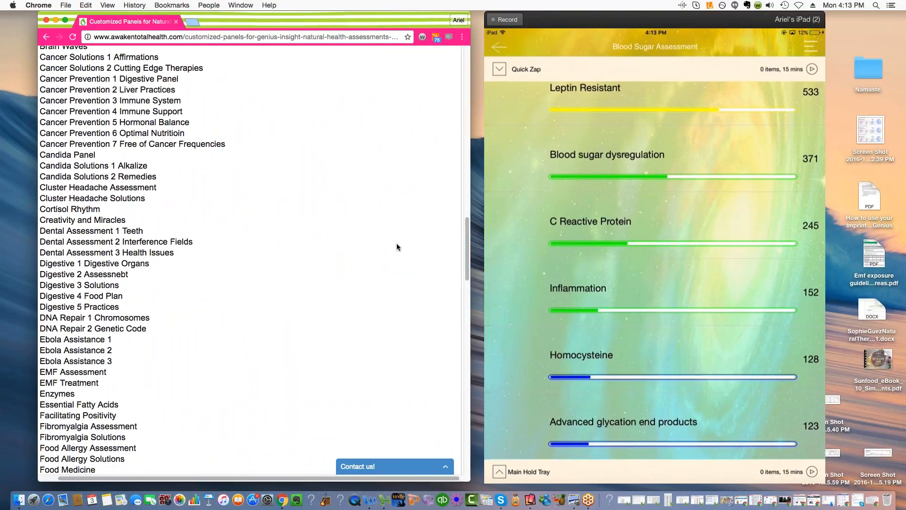
pyautogui.scroll(-3)
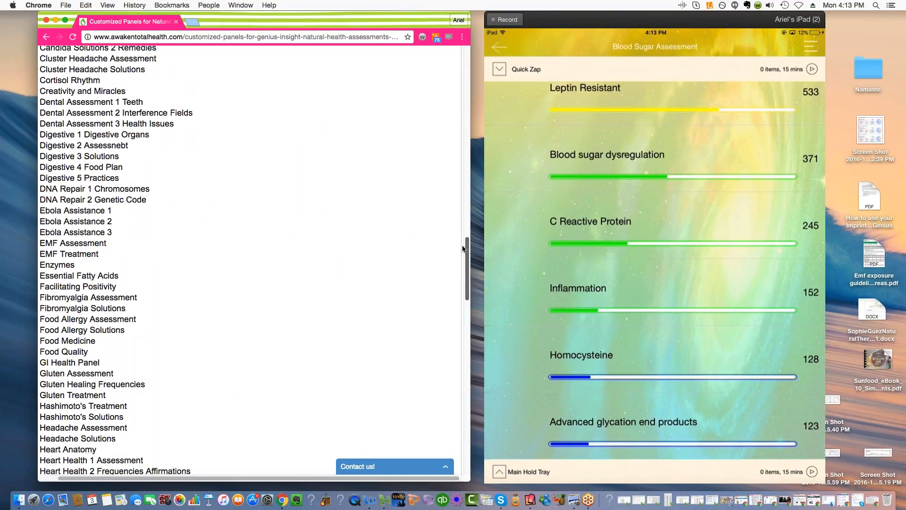
pyautogui.scroll(-3)
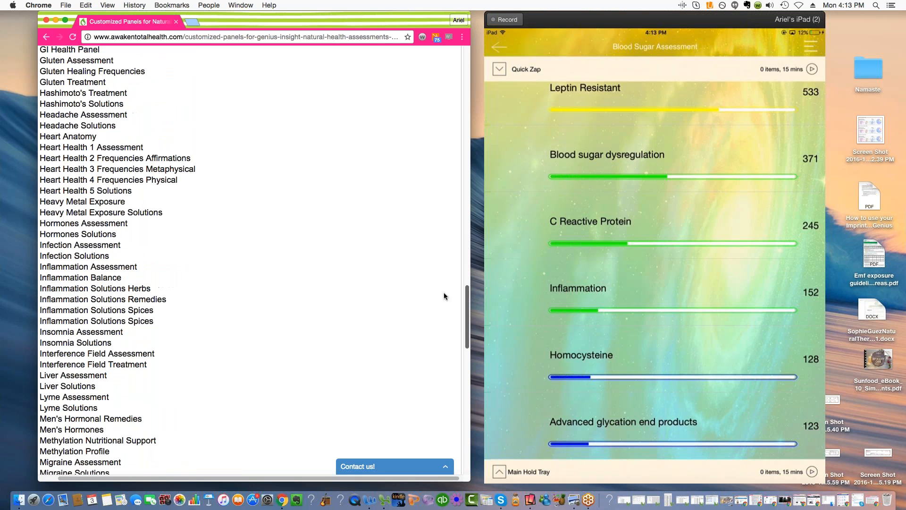
pyautogui.scroll(-3)
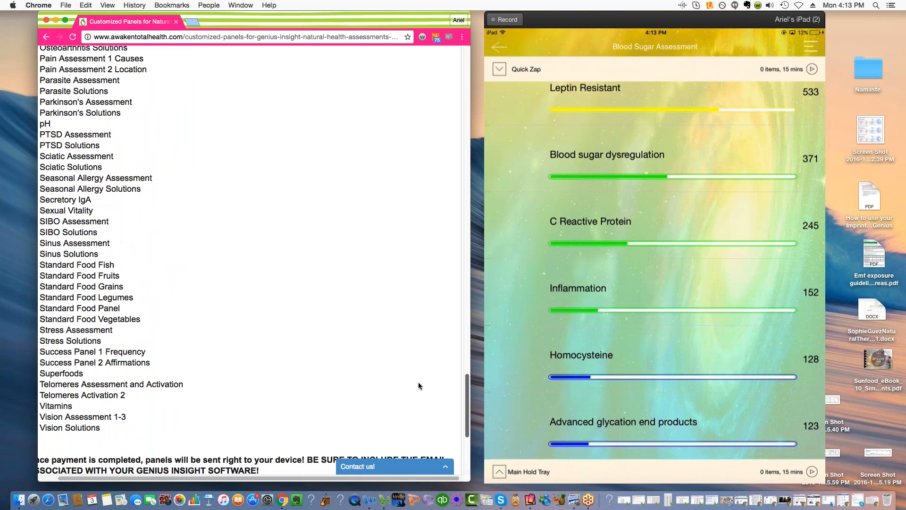
pyautogui.scroll(3)
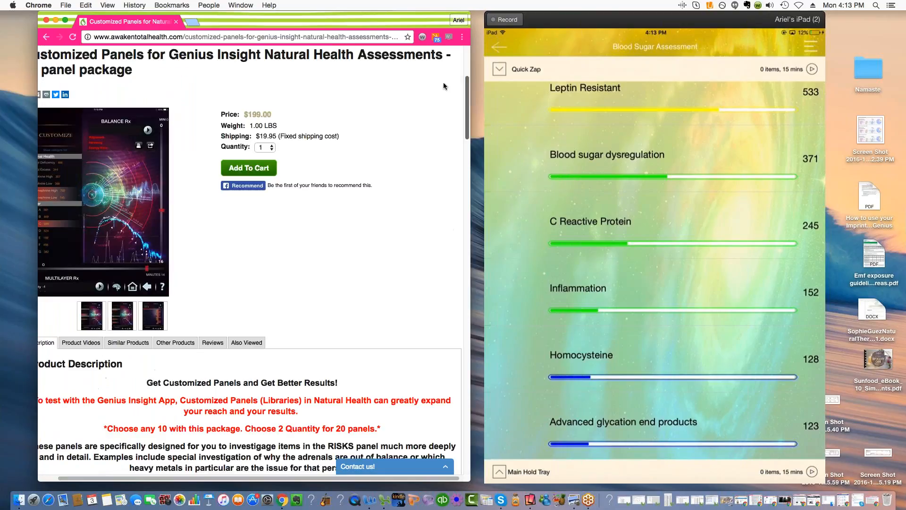
pyautogui.scroll(-3)
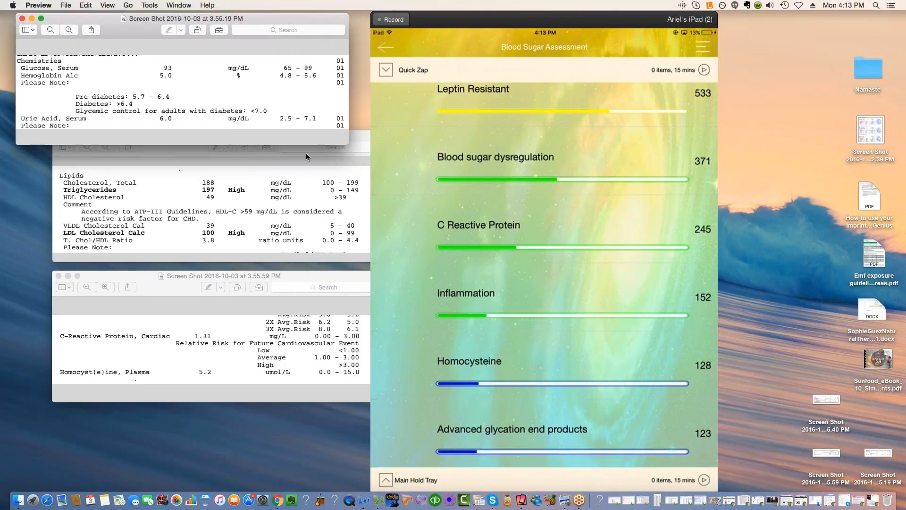
# Step: Bring the lipid panel report forward and show the mirrored Genius app's main menu
pyautogui.click(191, 136)
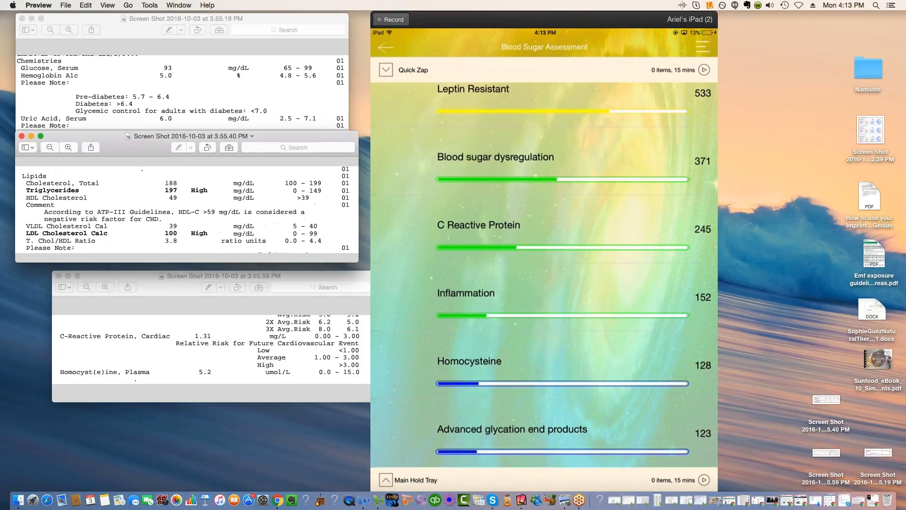
pyautogui.click(203, 276)
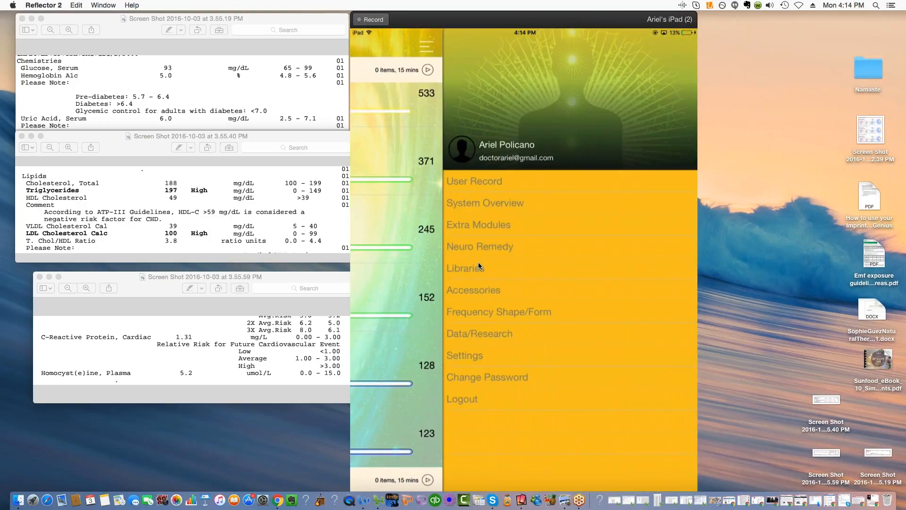
# Step: Bulk-add the Blood Sugar Assessment, Frequency Treatment and Treatment libraries, then dismiss the result alert
pyautogui.click(464, 268)
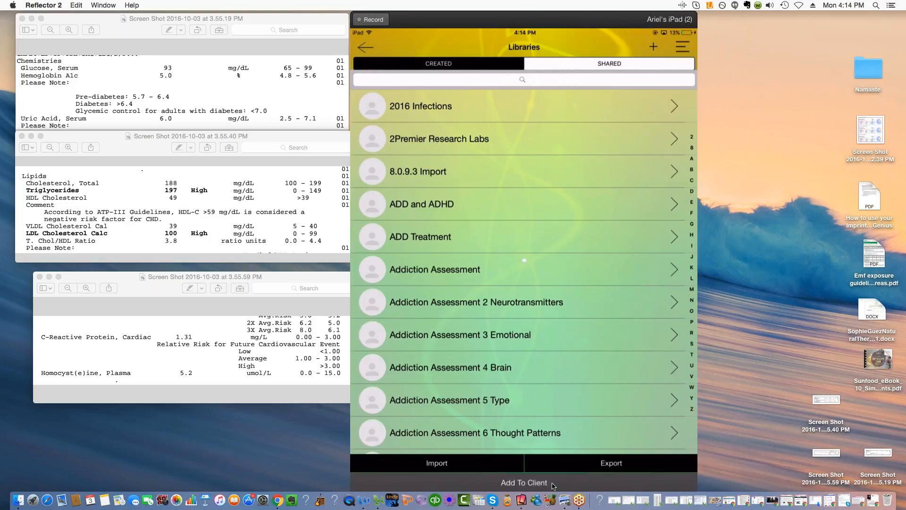
pyautogui.click(523, 482)
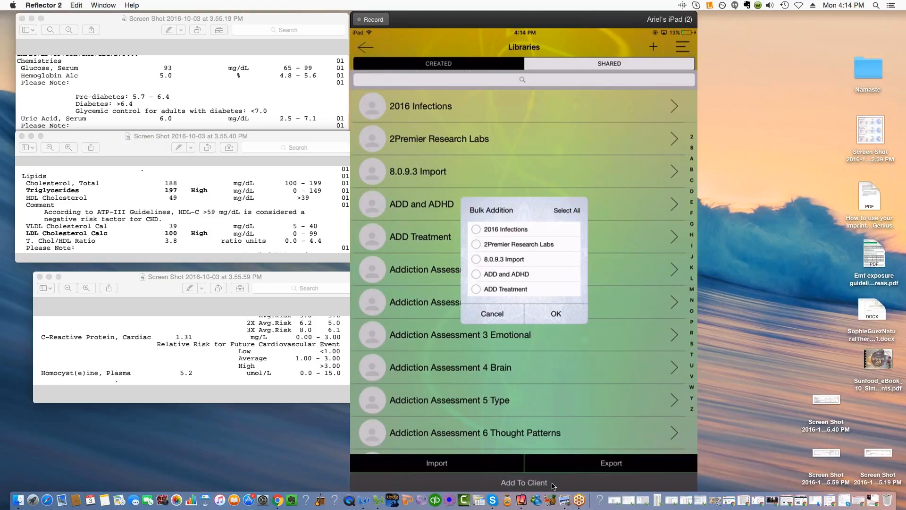
pyautogui.scroll(-3)
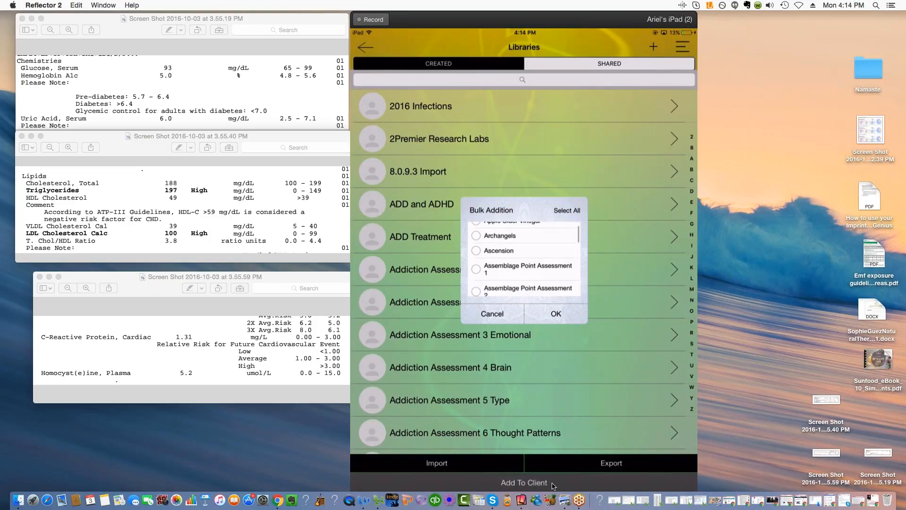
pyautogui.scroll(-3)
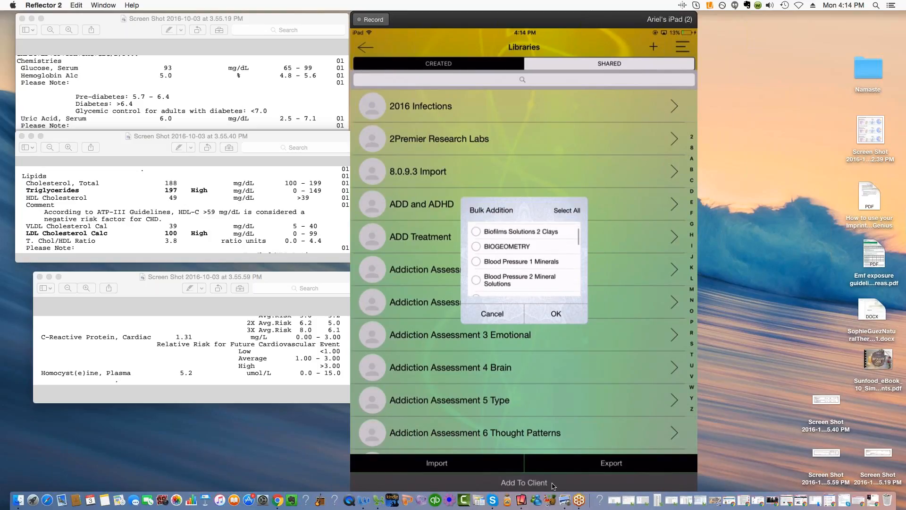
pyautogui.scroll(-3)
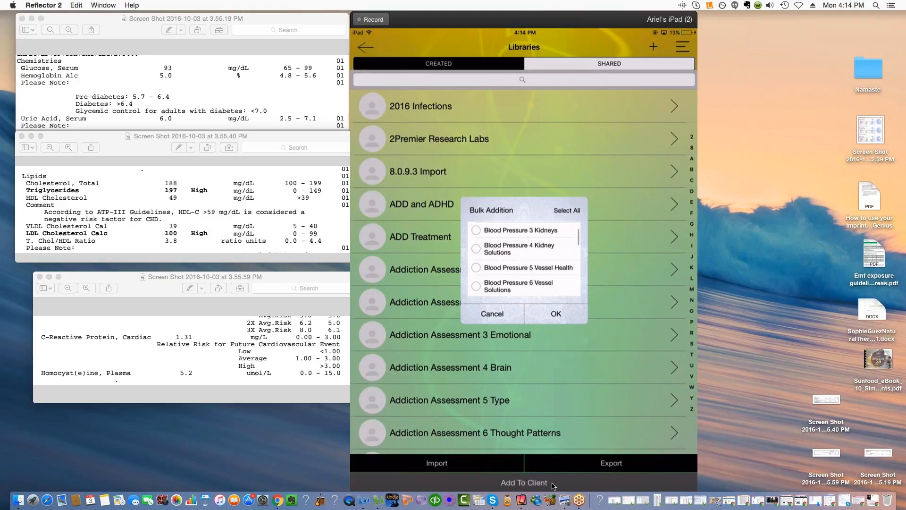
pyautogui.scroll(-3)
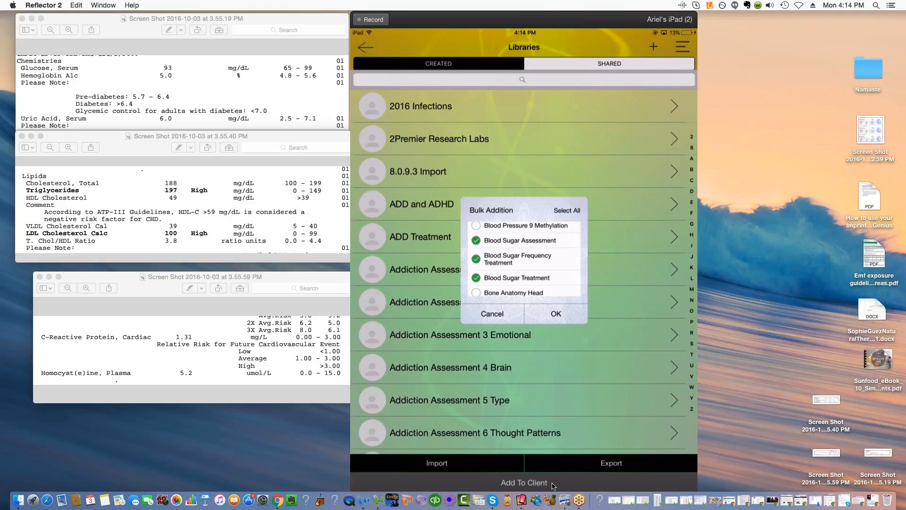
pyautogui.moveTo(576, 332)
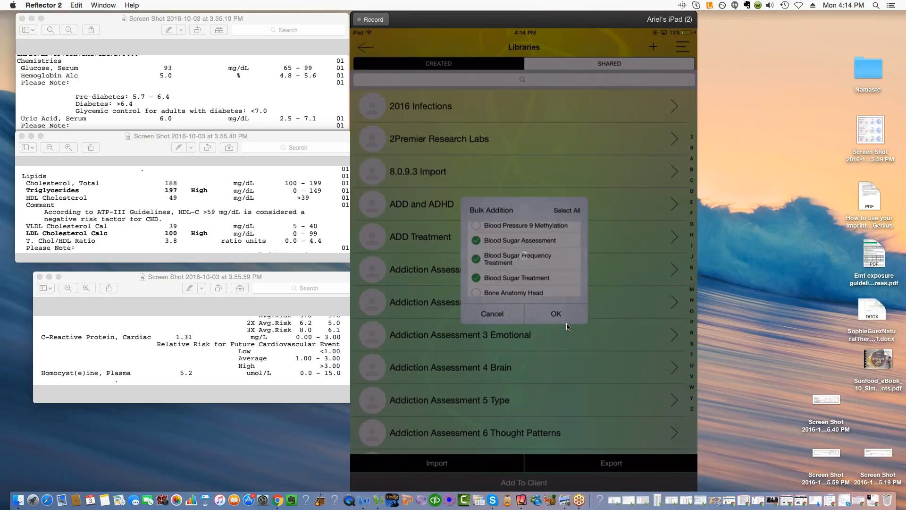
pyautogui.click(556, 314)
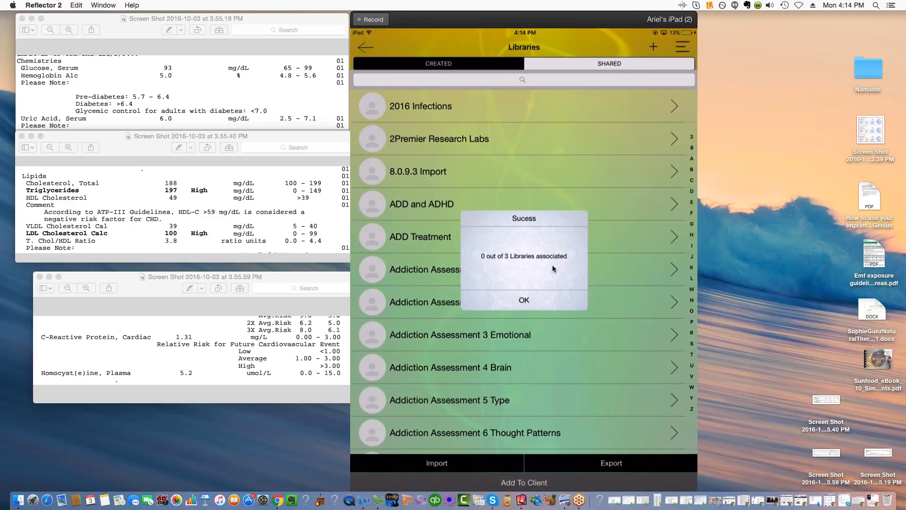
pyautogui.click(524, 300)
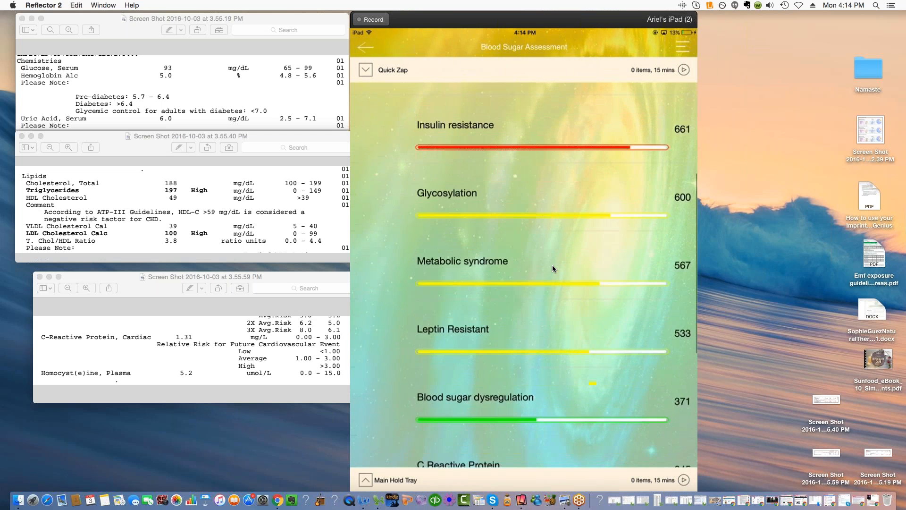
pyautogui.scroll(3)
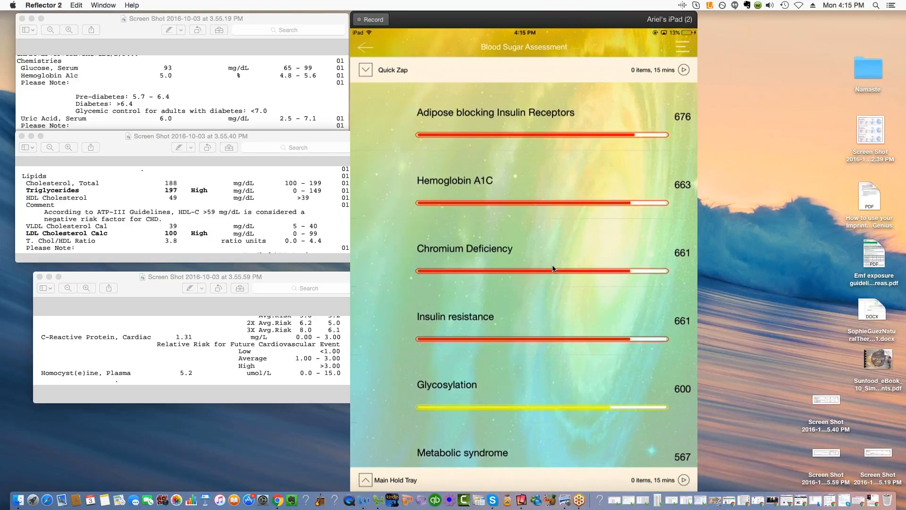
pyautogui.moveTo(507, 34)
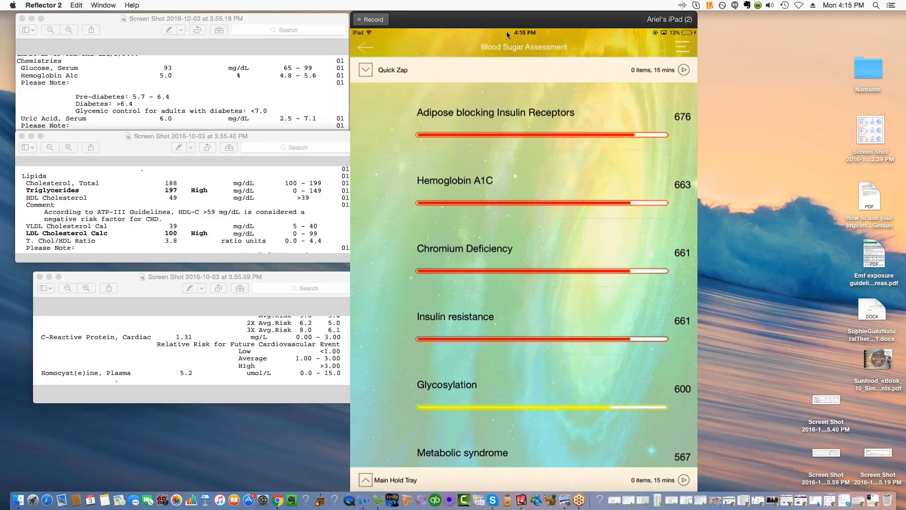
pyautogui.moveTo(548, 56)
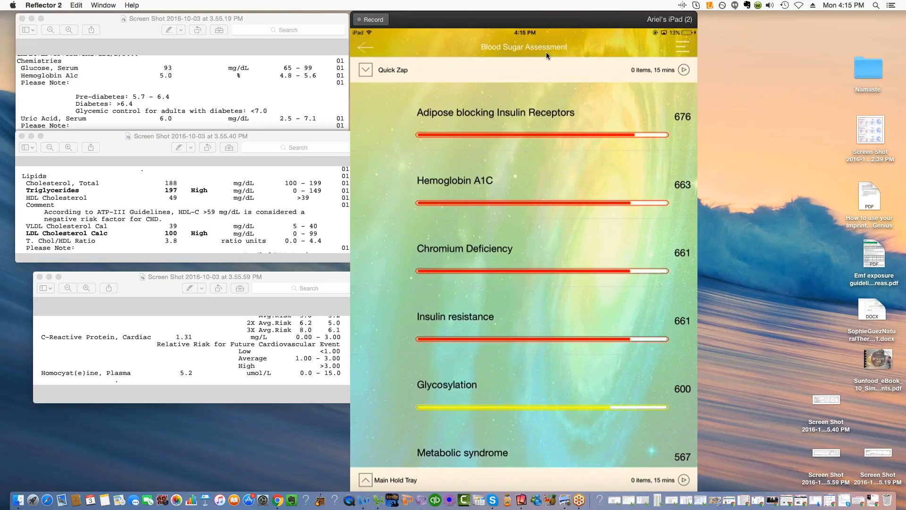
pyautogui.moveTo(472, 242)
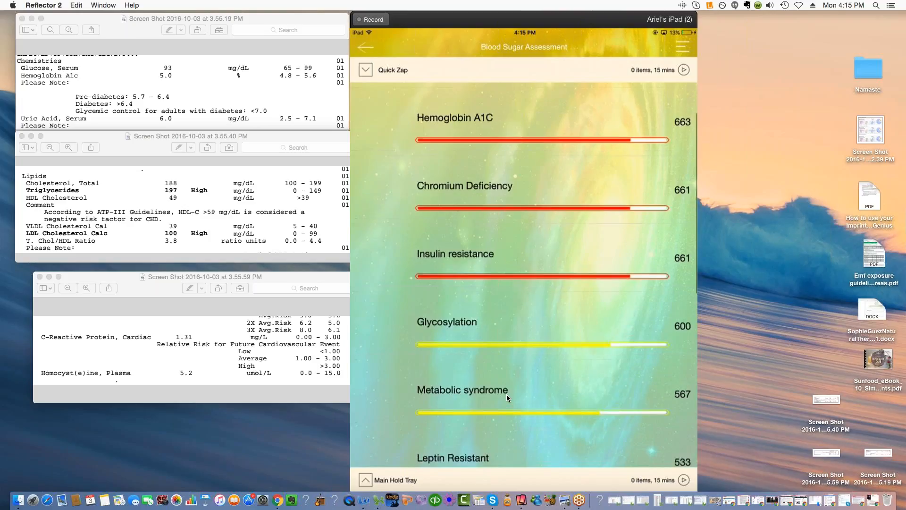
pyautogui.scroll(-3)
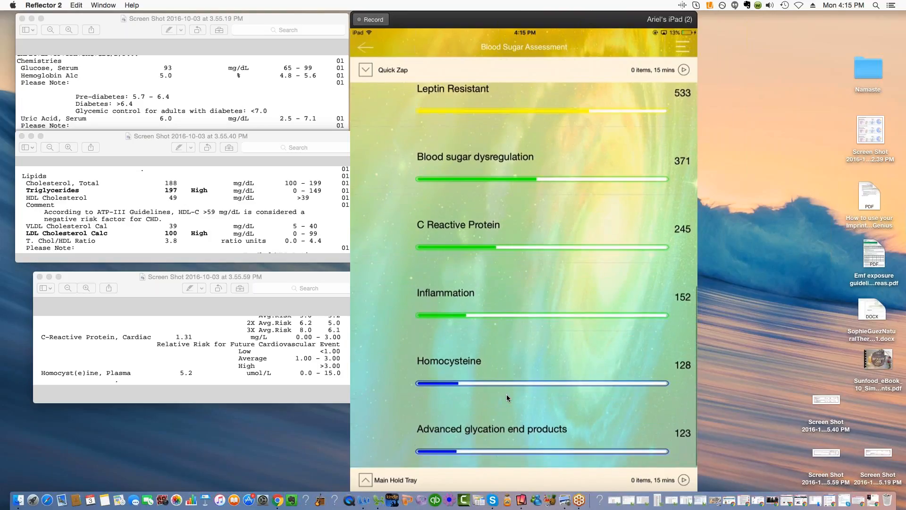
pyautogui.scroll(3)
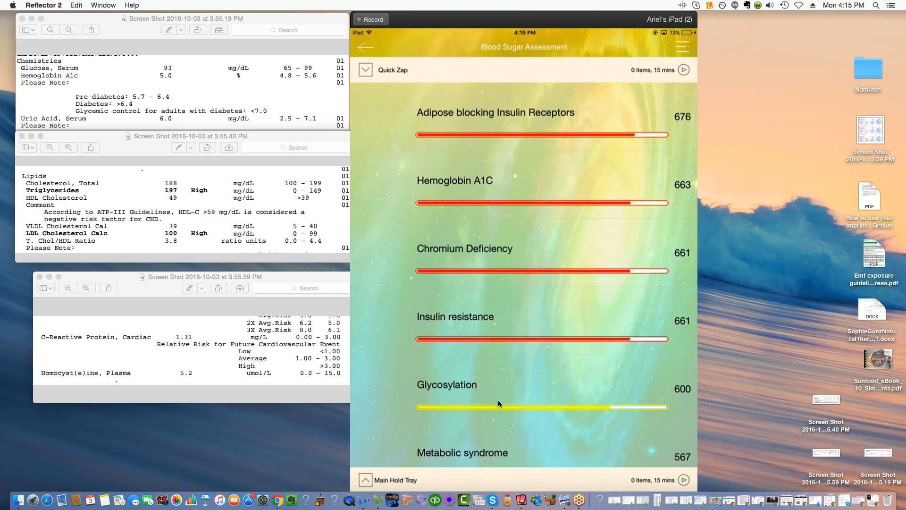
pyautogui.moveTo(632, 388)
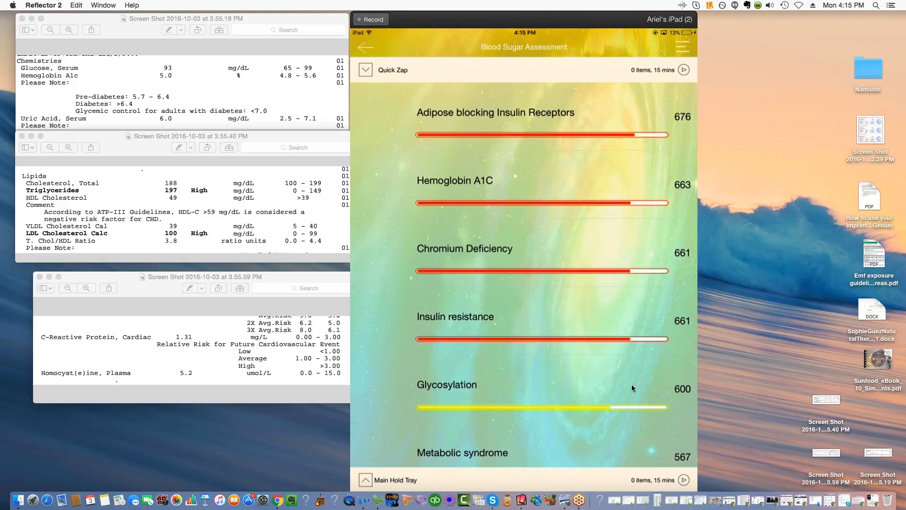
pyautogui.moveTo(523, 114)
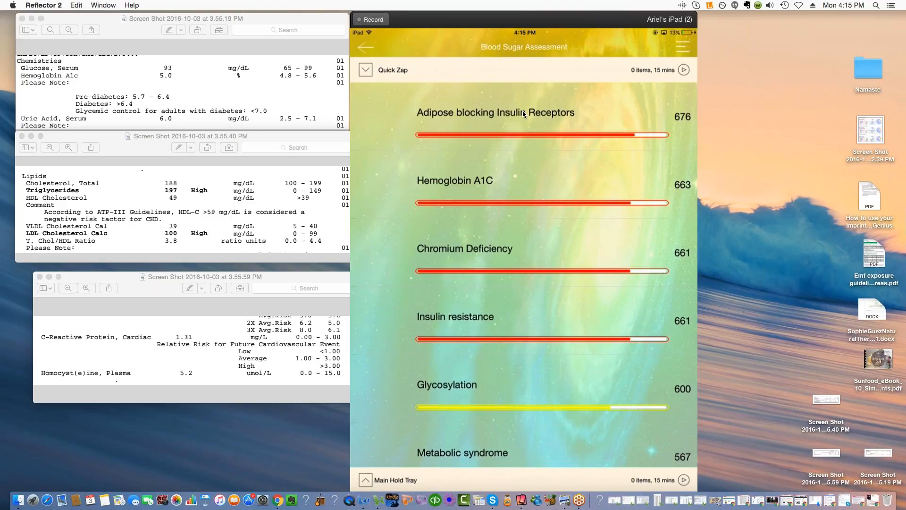
pyautogui.moveTo(594, 19)
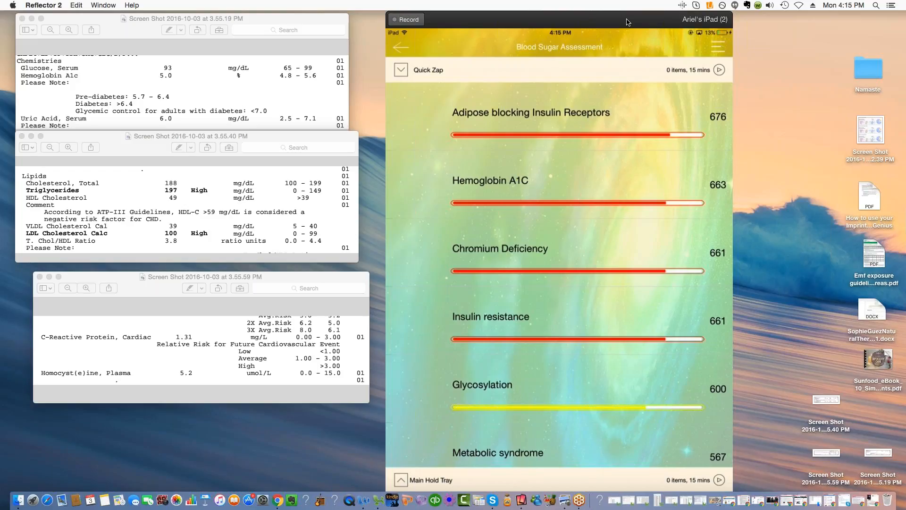
# Step: Scroll the Blood Sugar ranking and bring the lab report screenshots forward for comparison
pyautogui.scroll(-3)
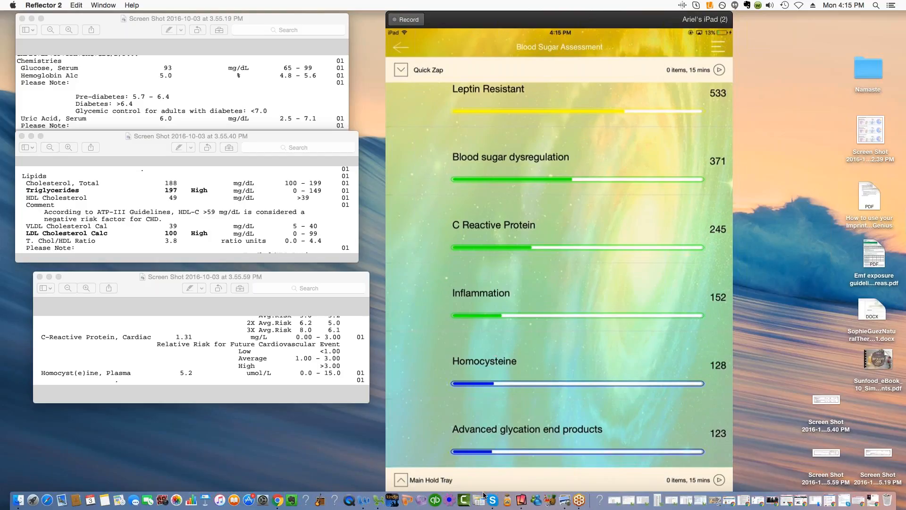
pyautogui.moveTo(515, 439)
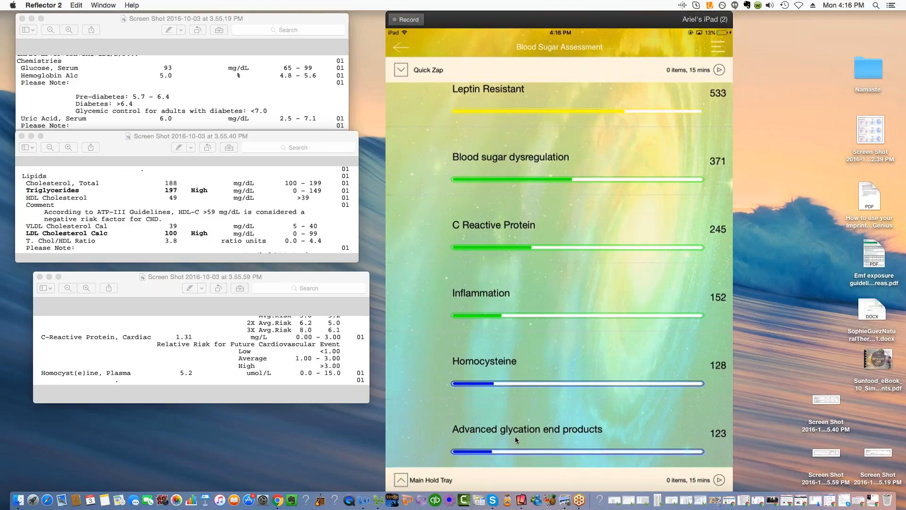
pyautogui.moveTo(268, 21)
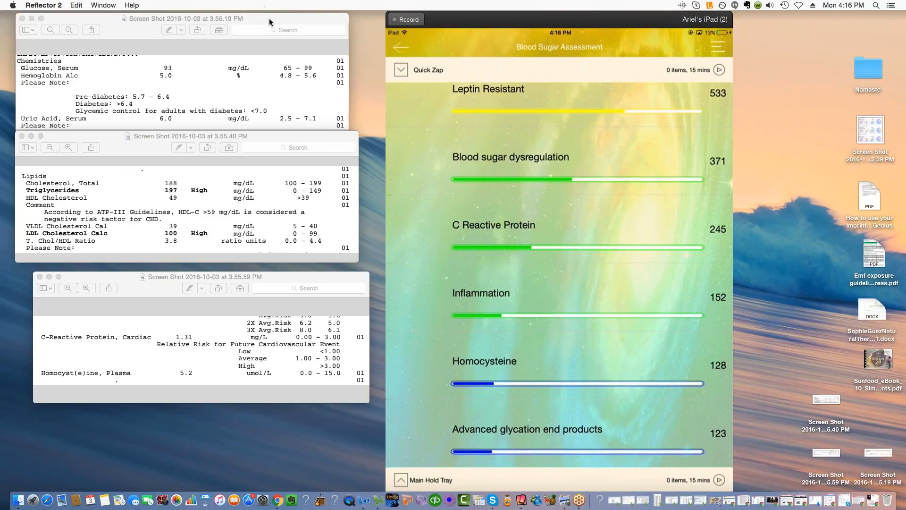
pyautogui.click(185, 18)
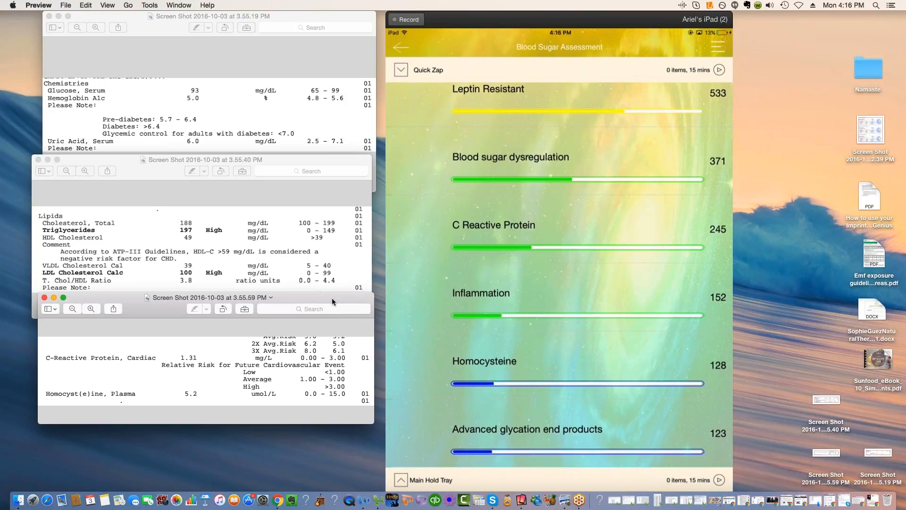
pyautogui.moveTo(653, 47)
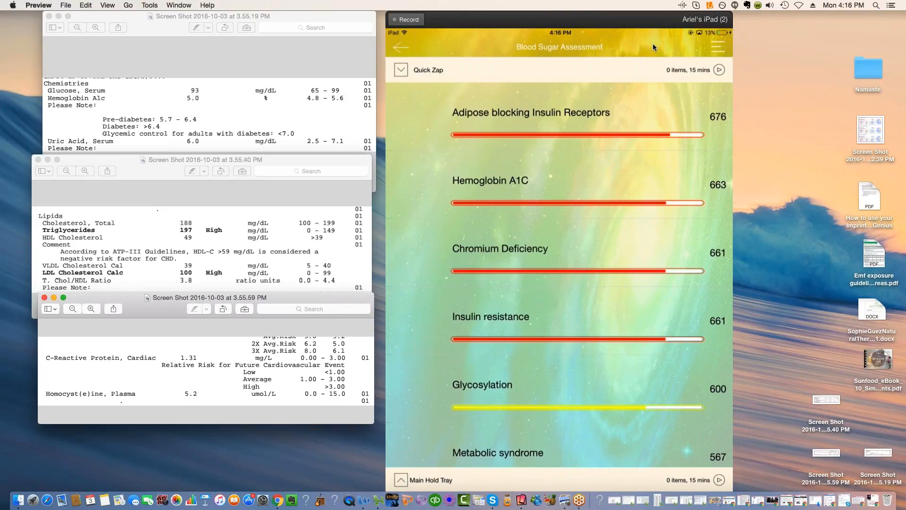
pyautogui.scroll(-3)
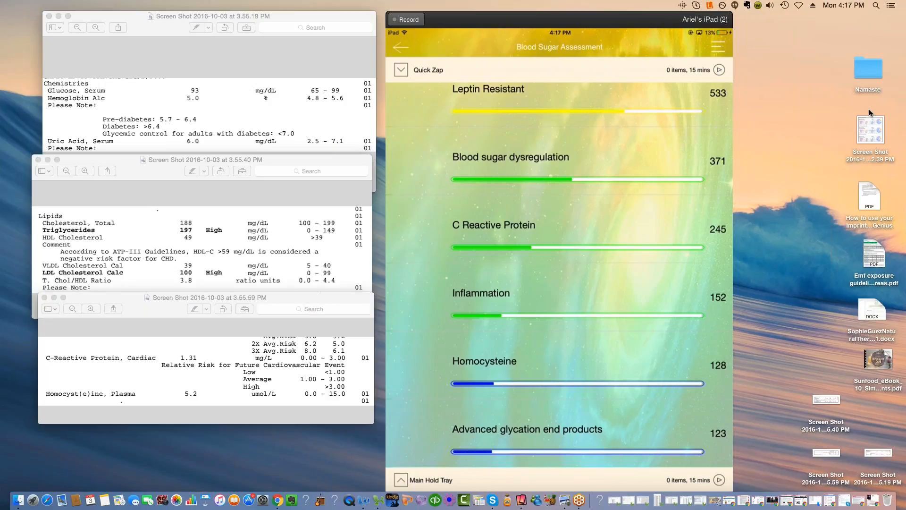
pyautogui.moveTo(860, 70)
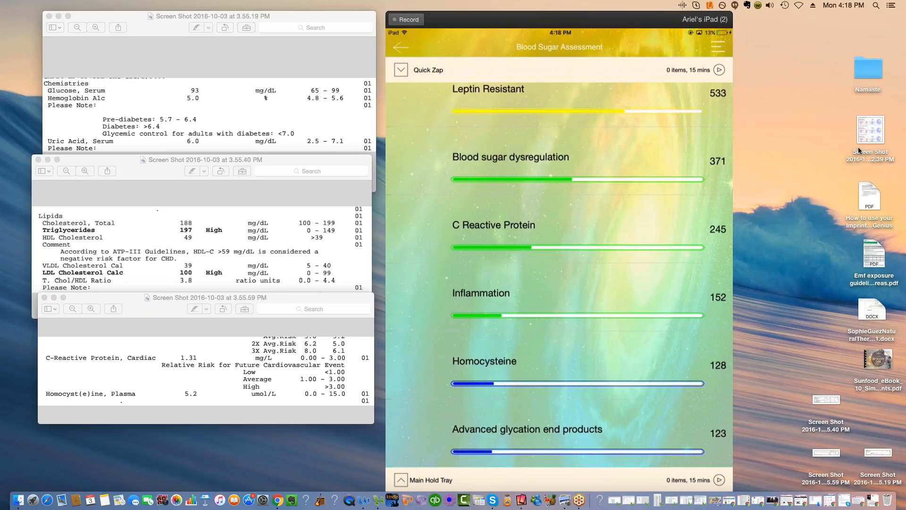
pyautogui.moveTo(882, 81)
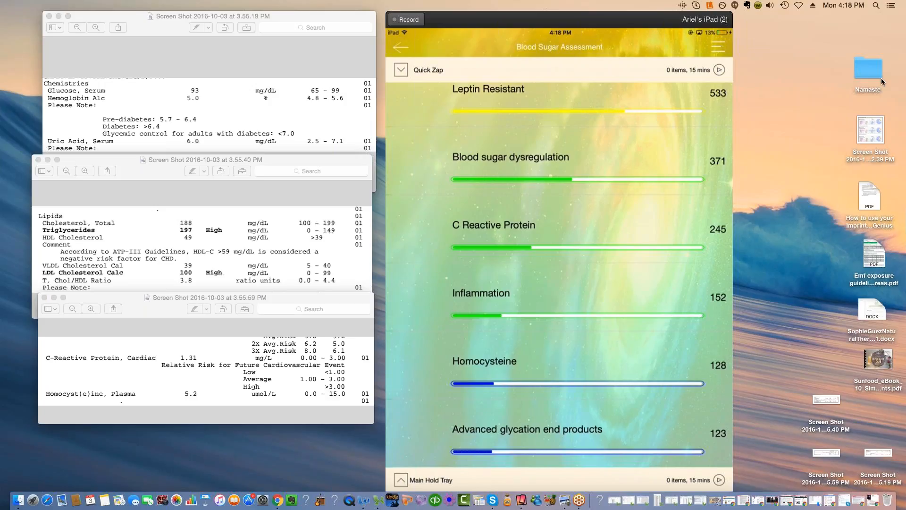
# Step: Return the Blood Sugar list to Adipose blocking Insulin Receptors (676) and Hemoglobin A1C (663)
pyautogui.click(556, 29)
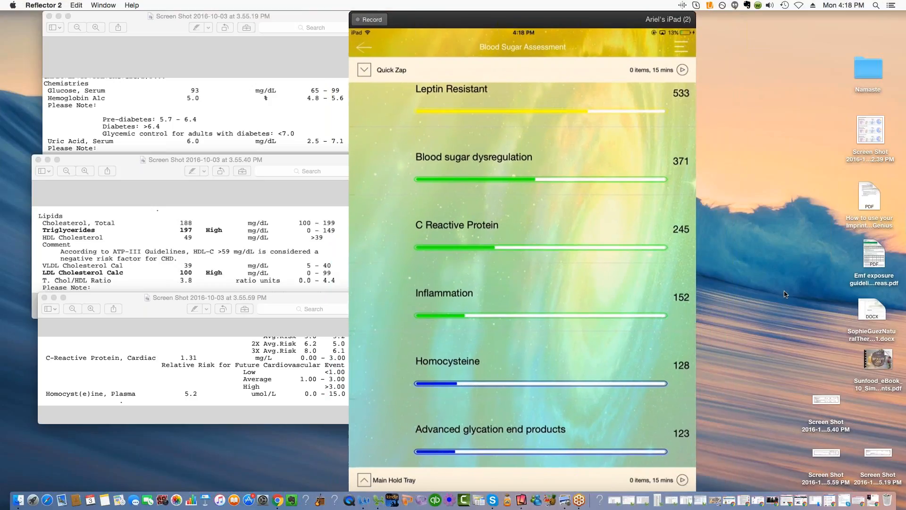
pyautogui.moveTo(728, 192)
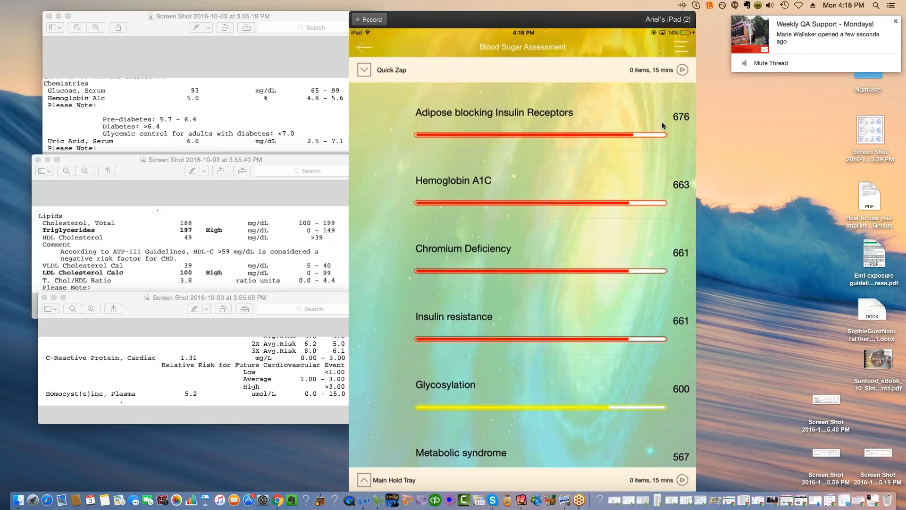
pyautogui.click(895, 22)
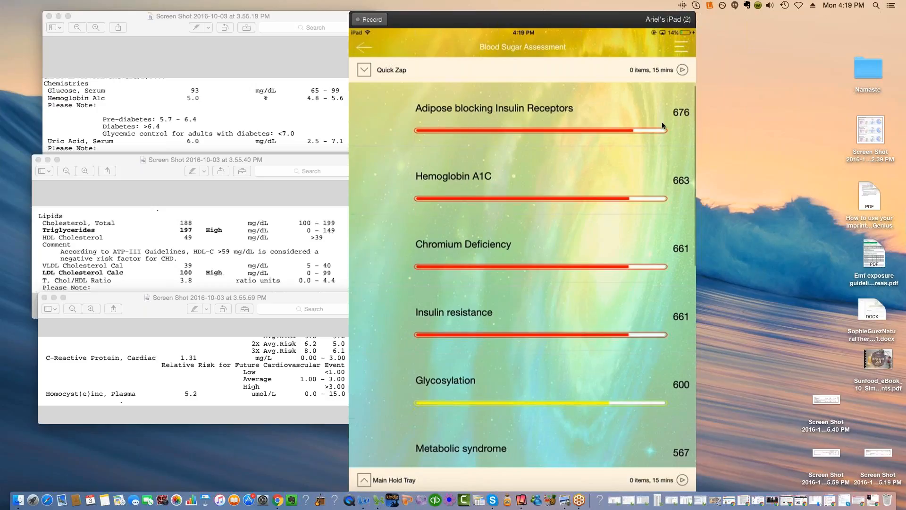
# Step: Scroll through the Blood Sugar Assessment ranking, led by Leptin Resistant at 533
pyautogui.scroll(-3)
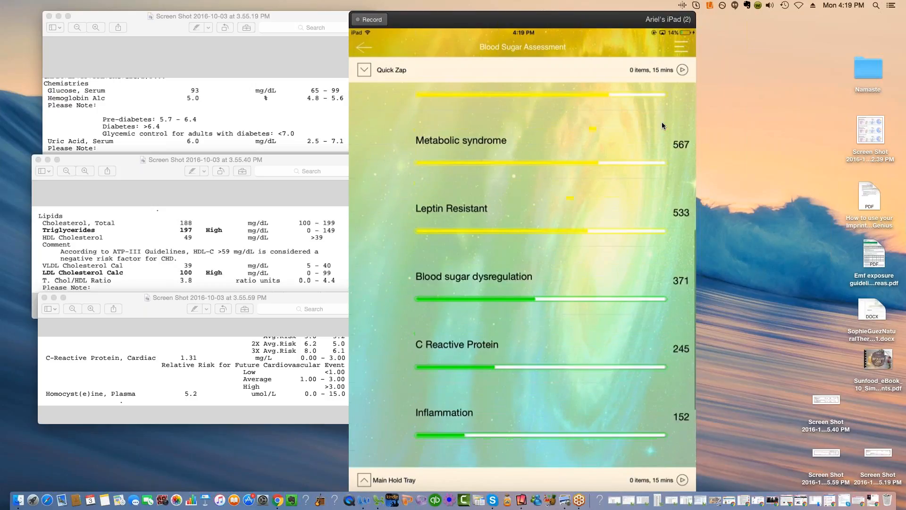
pyautogui.scroll(-3)
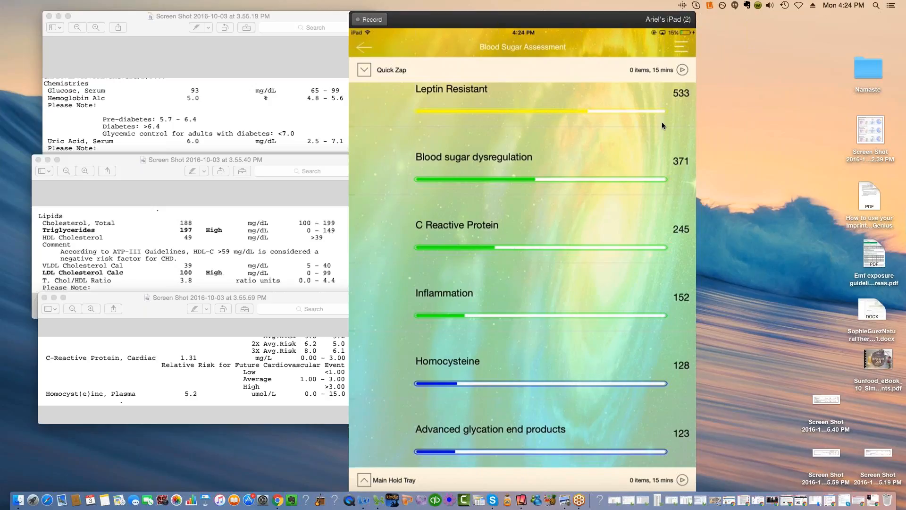
pyautogui.scroll(3)
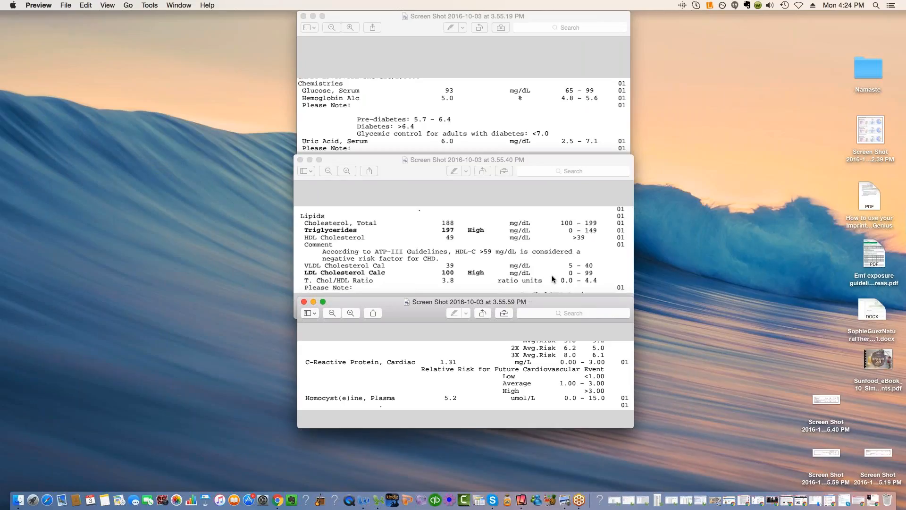
pyautogui.moveTo(721, 74)
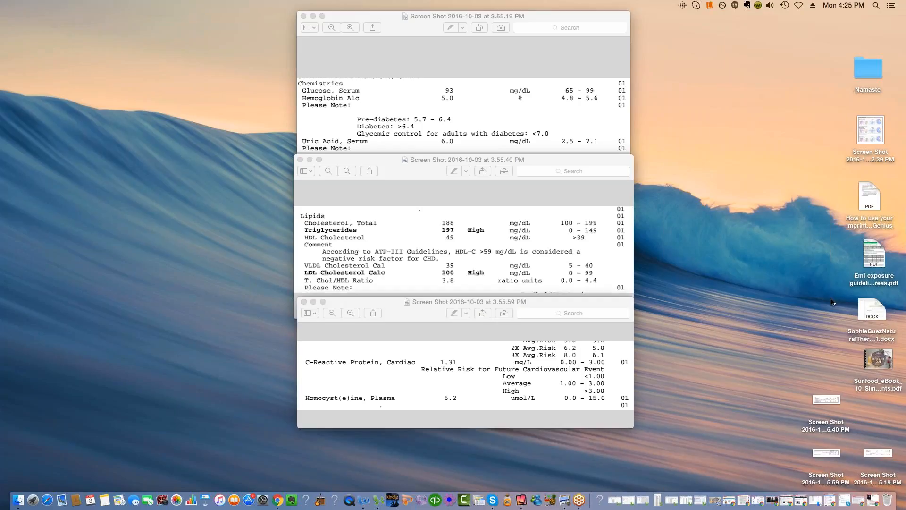
pyautogui.moveTo(864, 307)
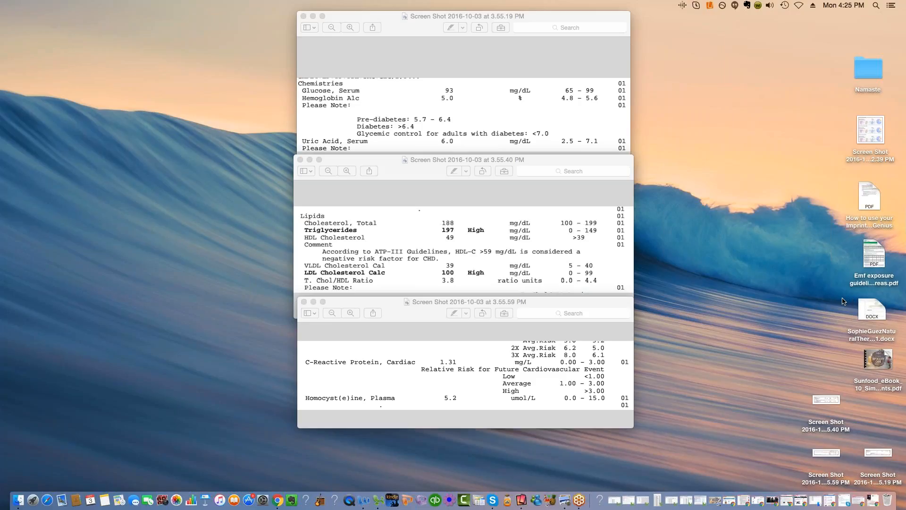
pyautogui.moveTo(770, 310)
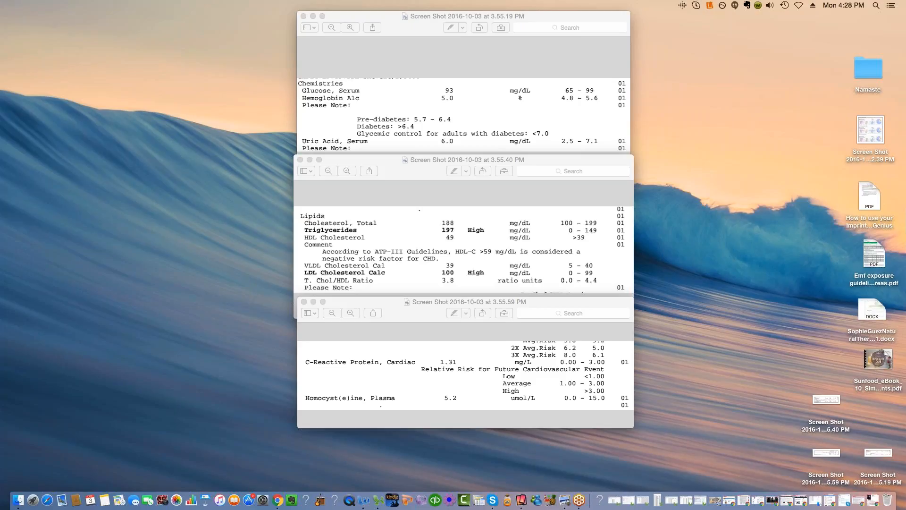
pyautogui.moveTo(764, 383)
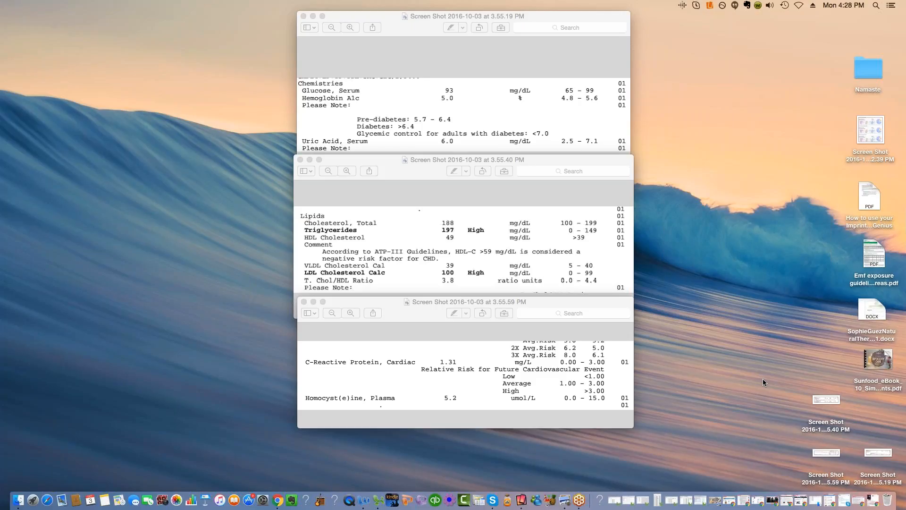
pyautogui.moveTo(903, 290)
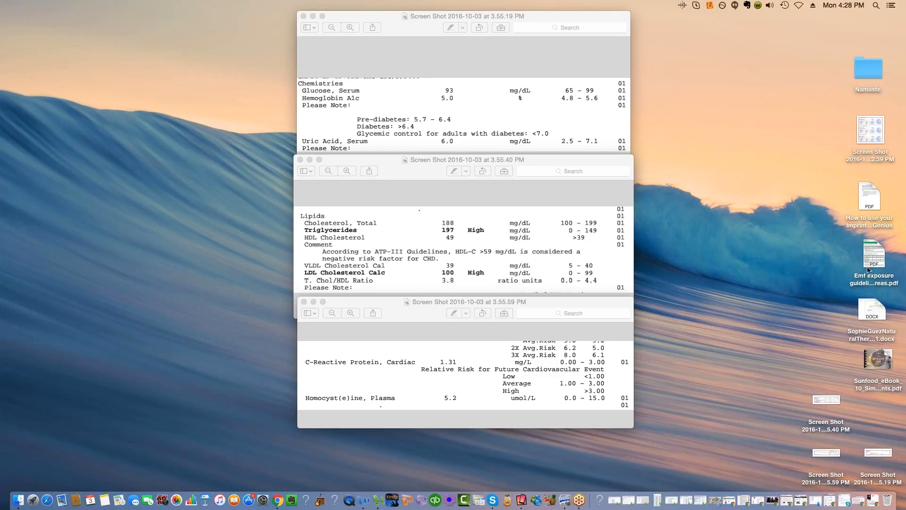
pyautogui.moveTo(865, 290)
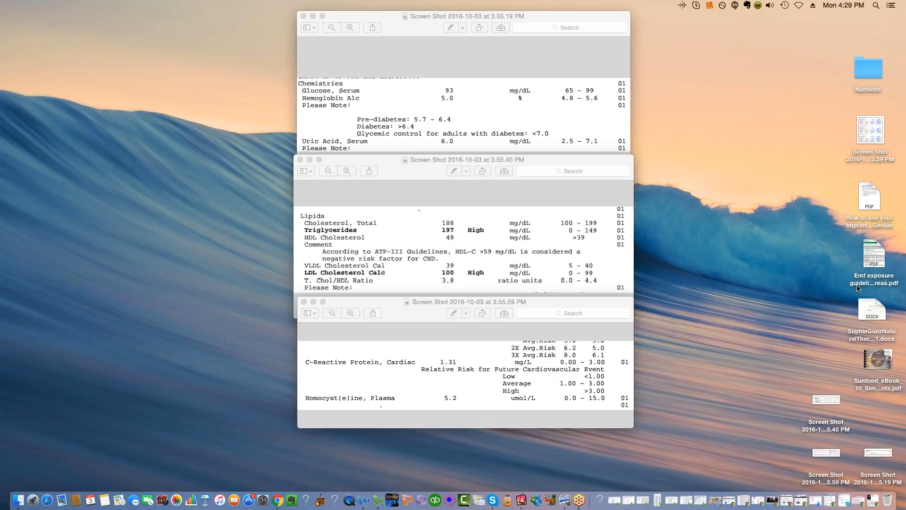
pyautogui.moveTo(859, 290)
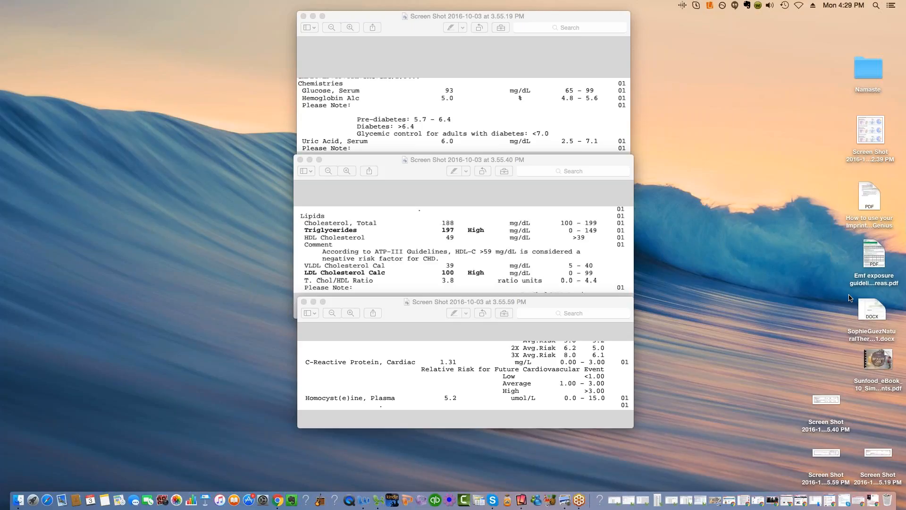
pyautogui.moveTo(815, 290)
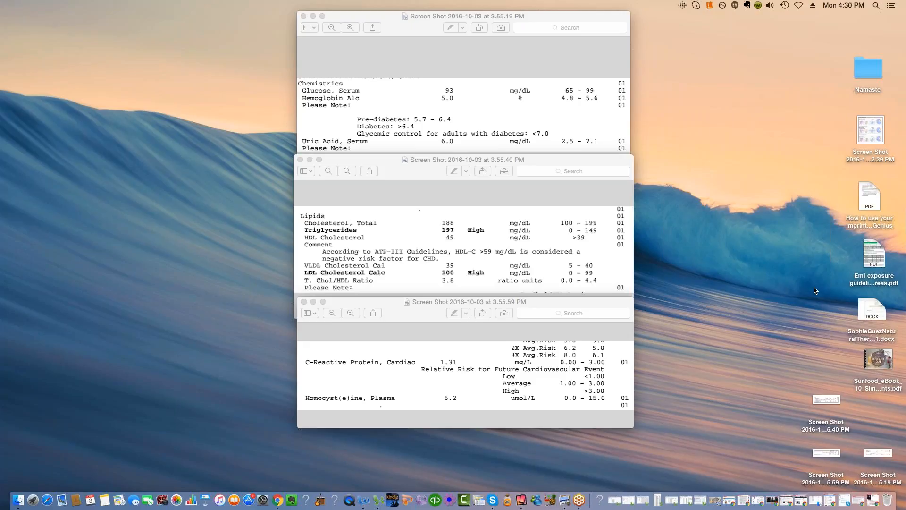
pyautogui.moveTo(821, 298)
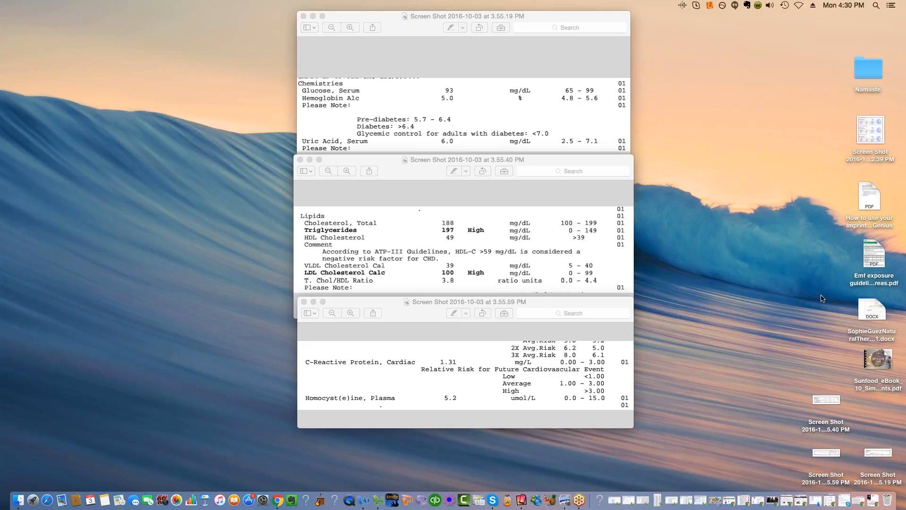
pyautogui.moveTo(861, 289)
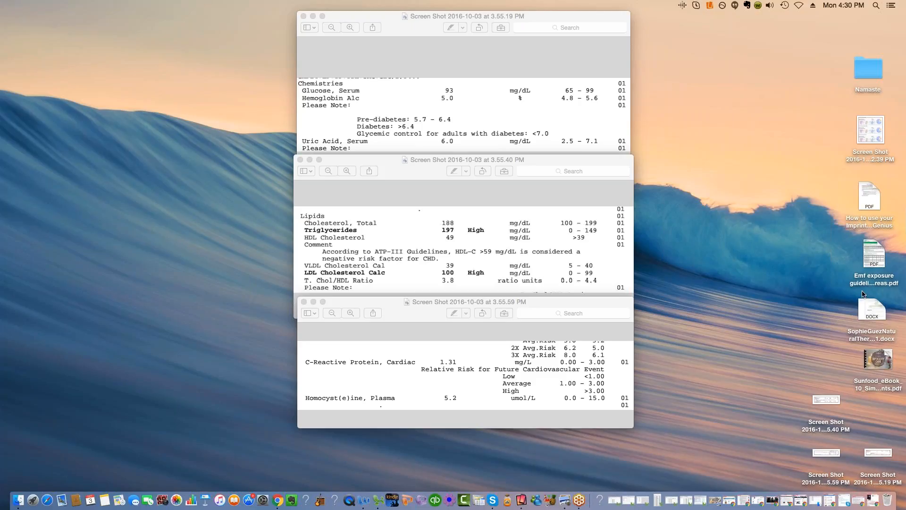
pyautogui.moveTo(864, 294)
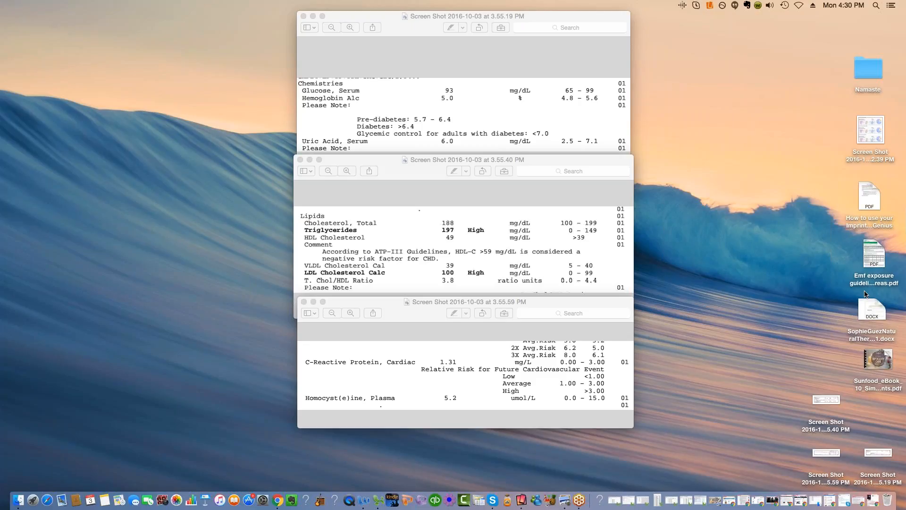
pyautogui.moveTo(889, 265)
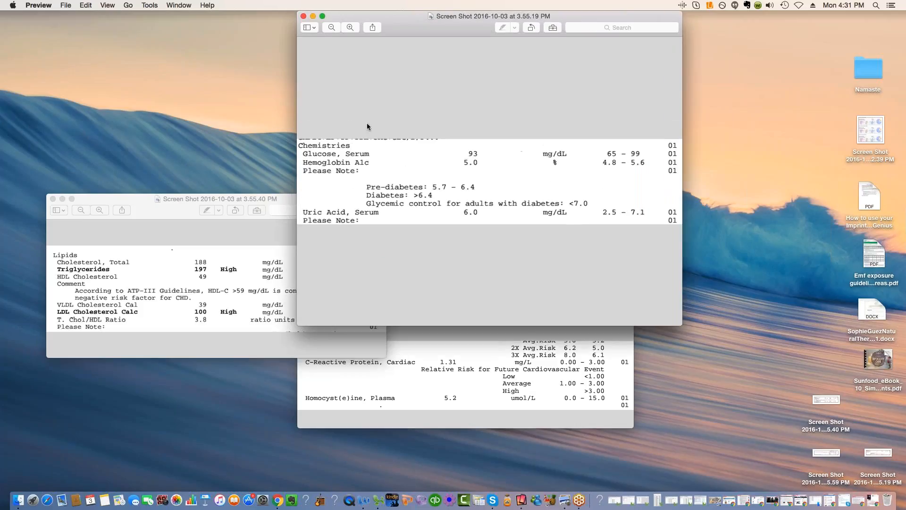
pyautogui.moveTo(344, 157)
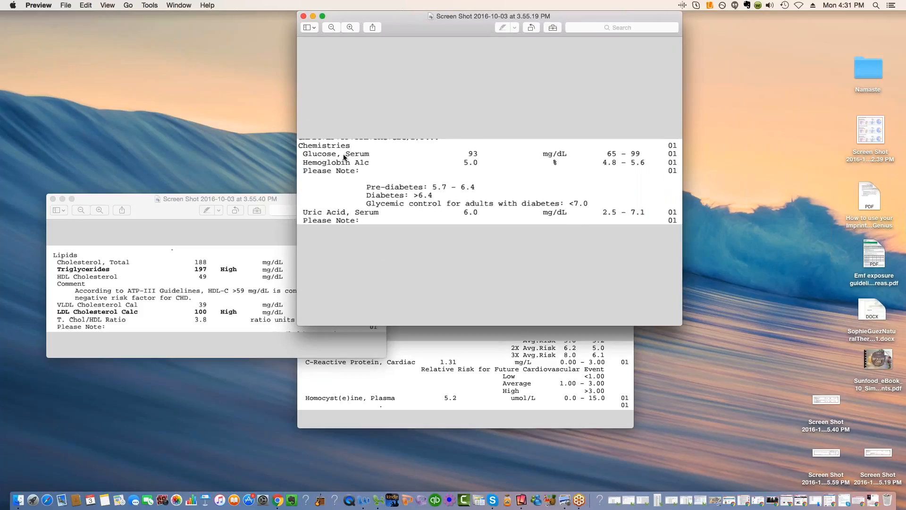
pyautogui.moveTo(533, 154)
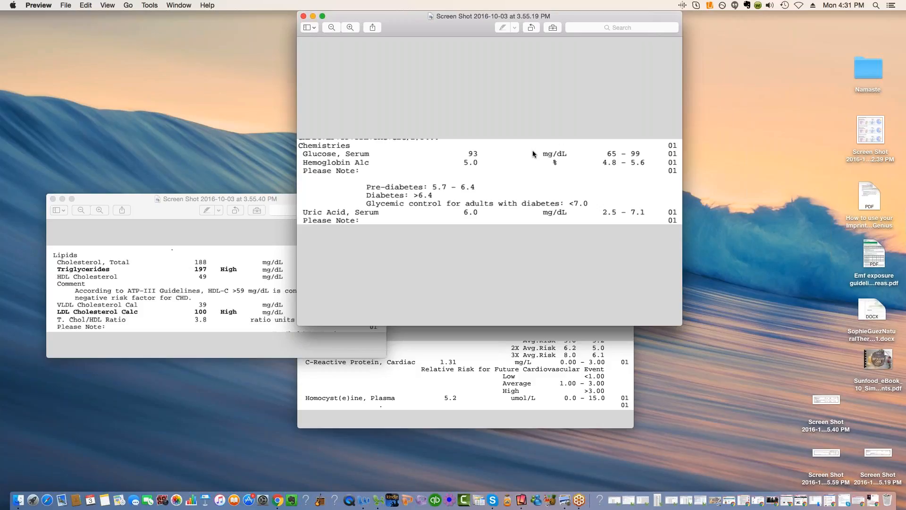
pyautogui.moveTo(505, 160)
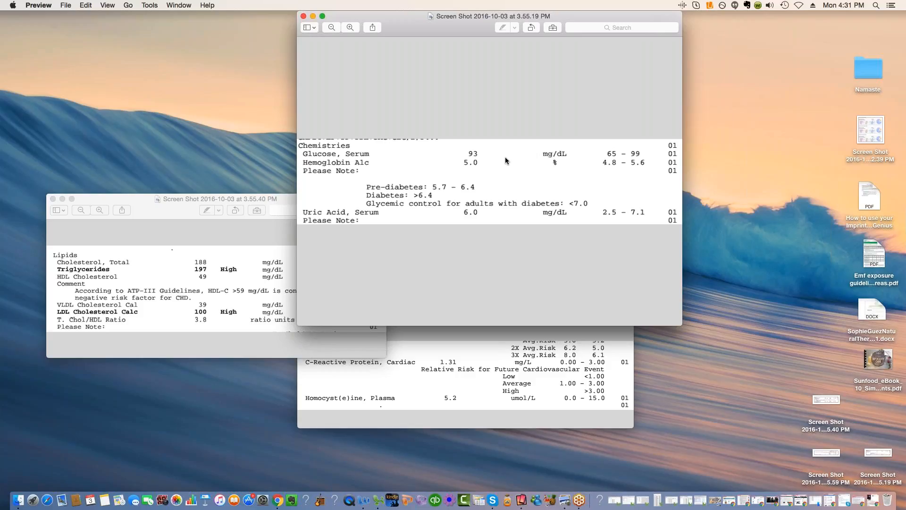
pyautogui.moveTo(641, 163)
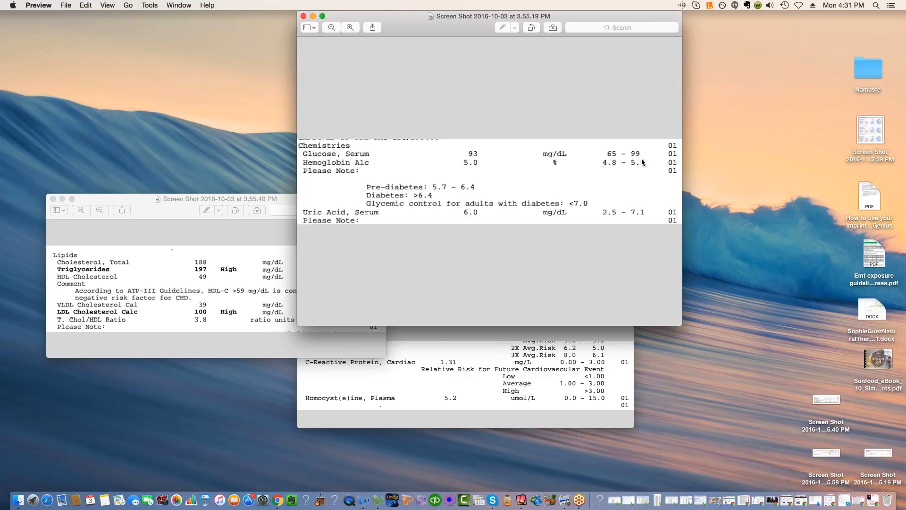
pyautogui.moveTo(634, 160)
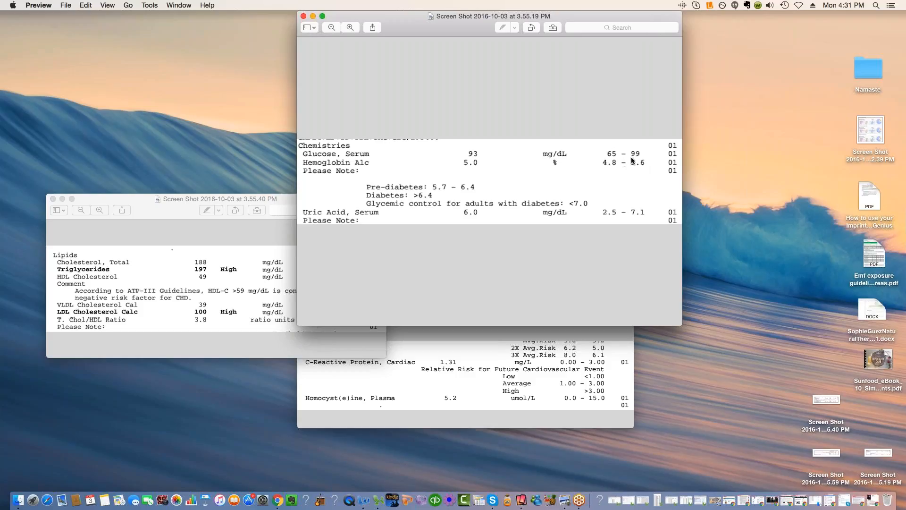
pyautogui.moveTo(641, 164)
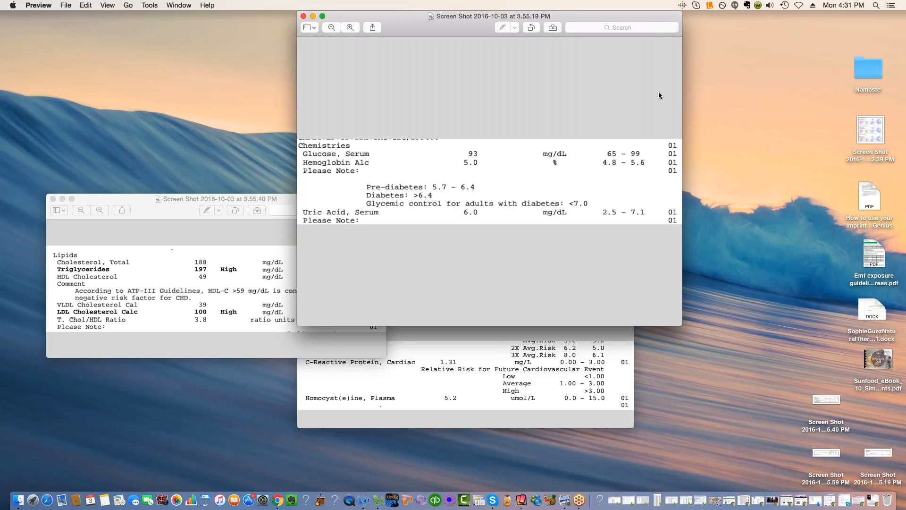
pyautogui.moveTo(568, 168)
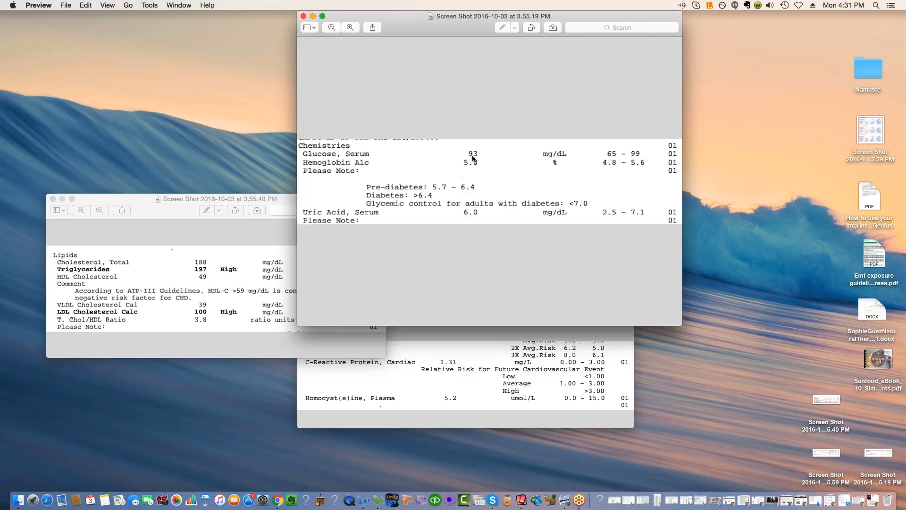
pyautogui.moveTo(472, 163)
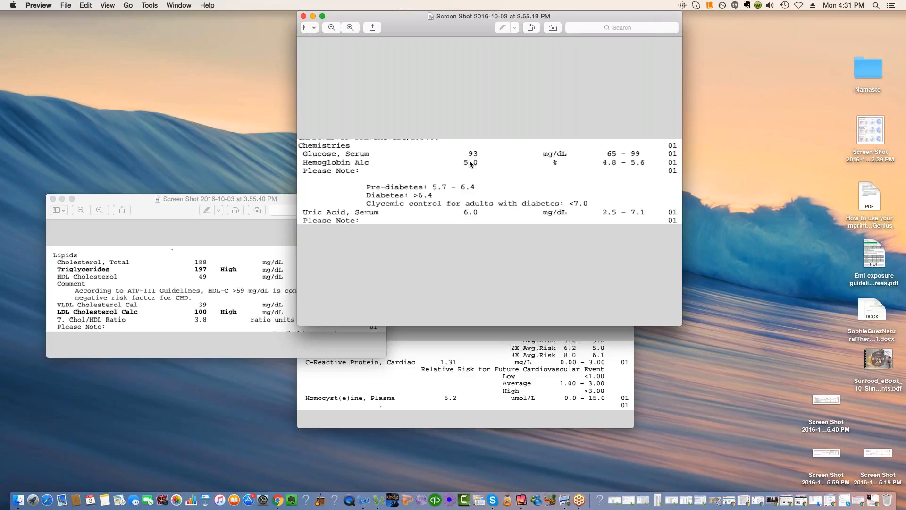
pyautogui.moveTo(465, 161)
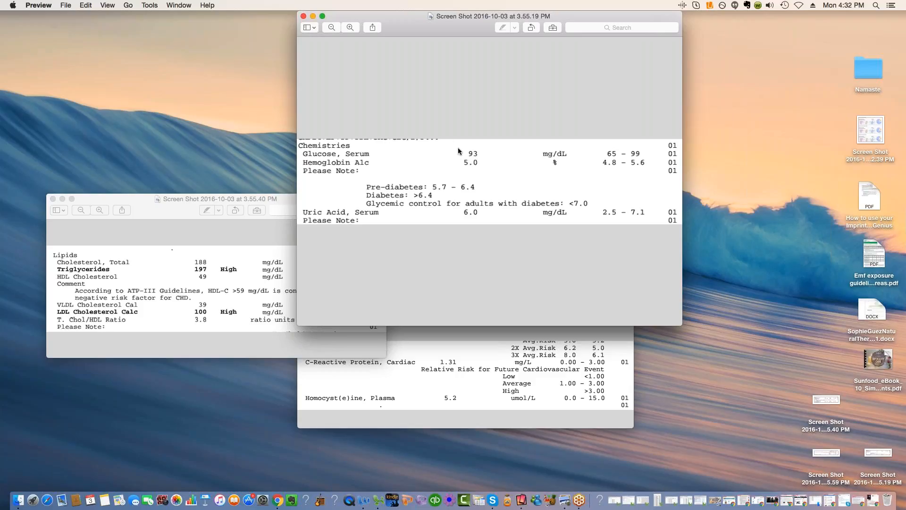
pyautogui.moveTo(467, 153)
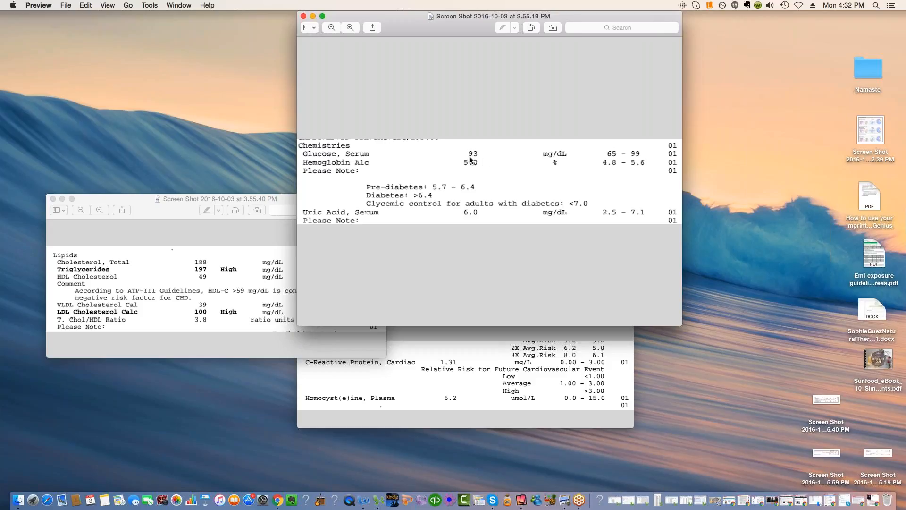
pyautogui.moveTo(623, 158)
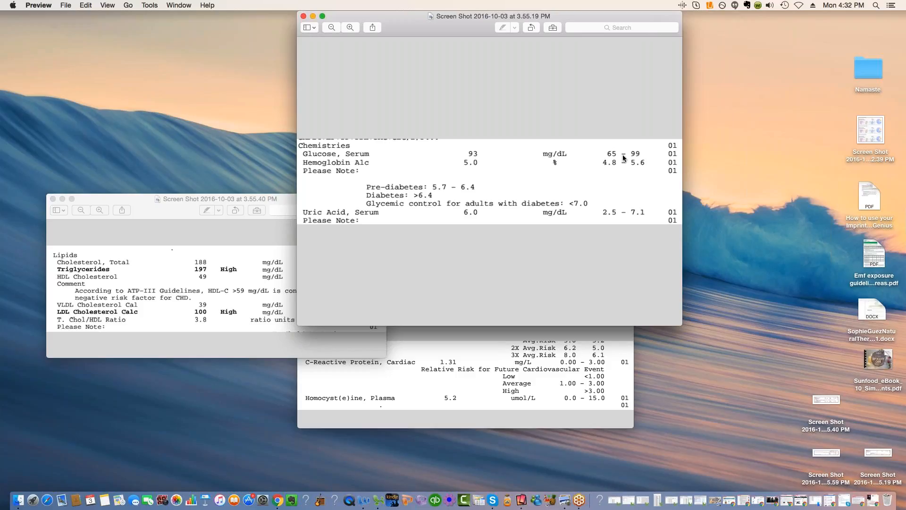
pyautogui.moveTo(581, 157)
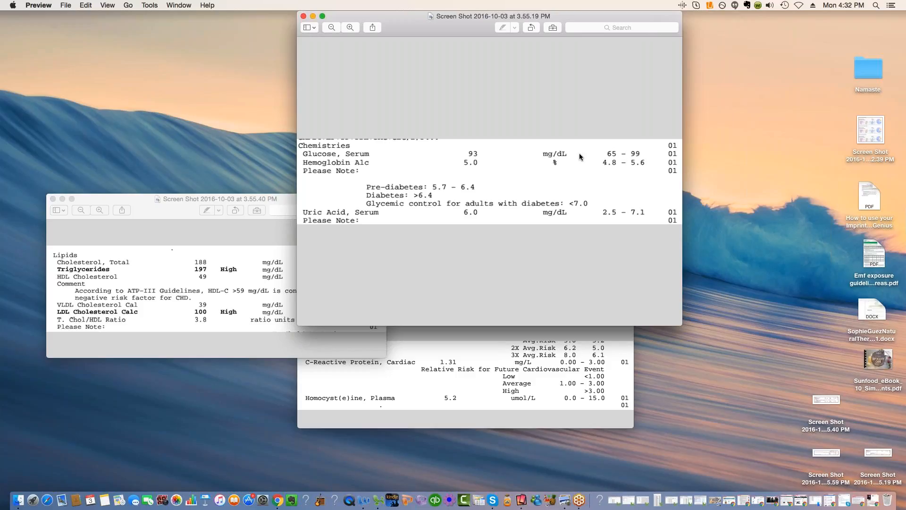
pyautogui.moveTo(473, 154)
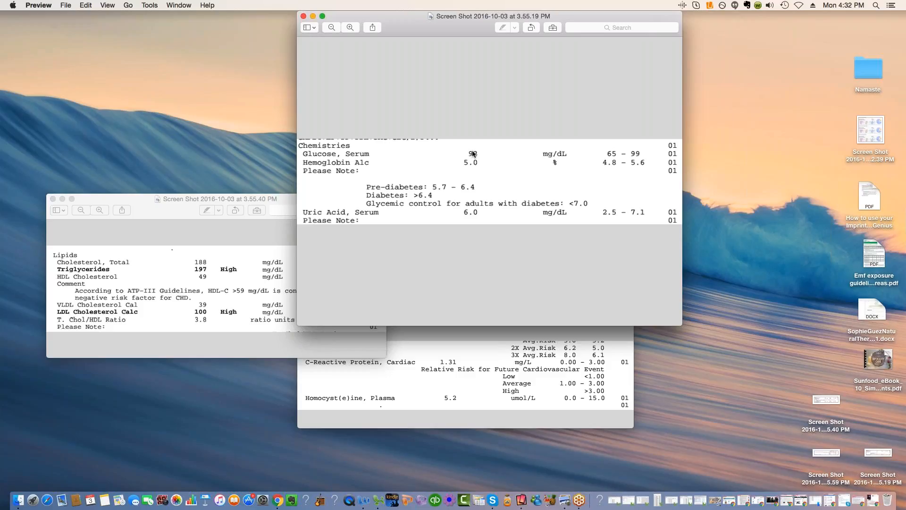
pyautogui.moveTo(588, 152)
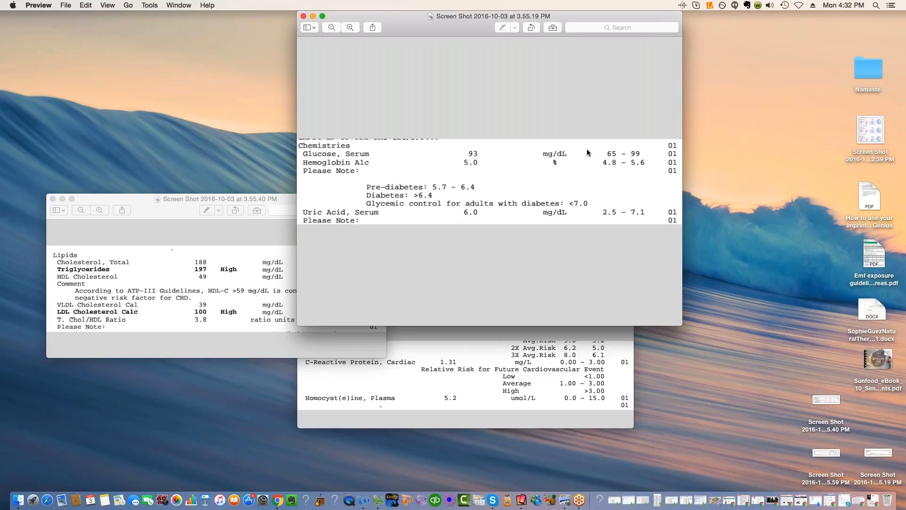
pyautogui.moveTo(462, 160)
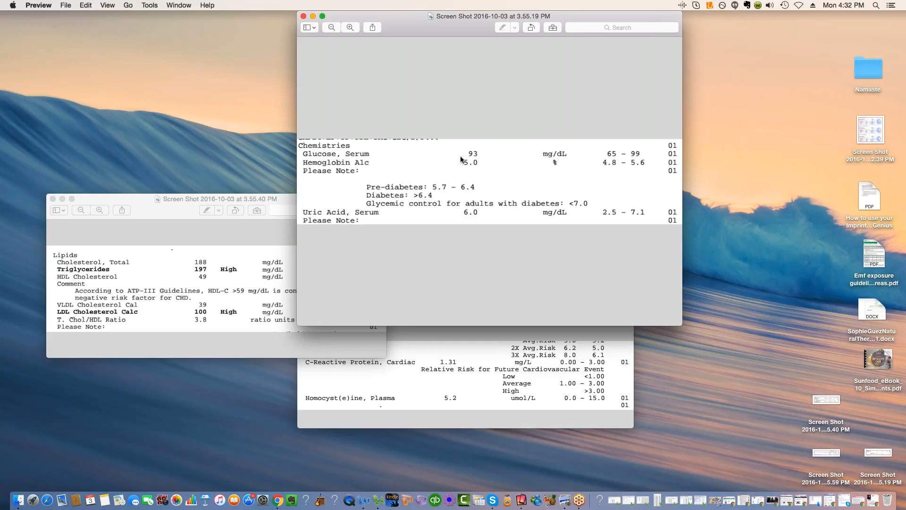
pyautogui.moveTo(466, 162)
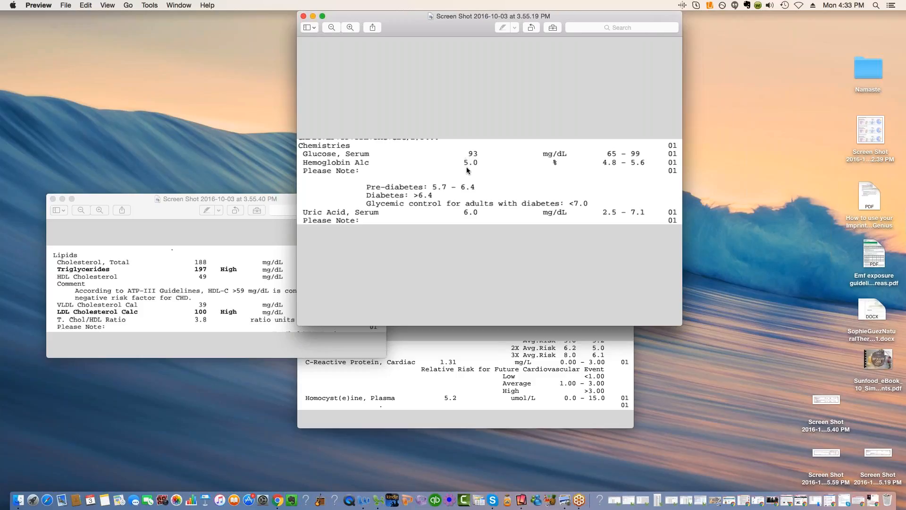
pyautogui.moveTo(317, 173)
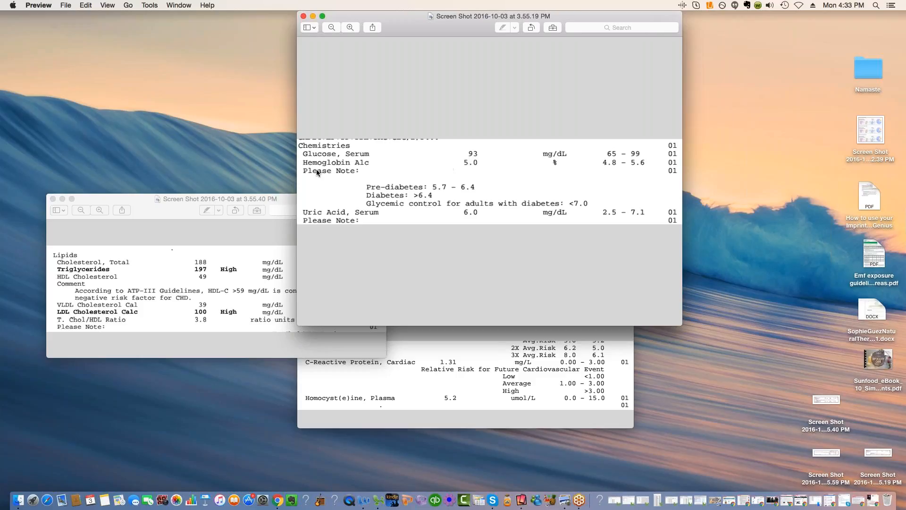
pyautogui.moveTo(468, 167)
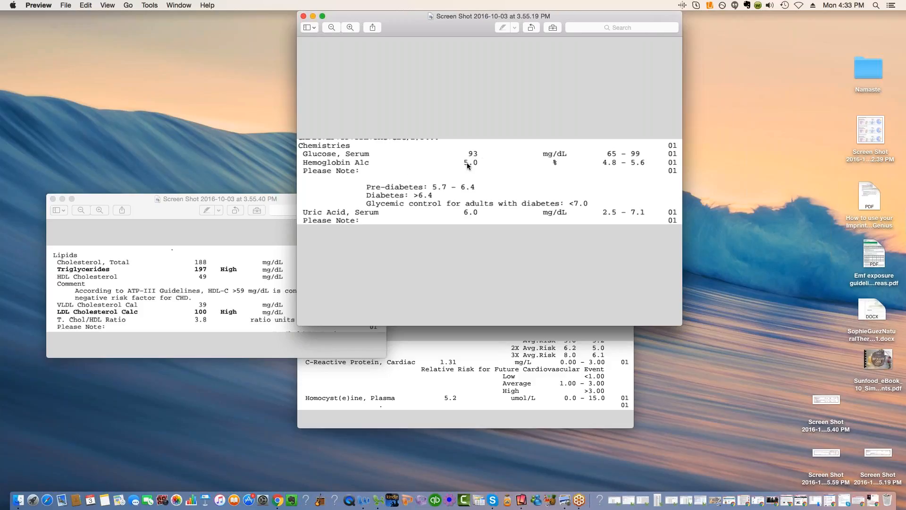
pyautogui.moveTo(450, 175)
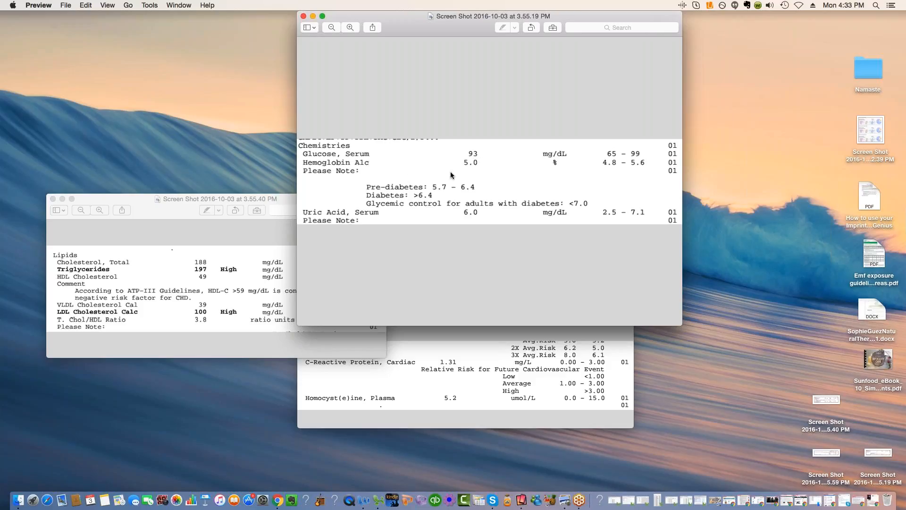
pyautogui.moveTo(504, 172)
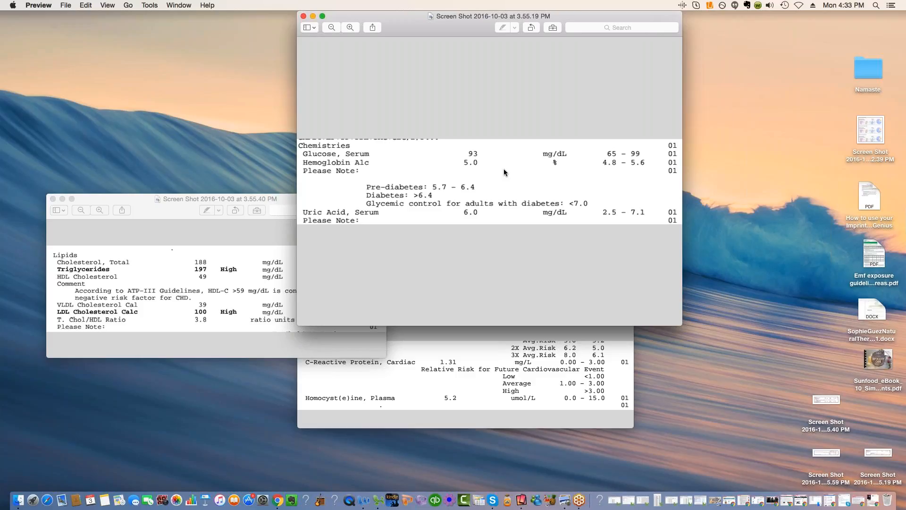
pyautogui.moveTo(445, 181)
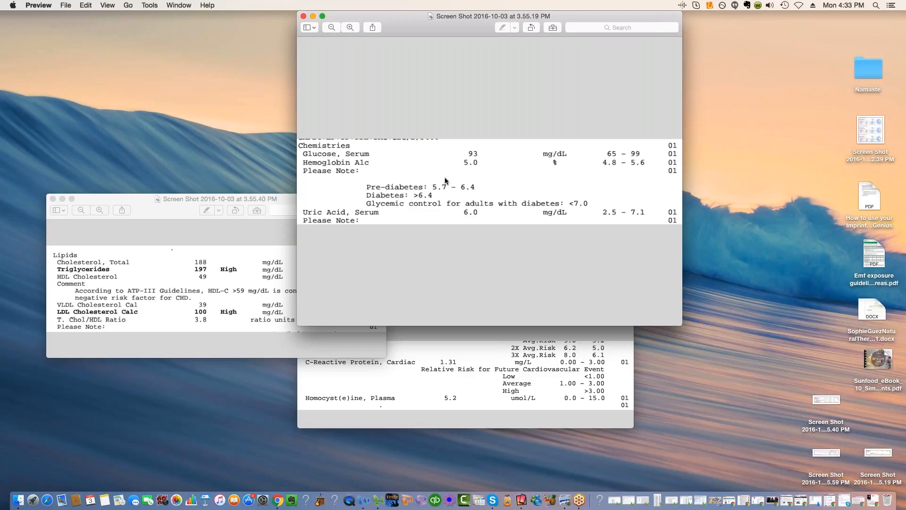
pyautogui.moveTo(451, 172)
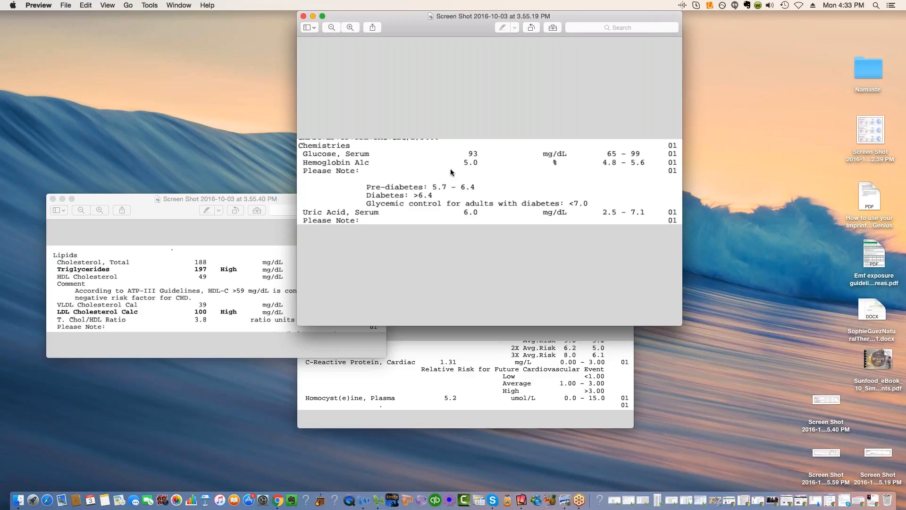
pyautogui.moveTo(470, 154)
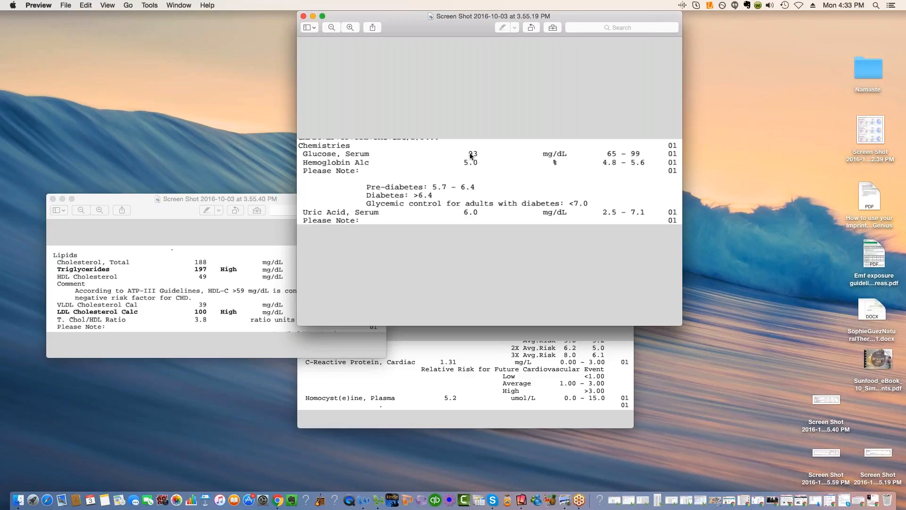
pyautogui.moveTo(461, 171)
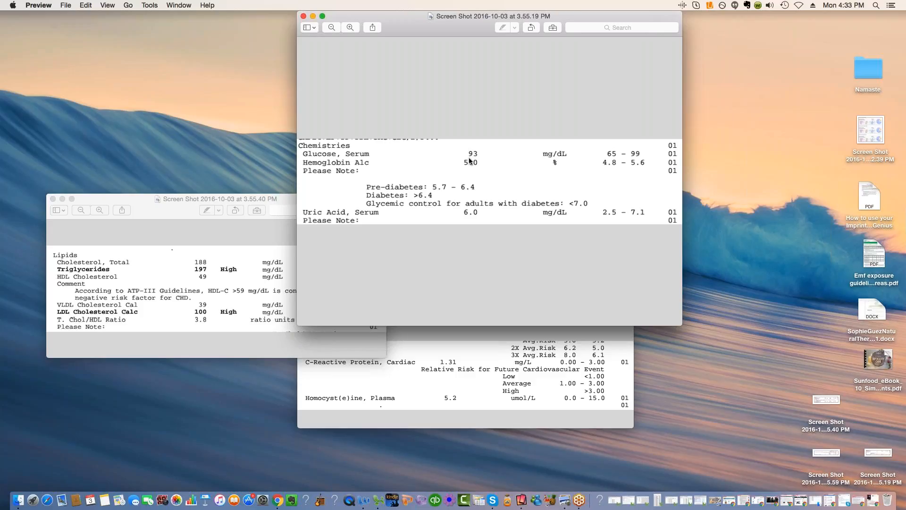
pyautogui.moveTo(466, 160)
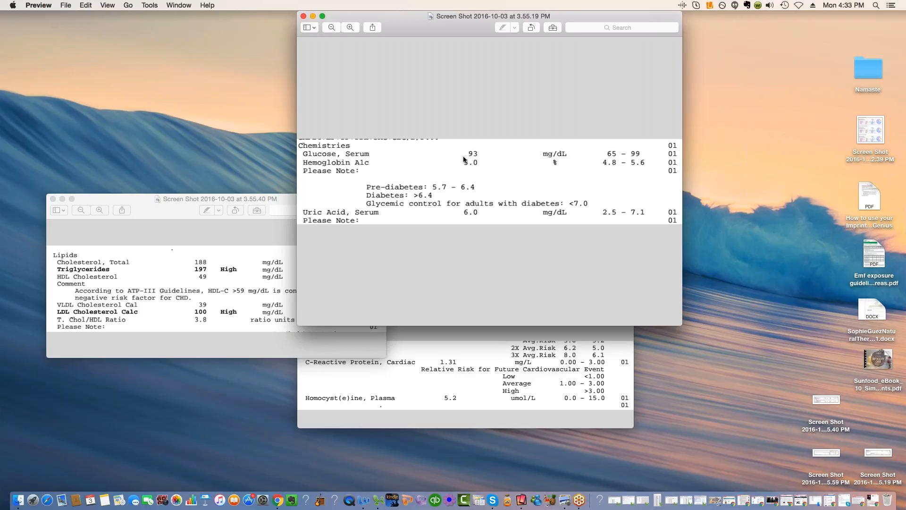
pyautogui.moveTo(475, 168)
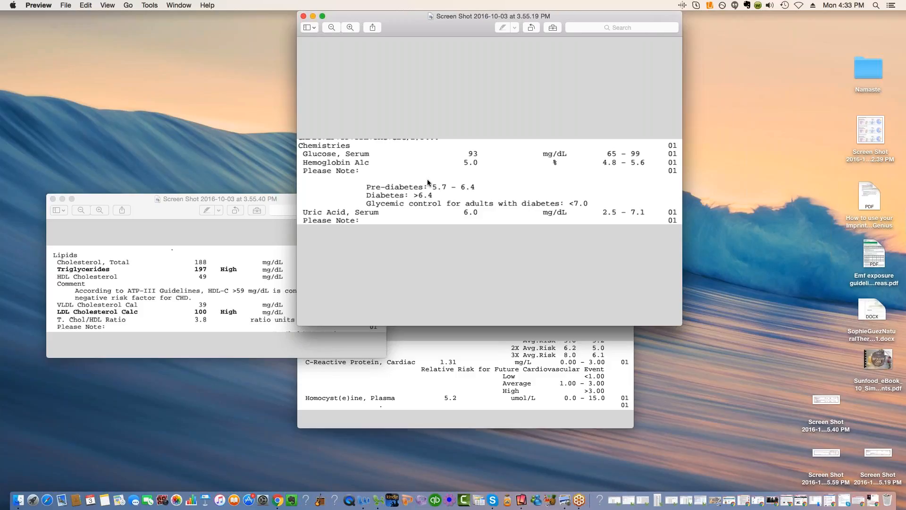
pyautogui.moveTo(458, 194)
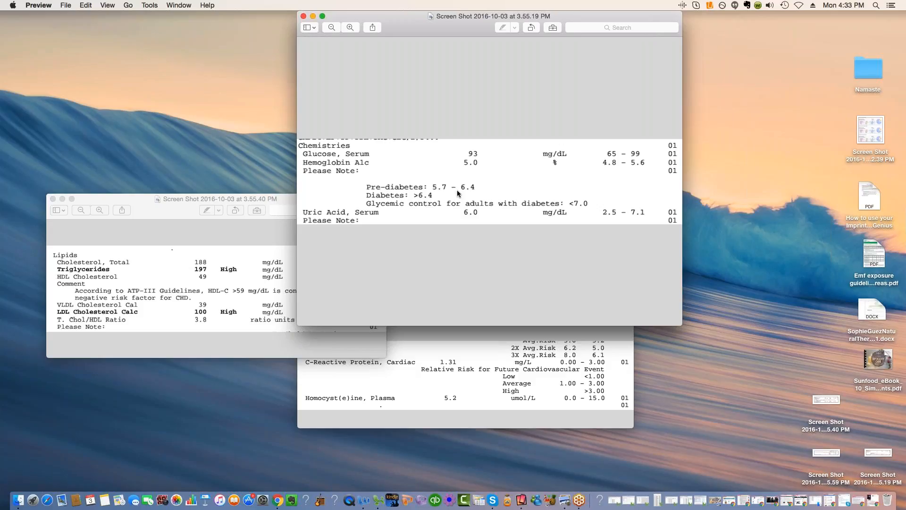
pyautogui.moveTo(535, 196)
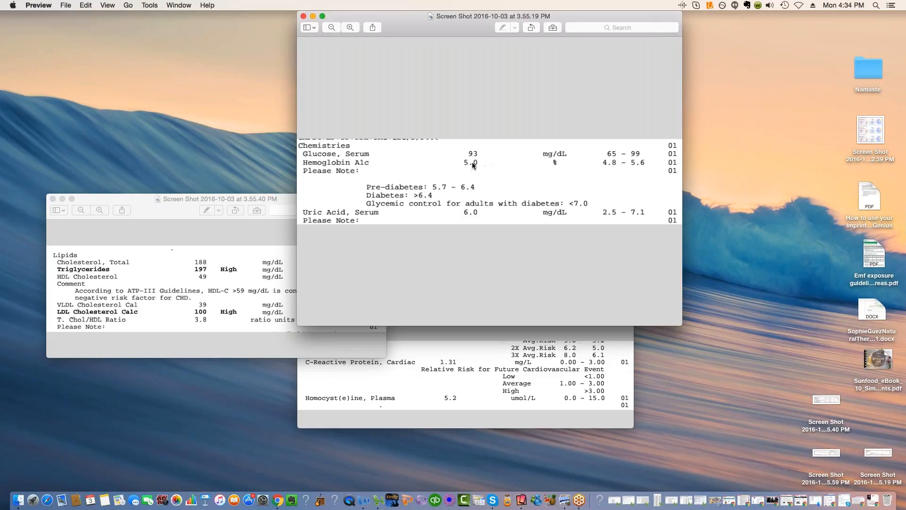
pyautogui.moveTo(469, 160)
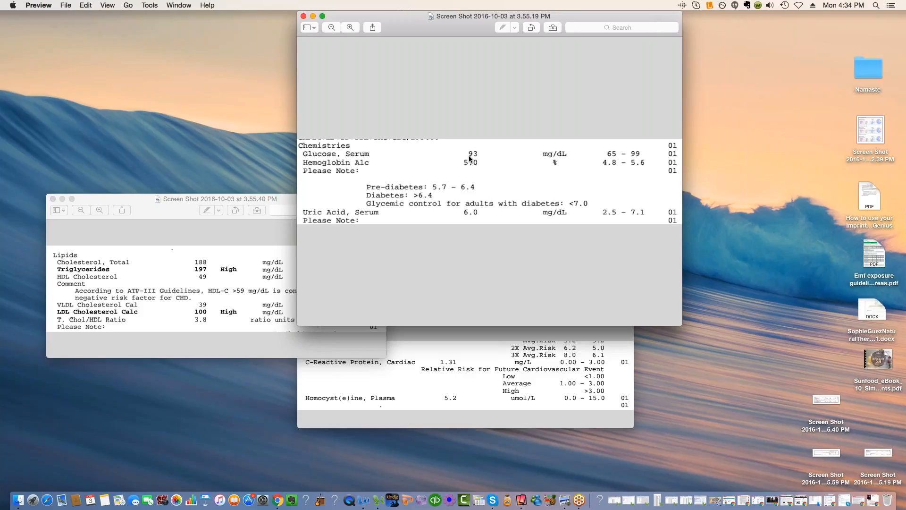
pyautogui.moveTo(366, 167)
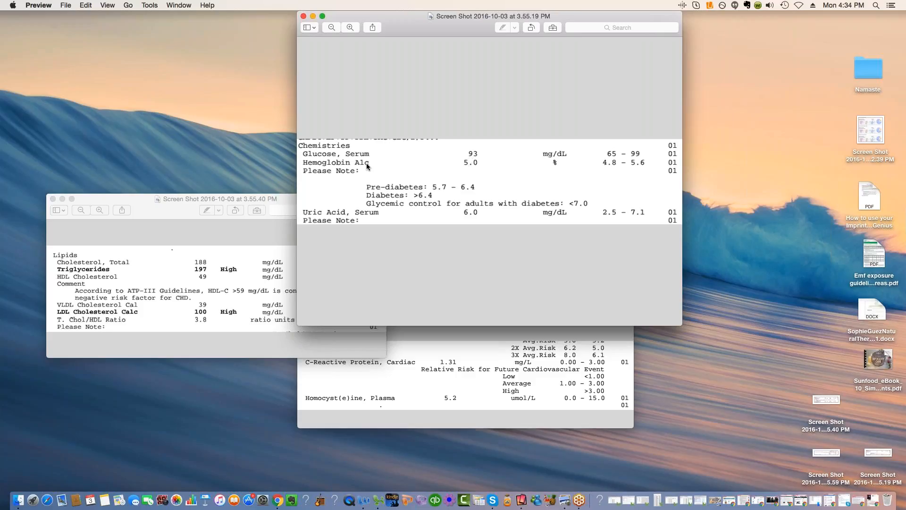
pyautogui.moveTo(466, 172)
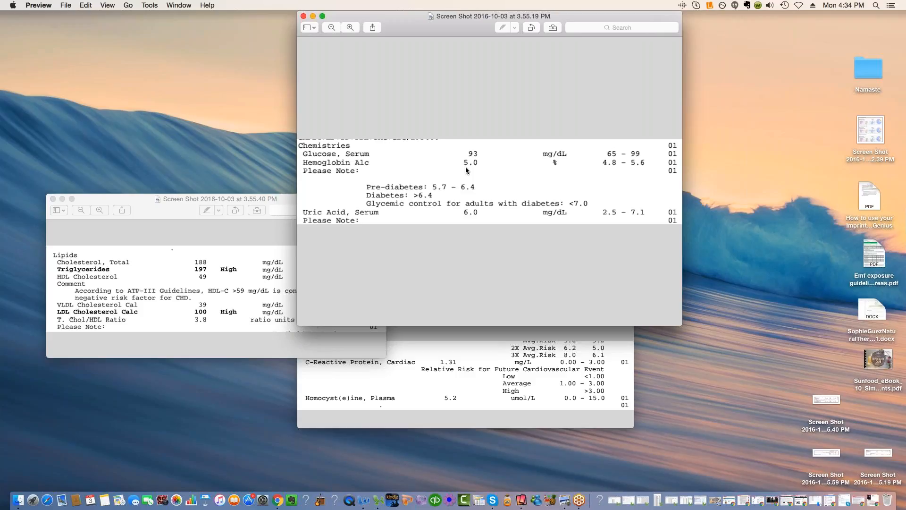
pyautogui.moveTo(416, 243)
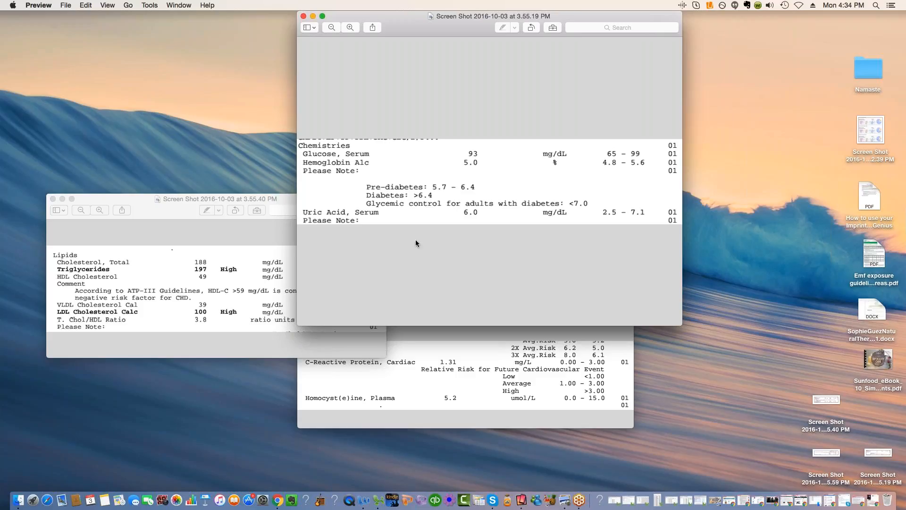
pyautogui.moveTo(659, 314)
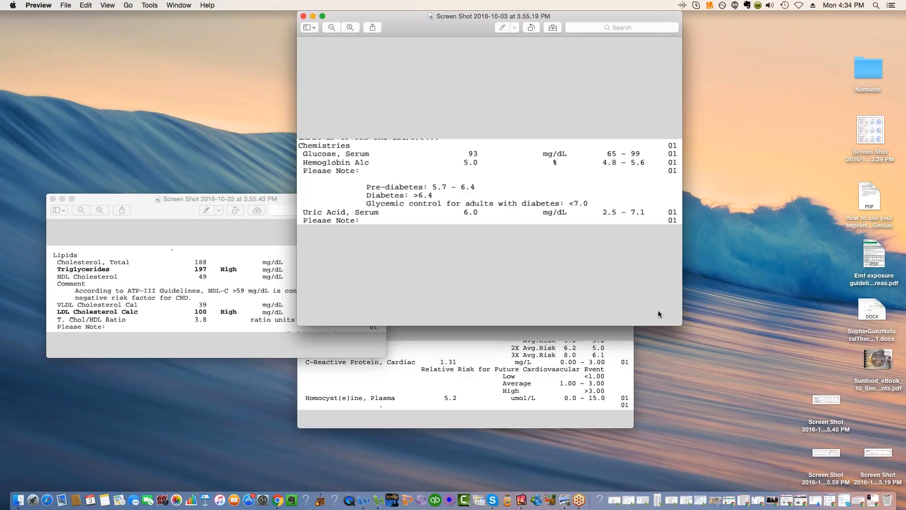
pyautogui.moveTo(682, 324)
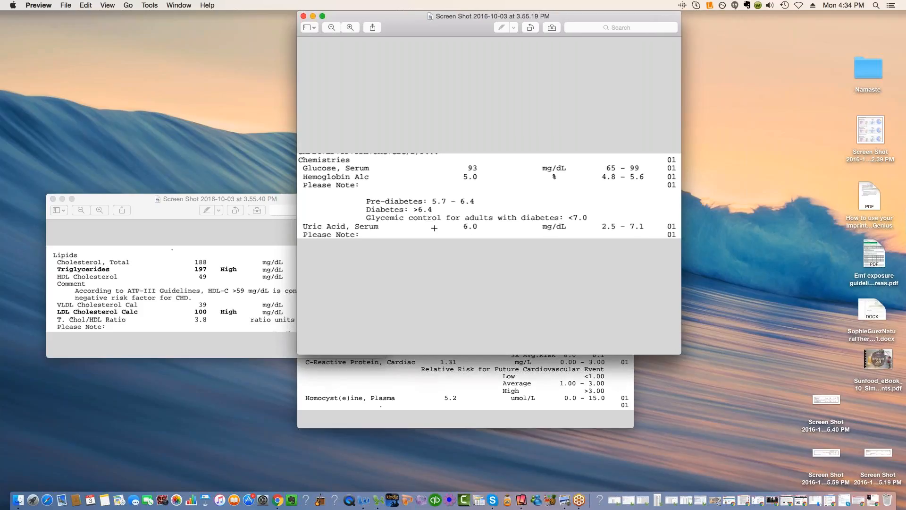
pyautogui.moveTo(507, 222)
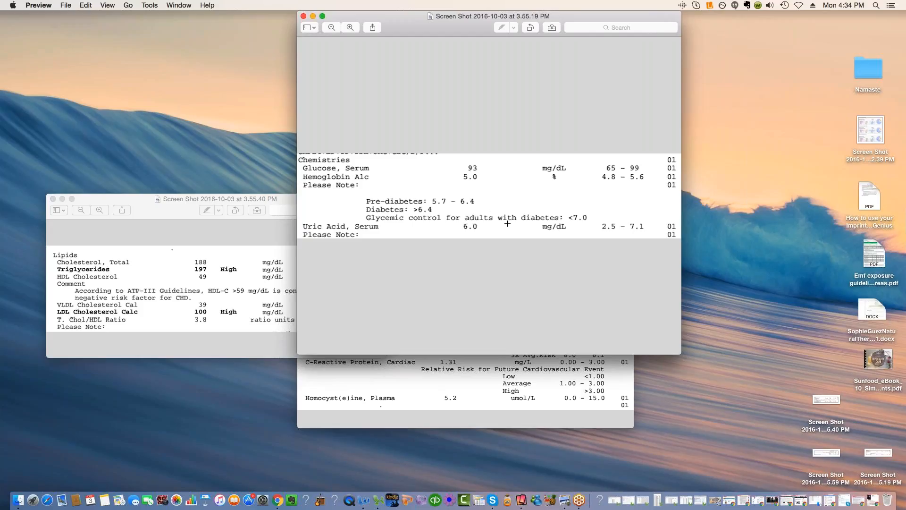
pyautogui.moveTo(472, 232)
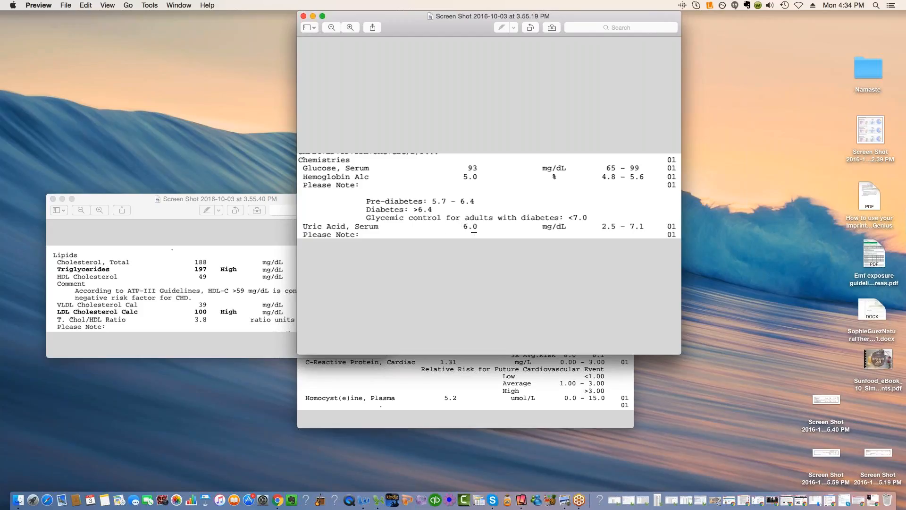
pyautogui.moveTo(414, 236)
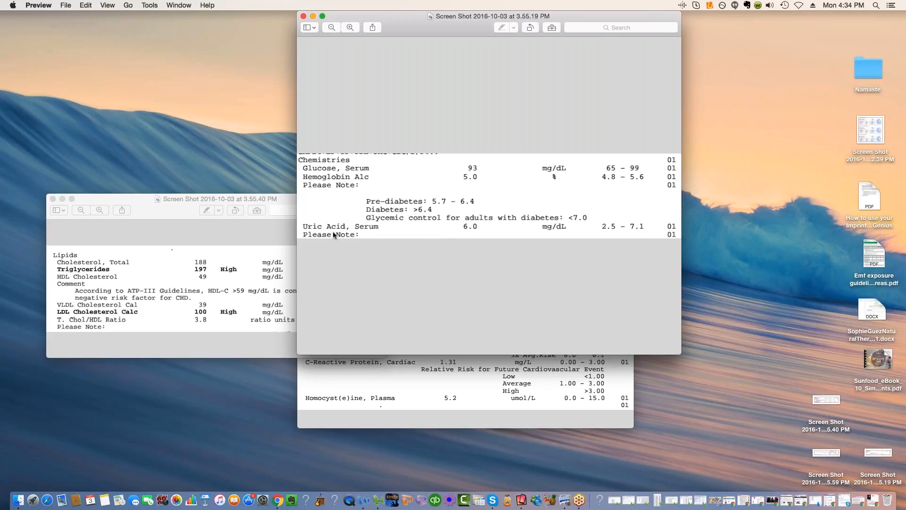
pyautogui.moveTo(403, 227)
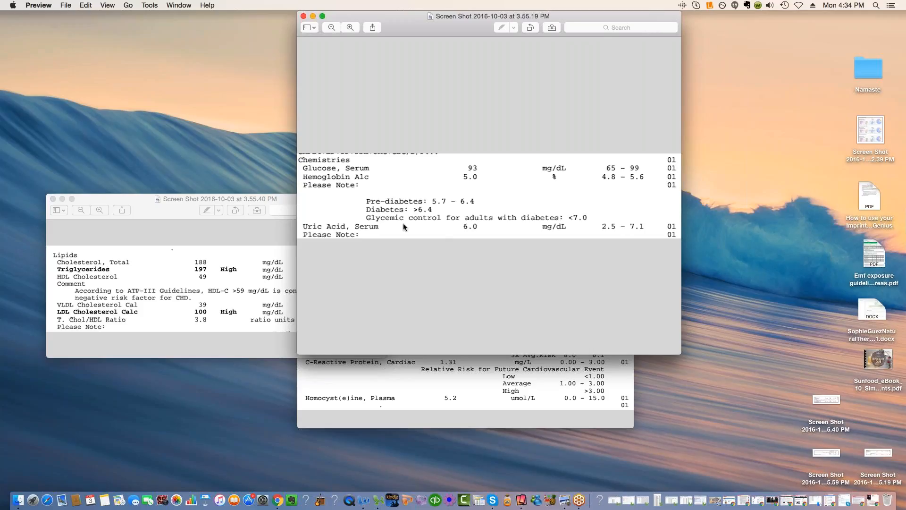
pyautogui.moveTo(319, 225)
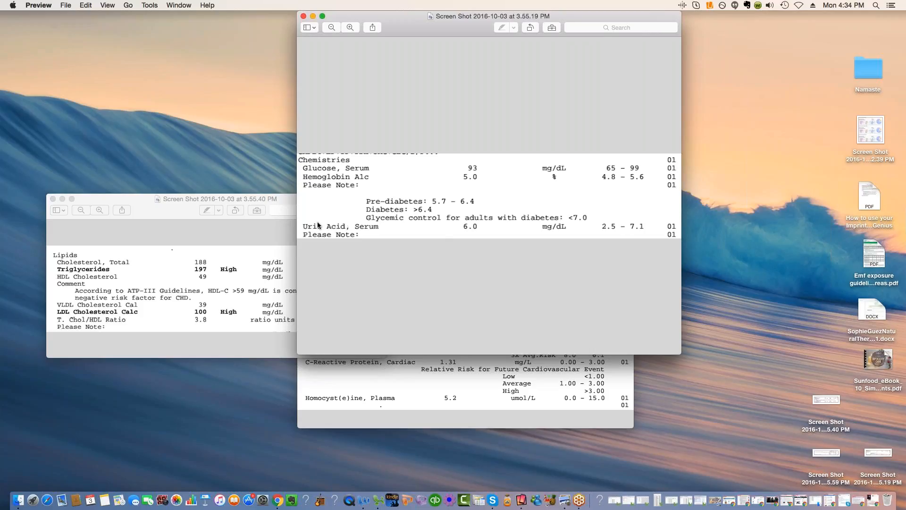
pyautogui.moveTo(376, 227)
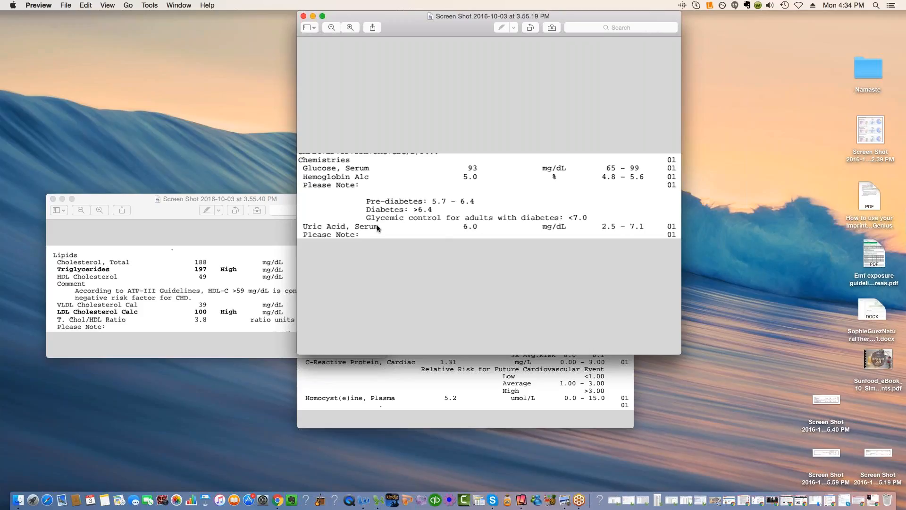
pyautogui.moveTo(354, 259)
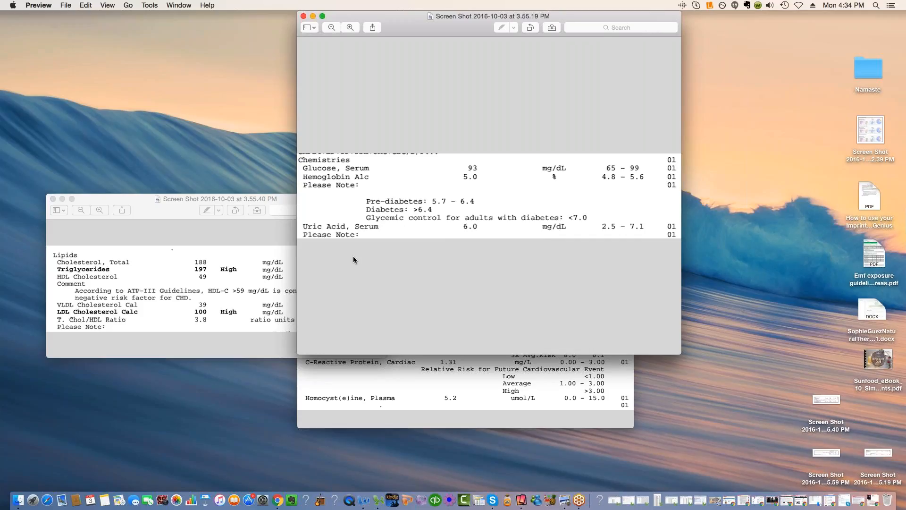
pyautogui.moveTo(376, 234)
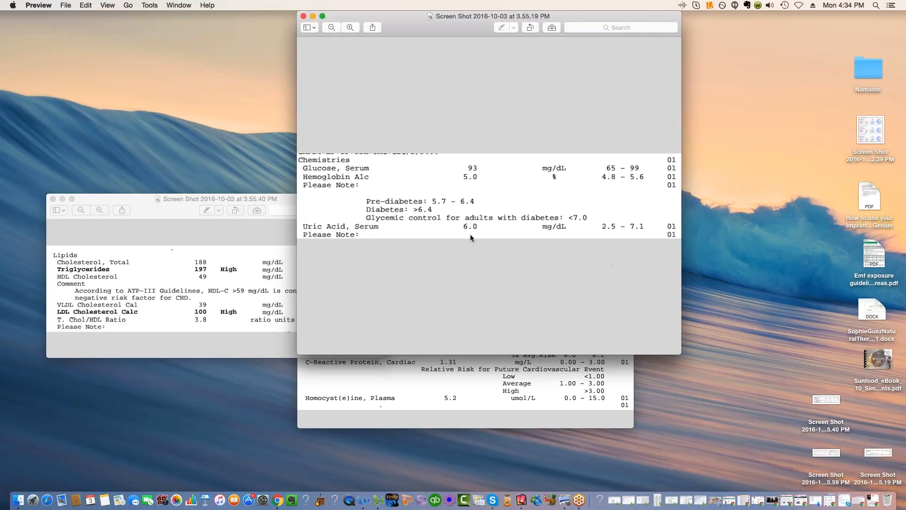
pyautogui.moveTo(470, 233)
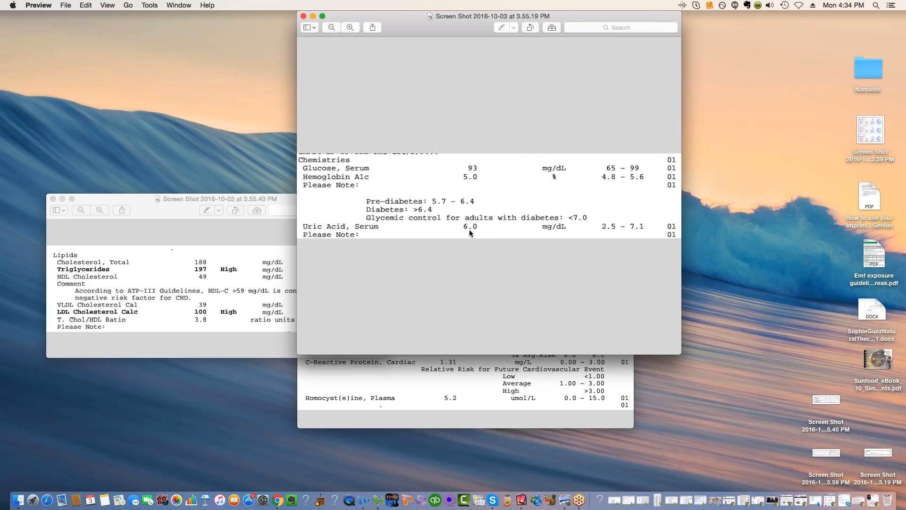
pyautogui.moveTo(628, 230)
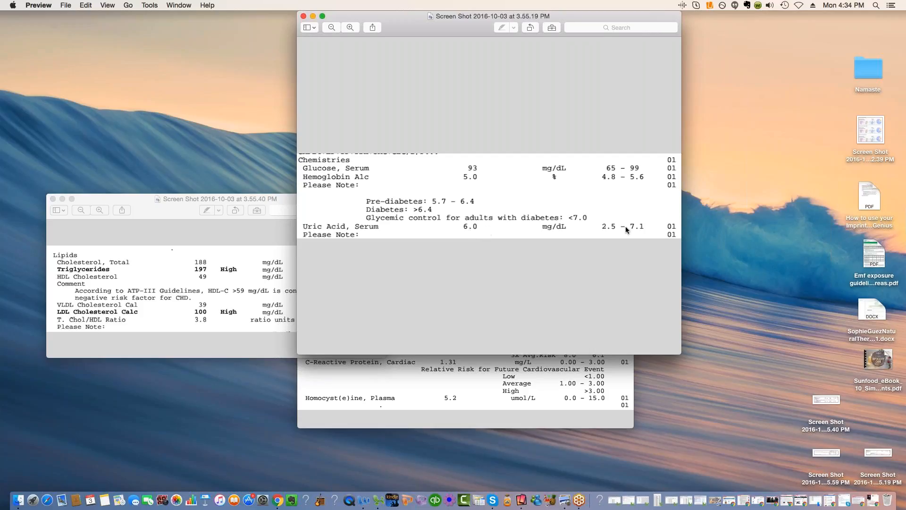
pyautogui.moveTo(533, 237)
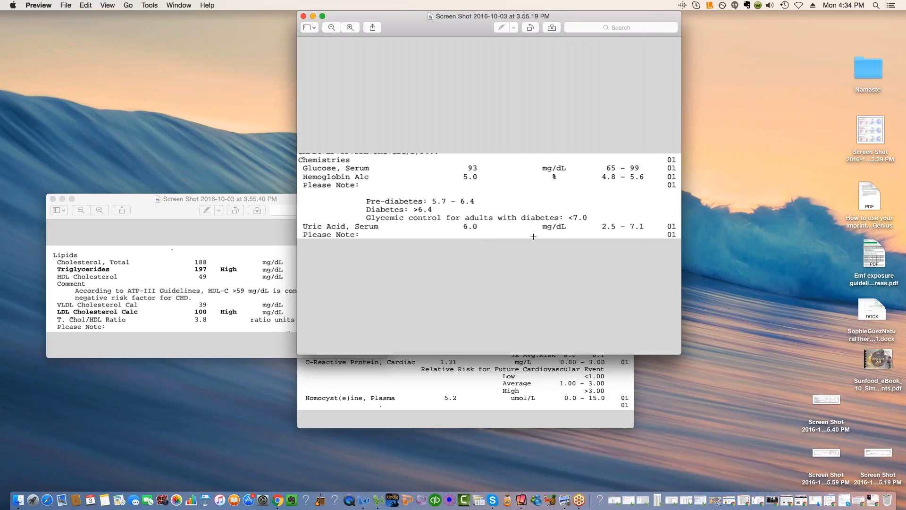
pyautogui.moveTo(511, 237)
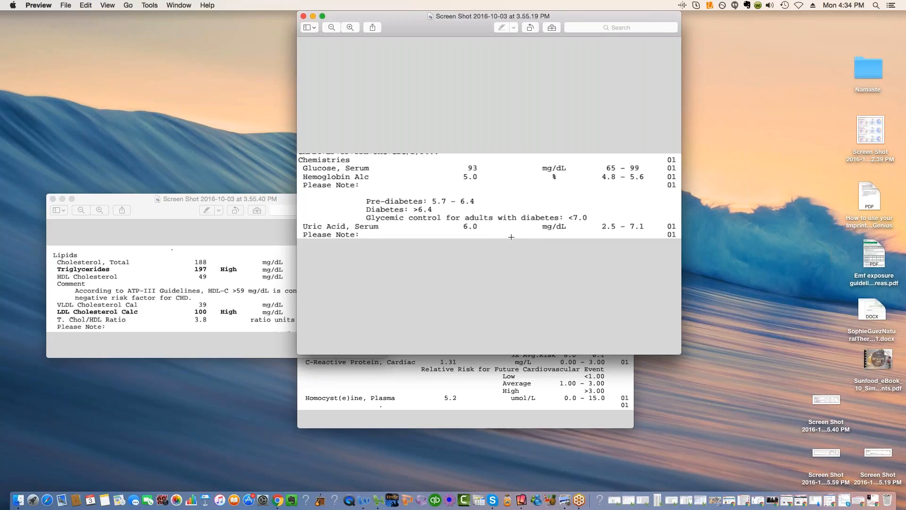
pyautogui.moveTo(354, 235)
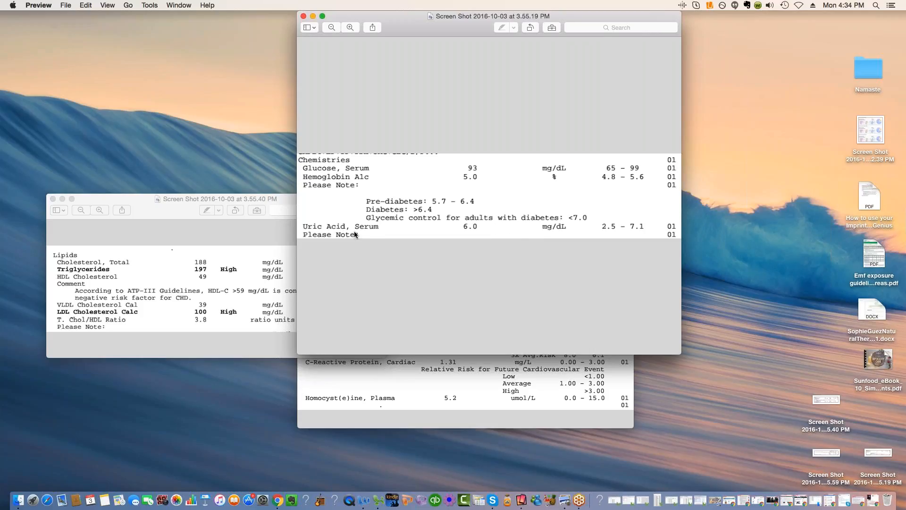
pyautogui.moveTo(360, 252)
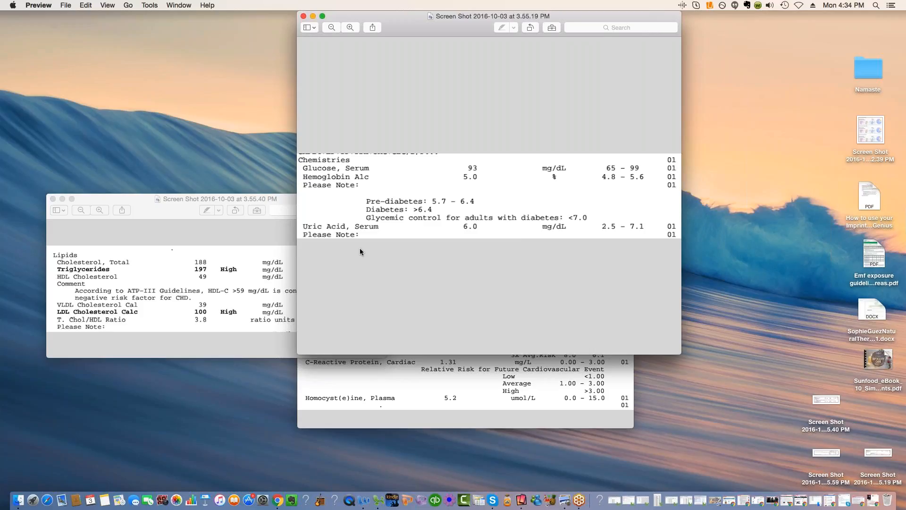
pyautogui.moveTo(511, 225)
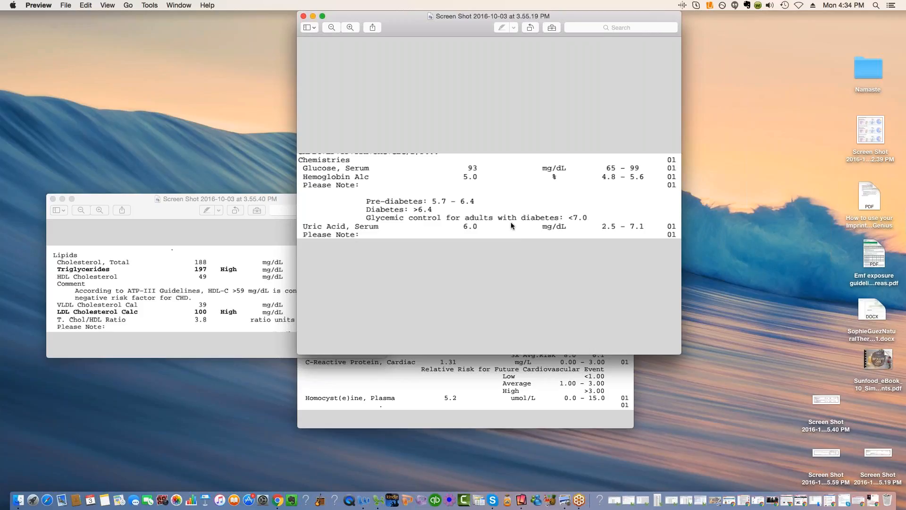
pyautogui.moveTo(487, 232)
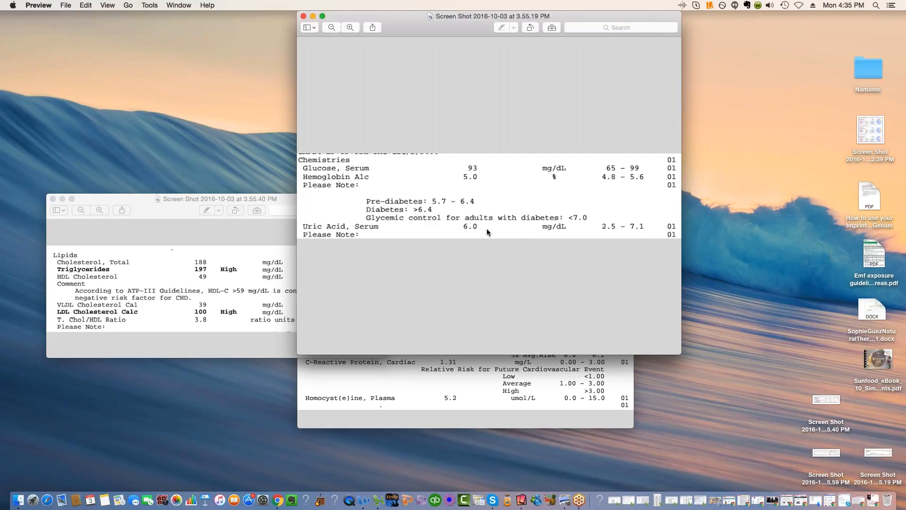
pyautogui.moveTo(412, 78)
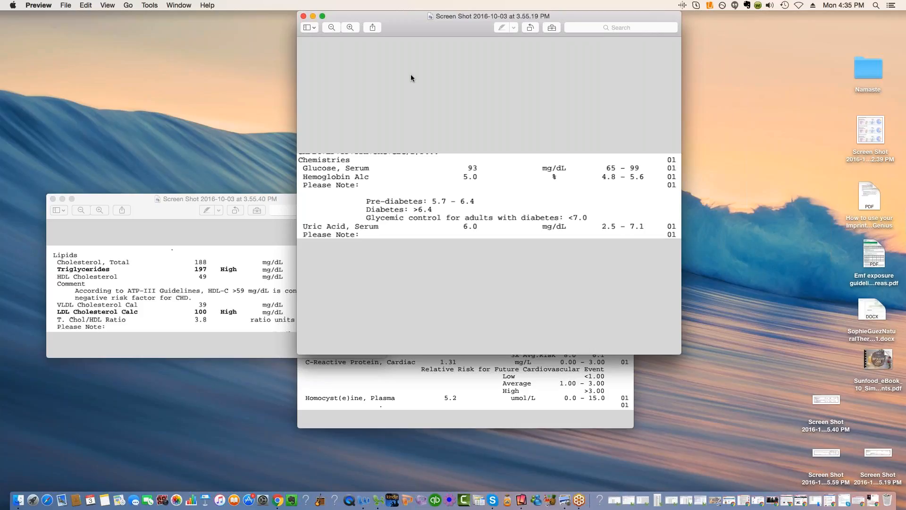
pyautogui.moveTo(349, 3)
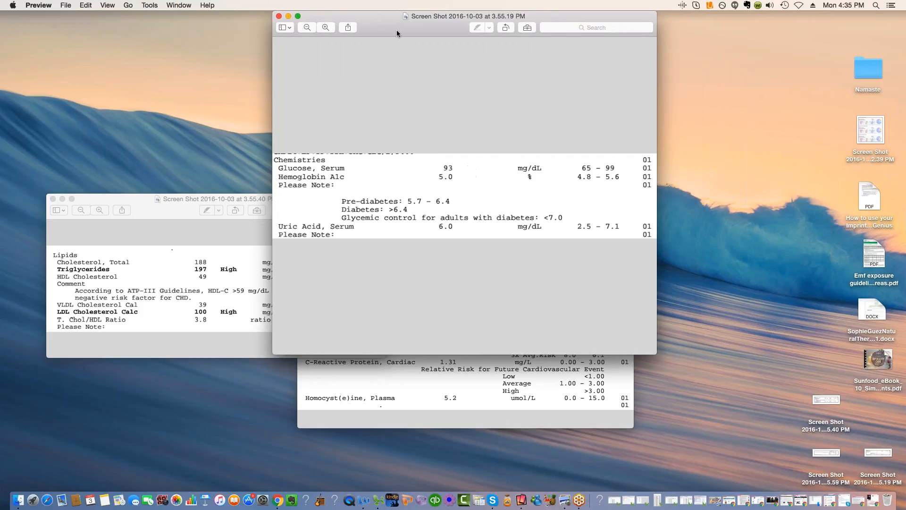
pyautogui.moveTo(396, 227)
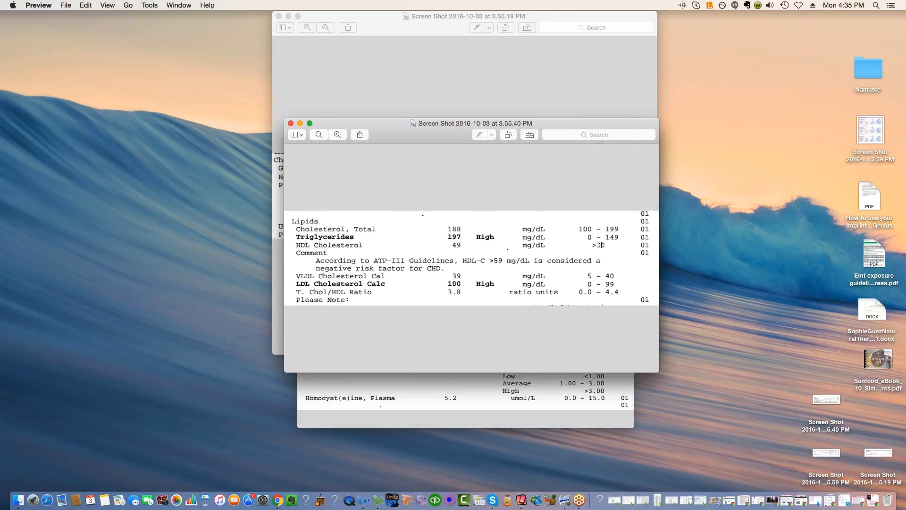
pyautogui.moveTo(461, 239)
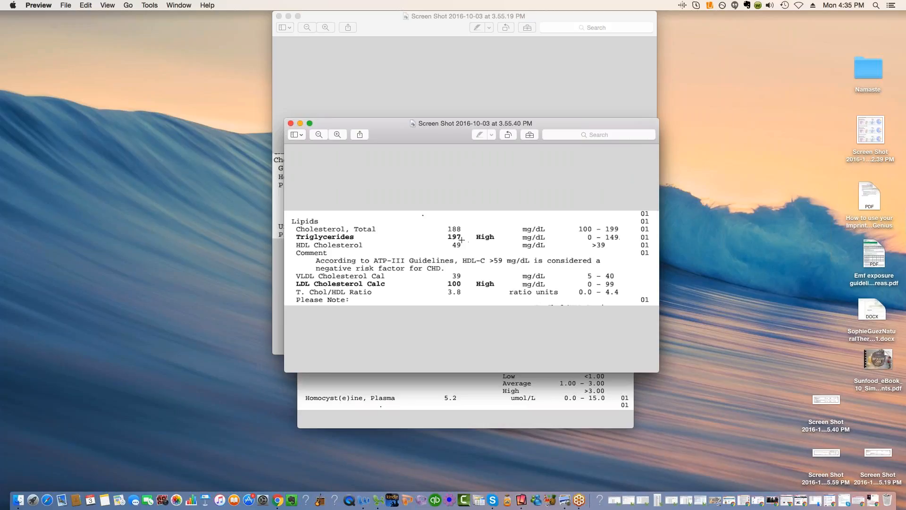
pyautogui.moveTo(304, 237)
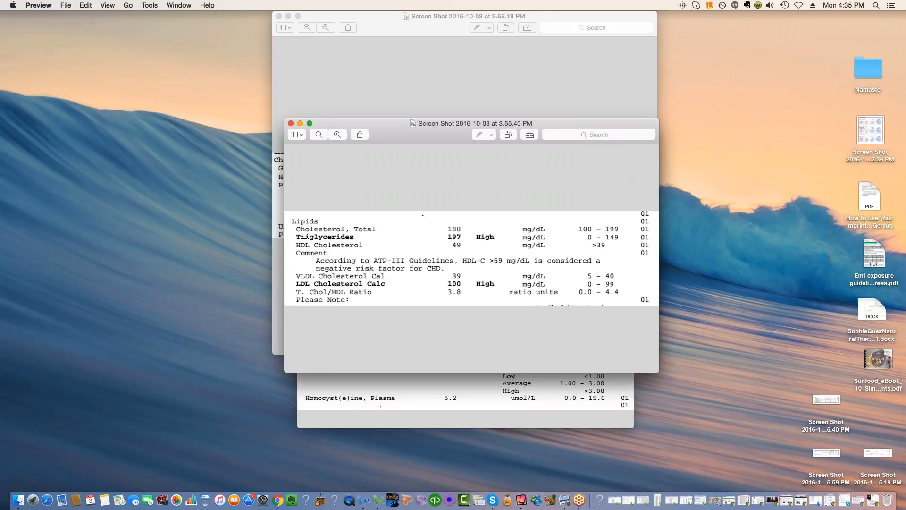
pyautogui.moveTo(467, 254)
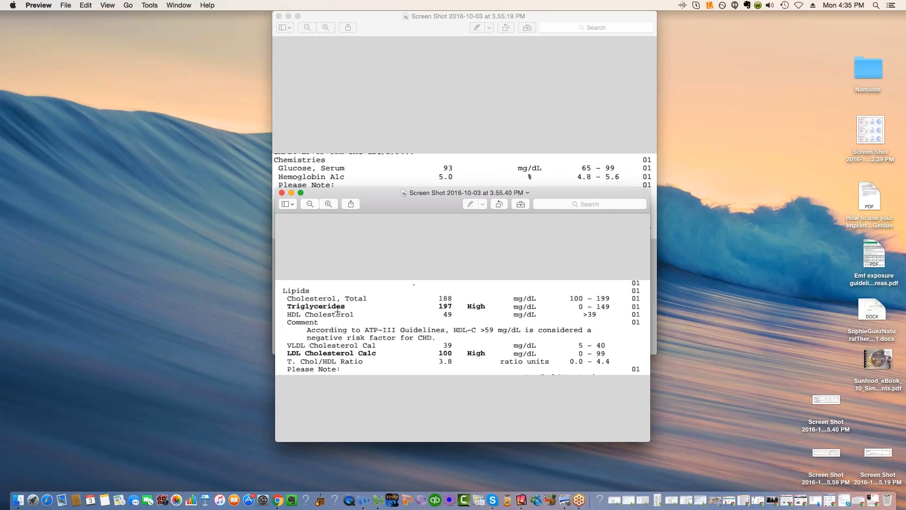
pyautogui.moveTo(473, 306)
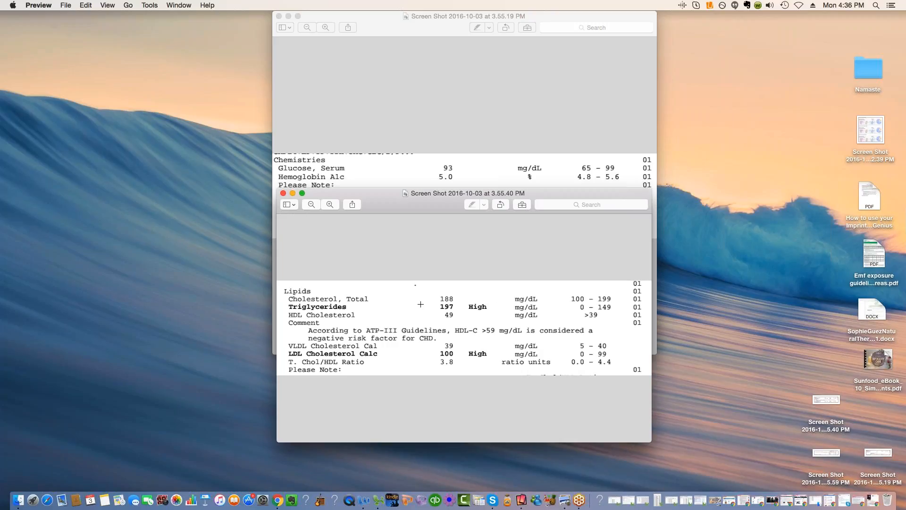
pyautogui.moveTo(484, 307)
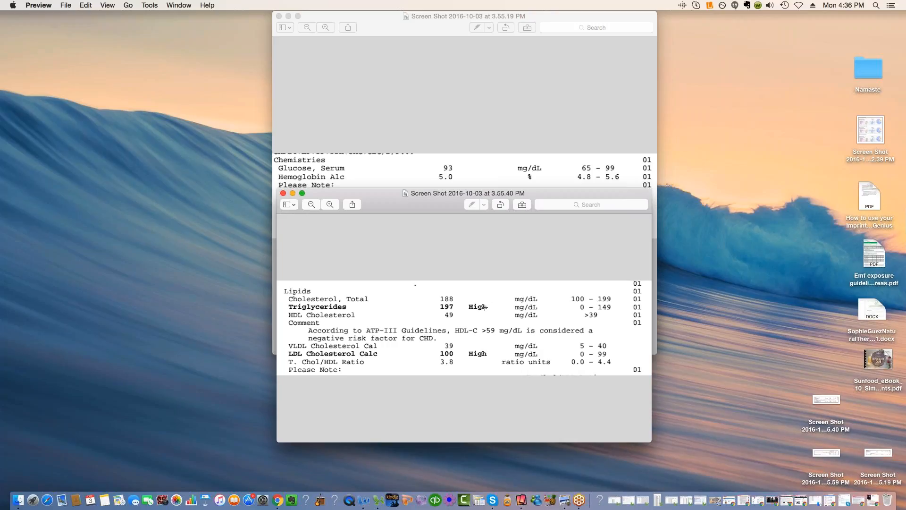
pyautogui.moveTo(633, 438)
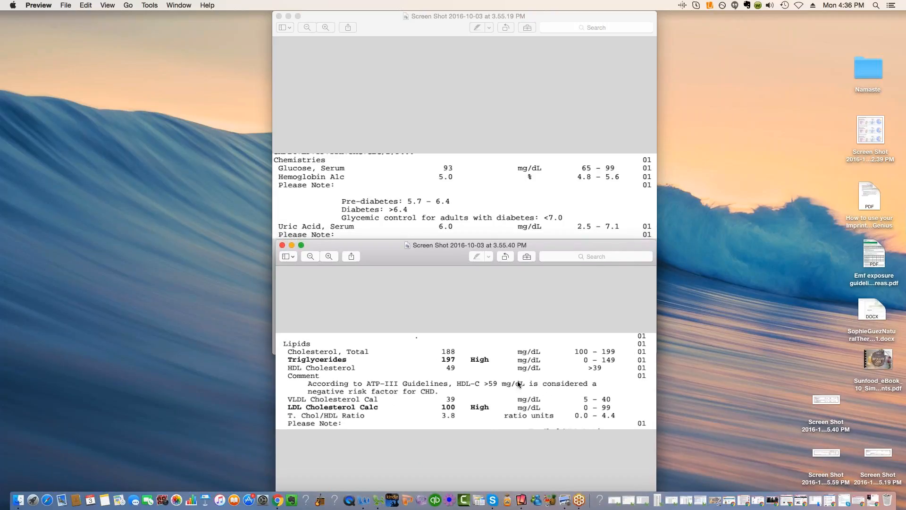
pyautogui.moveTo(555, 409)
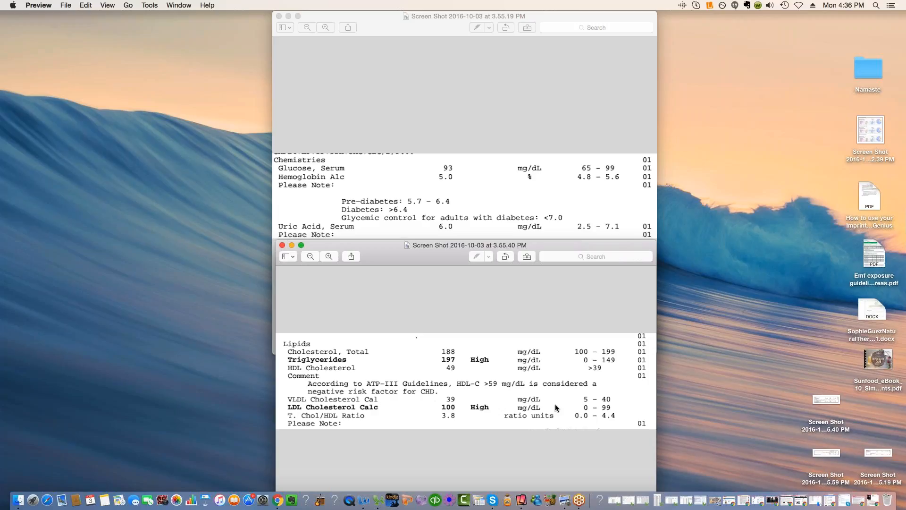
pyautogui.moveTo(554, 409)
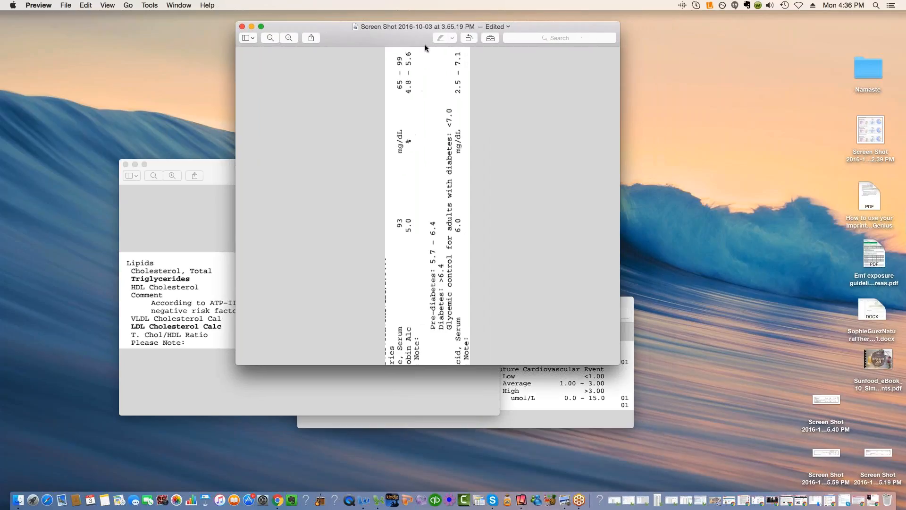
# Step: Rotate the 3.55.19 PM chemistries screenshot back to upright
pyautogui.click(468, 38)
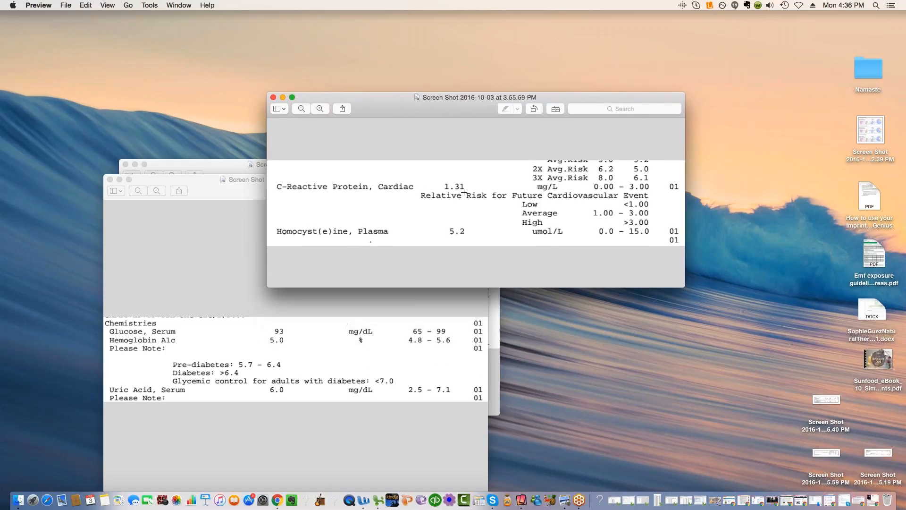
pyautogui.moveTo(415, 197)
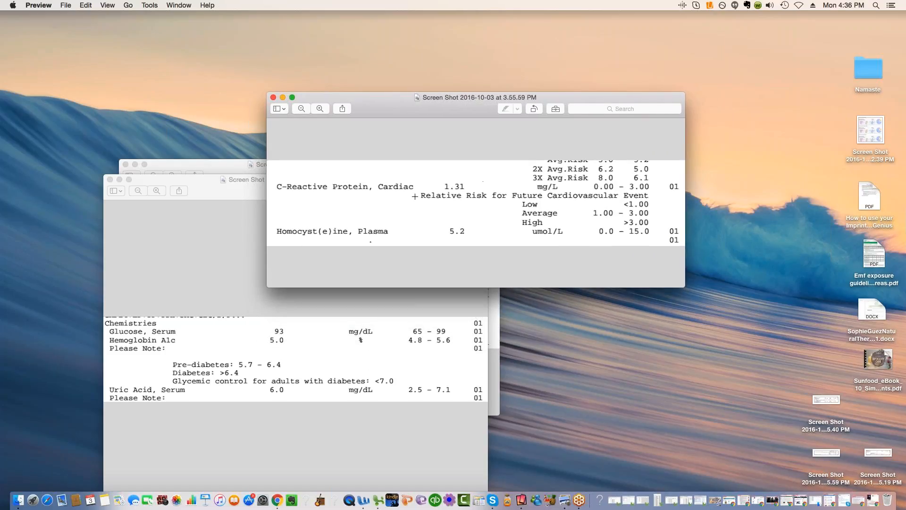
pyautogui.moveTo(492, 176)
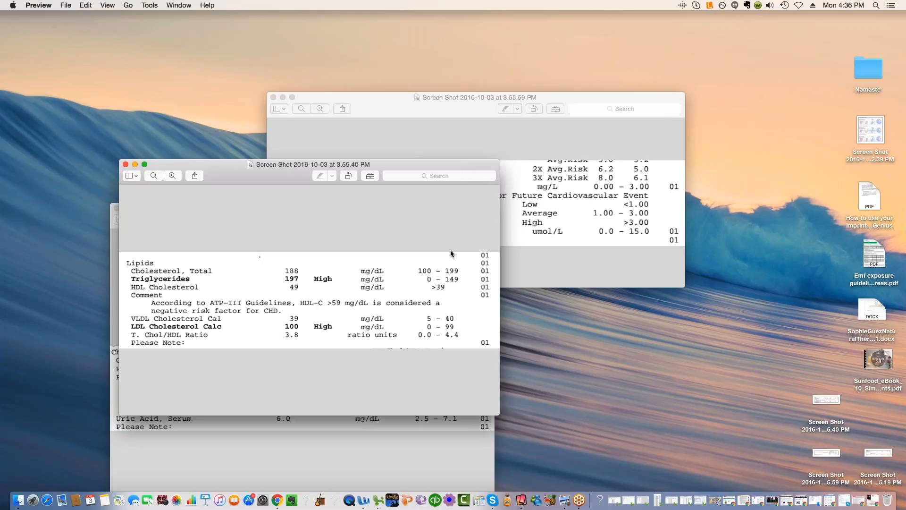
pyautogui.moveTo(296, 288)
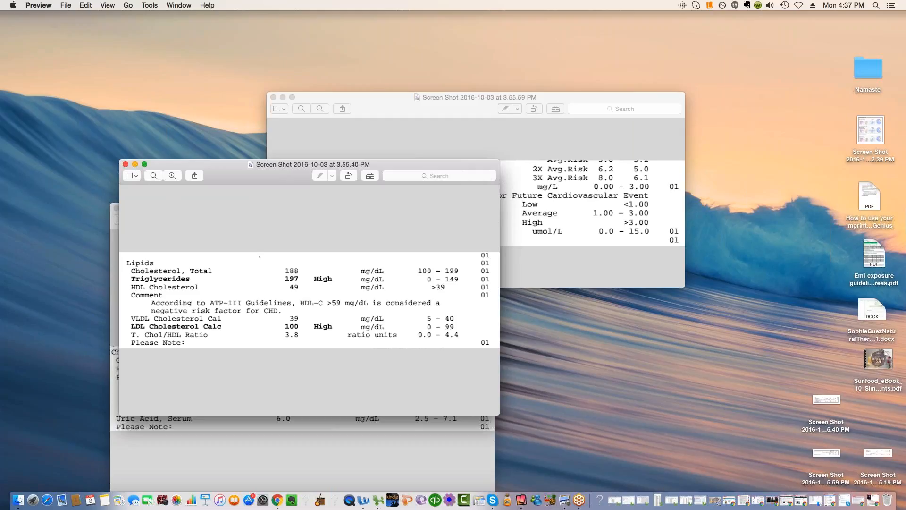
pyautogui.moveTo(136, 168)
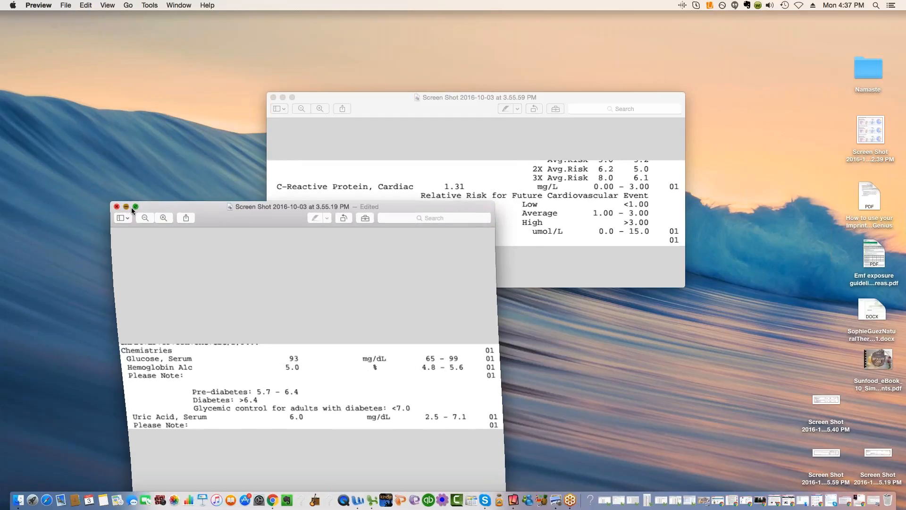
# Step: Close the chemistries lab results screenshot and minimize the Preview window to show the desktop
pyautogui.click(116, 207)
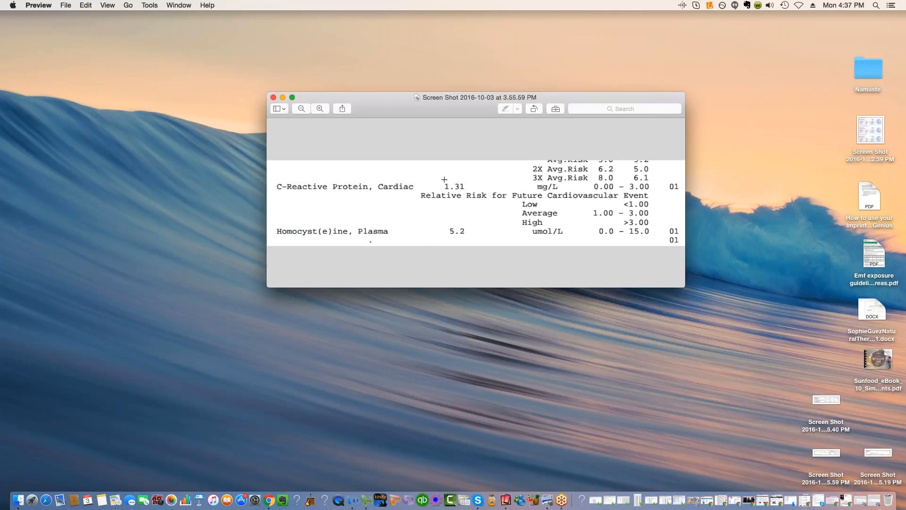
pyautogui.moveTo(463, 199)
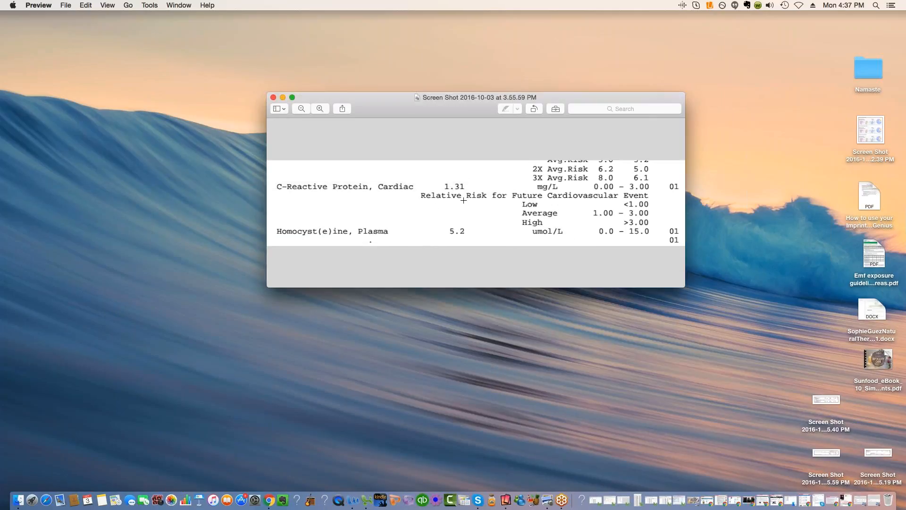
pyautogui.moveTo(324, 224)
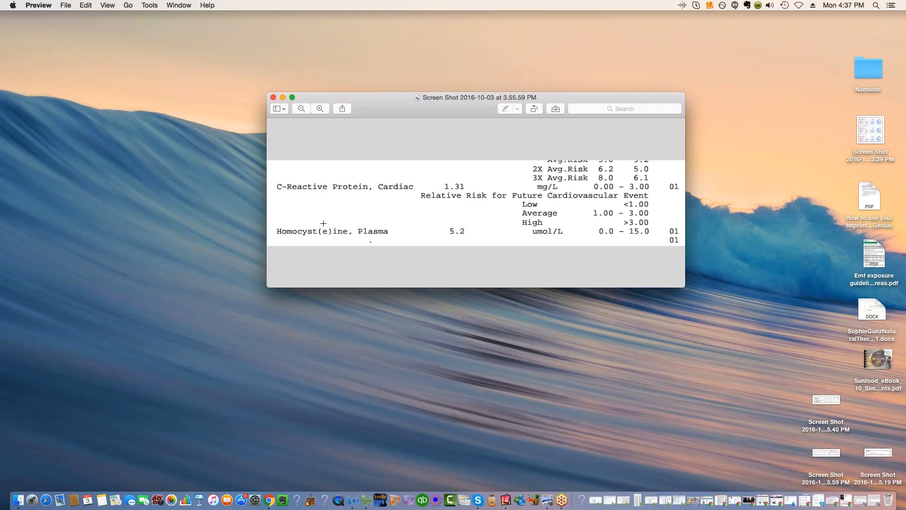
pyautogui.moveTo(785, 260)
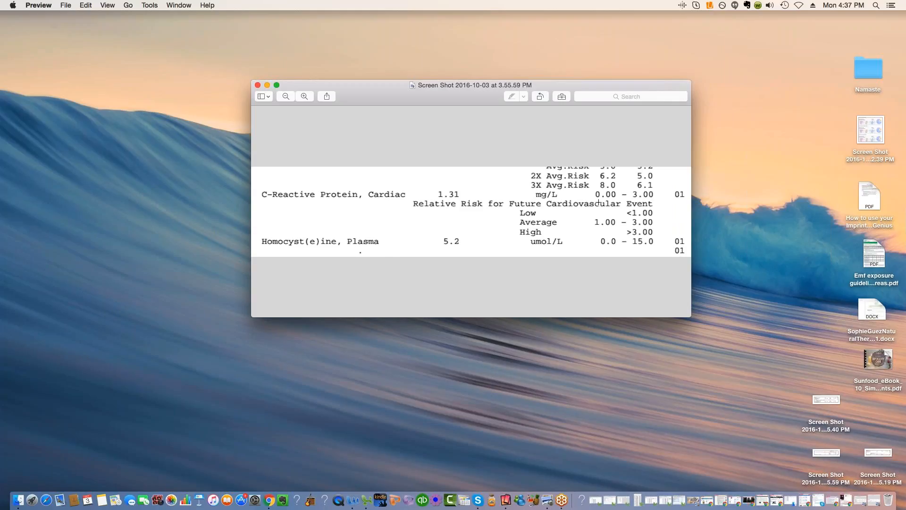
pyautogui.moveTo(821, 301)
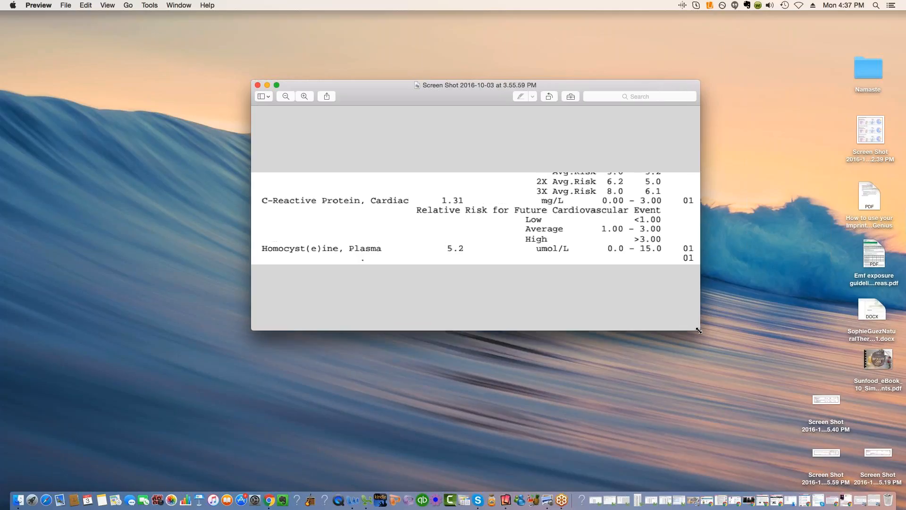
pyautogui.moveTo(473, 244)
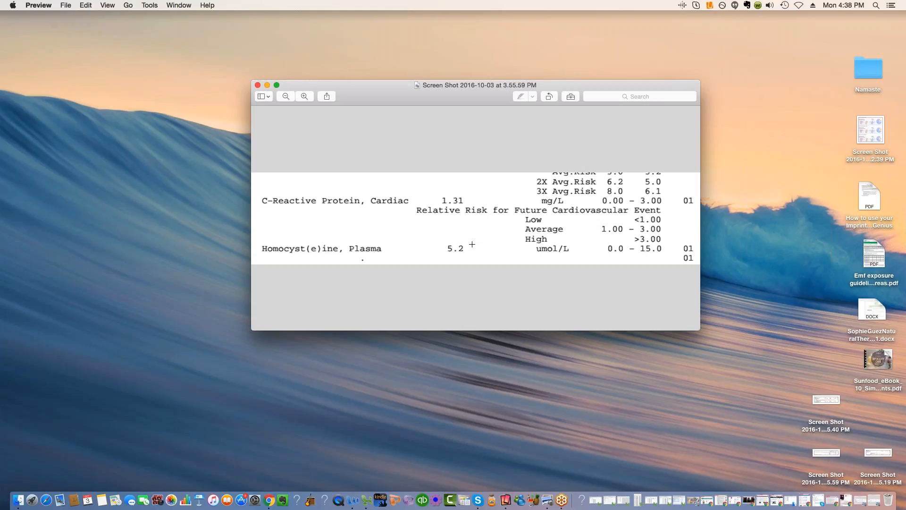
pyautogui.moveTo(465, 245)
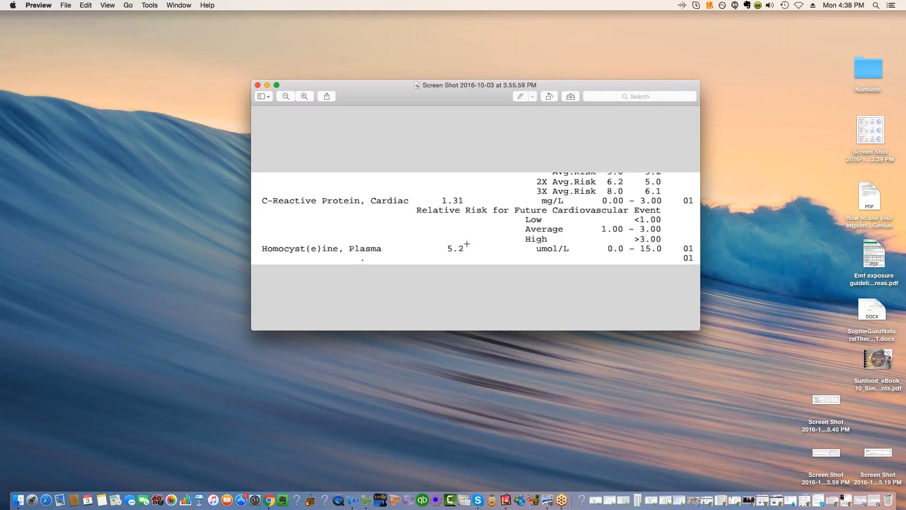
pyautogui.moveTo(561, 281)
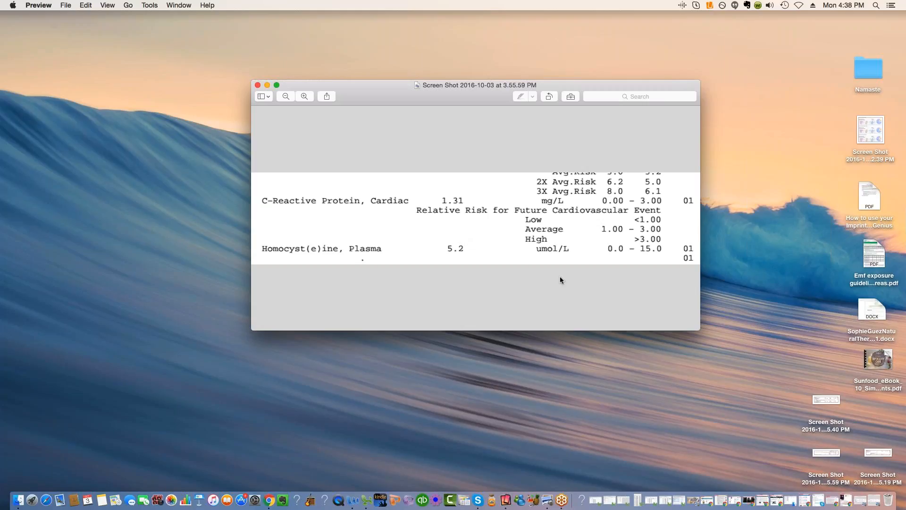
pyautogui.moveTo(465, 267)
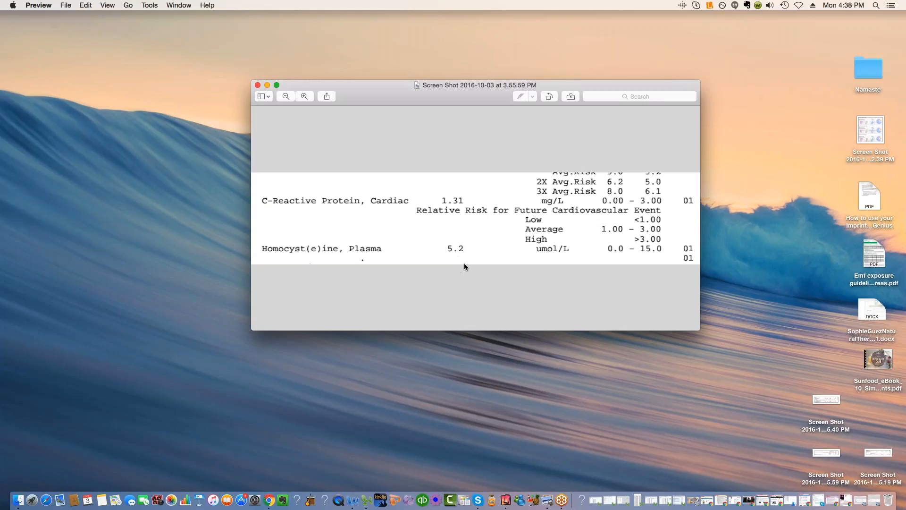
pyautogui.moveTo(470, 257)
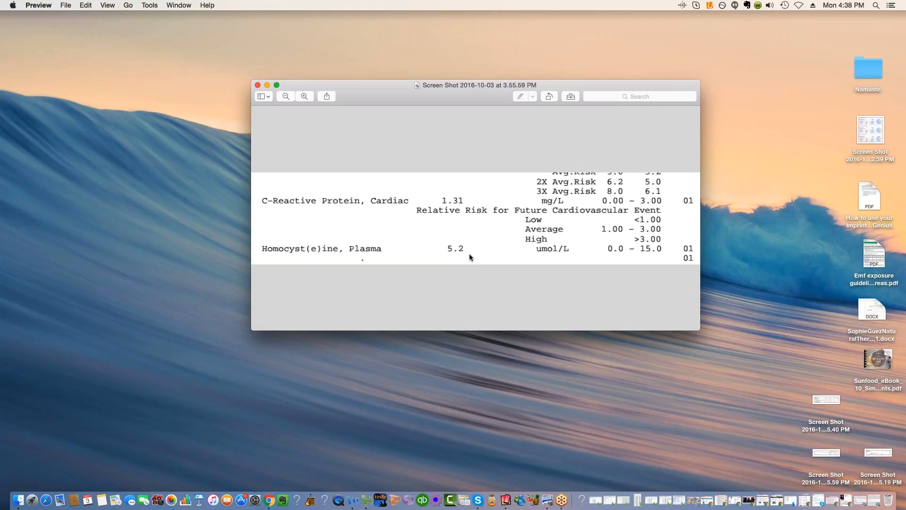
pyautogui.moveTo(623, 259)
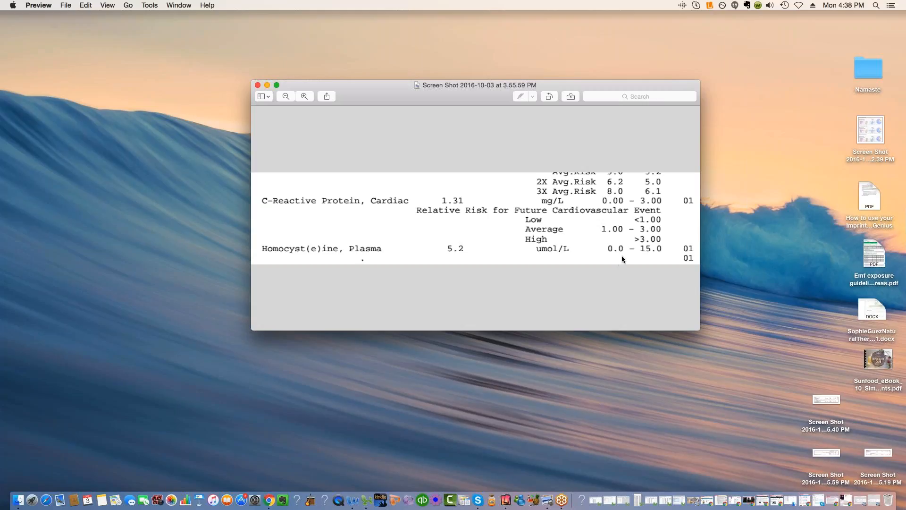
pyautogui.moveTo(541, 238)
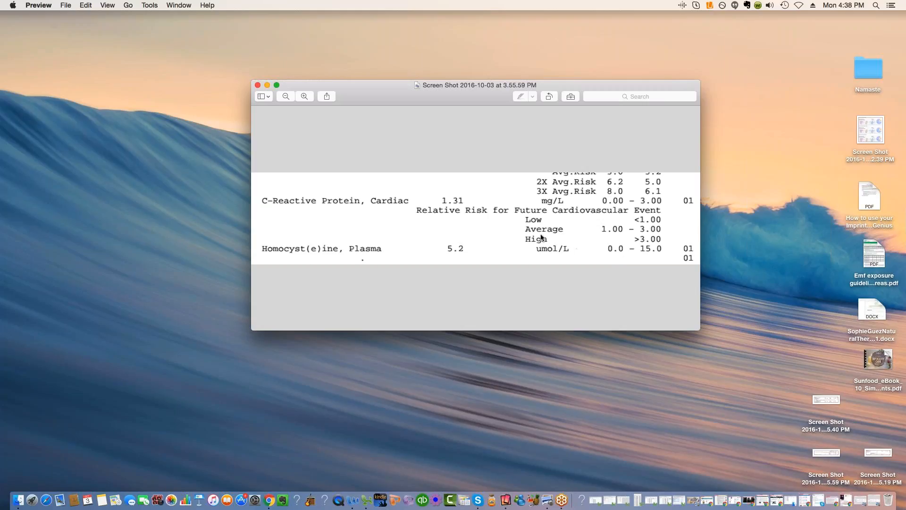
pyautogui.moveTo(599, 219)
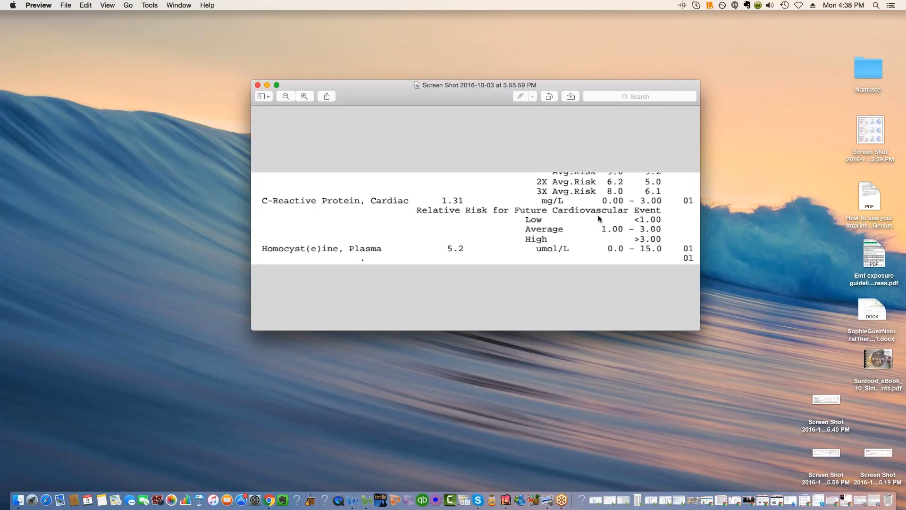
pyautogui.moveTo(420, 270)
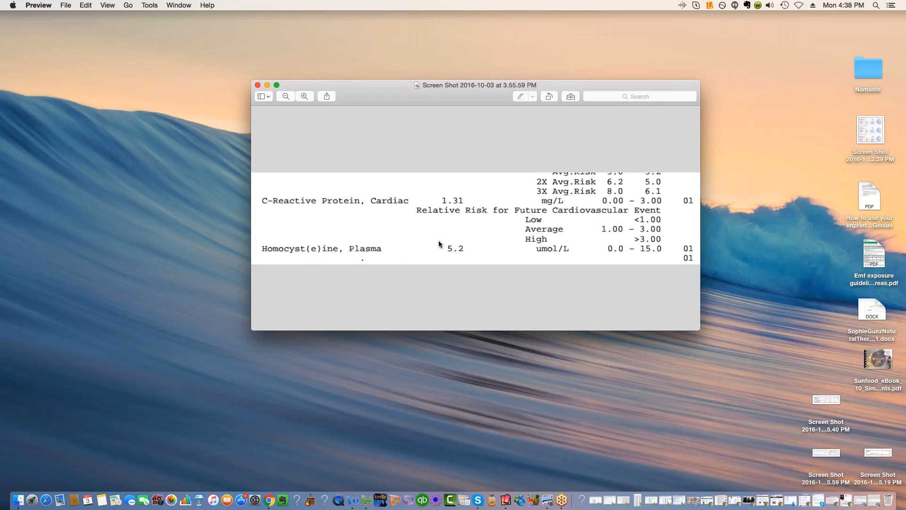
pyautogui.moveTo(276, 85)
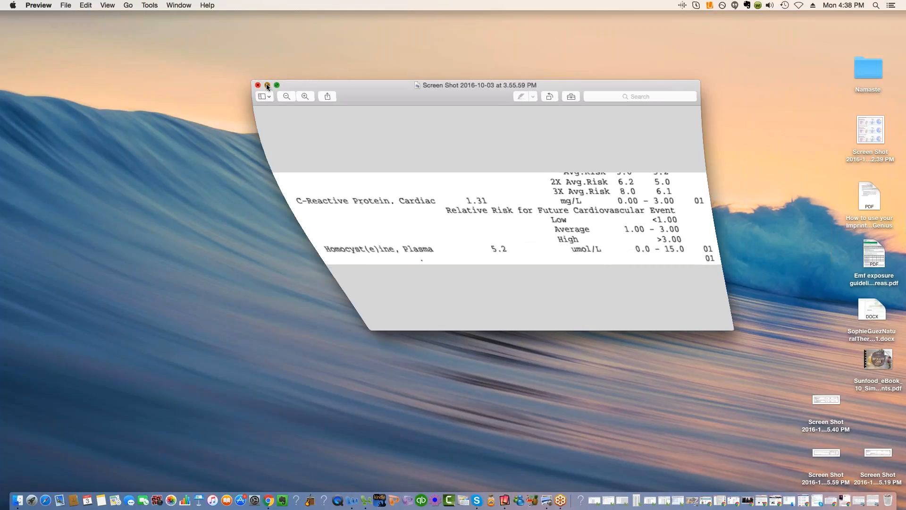
pyautogui.click(258, 85)
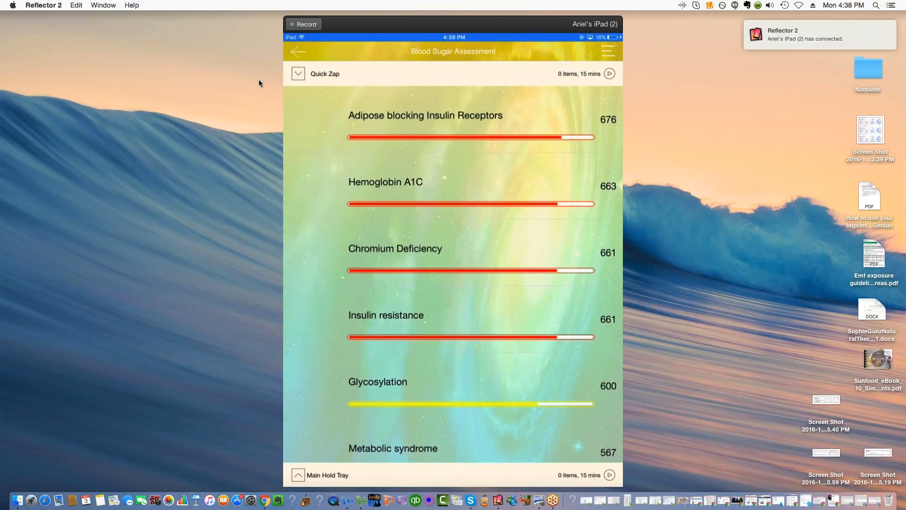
pyautogui.moveTo(376, 463)
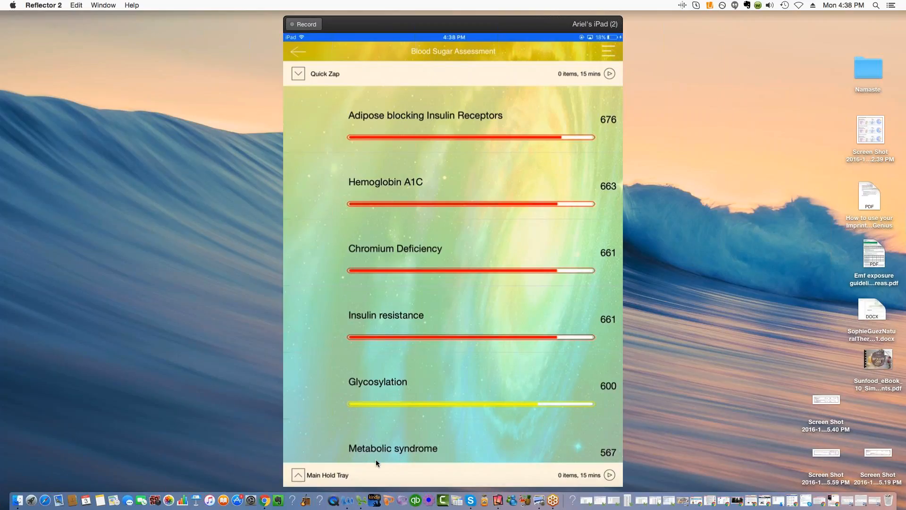
pyautogui.moveTo(424, 256)
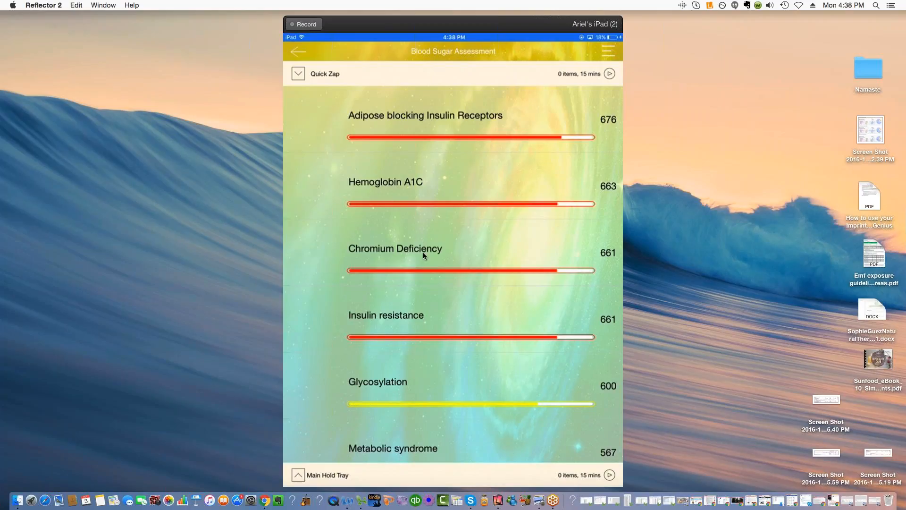
pyautogui.moveTo(455, 118)
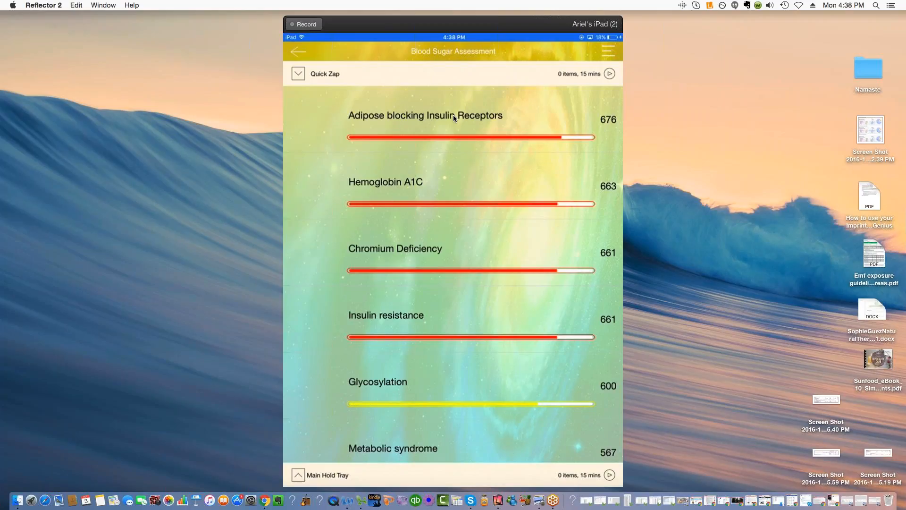
pyautogui.moveTo(373, 136)
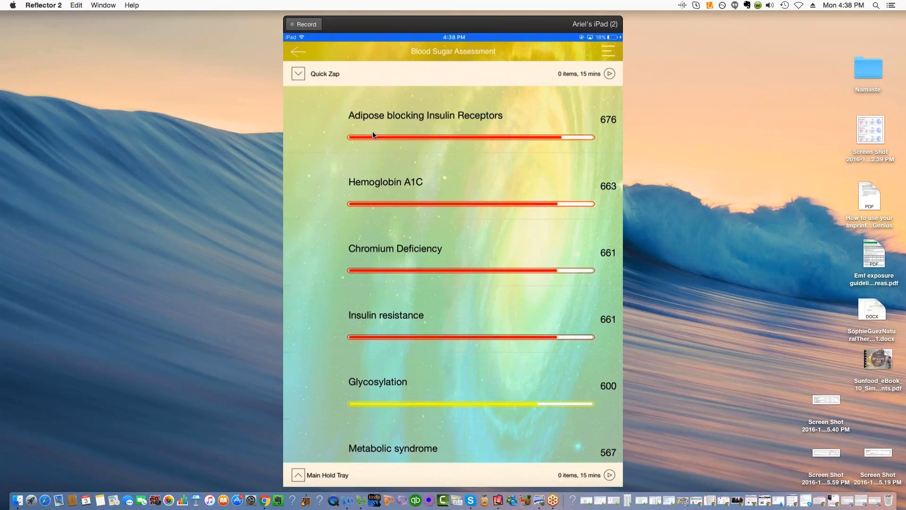
pyautogui.moveTo(607, 192)
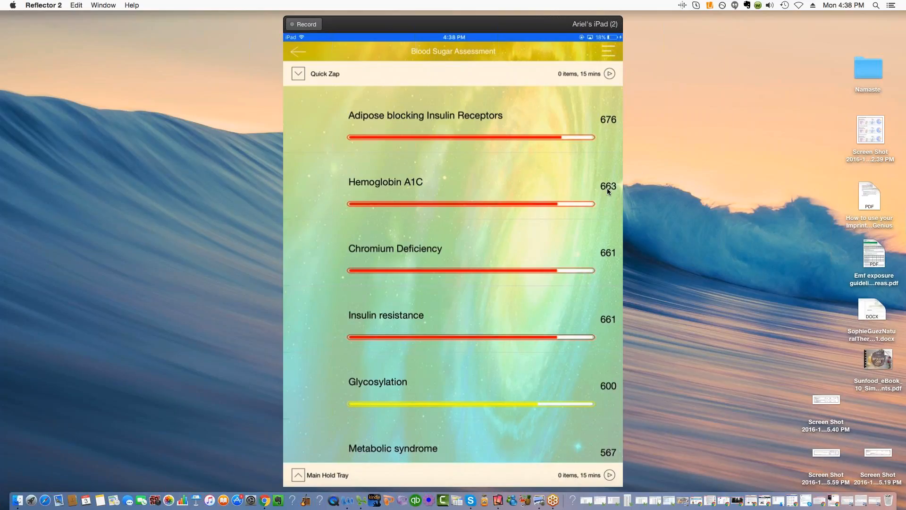
pyautogui.moveTo(750, 275)
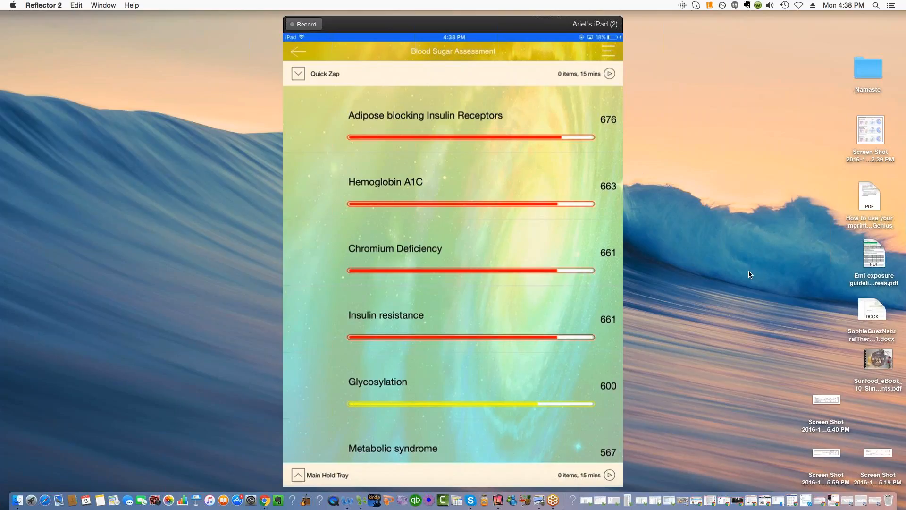
pyautogui.moveTo(571, 198)
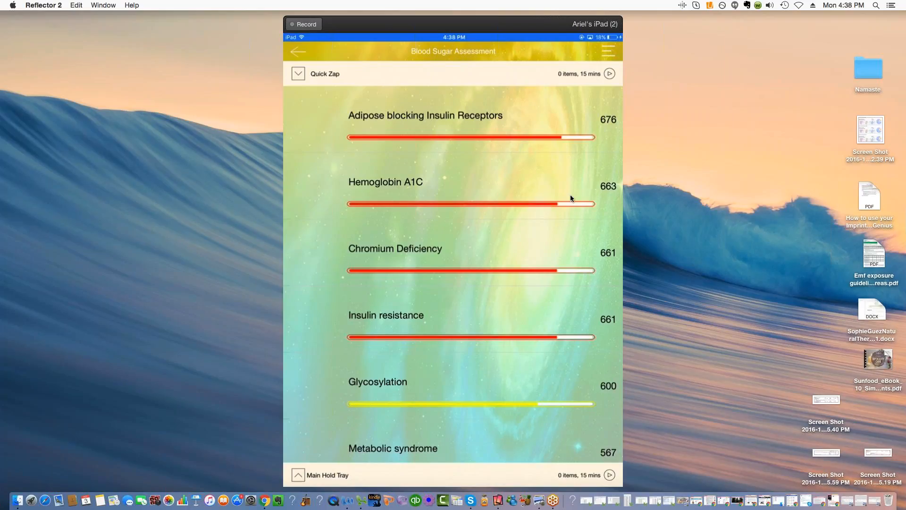
pyautogui.moveTo(580, 206)
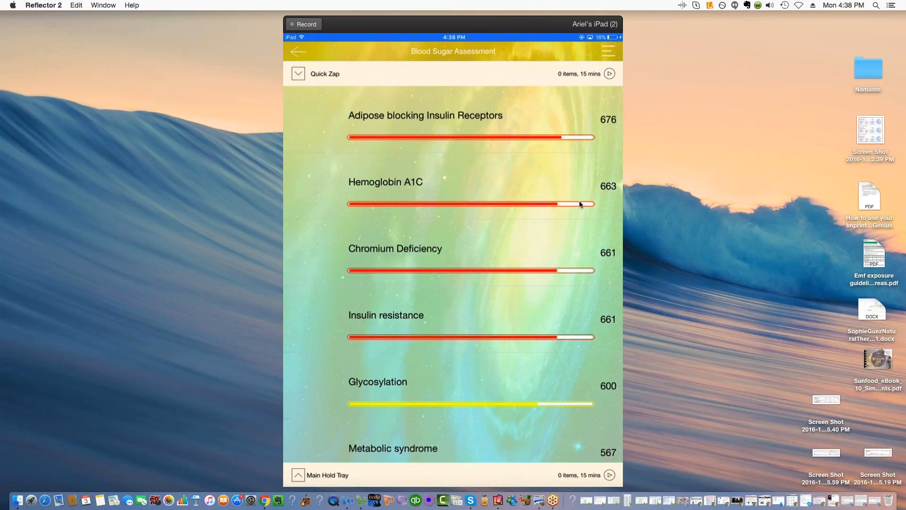
pyautogui.moveTo(359, 282)
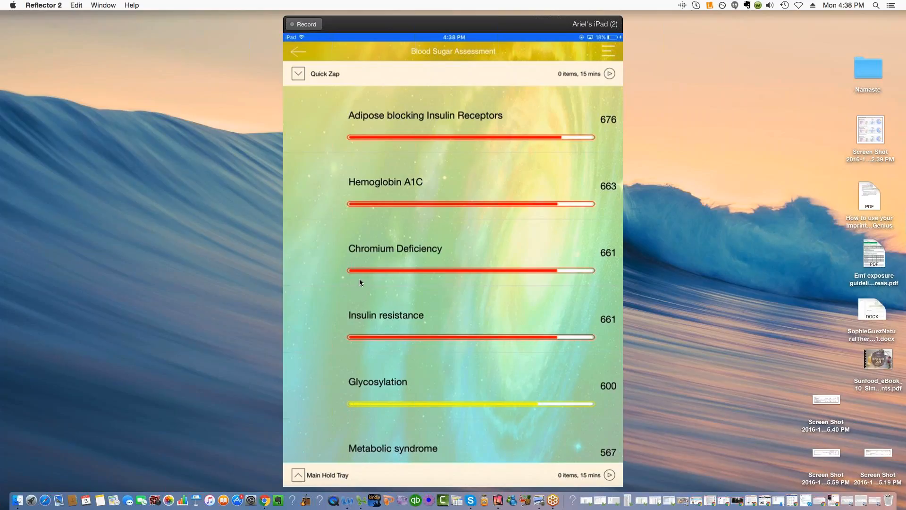
pyautogui.moveTo(373, 270)
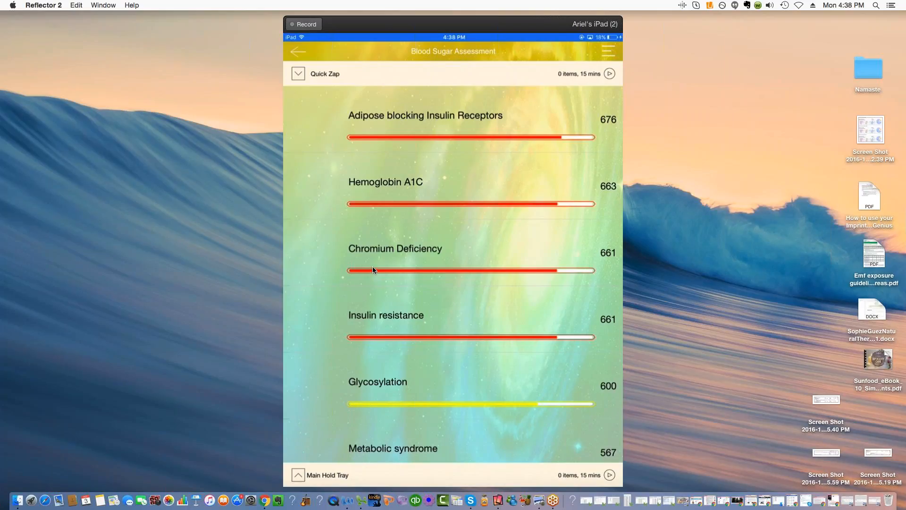
pyautogui.moveTo(495, 296)
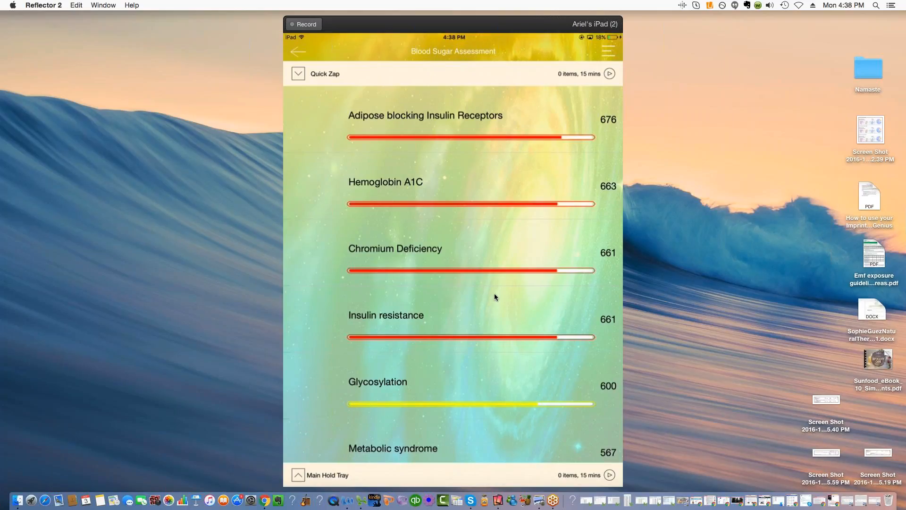
pyautogui.moveTo(470, 278)
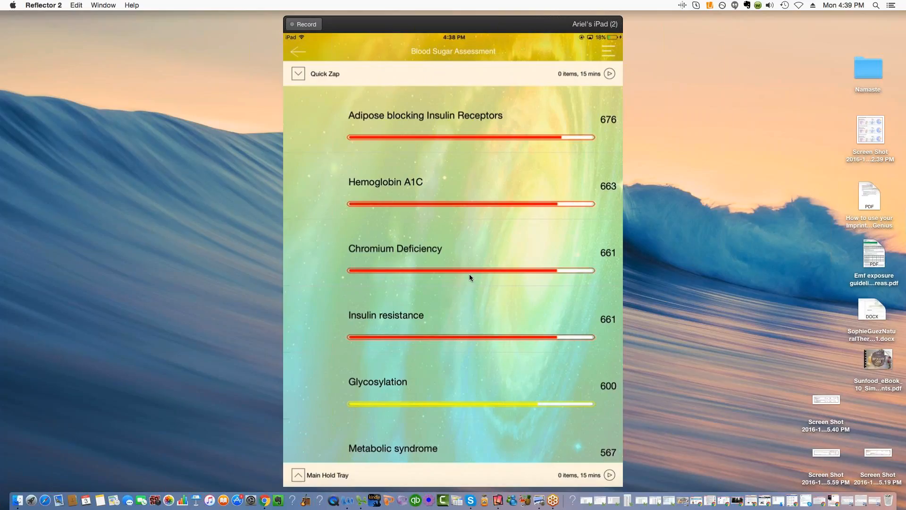
pyautogui.moveTo(594, 261)
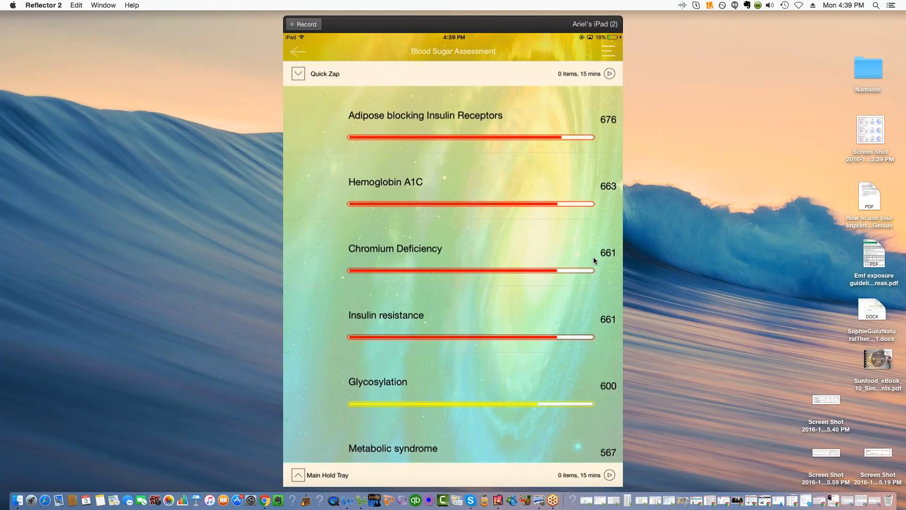
pyautogui.moveTo(438, 261)
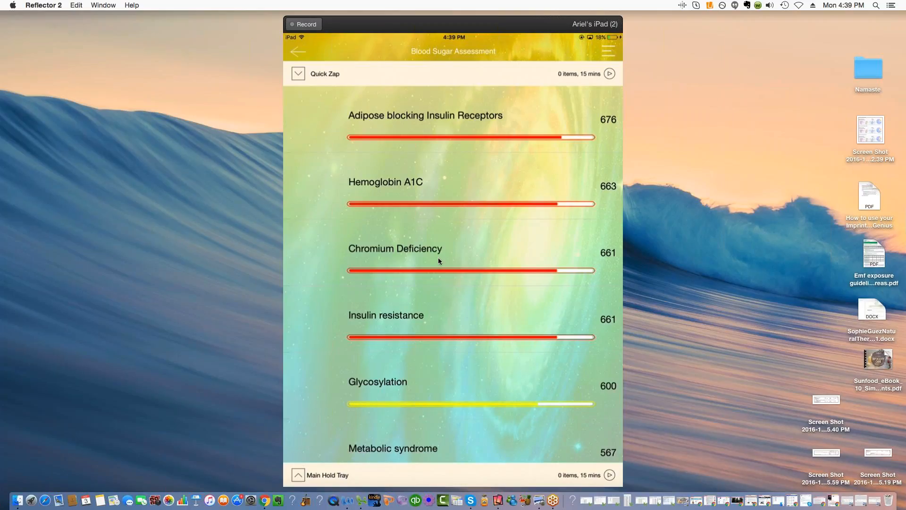
pyautogui.moveTo(397, 129)
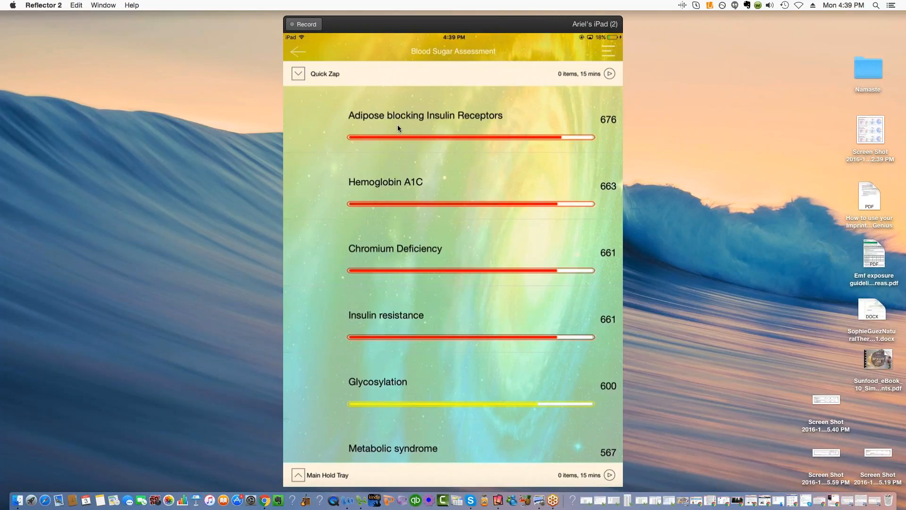
pyautogui.moveTo(398, 123)
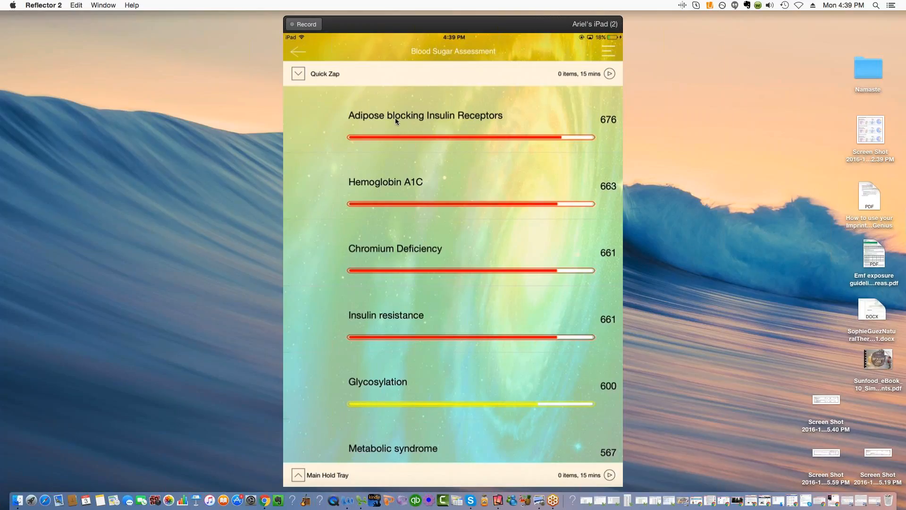
pyautogui.moveTo(433, 329)
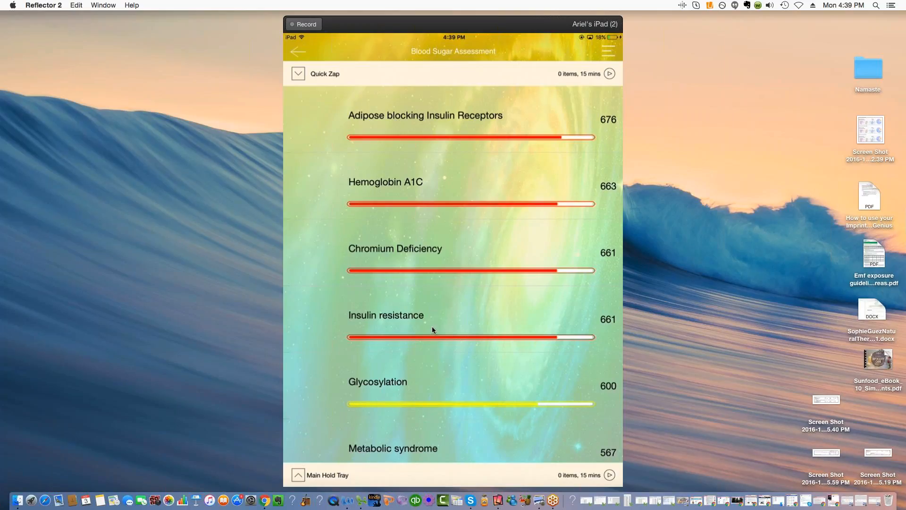
pyautogui.moveTo(513, 99)
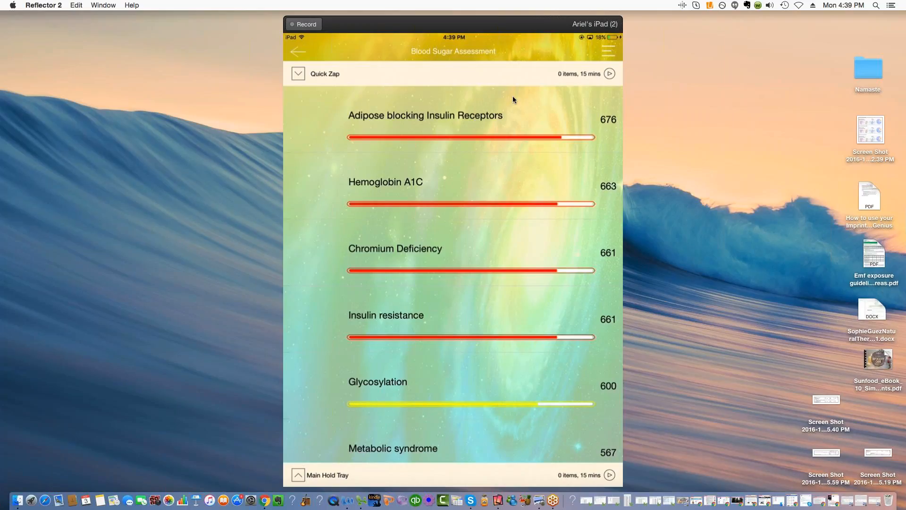
pyautogui.moveTo(549, 335)
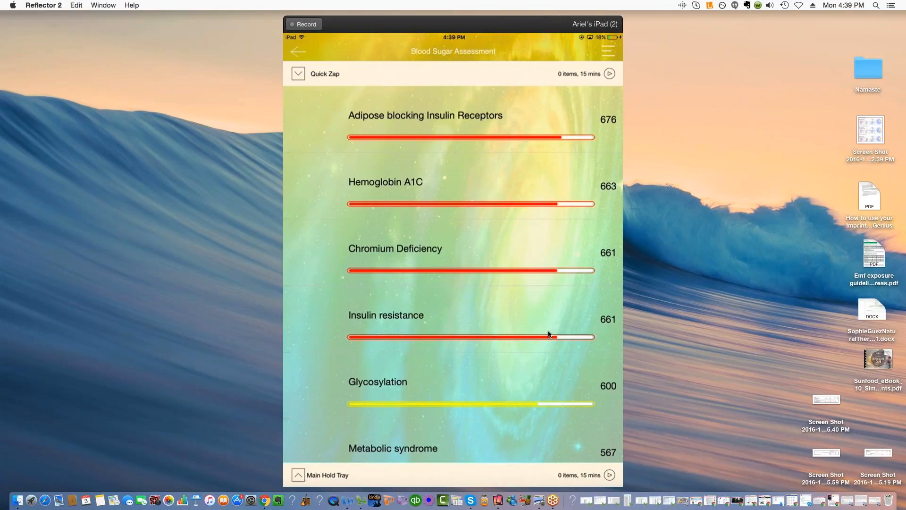
pyautogui.moveTo(390, 315)
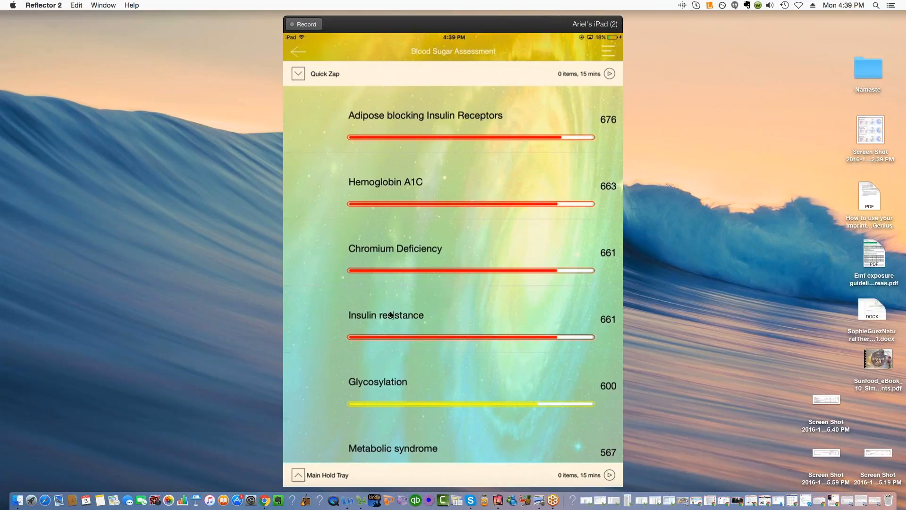
pyautogui.moveTo(458, 375)
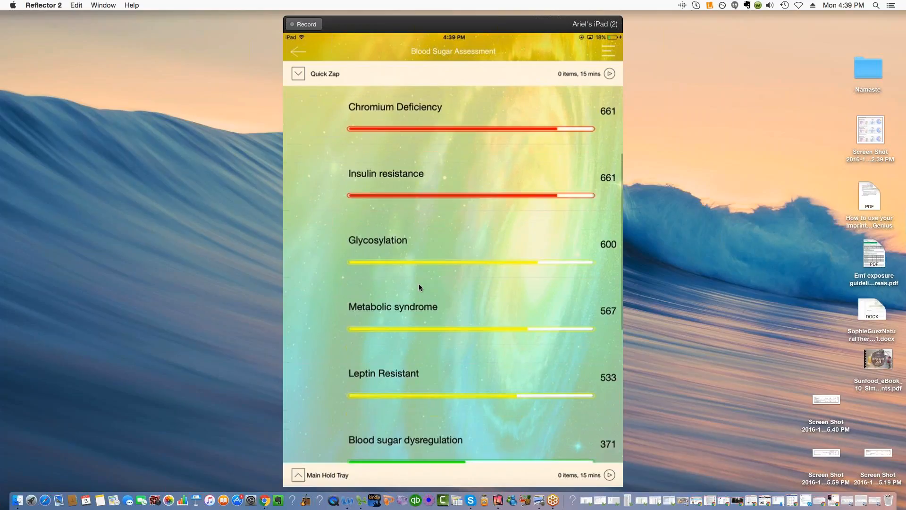
# Step: Scroll the Blood Sugar Assessment ranking back up to C Reactive Protein at 245
pyautogui.scroll(3)
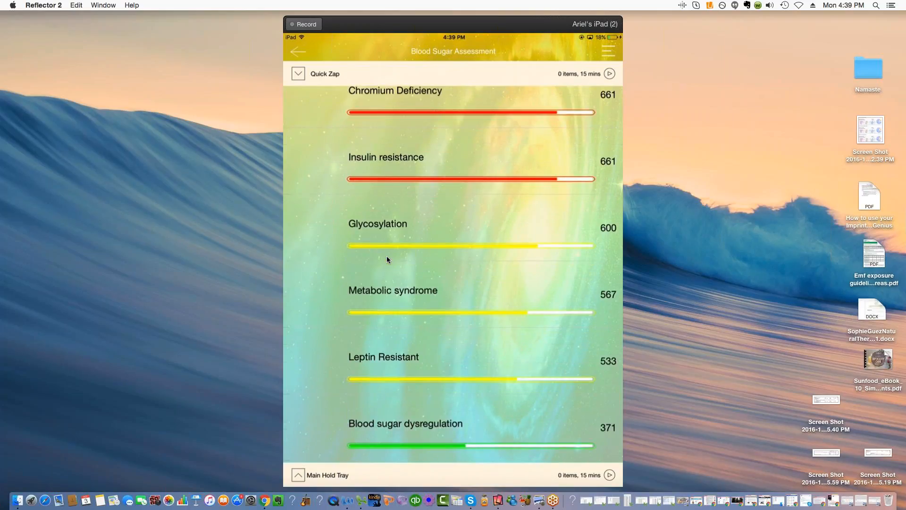
pyautogui.moveTo(385, 243)
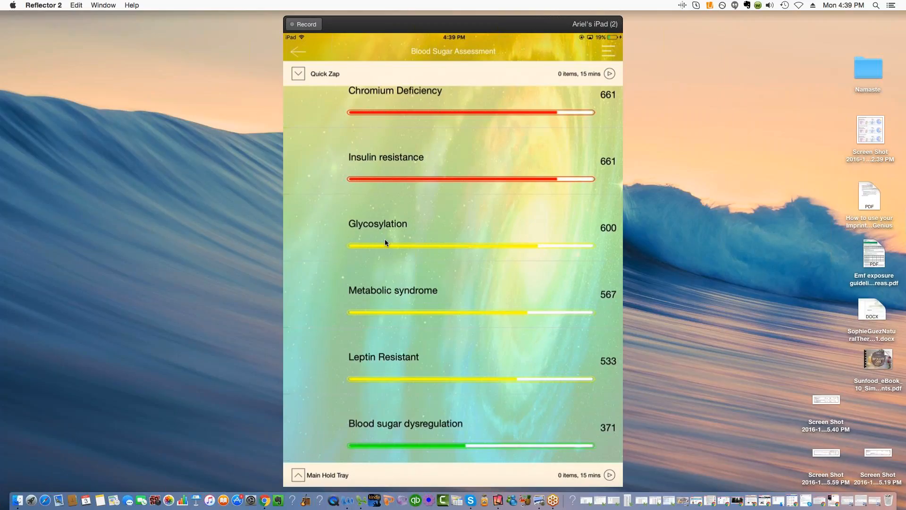
pyautogui.moveTo(770, 405)
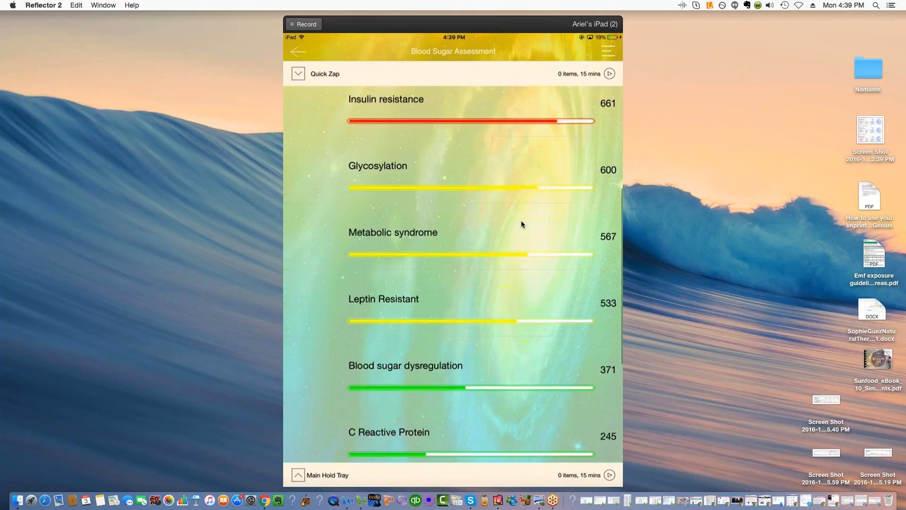
pyautogui.scroll(3)
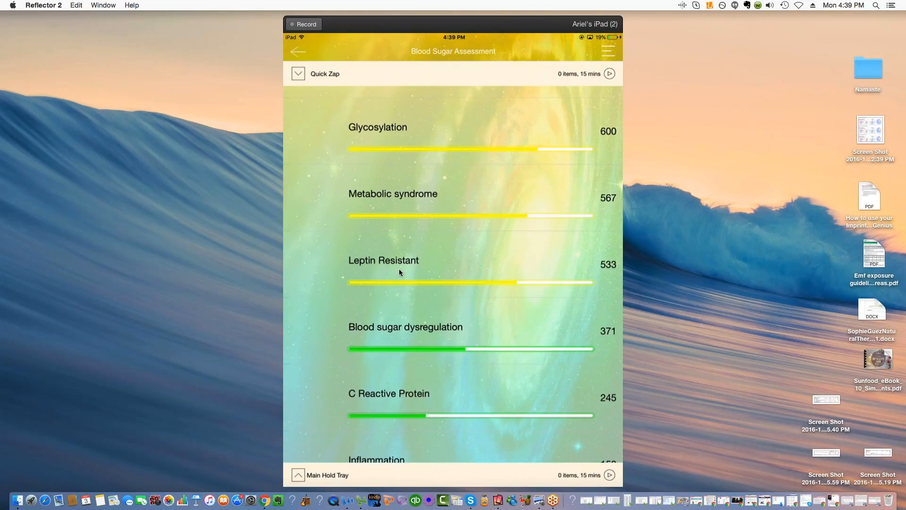
pyautogui.moveTo(401, 283)
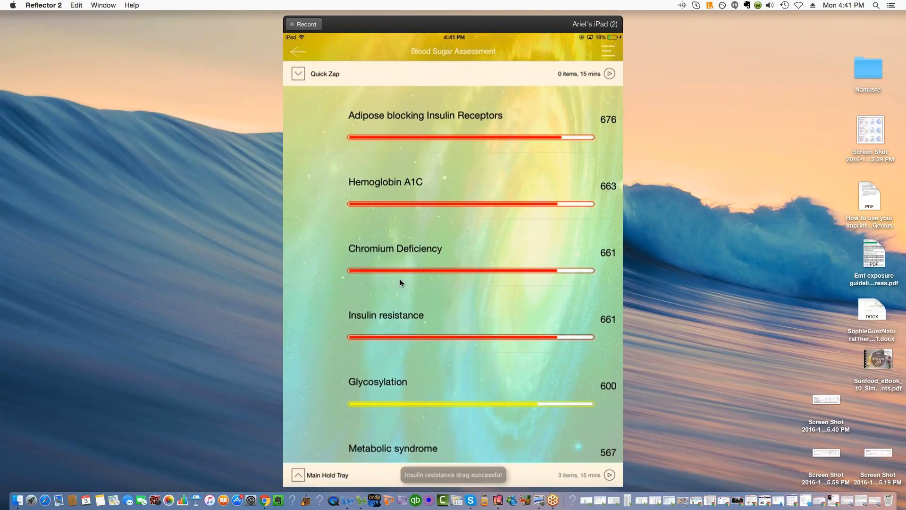
# Step: Scroll the blood sugar ranking down to Advanced glycation end products
pyautogui.scroll(-3)
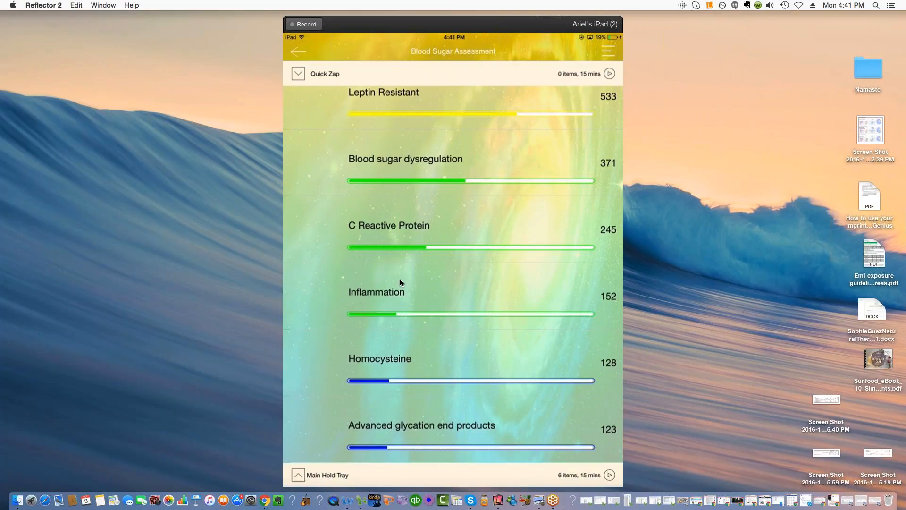
pyautogui.moveTo(572, 348)
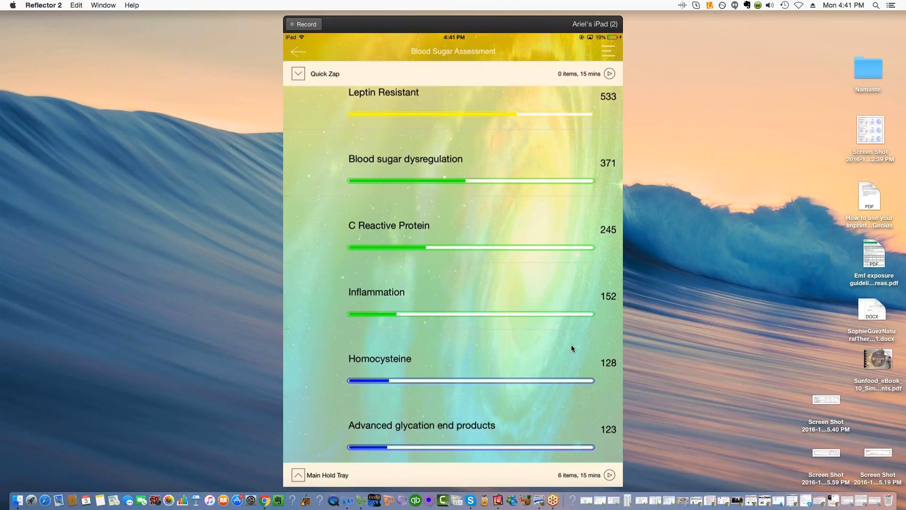
pyautogui.moveTo(876, 283)
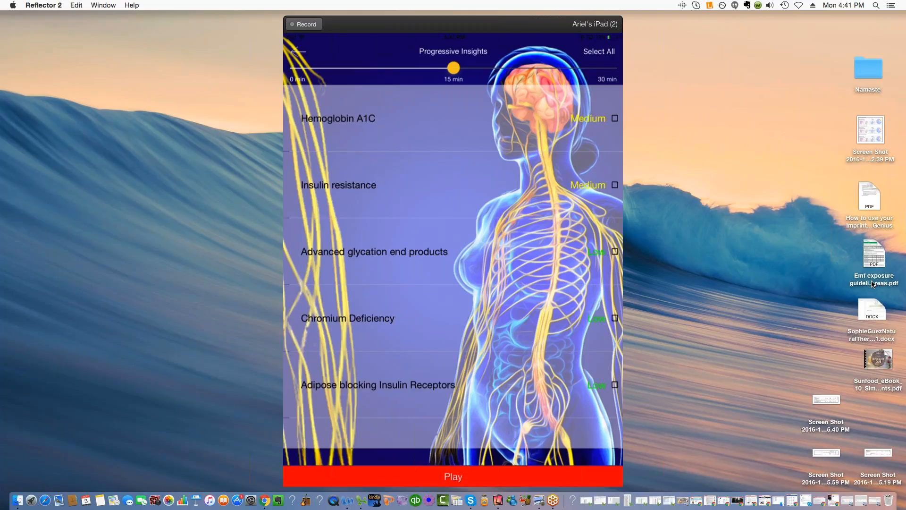
# Step: Select all five Progressive Insights items and start playing them at 15 minutes
pyautogui.click(453, 476)
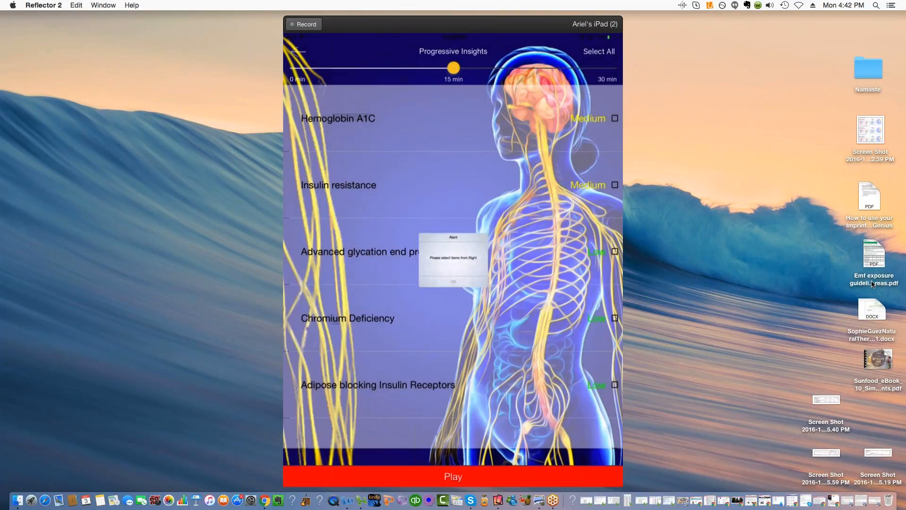
pyautogui.click(453, 282)
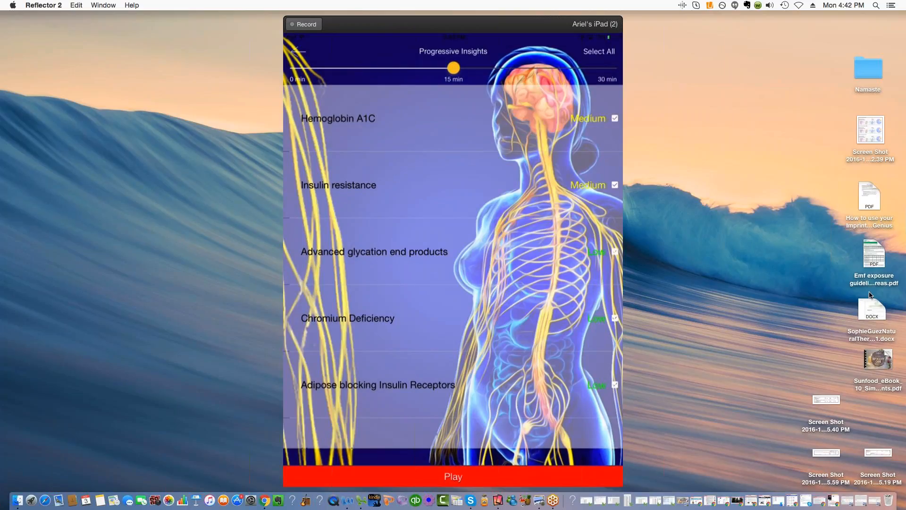
pyautogui.click(453, 476)
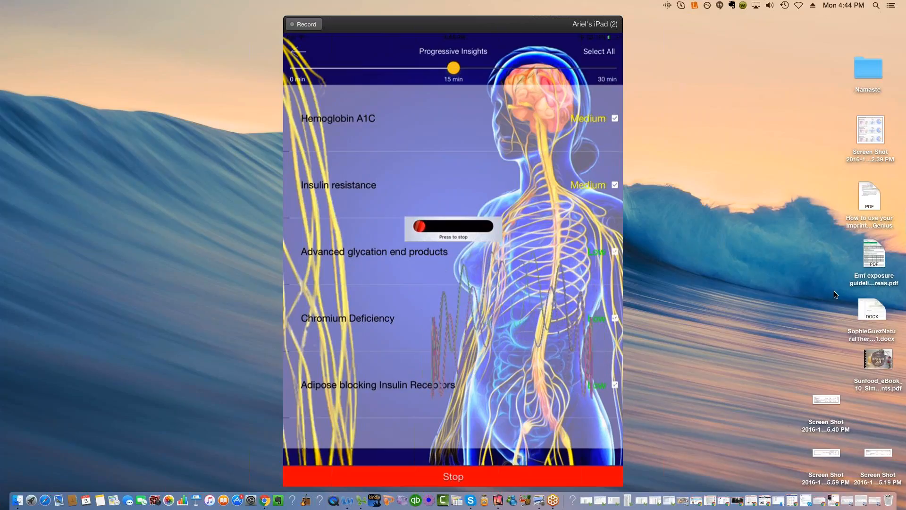
pyautogui.moveTo(868, 294)
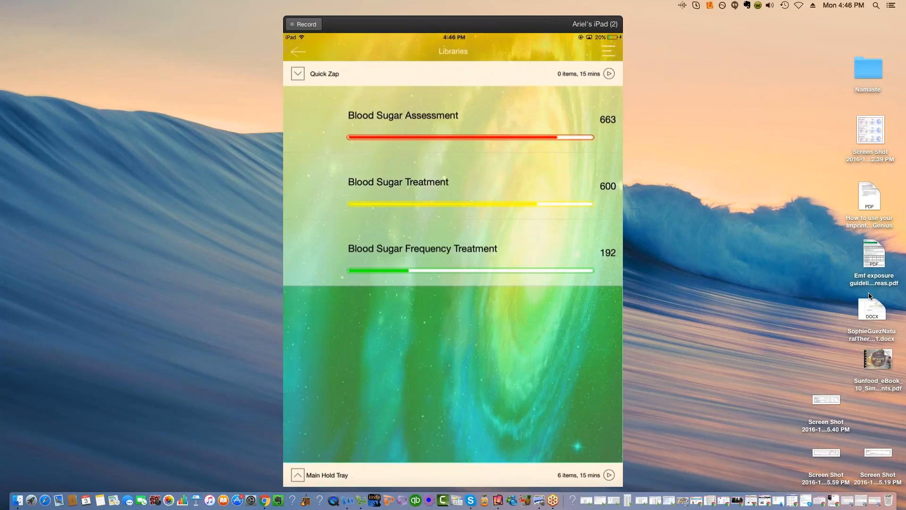
# Step: Go back to System Overview and re-run the Libraries analysis
pyautogui.click(298, 51)
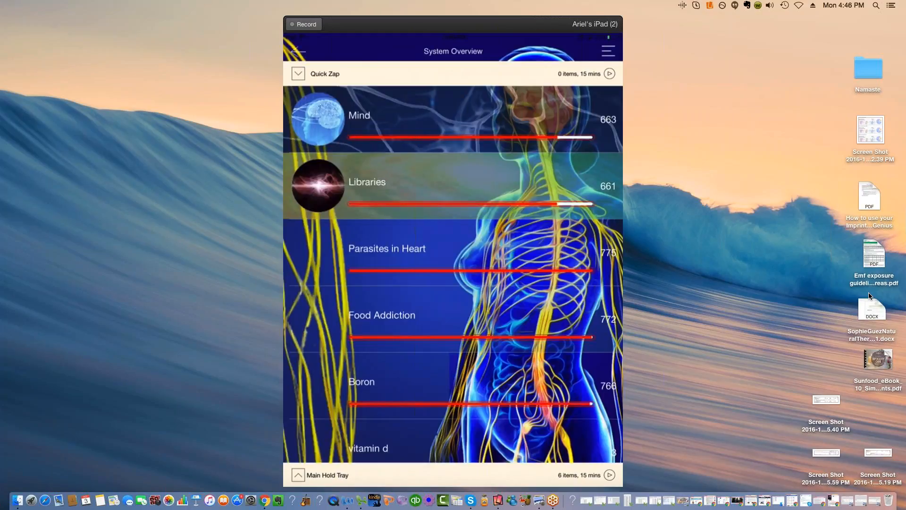
pyautogui.click(367, 185)
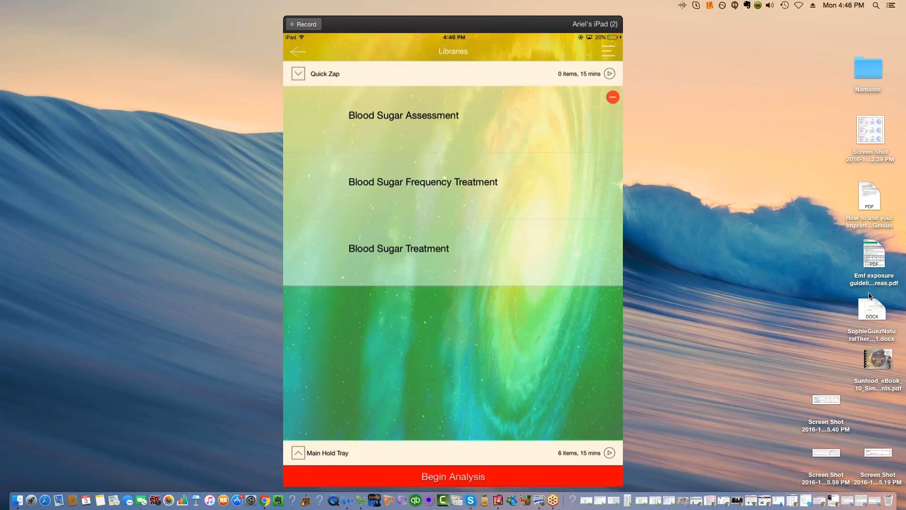
pyautogui.click(453, 476)
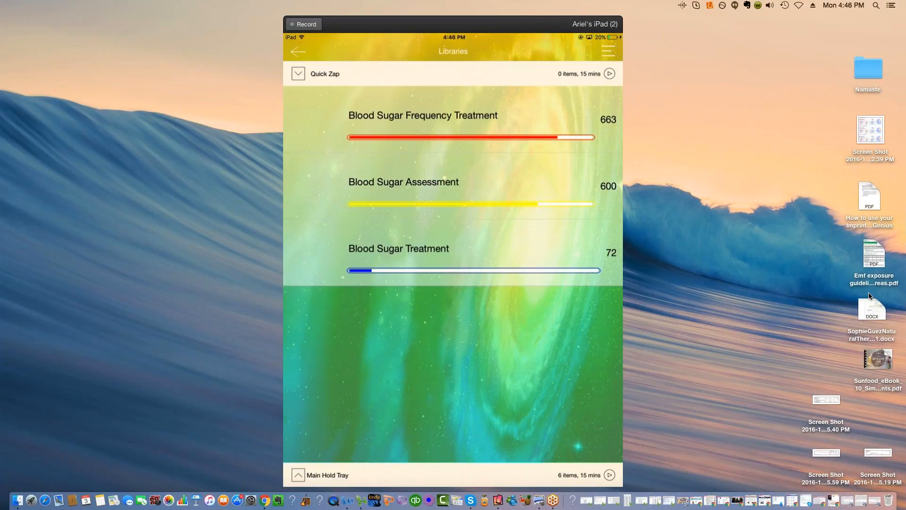
# Step: Review Blood Sugar Frequency Treatment item scores, led by 'I derive sweetness from life', then return
pyautogui.click(422, 115)
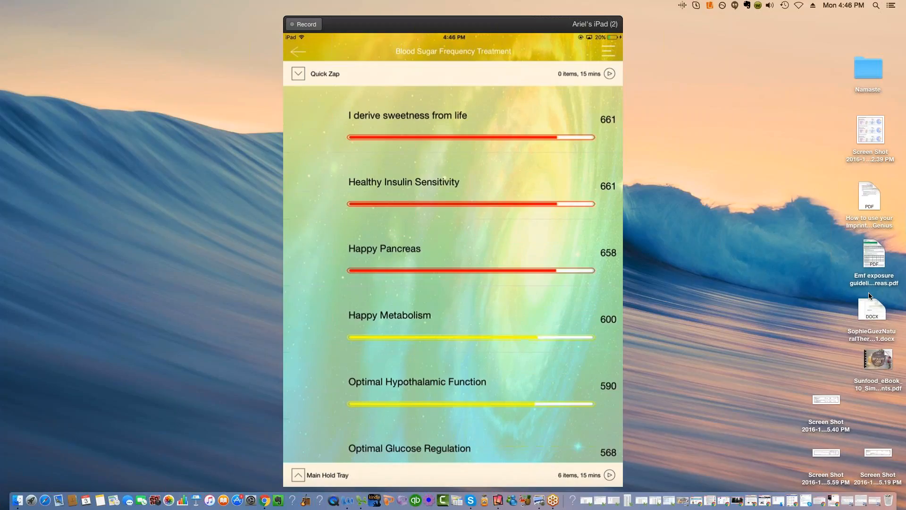
pyautogui.scroll(-3)
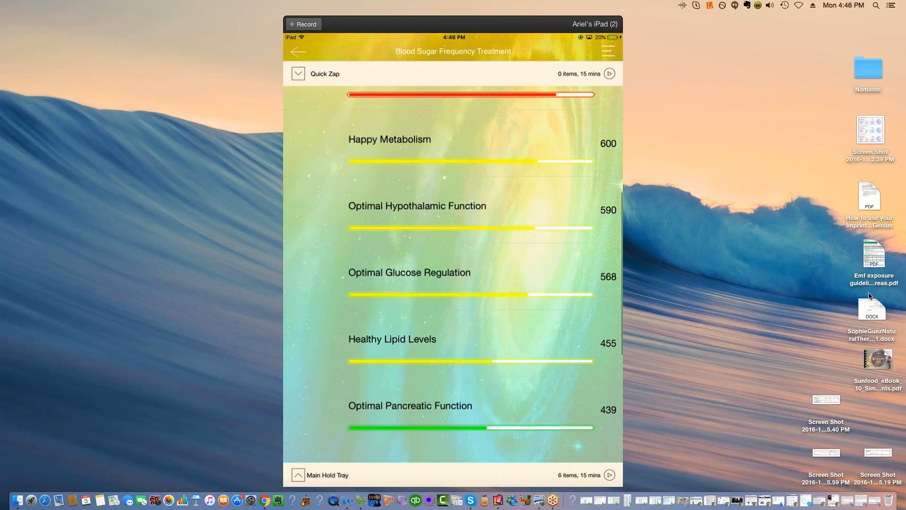
pyautogui.scroll(-3)
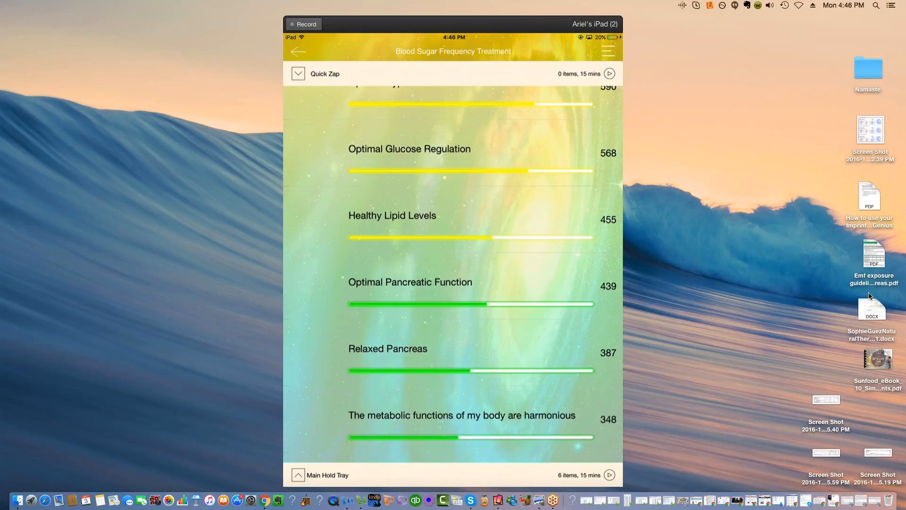
pyautogui.scroll(-3)
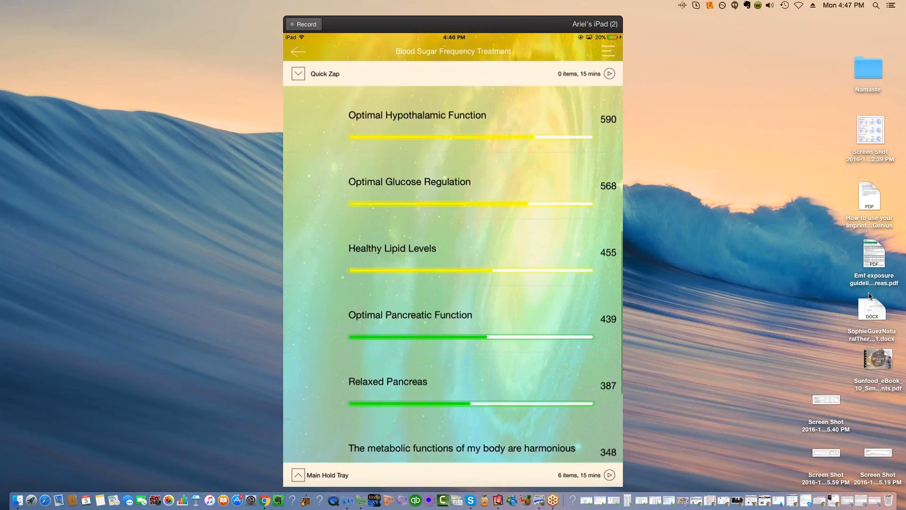
pyautogui.click(299, 51)
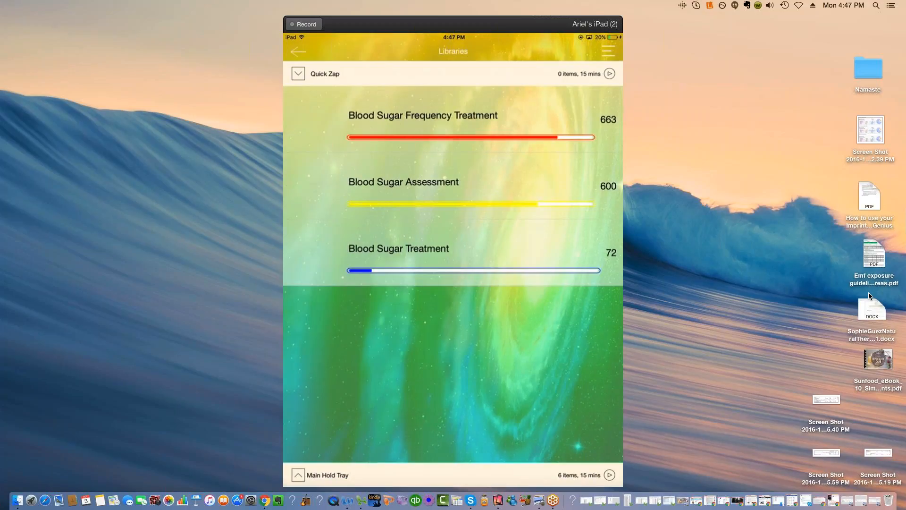
# Step: Re-run the Mind analysis and open Emotional results led by Curiosity at 751
pyautogui.click(298, 51)
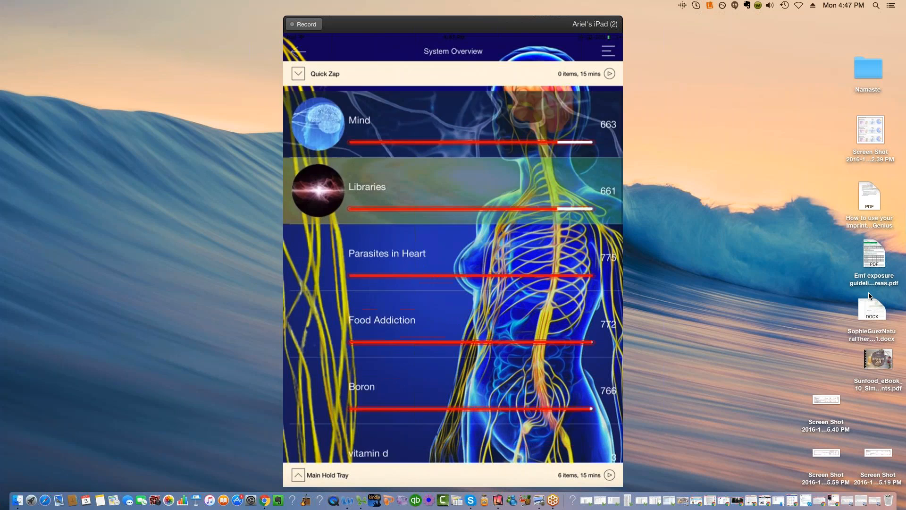
pyautogui.scroll(-3)
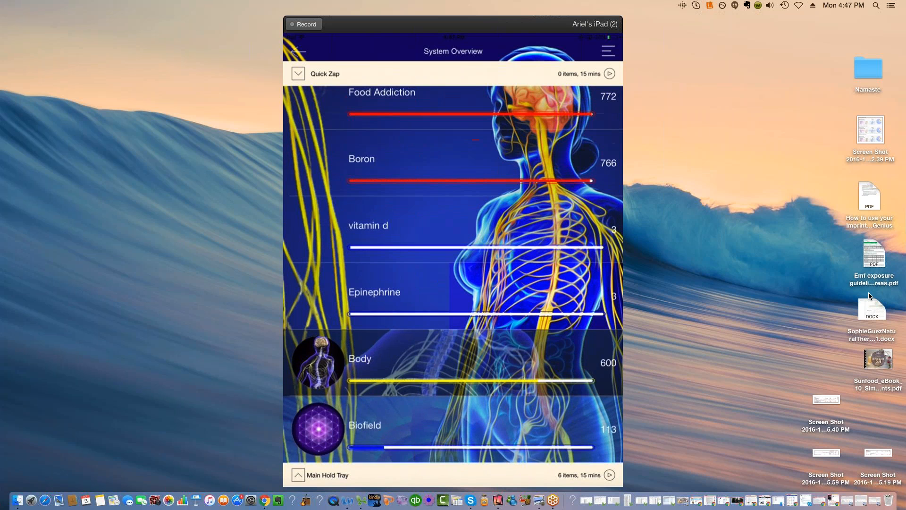
pyautogui.scroll(3)
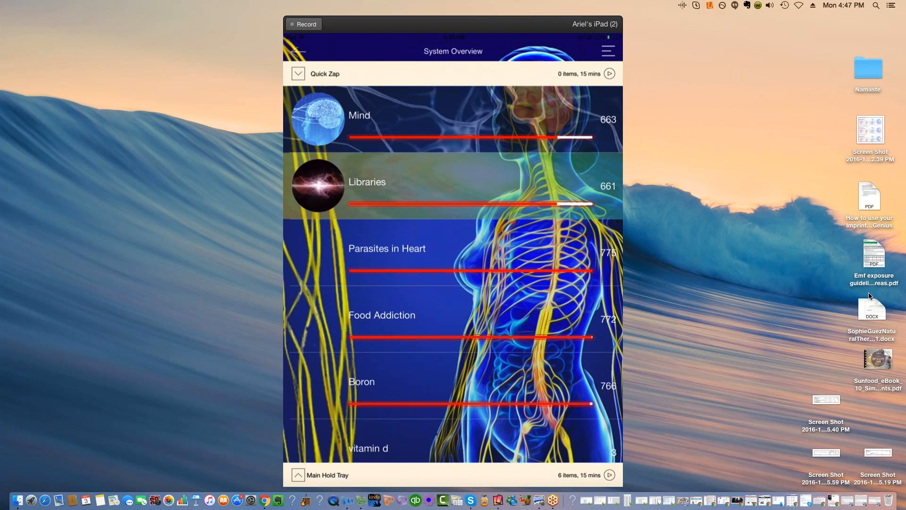
pyautogui.click(359, 115)
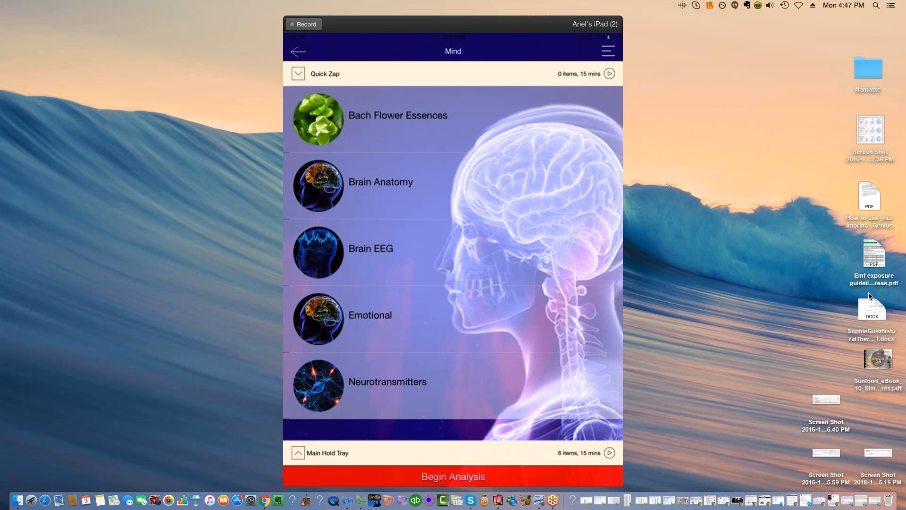
pyautogui.click(453, 476)
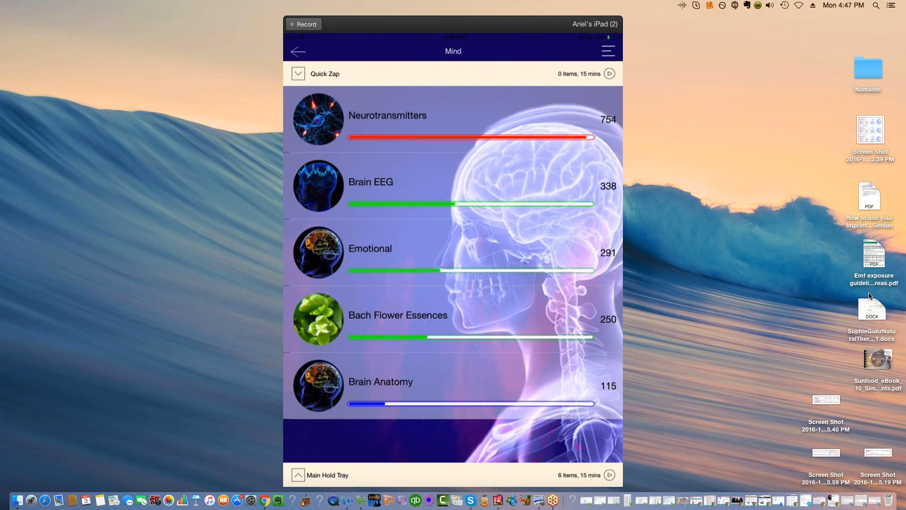
pyautogui.click(608, 74)
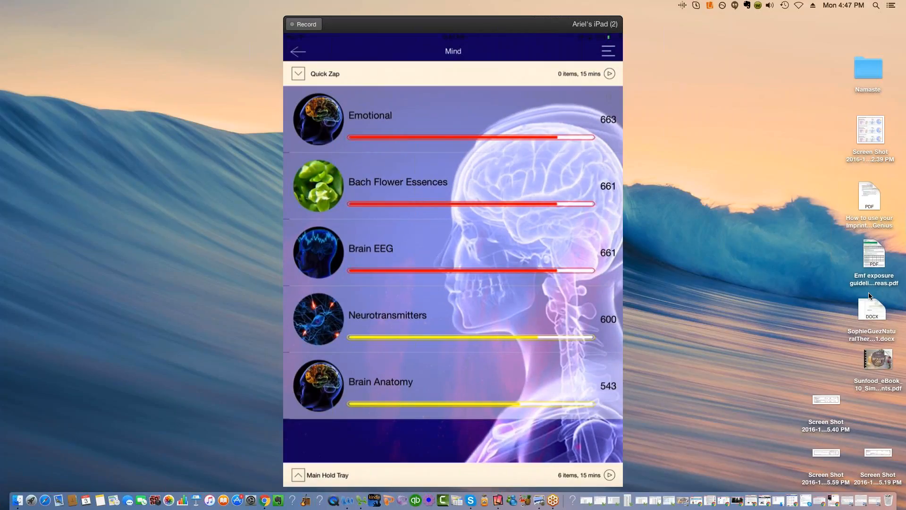
pyautogui.click(370, 115)
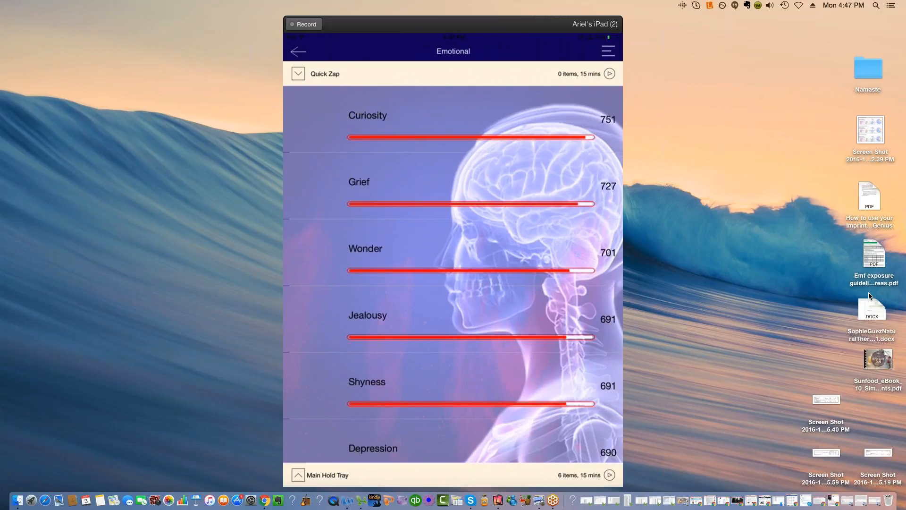
# Step: Drag Hostility, Sorrow, Empathy and other emotions into the Main Hold Tray (16 items)
pyautogui.scroll(-3)
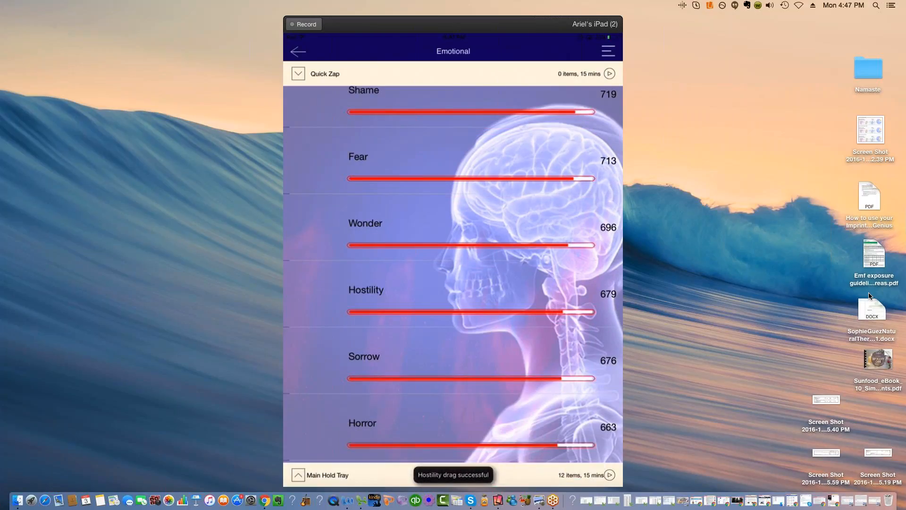
pyautogui.scroll(-3)
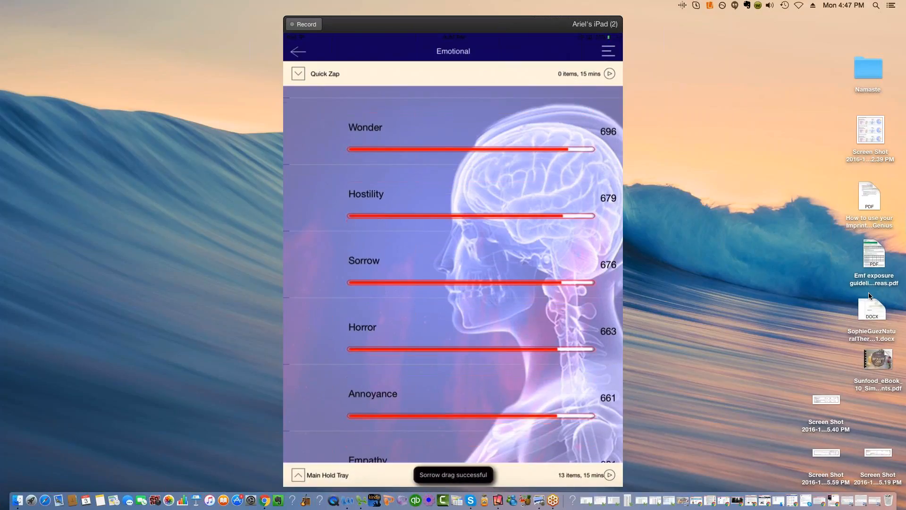
pyautogui.click(298, 474)
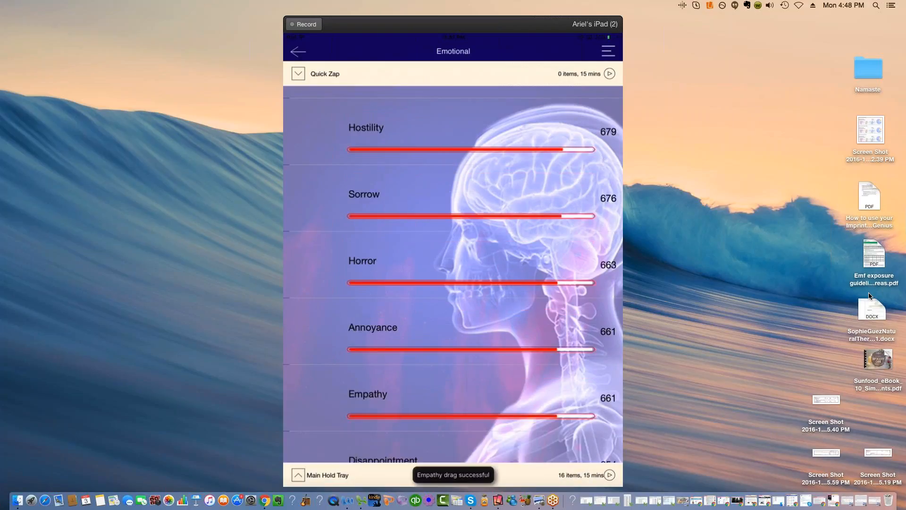
pyautogui.scroll(-3)
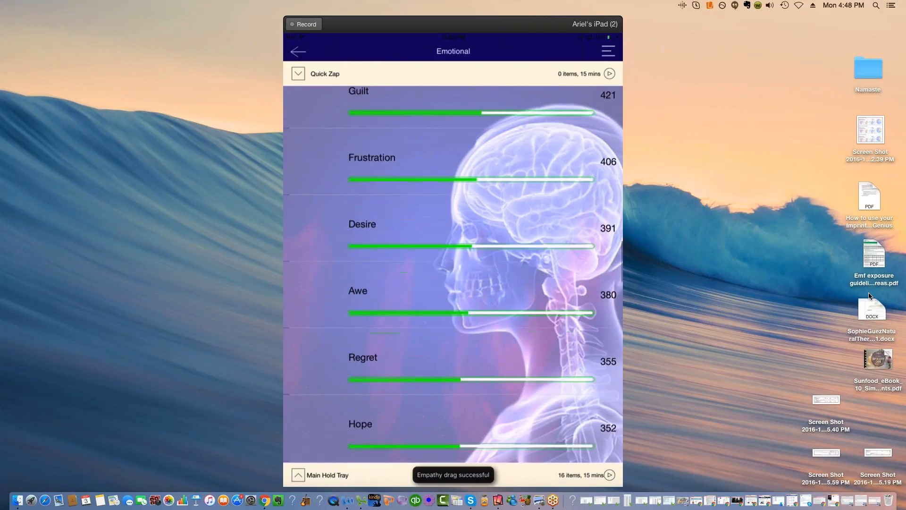
pyautogui.scroll(-3)
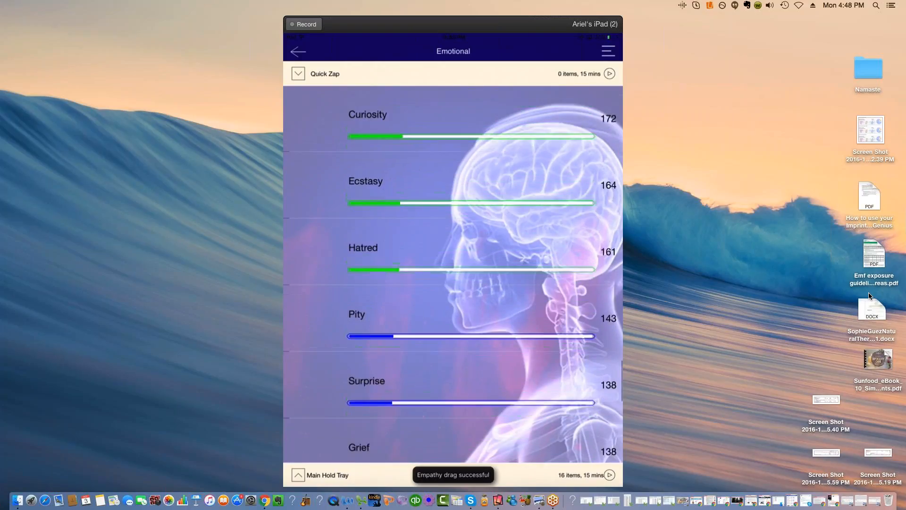
pyautogui.scroll(-3)
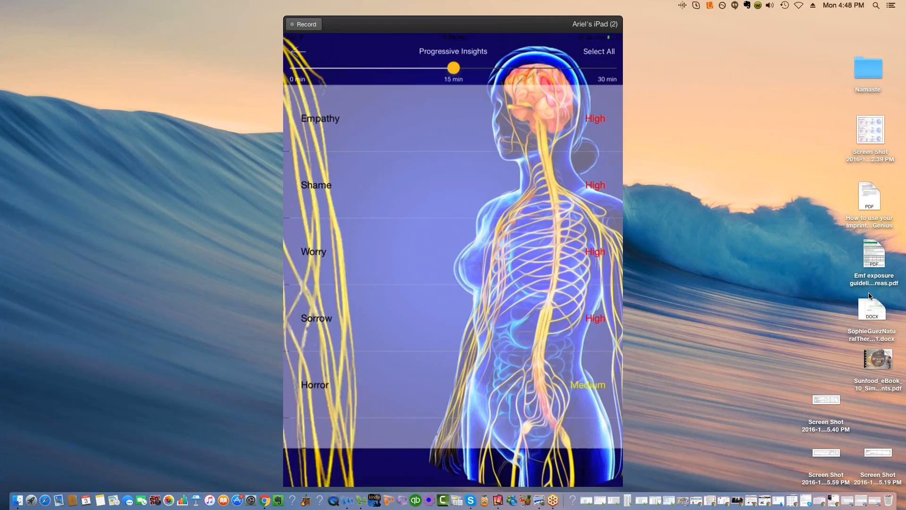
# Step: Select all emotional and blood sugar insights, review the list, and play at 15 minutes
pyautogui.click(599, 52)
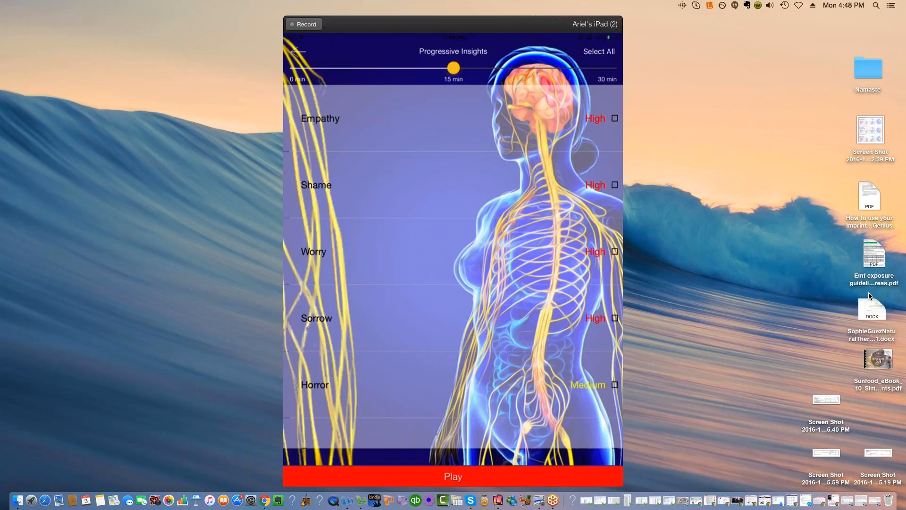
pyautogui.click(599, 51)
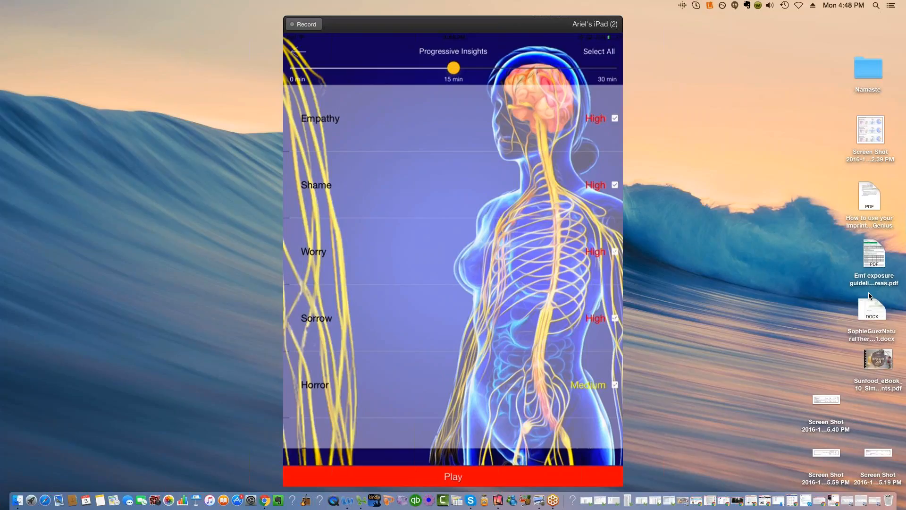
pyautogui.scroll(3)
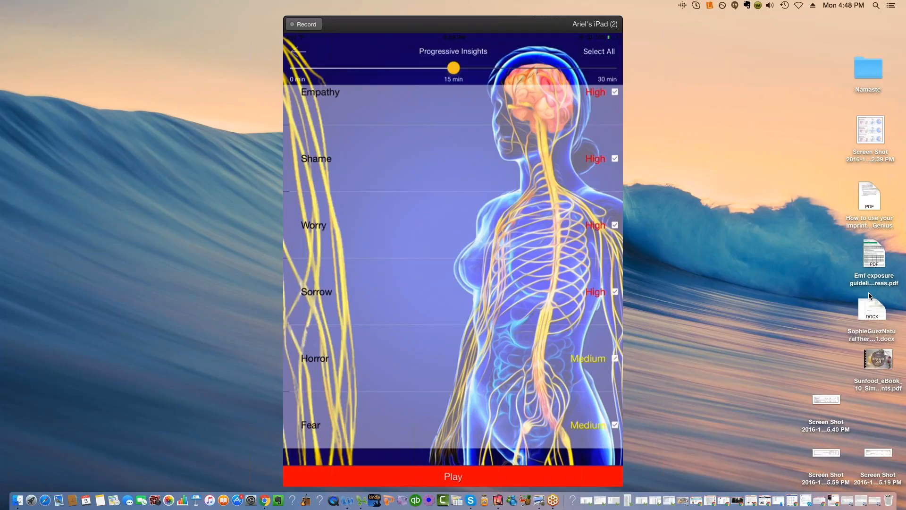
pyautogui.scroll(-3)
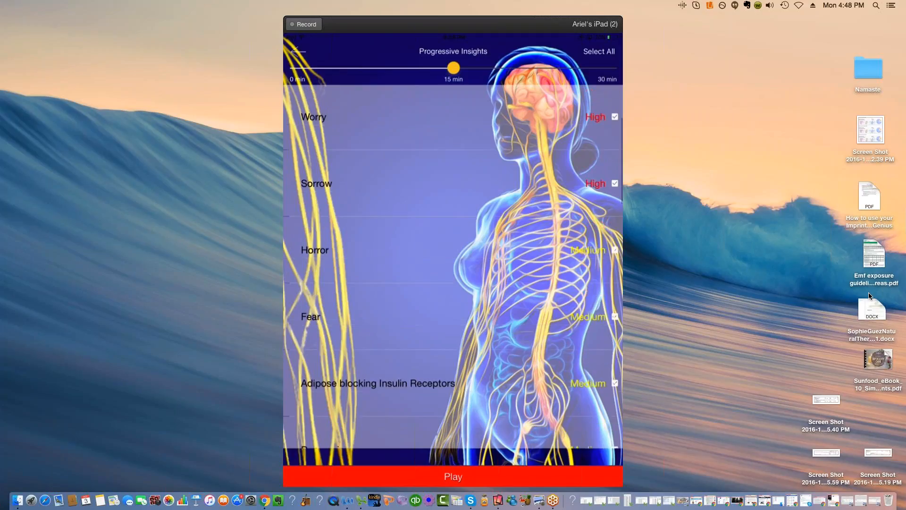
pyautogui.scroll(-3)
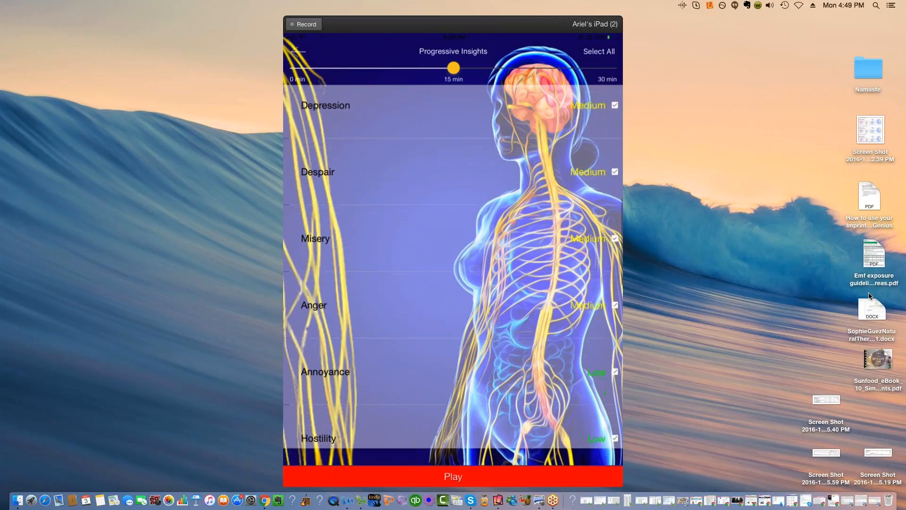
pyautogui.scroll(-3)
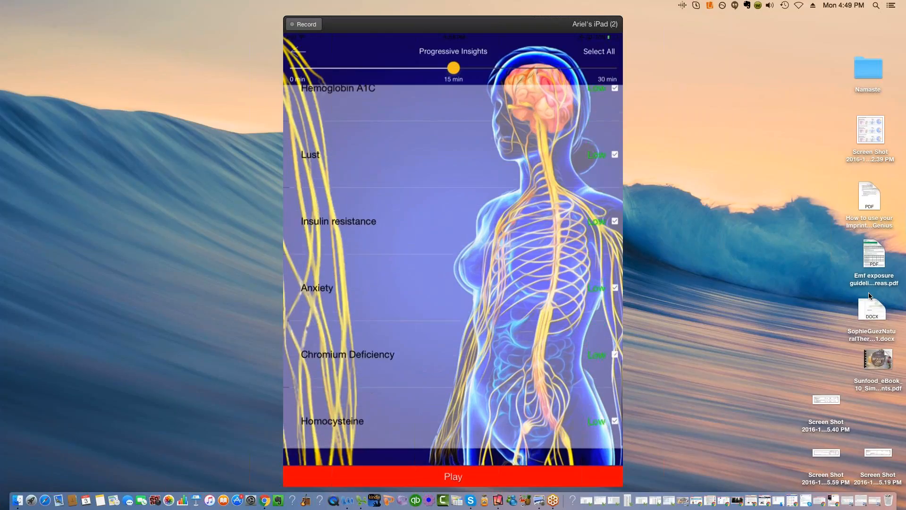
pyautogui.scroll(-3)
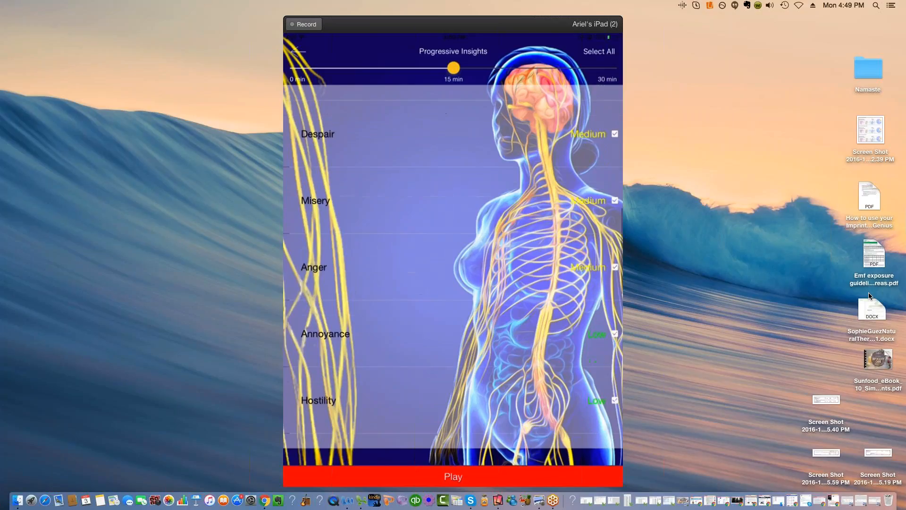
pyautogui.scroll(3)
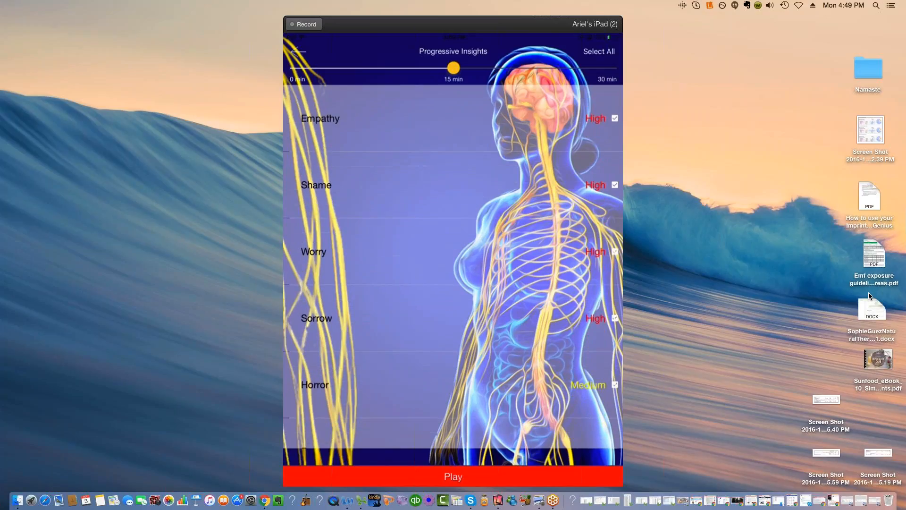
pyautogui.click(453, 476)
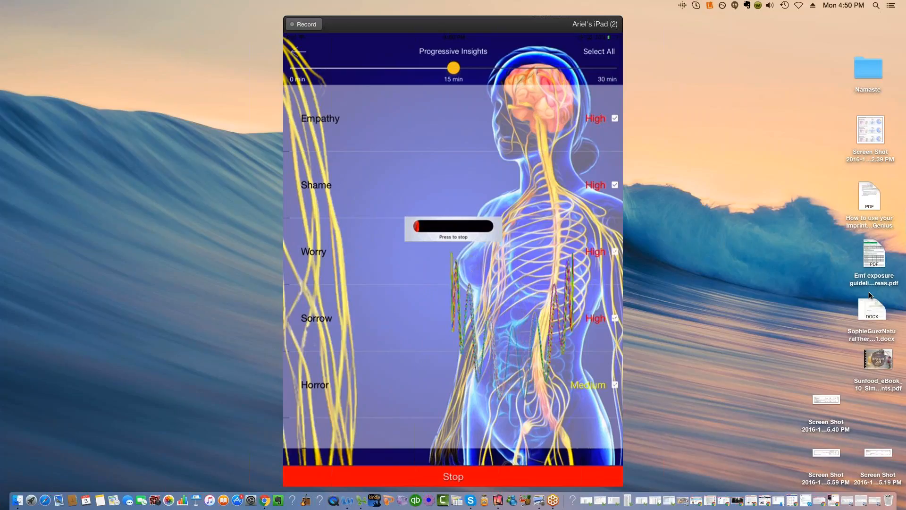
pyautogui.moveTo(808, 193)
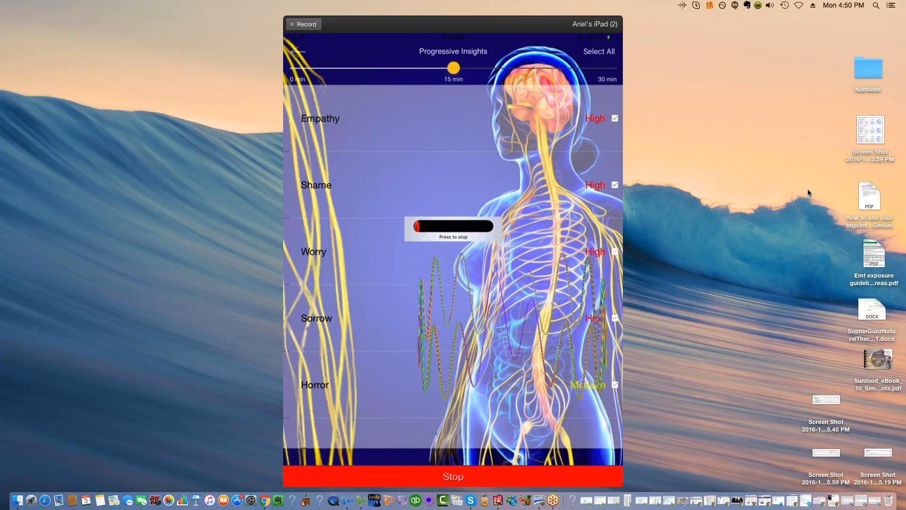
pyautogui.moveTo(755, 168)
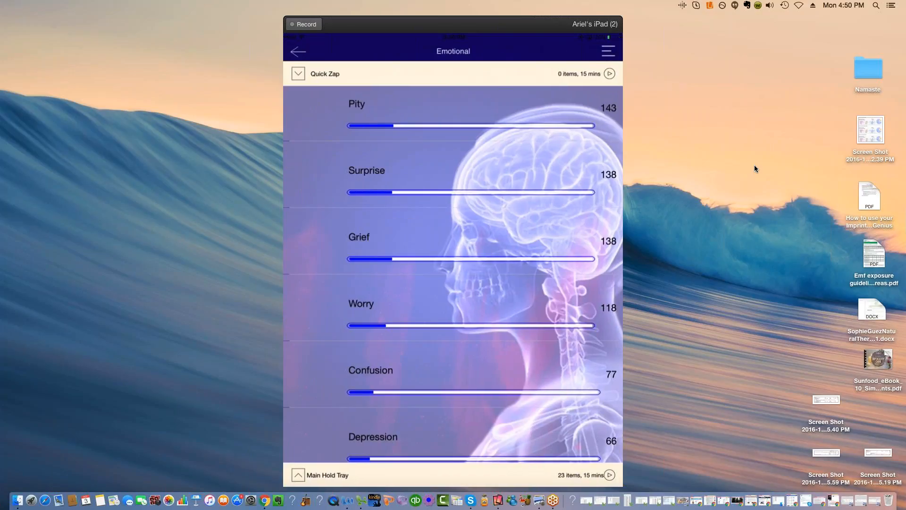
# Step: Run the Body analysis and open Organs results, led by Lungs at 758
pyautogui.click(299, 51)
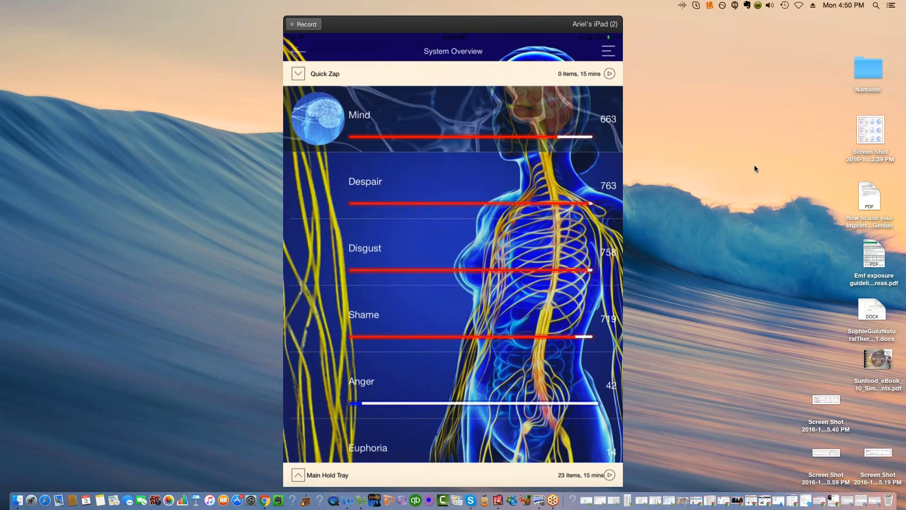
pyautogui.scroll(-3)
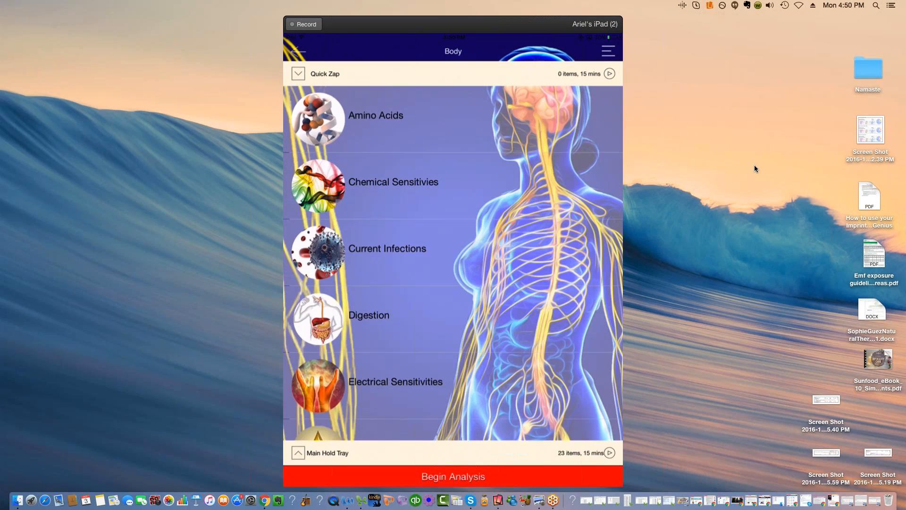
pyautogui.click(453, 476)
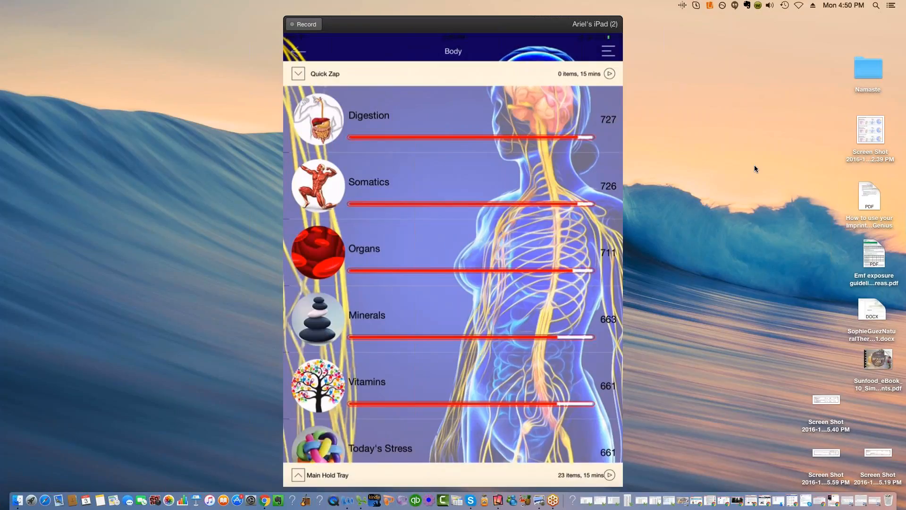
pyautogui.click(364, 248)
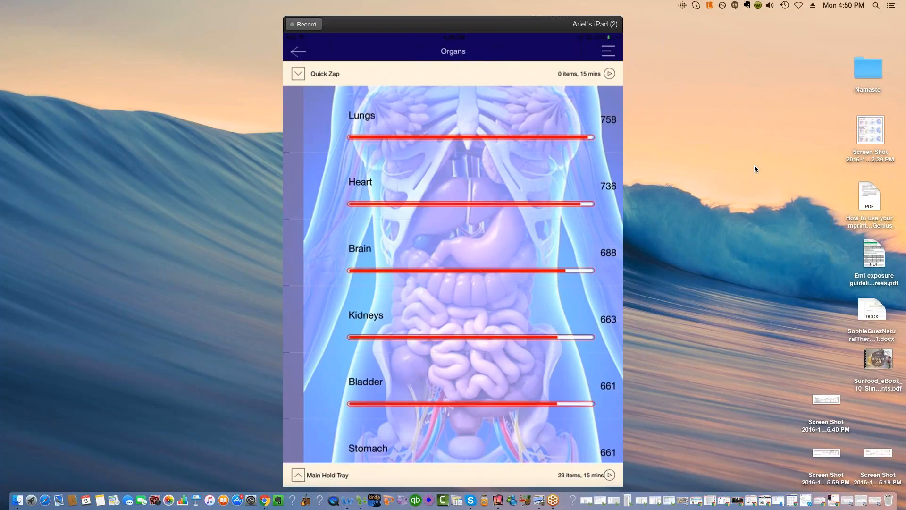
# Step: Review Organs scores, collecting Bladder, Stomach and others in the hold tray (32 items)
pyautogui.scroll(-3)
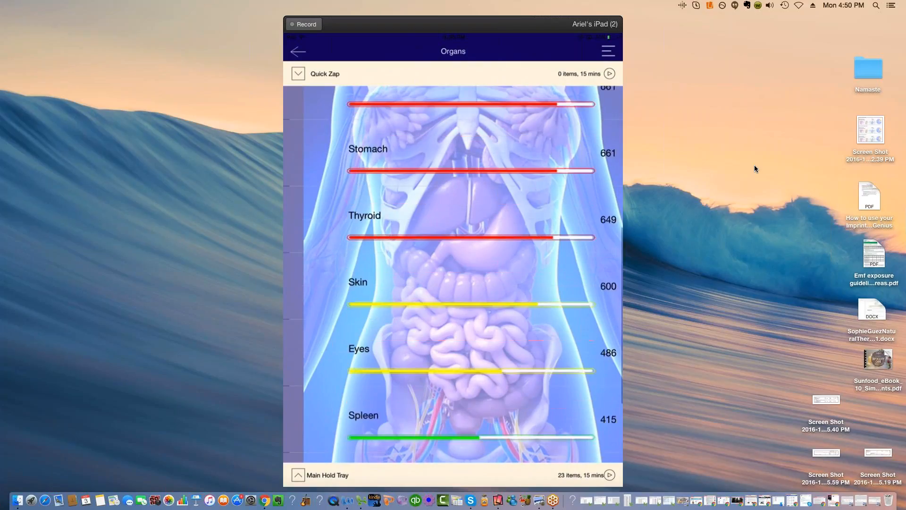
pyautogui.scroll(-3)
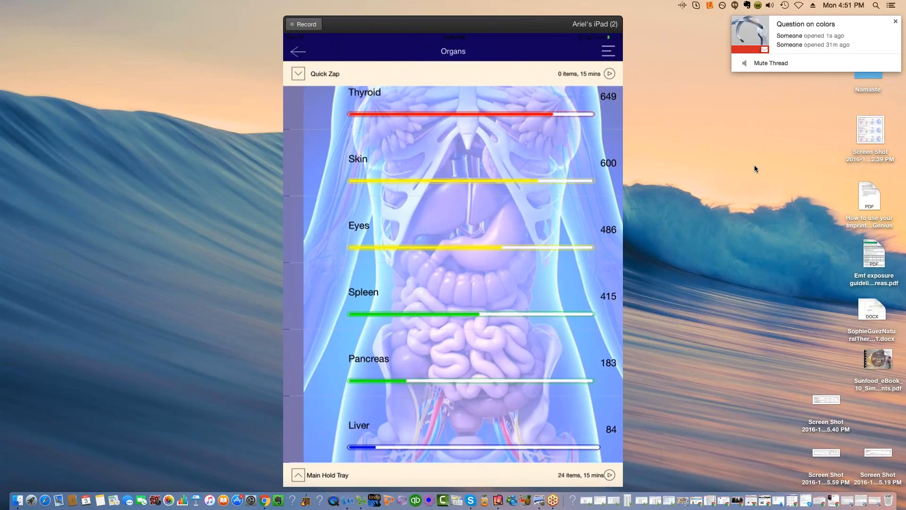
pyautogui.click(894, 21)
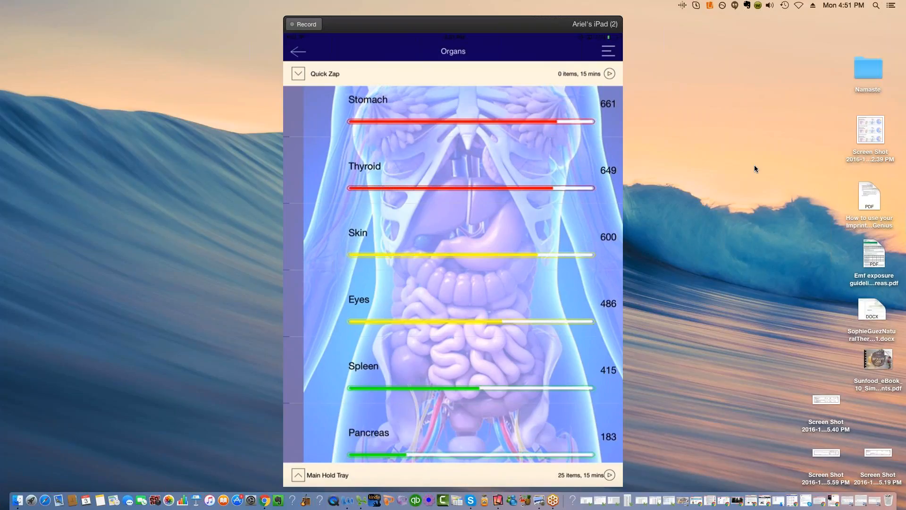
pyautogui.scroll(3)
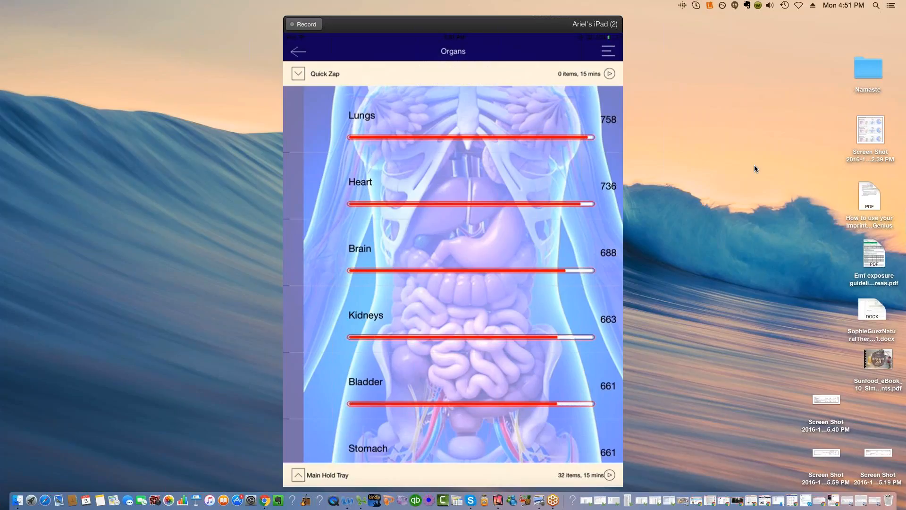
pyautogui.scroll(-3)
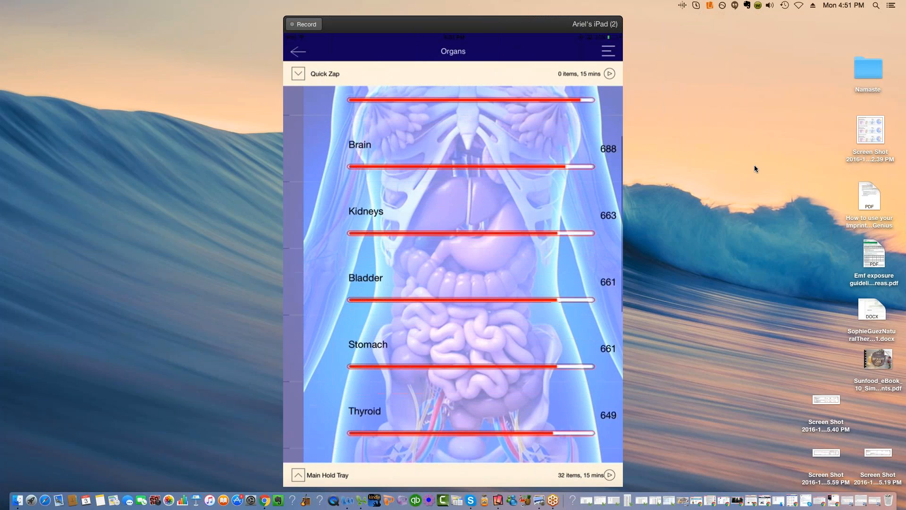
pyautogui.scroll(-3)
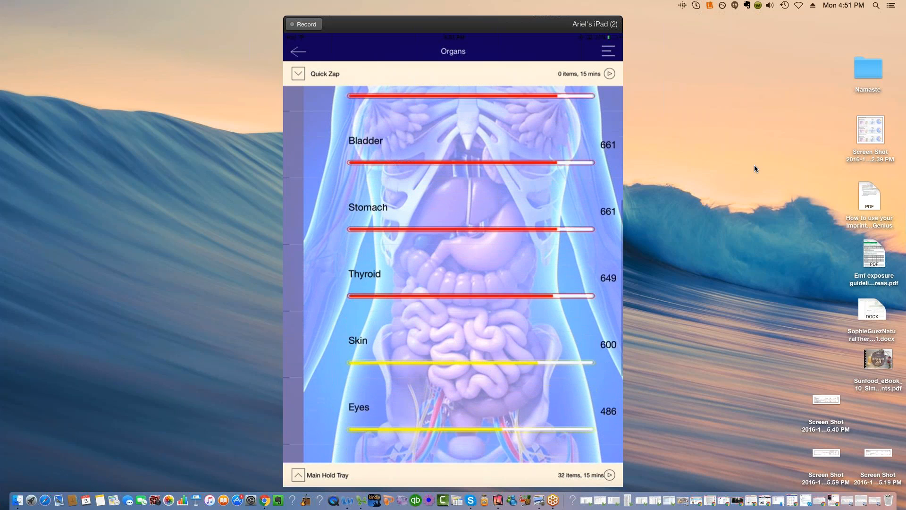
pyautogui.scroll(-3)
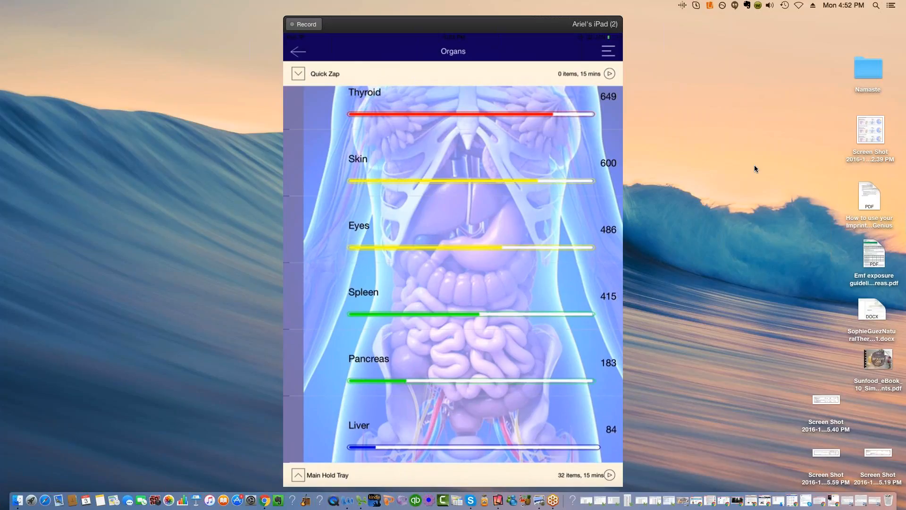
pyautogui.scroll(3)
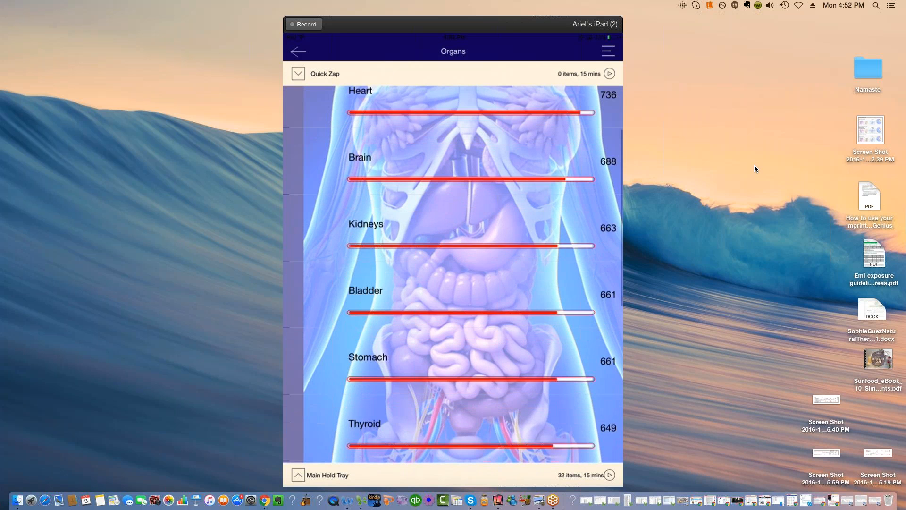
pyautogui.scroll(-3)
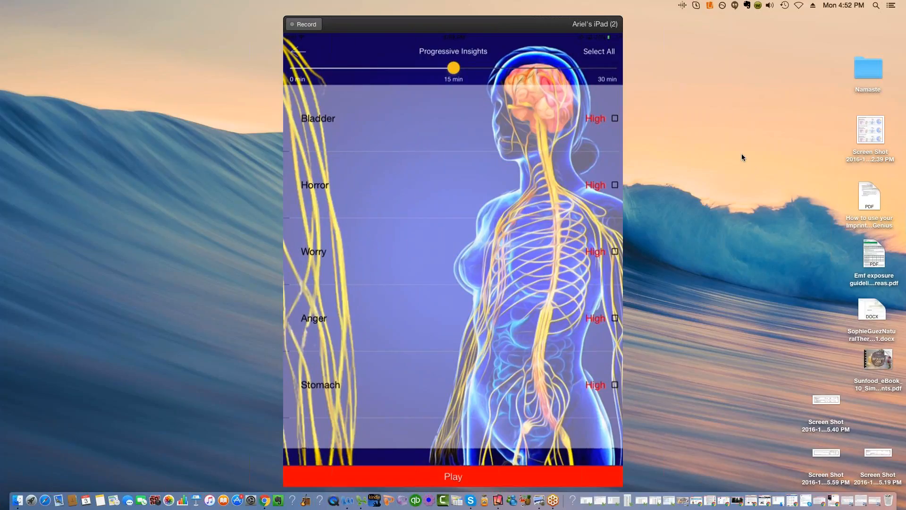
pyautogui.moveTo(723, 140)
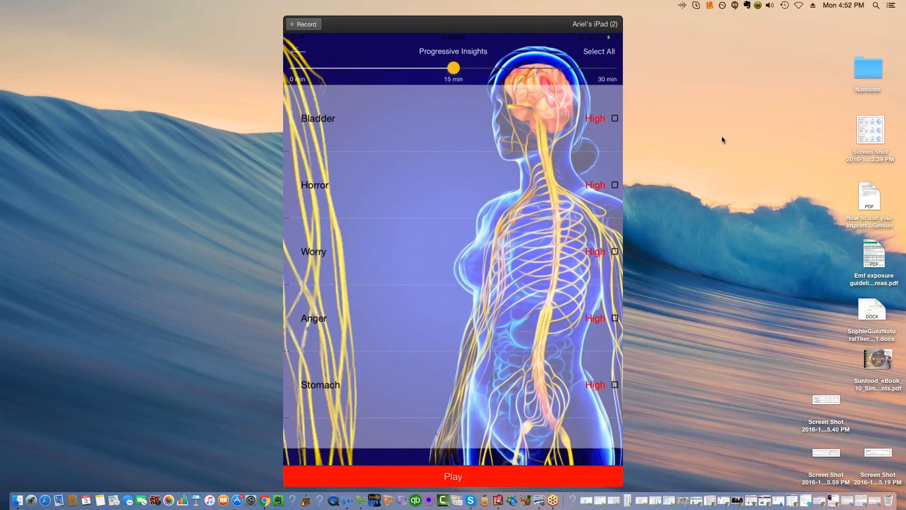
pyautogui.moveTo(714, 141)
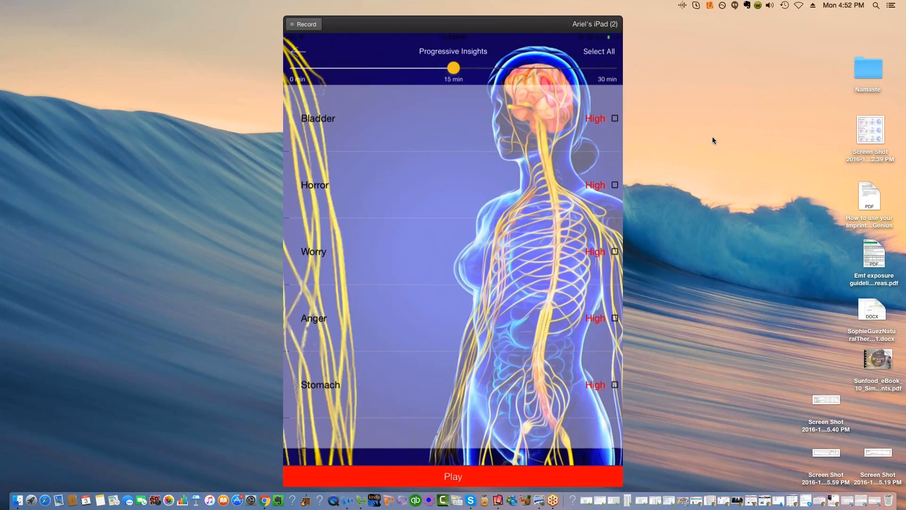
# Step: Check all High and Medium Progressive Insights items and start a 15-minute playback session
pyautogui.click(598, 51)
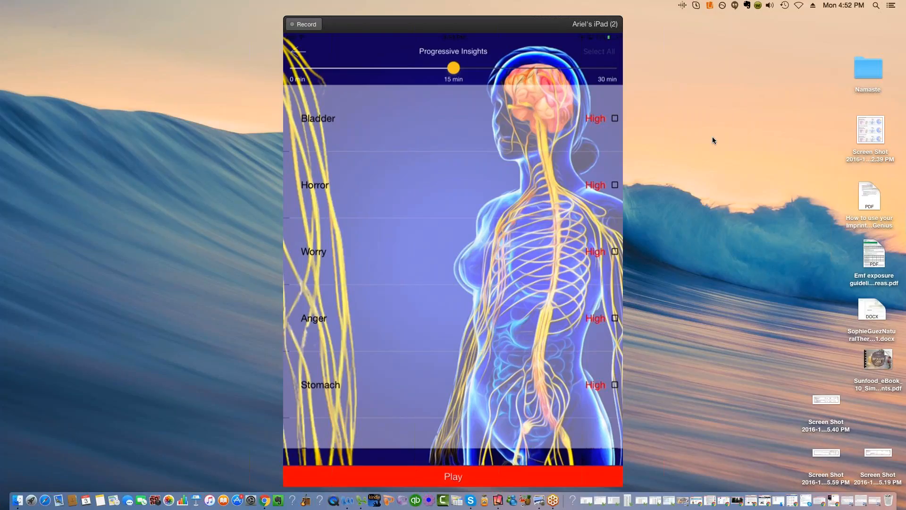
pyautogui.click(598, 51)
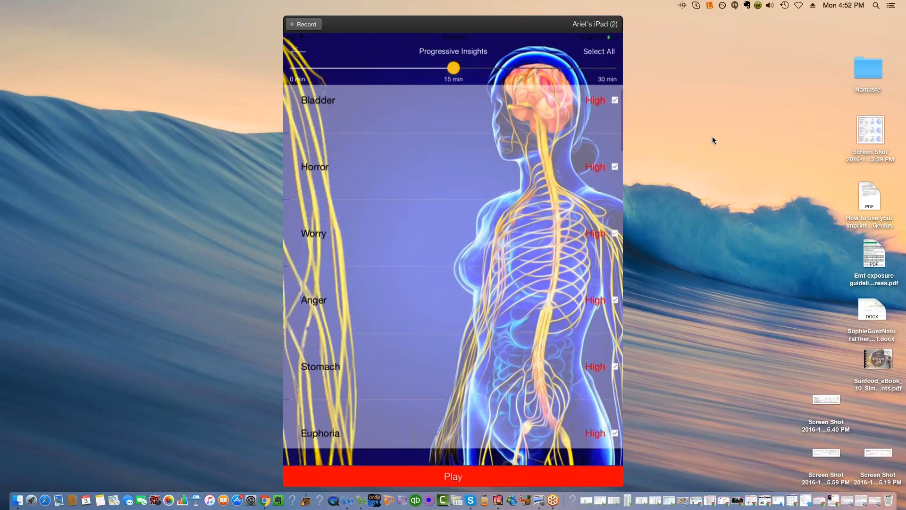
pyautogui.scroll(-3)
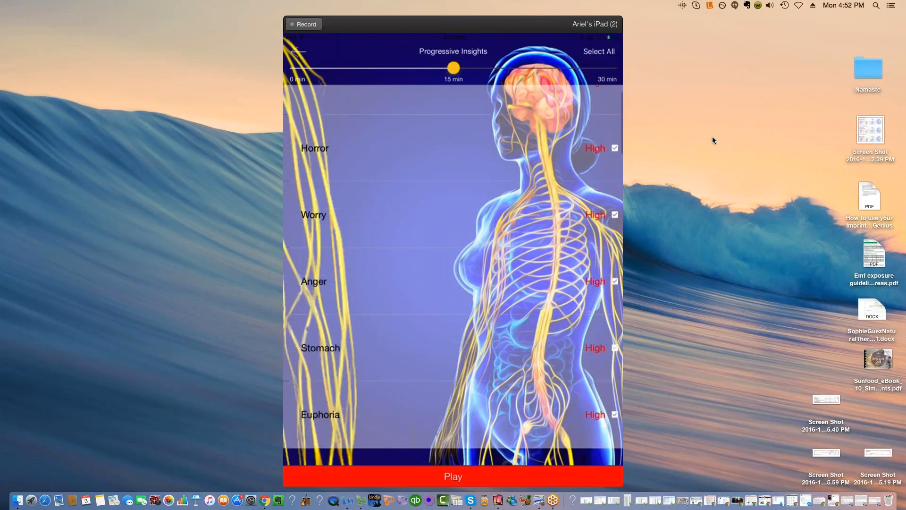
pyautogui.scroll(3)
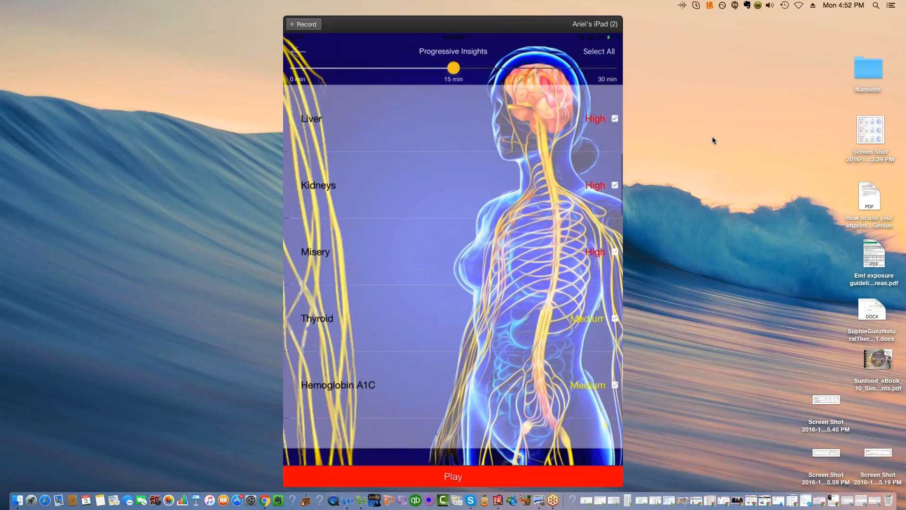
pyautogui.scroll(3)
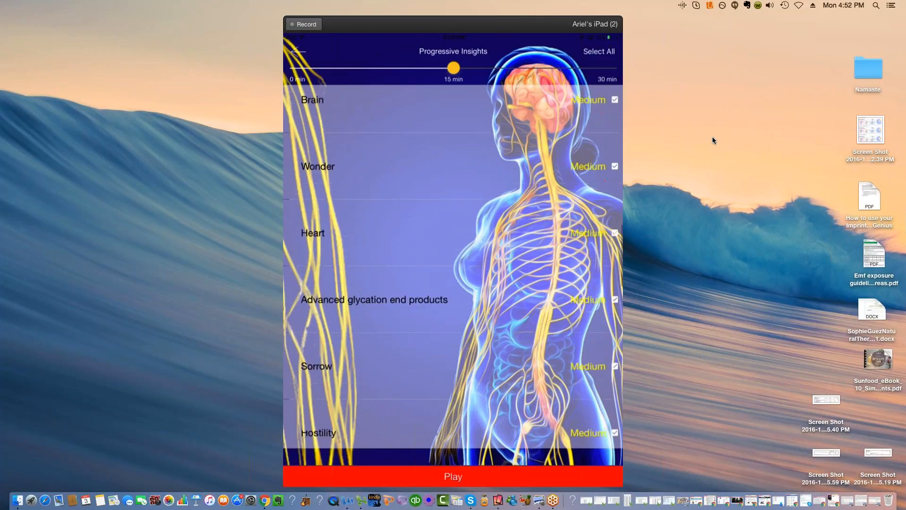
pyautogui.scroll(-3)
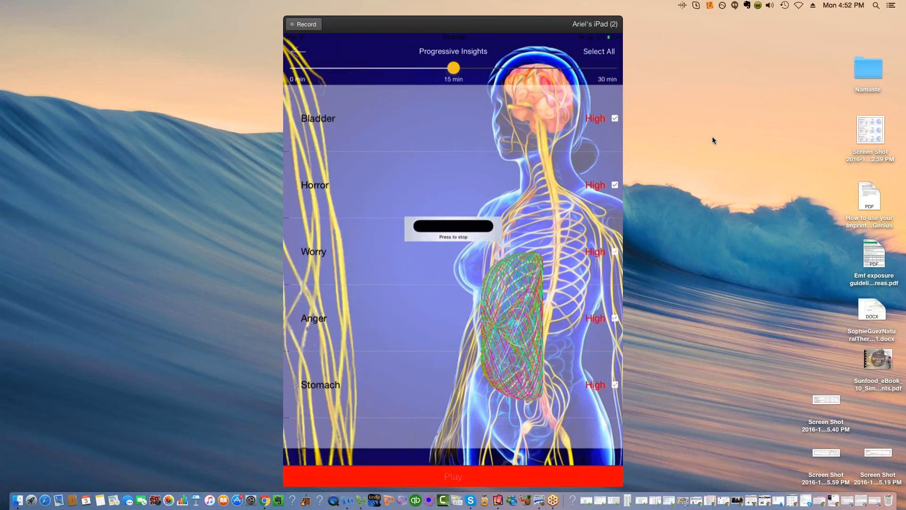
# Step: Stop the playback session and return to the Organs ranking headed by Lungs at 758
pyautogui.click(453, 477)
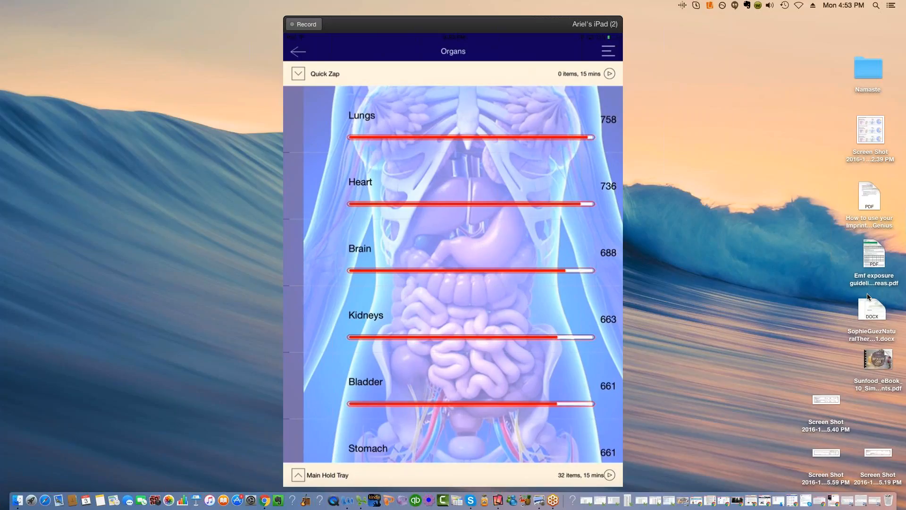
pyautogui.moveTo(869, 295)
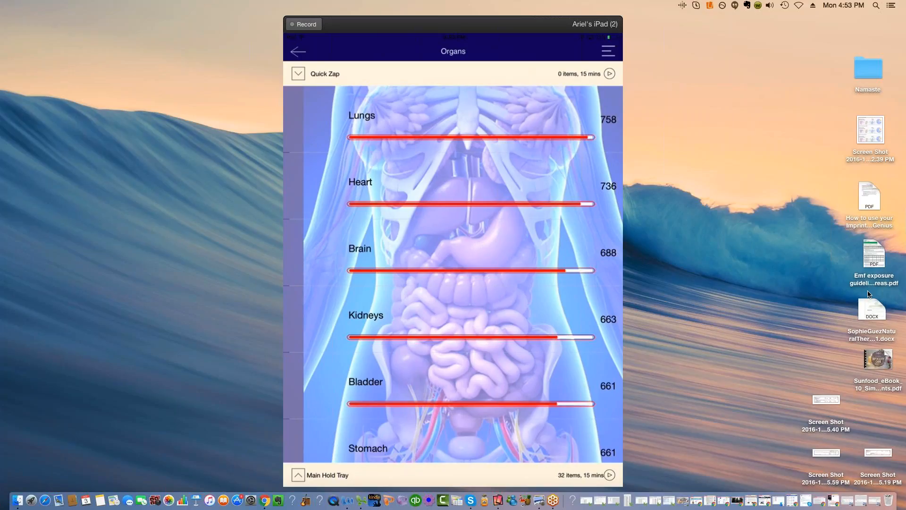
pyautogui.moveTo(852, 292)
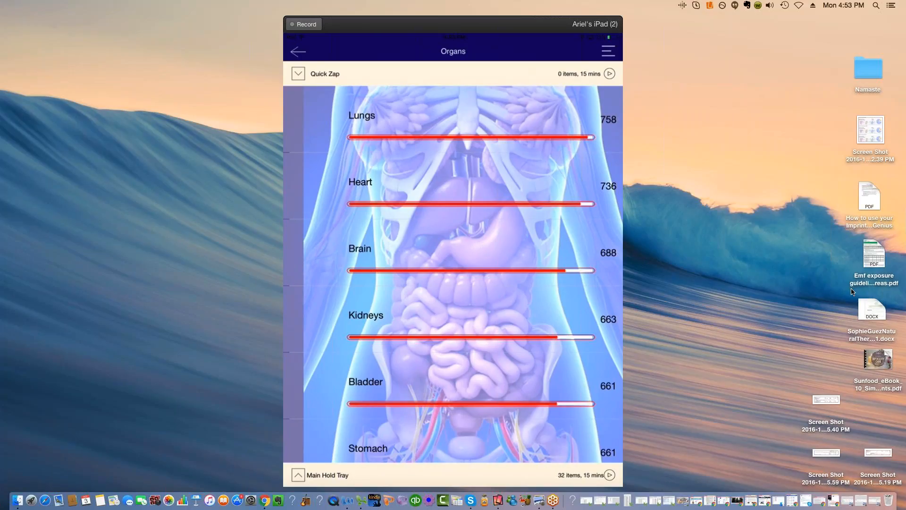
pyautogui.moveTo(873, 317)
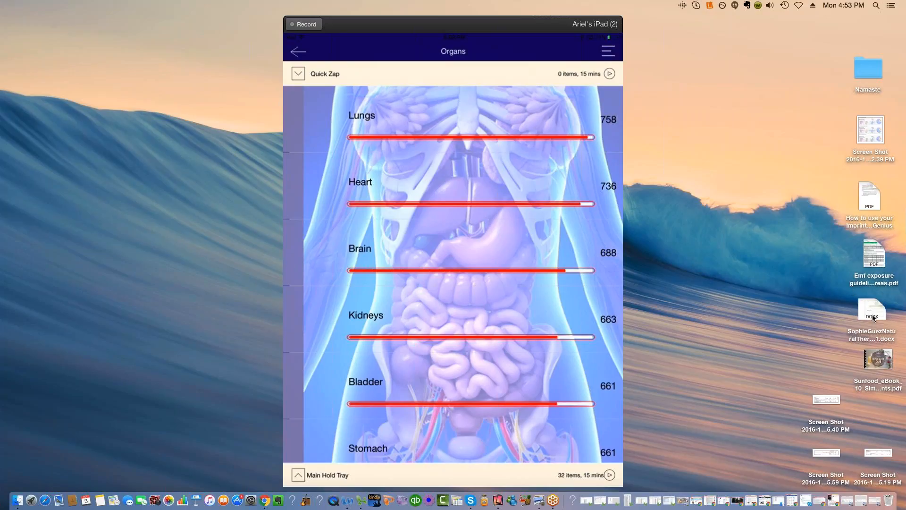
pyautogui.moveTo(873, 310)
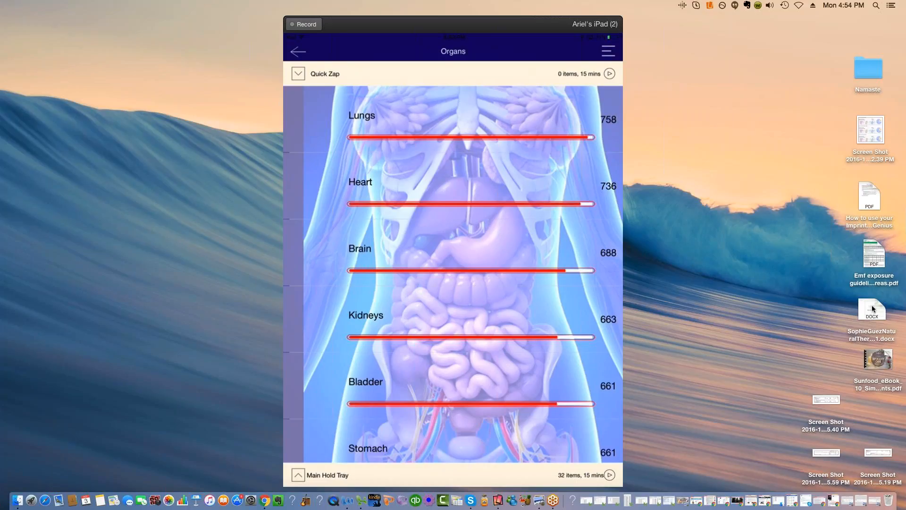
pyautogui.moveTo(871, 319)
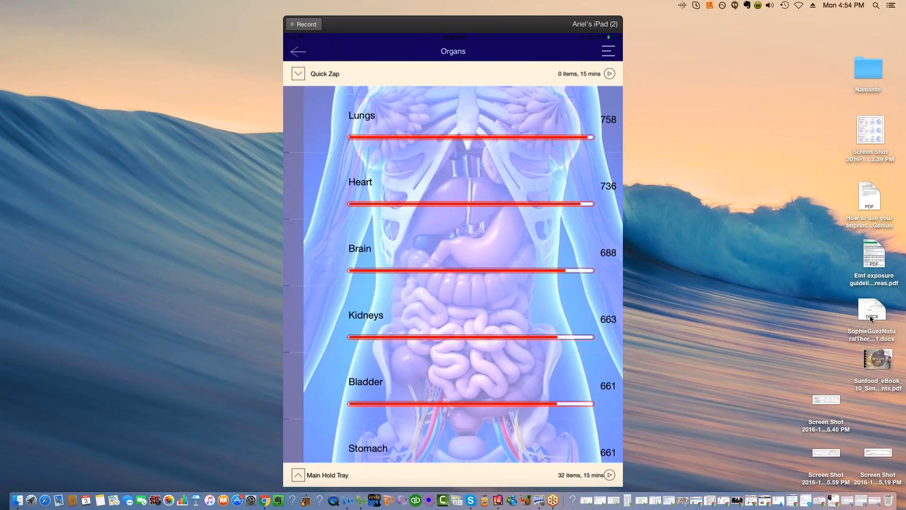
pyautogui.moveTo(796, 322)
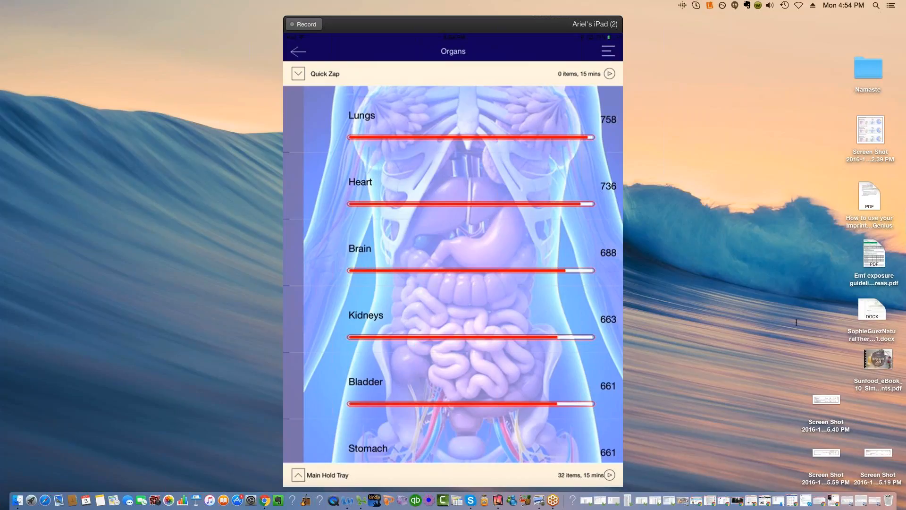
pyautogui.moveTo(871, 316)
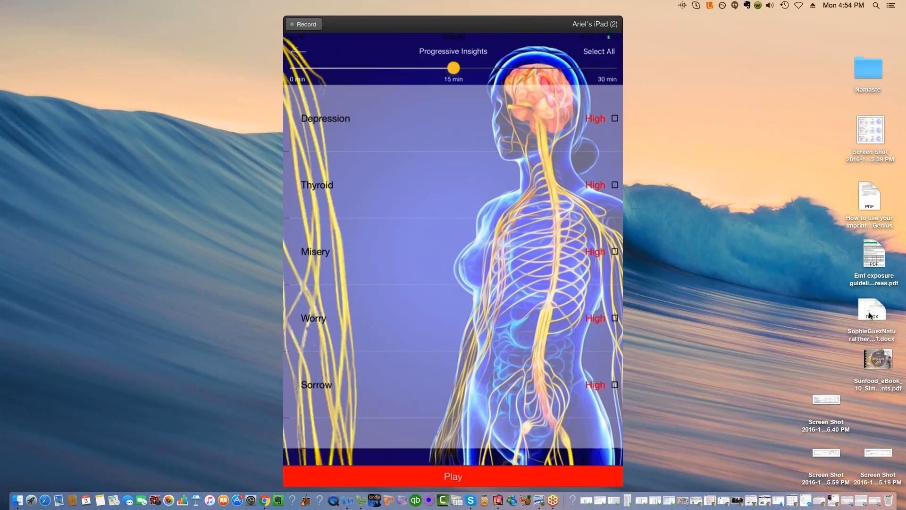
# Step: Reopen Progressive Insights and check every item, including Anger, Heart and Kidneys
pyautogui.click(599, 52)
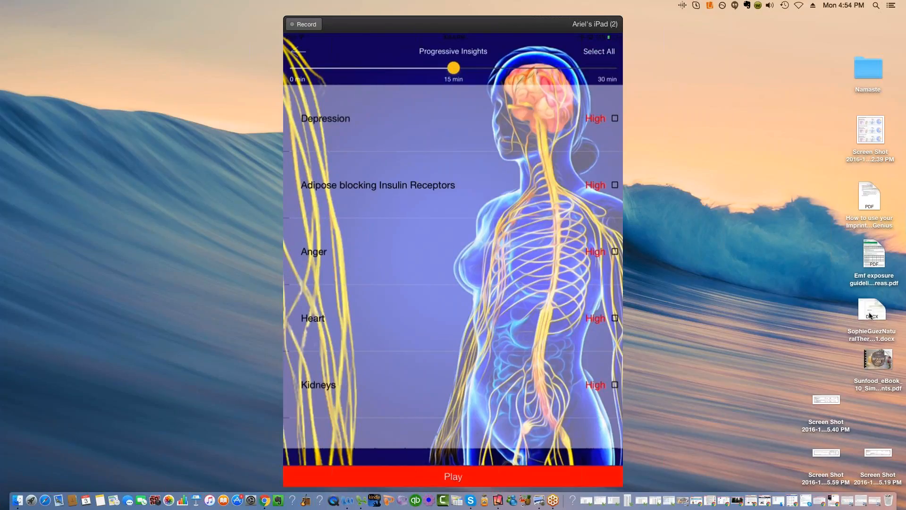
pyautogui.click(452, 476)
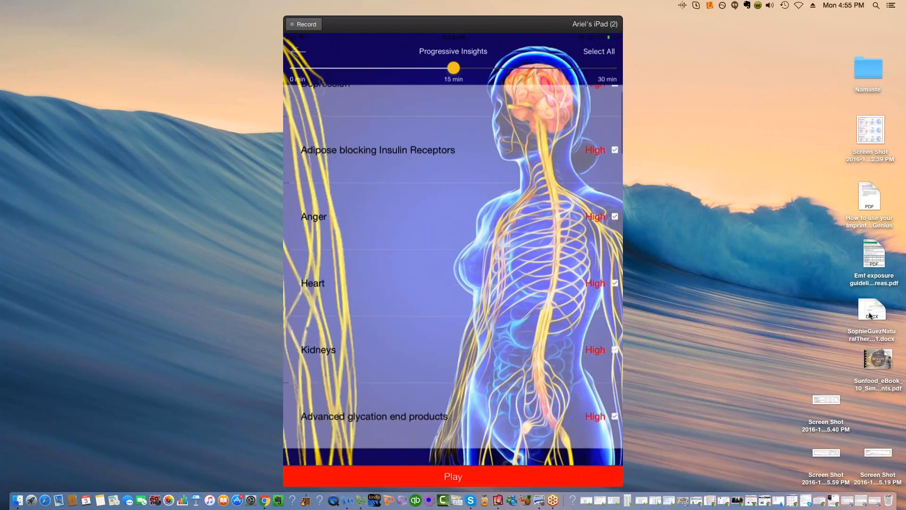
# Step: Scroll through the fully checked Progressive Insights list, with Depression at the top
pyautogui.scroll(-3)
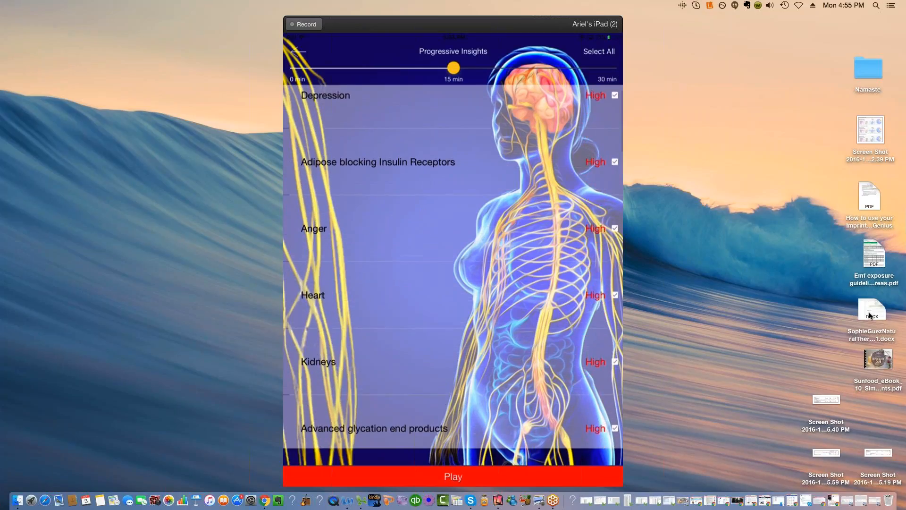
pyautogui.scroll(-3)
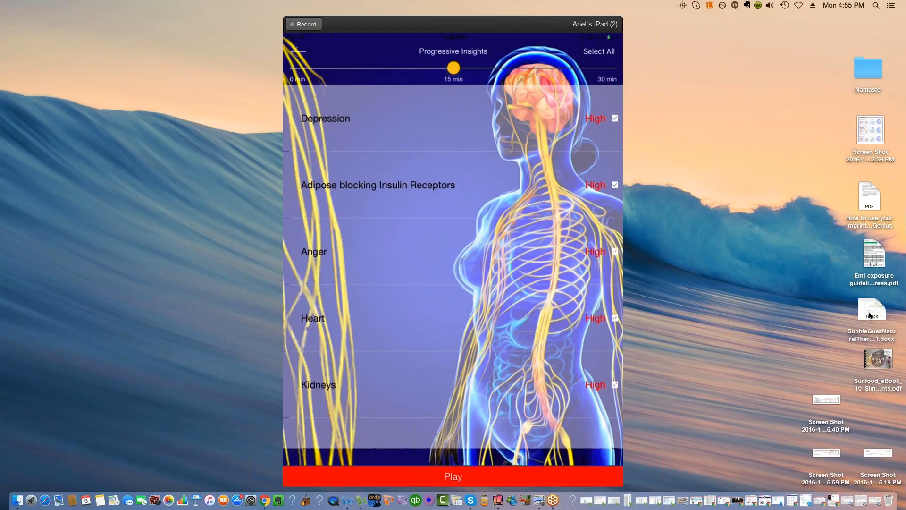
pyautogui.scroll(-3)
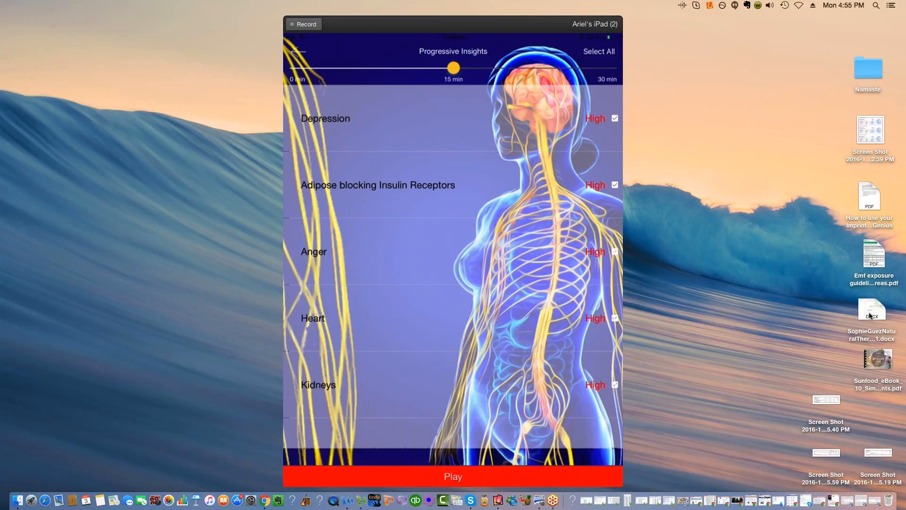
pyautogui.moveTo(869, 289)
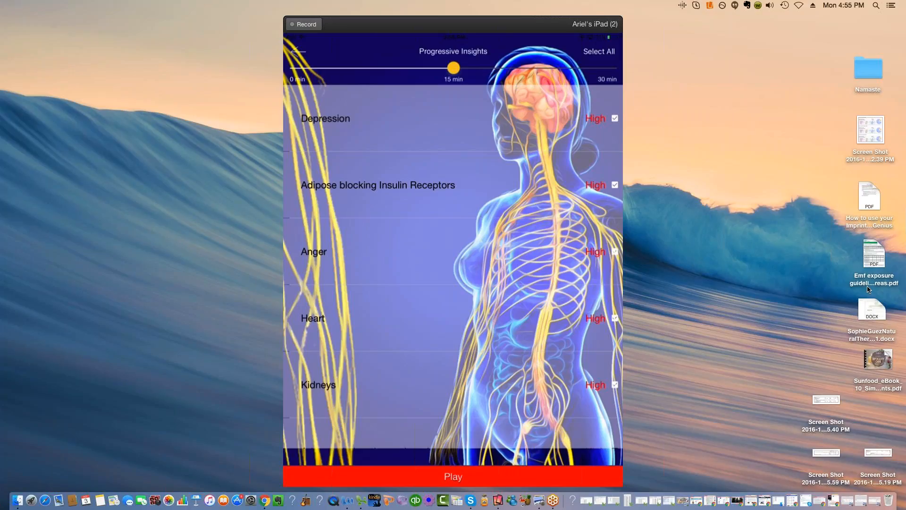
pyautogui.moveTo(862, 292)
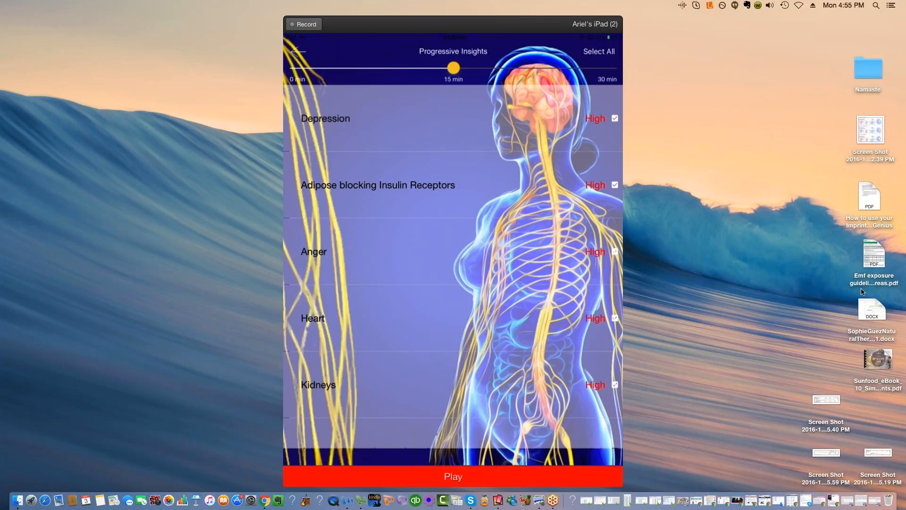
pyautogui.moveTo(850, 294)
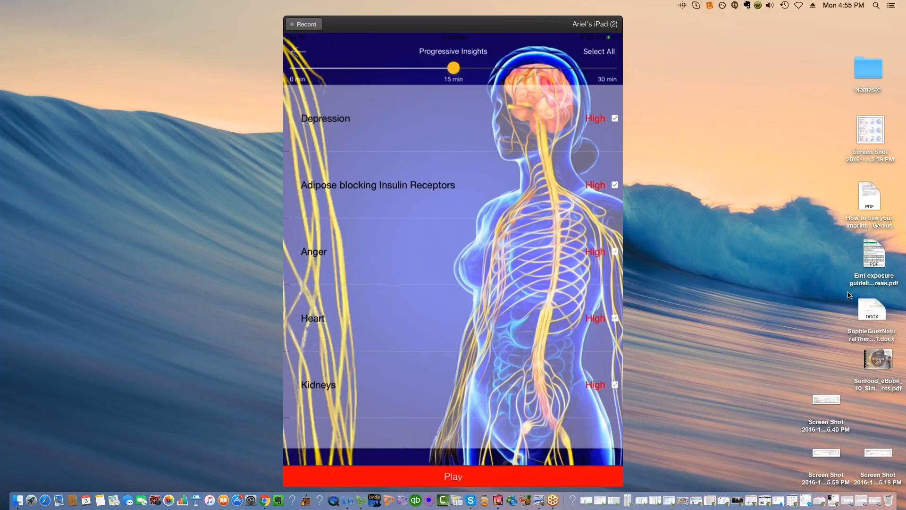
pyautogui.moveTo(869, 295)
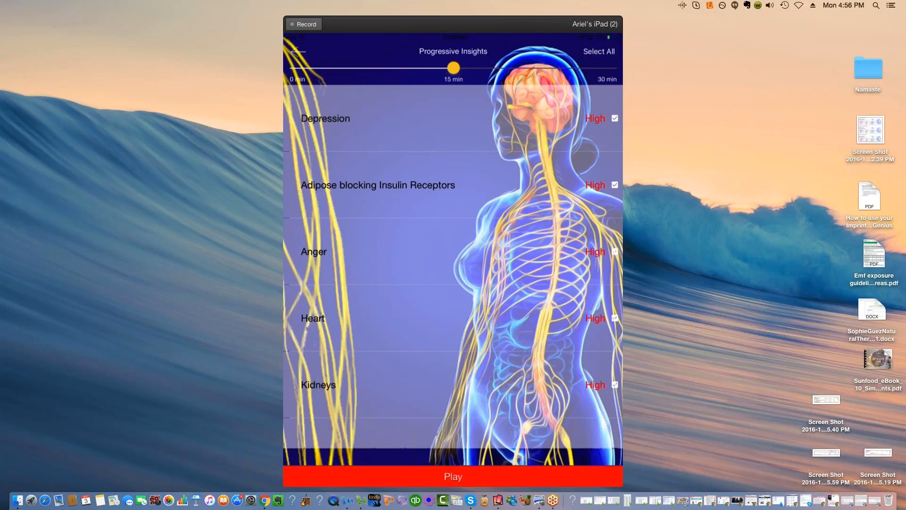
pyautogui.moveTo(869, 296)
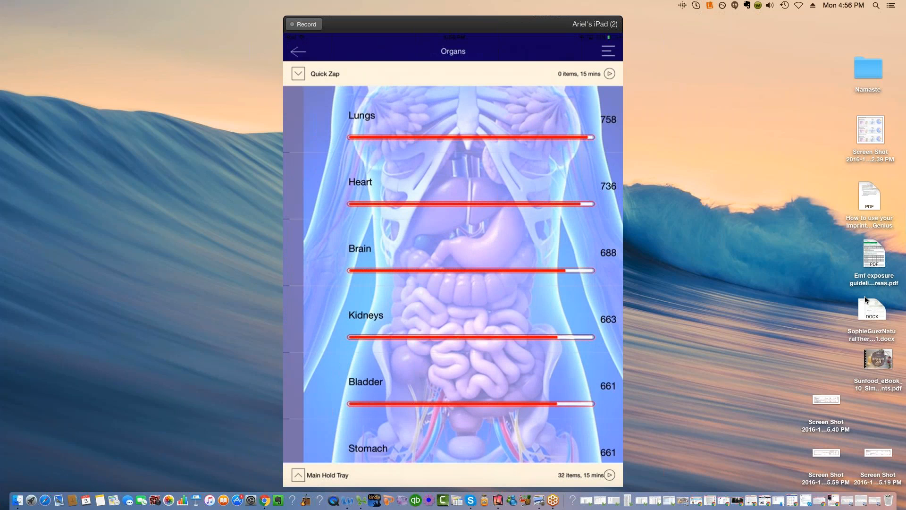
# Step: Go back from Organs to the Body overview and open the hamburger menu
pyautogui.click(298, 51)
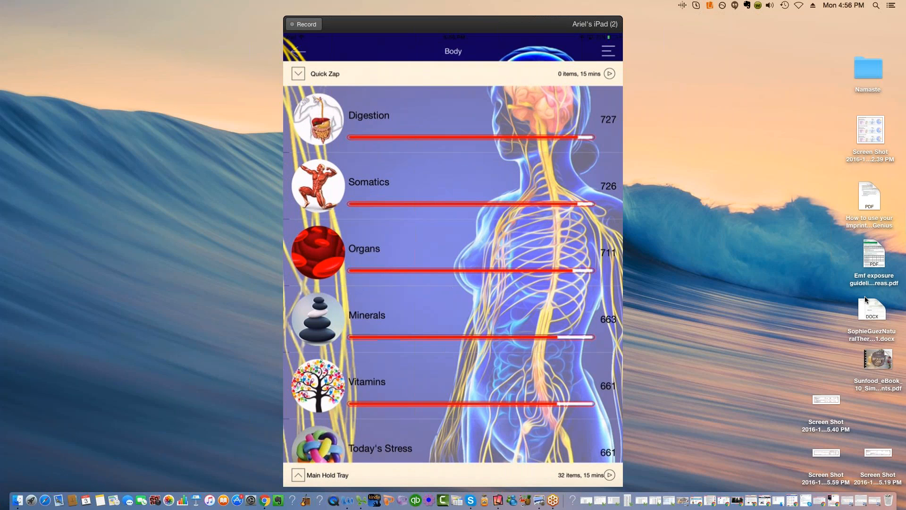
pyautogui.scroll(-3)
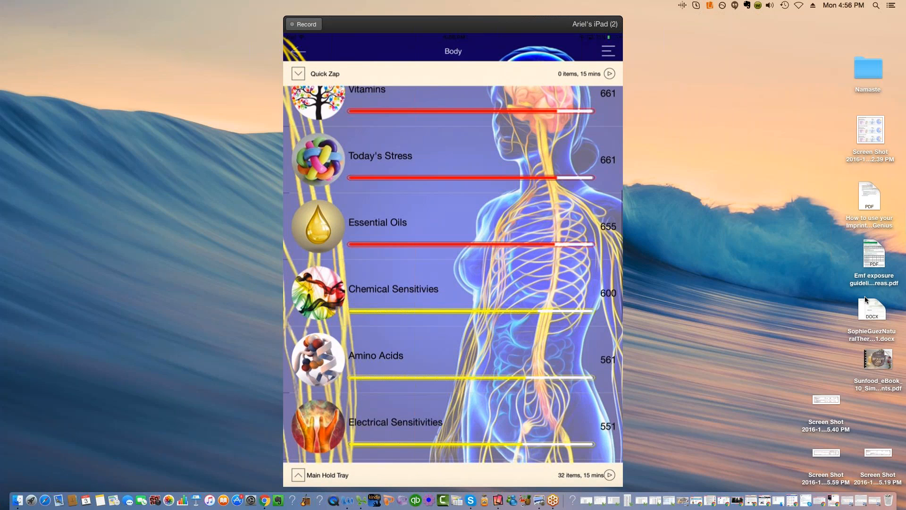
pyautogui.scroll(3)
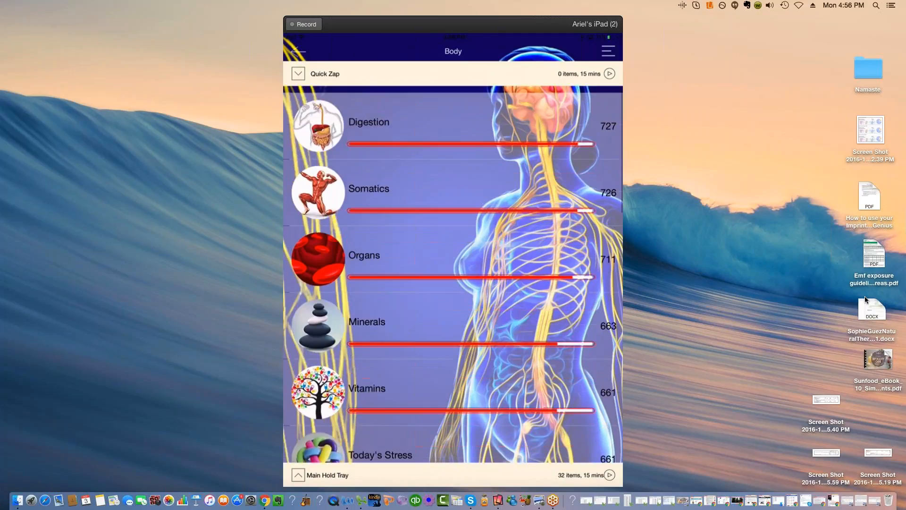
pyautogui.click(608, 51)
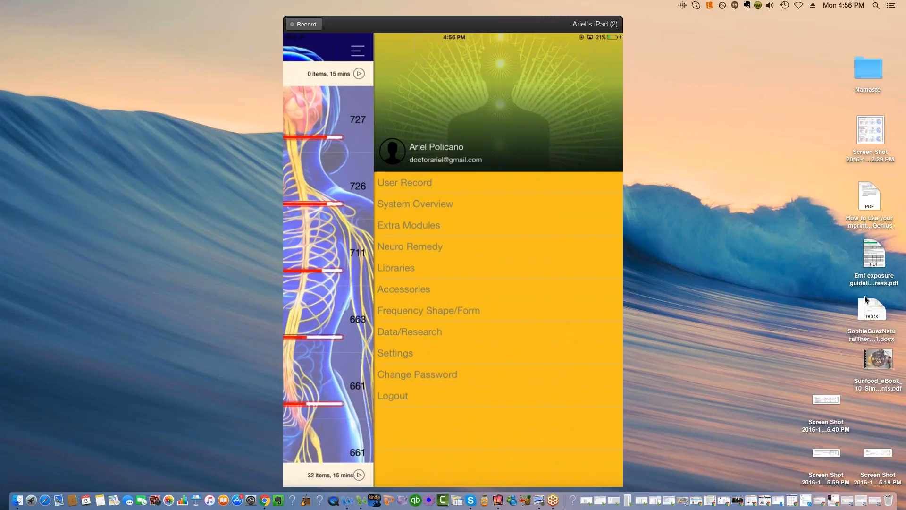
# Step: Open Libraries and scroll the Shared list past Anxiety Solutions to Assemblage Point
pyautogui.click(395, 268)
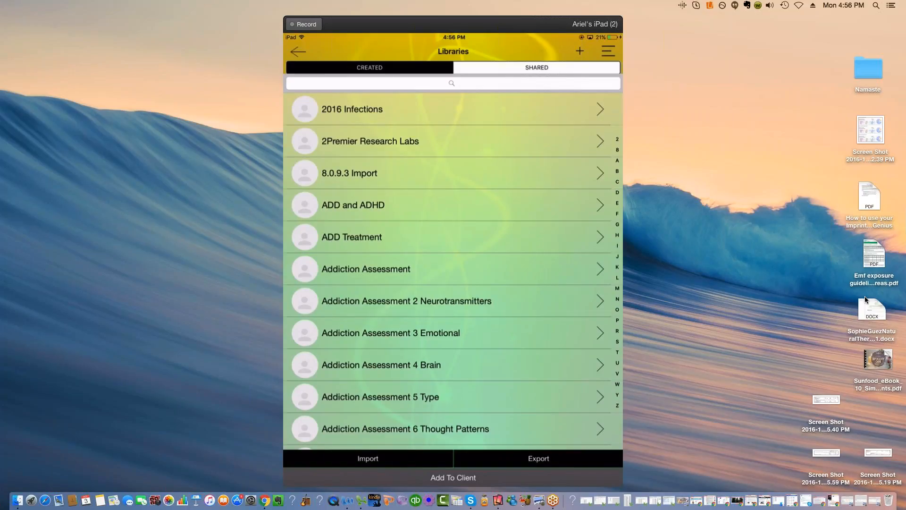
pyautogui.scroll(-3)
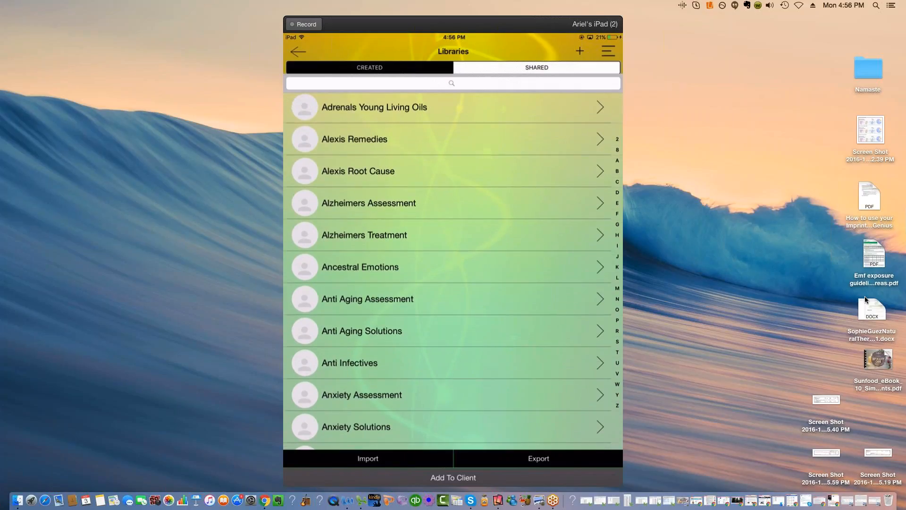
pyautogui.scroll(-3)
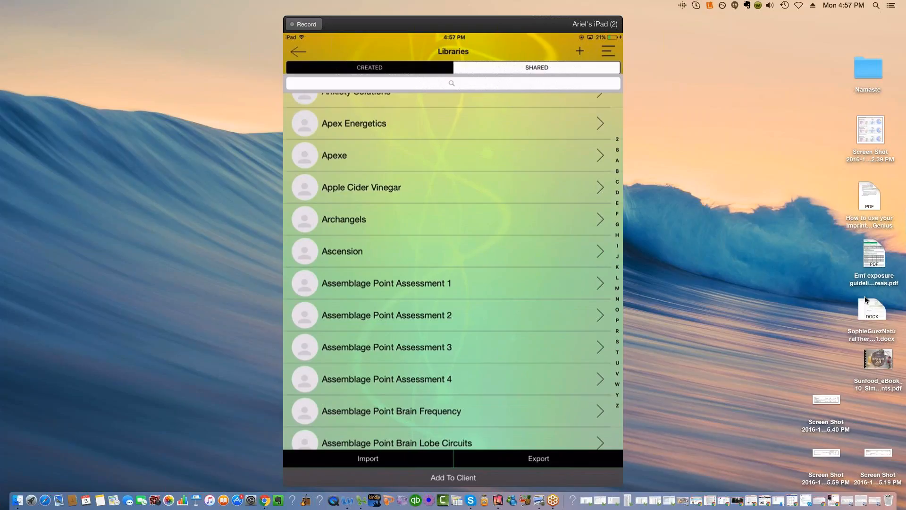
# Step: Bulk-add Heavy Metal Exposure and Heavy Metal Exposure Treatment libraries to the client, 2 of 2 associated
pyautogui.click(368, 458)
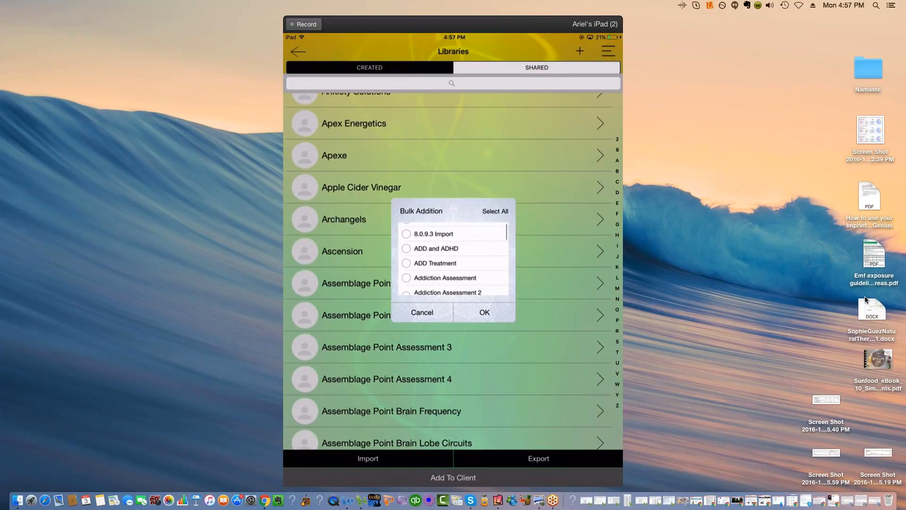
pyautogui.scroll(-3)
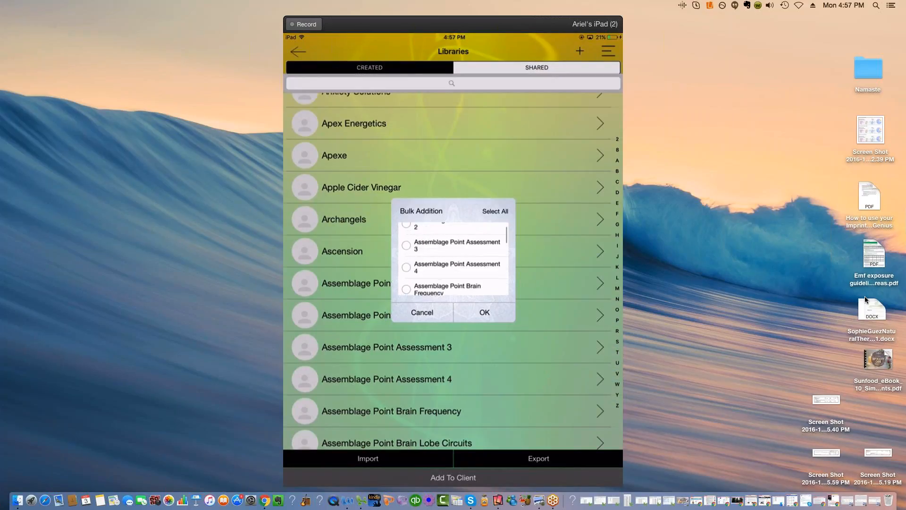
pyautogui.scroll(-3)
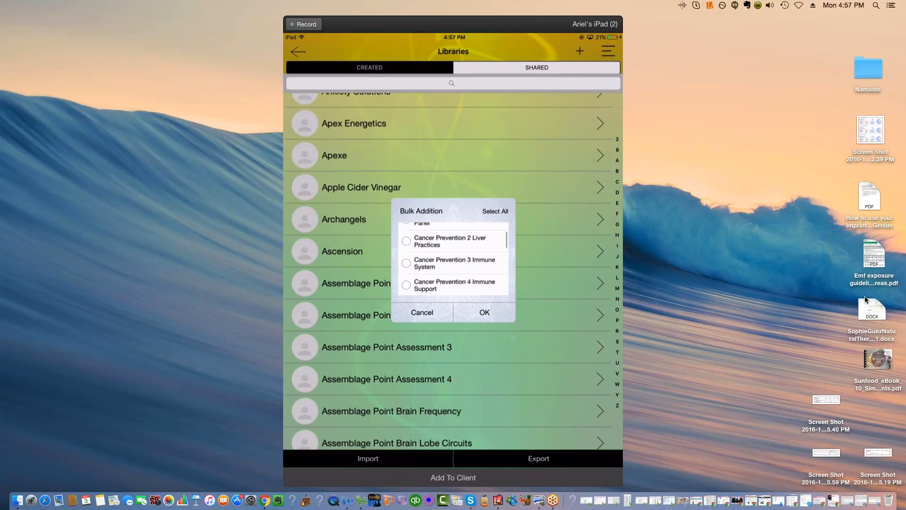
pyautogui.scroll(-3)
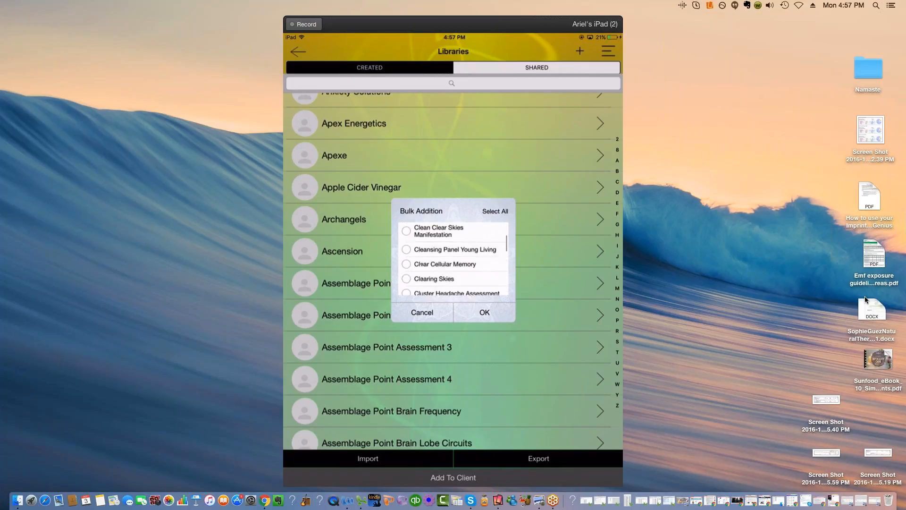
pyautogui.scroll(-3)
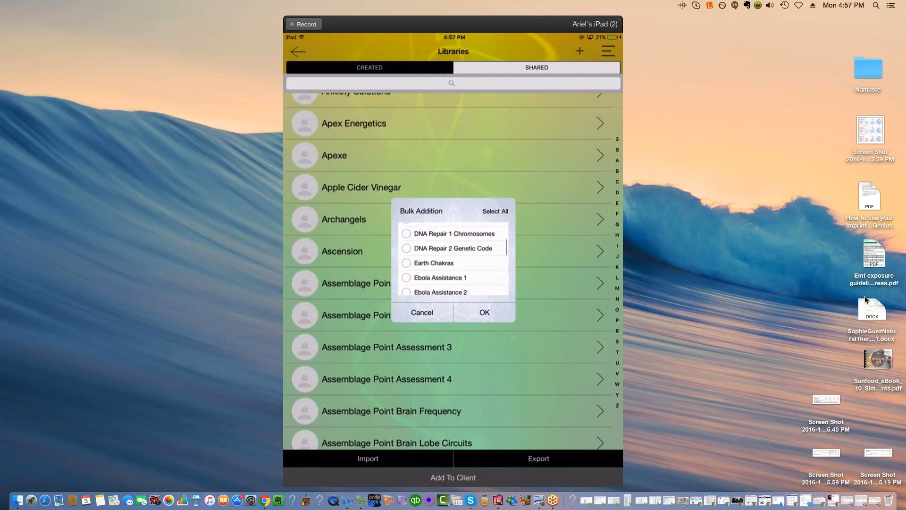
pyautogui.scroll(-3)
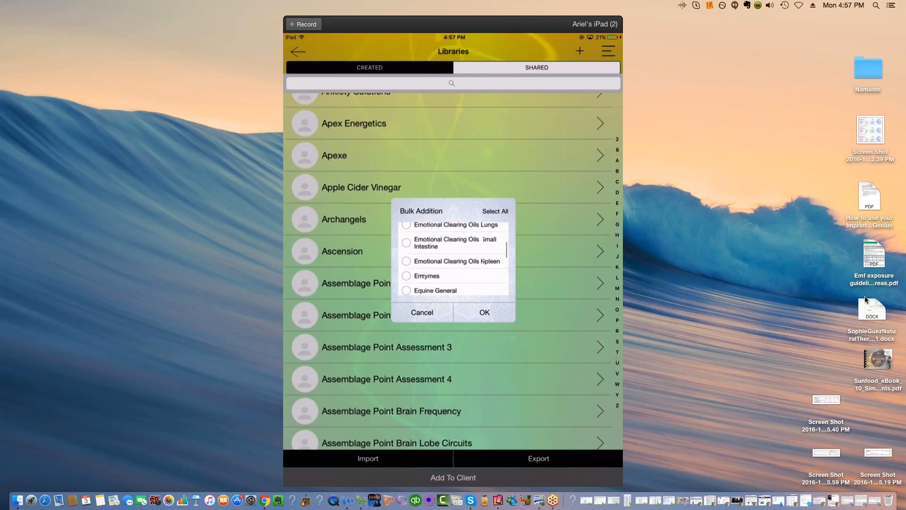
pyautogui.scroll(-3)
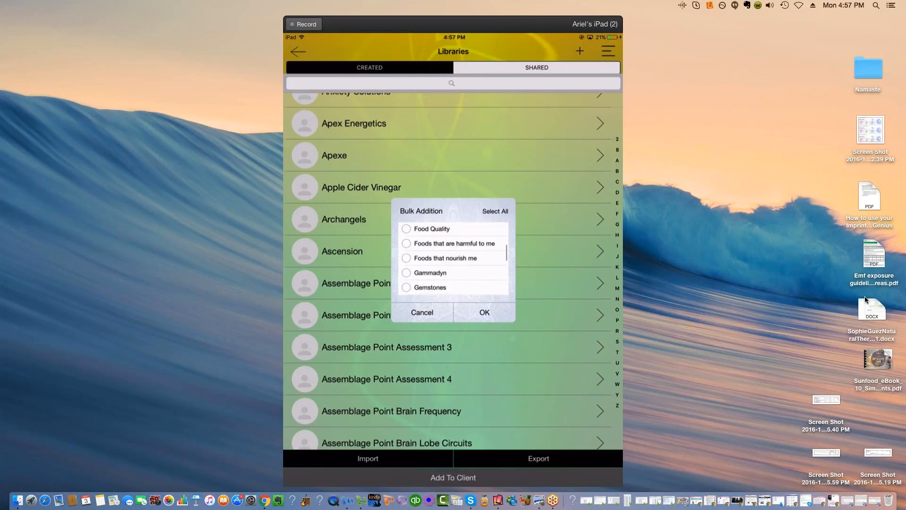
pyautogui.scroll(-3)
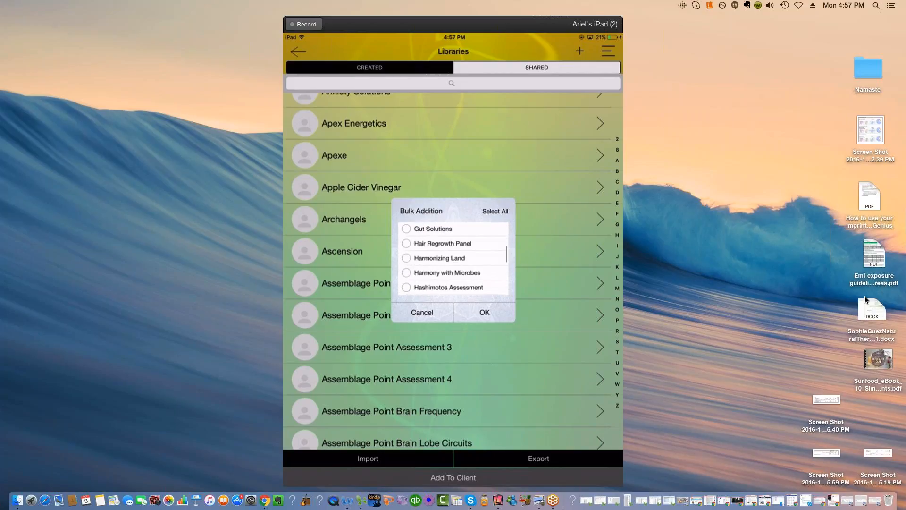
pyautogui.scroll(-3)
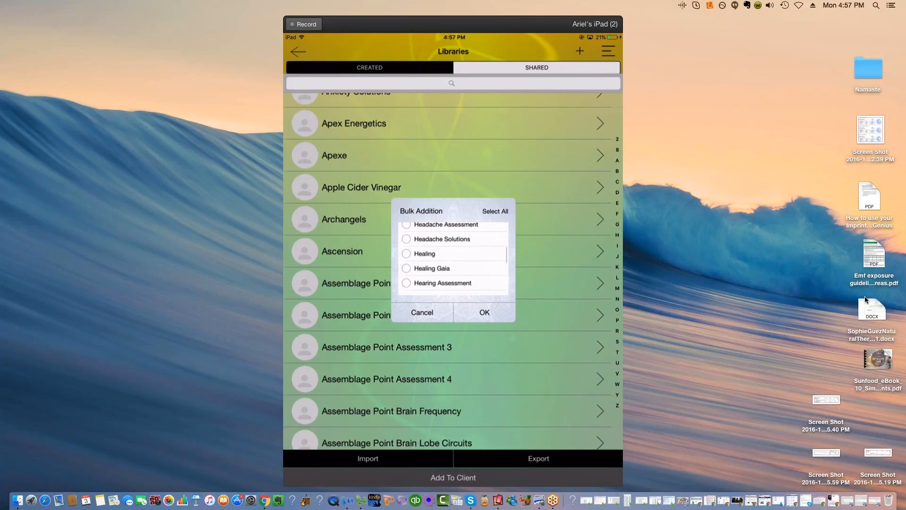
pyautogui.scroll(-3)
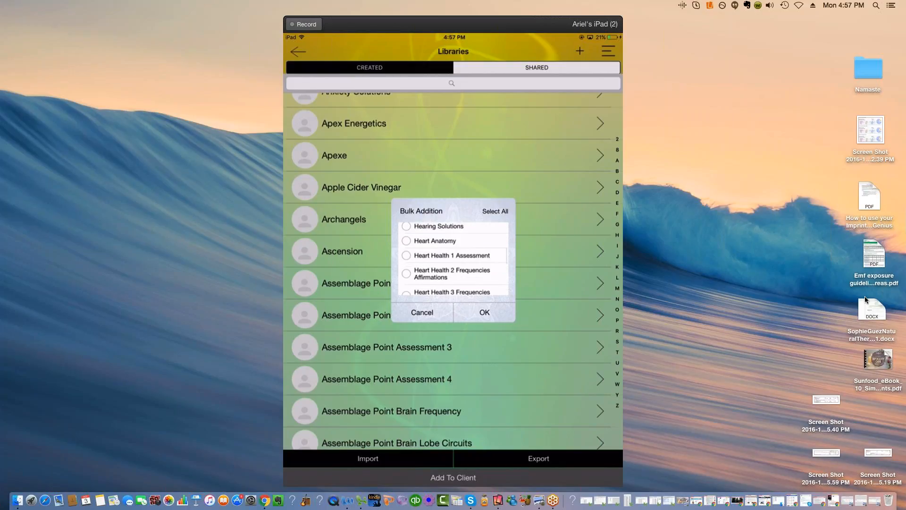
pyautogui.scroll(-3)
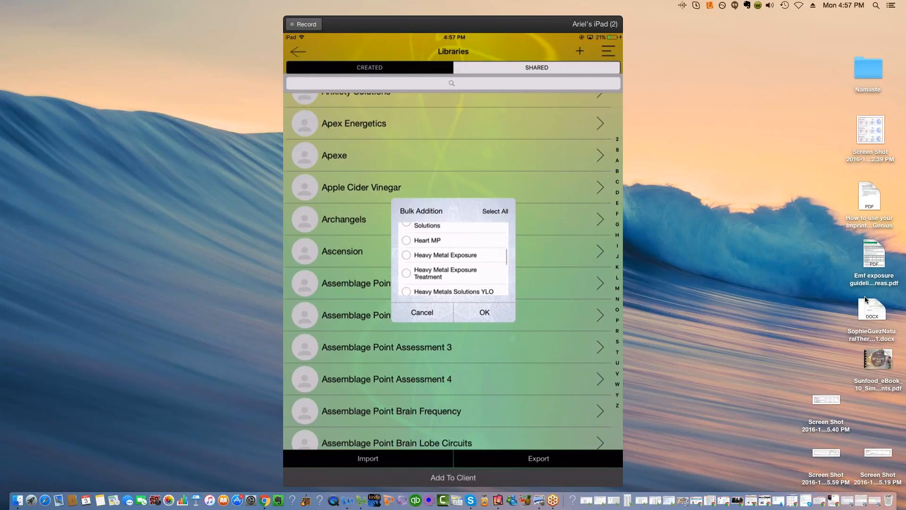
pyautogui.click(406, 255)
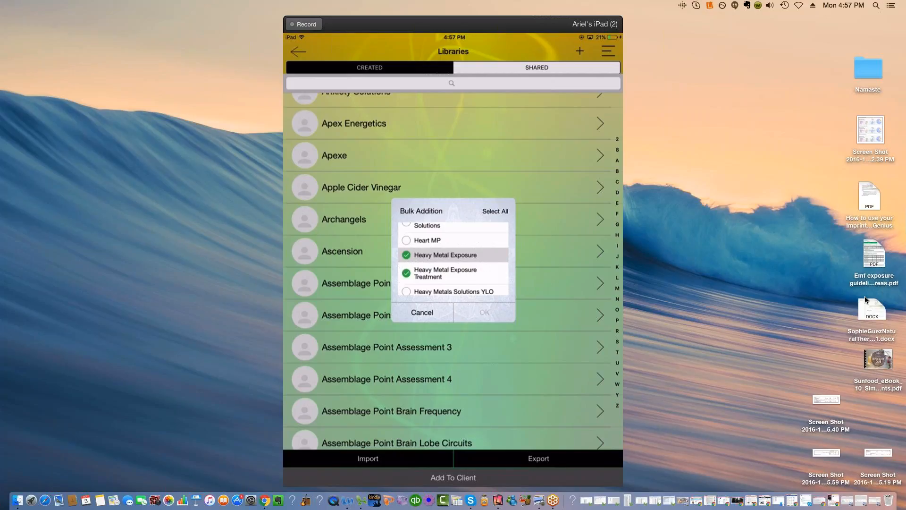
pyautogui.click(484, 312)
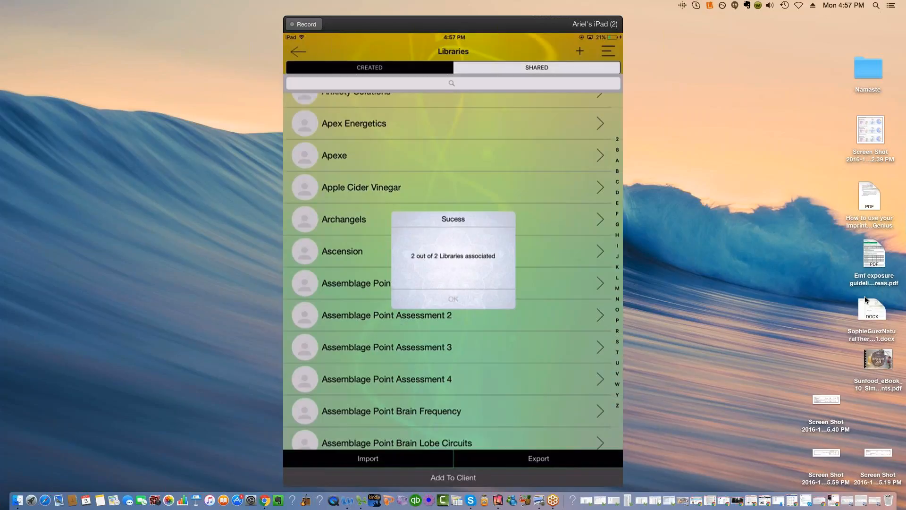
pyautogui.click(452, 299)
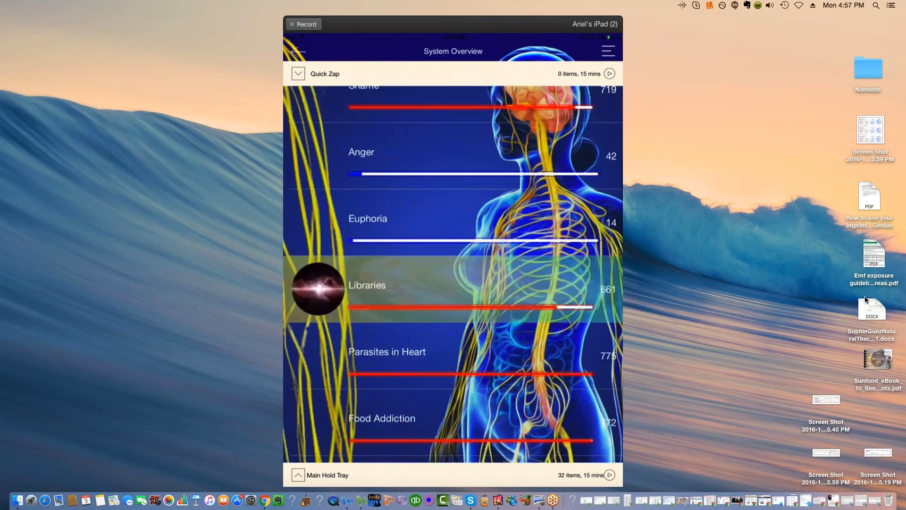
# Step: Run the analysis on the added libraries and begin analysing the Heavy Metal Exposure metals
pyautogui.click(366, 285)
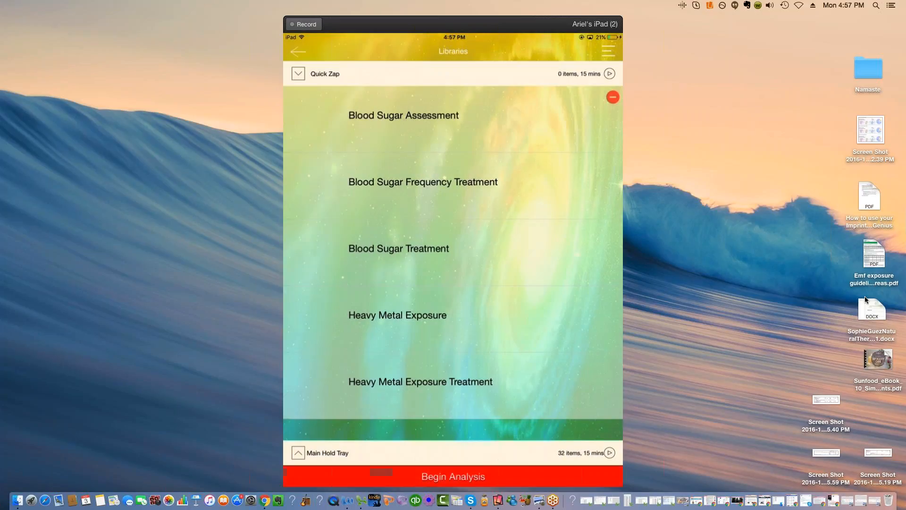
pyautogui.click(453, 476)
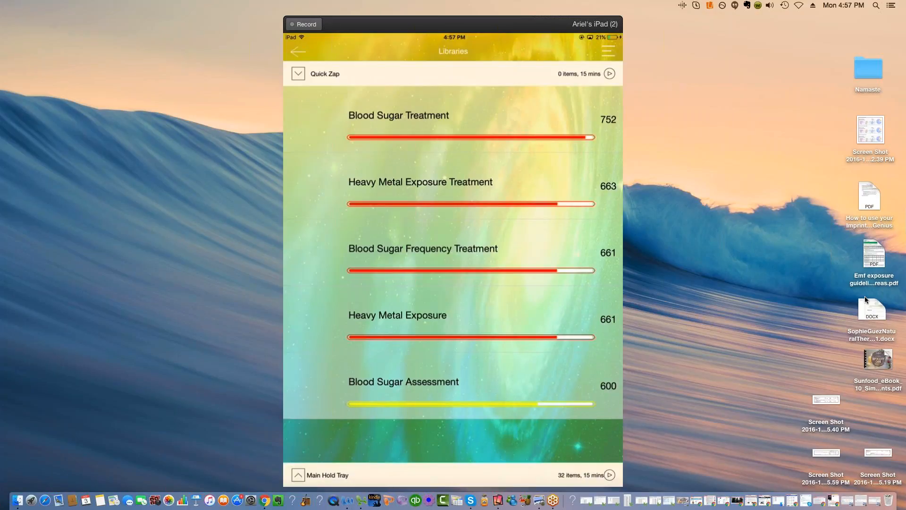
pyautogui.moveTo(494, 165)
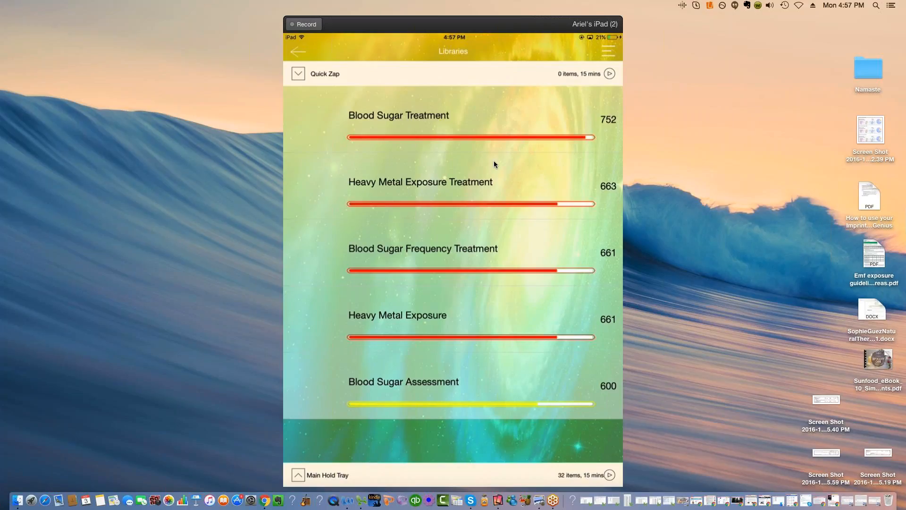
pyautogui.moveTo(370, 239)
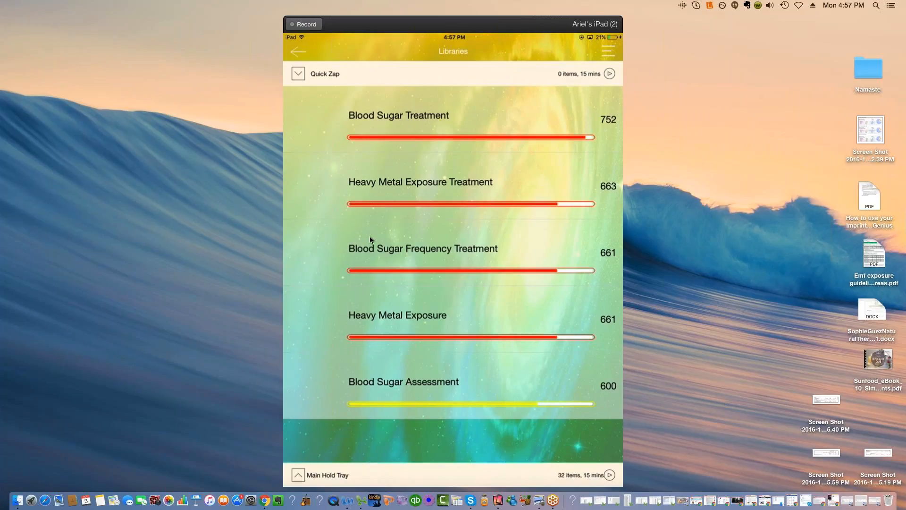
pyautogui.moveTo(451, 160)
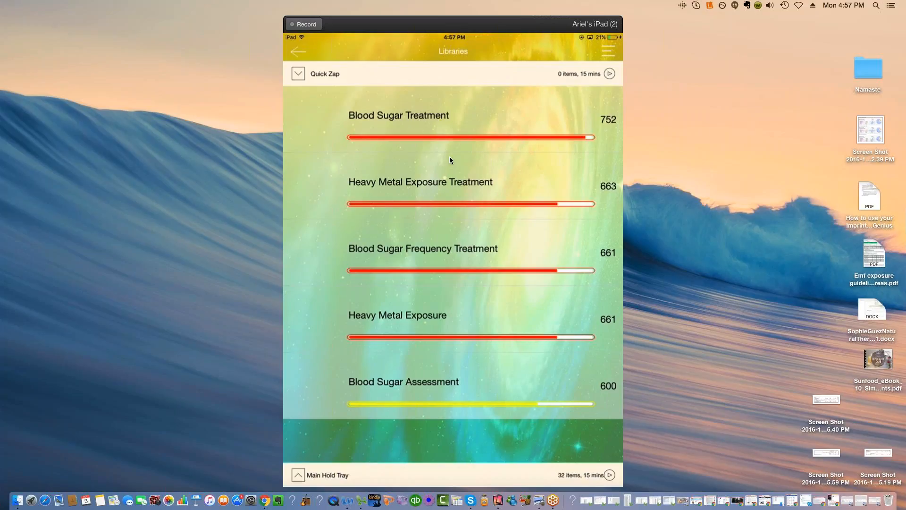
pyautogui.moveTo(589, 134)
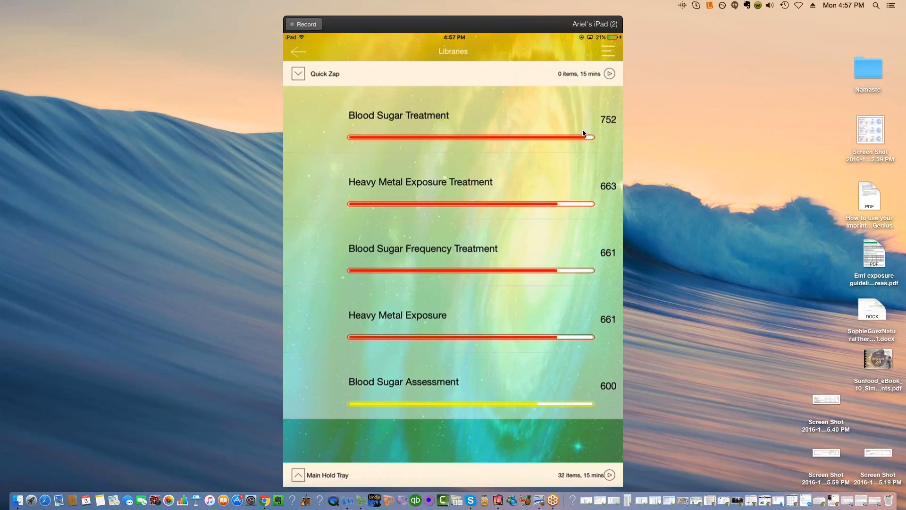
pyautogui.moveTo(461, 333)
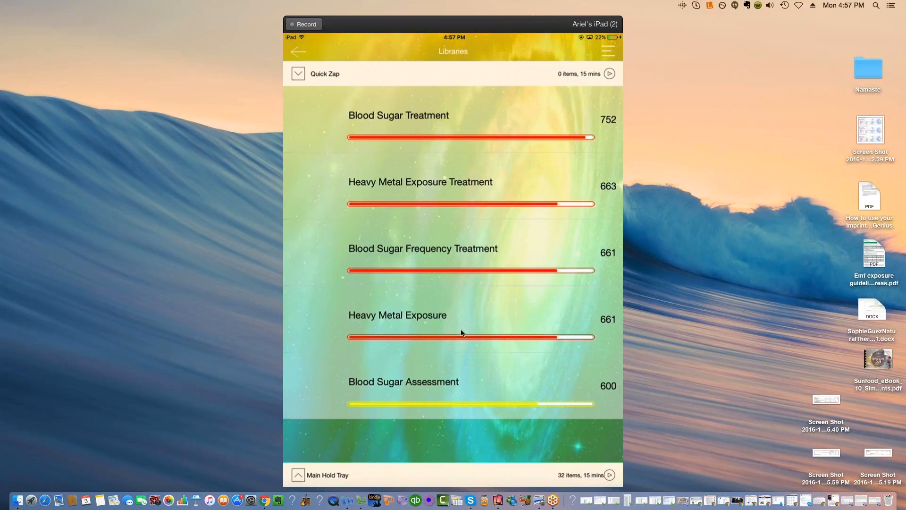
pyautogui.moveTo(422, 325)
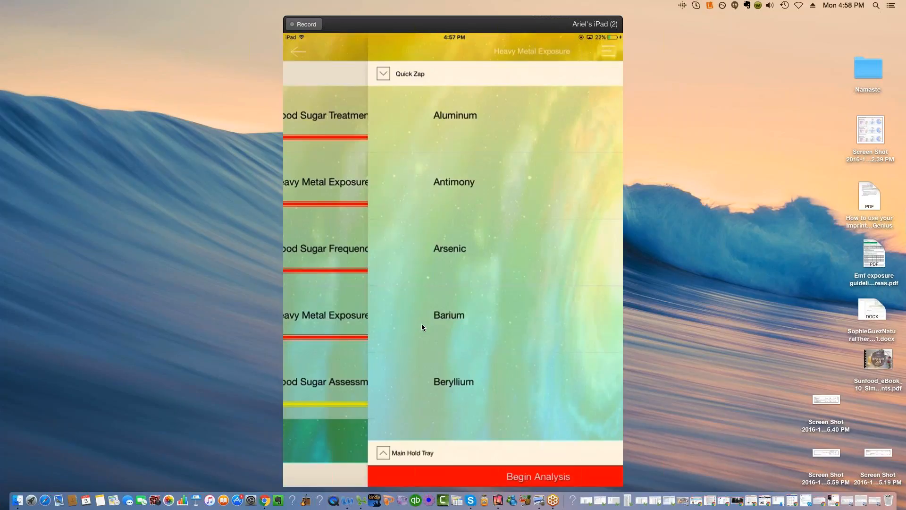
pyautogui.click(536, 476)
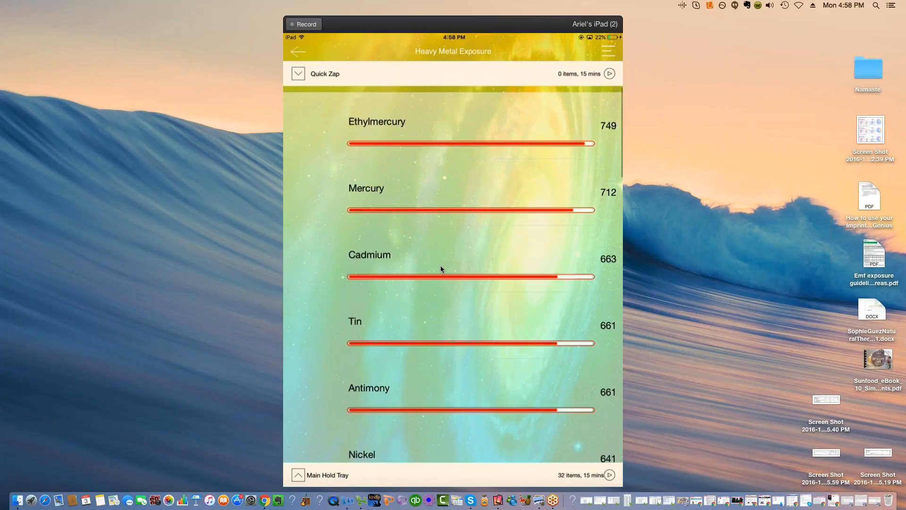
# Step: Scroll the Heavy Metal Exposure ranking down to its last entries, Cesium 121 and Barium 35
pyautogui.scroll(3)
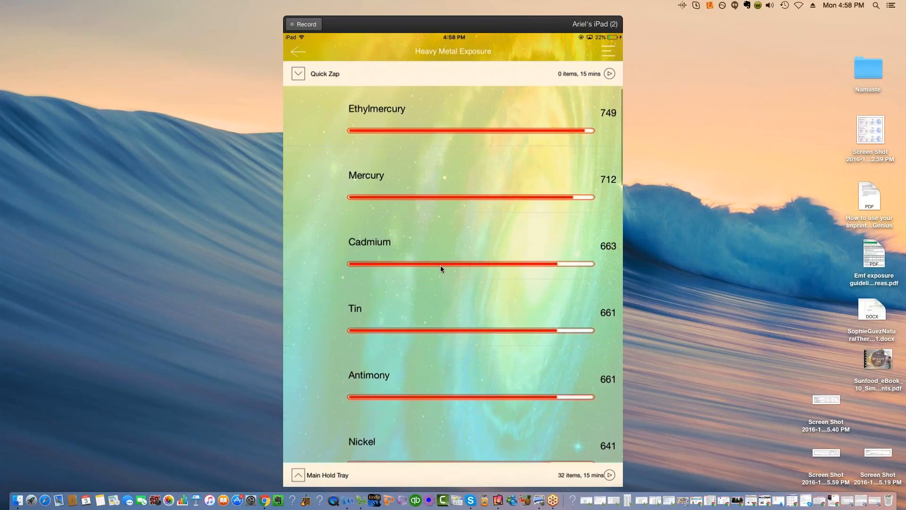
pyautogui.scroll(3)
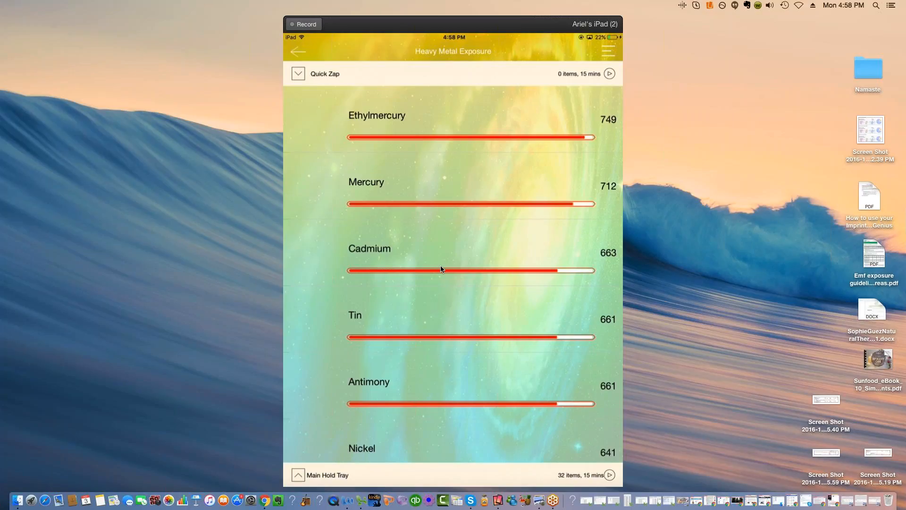
pyautogui.scroll(3)
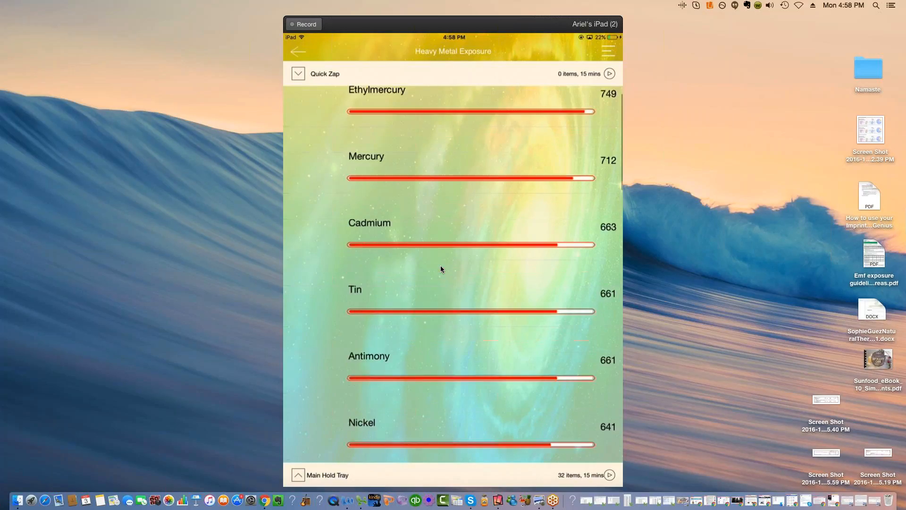
pyautogui.scroll(-3)
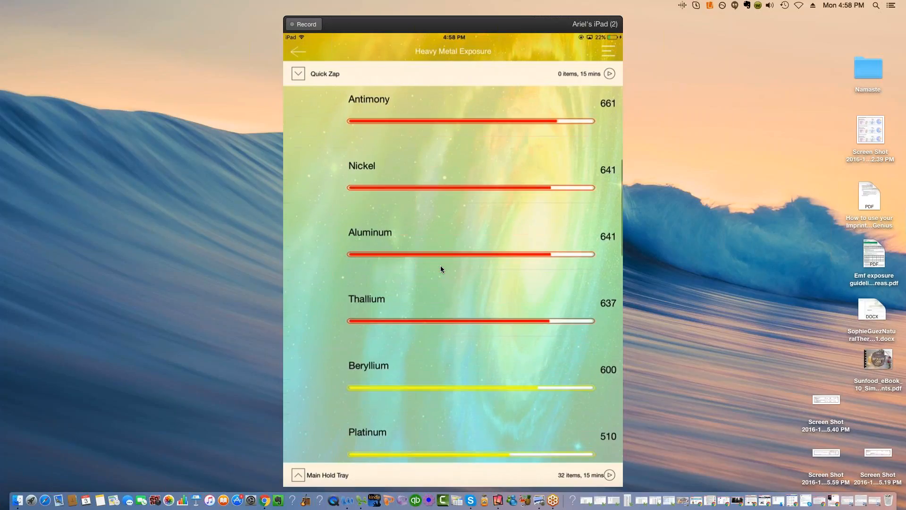
pyautogui.scroll(-3)
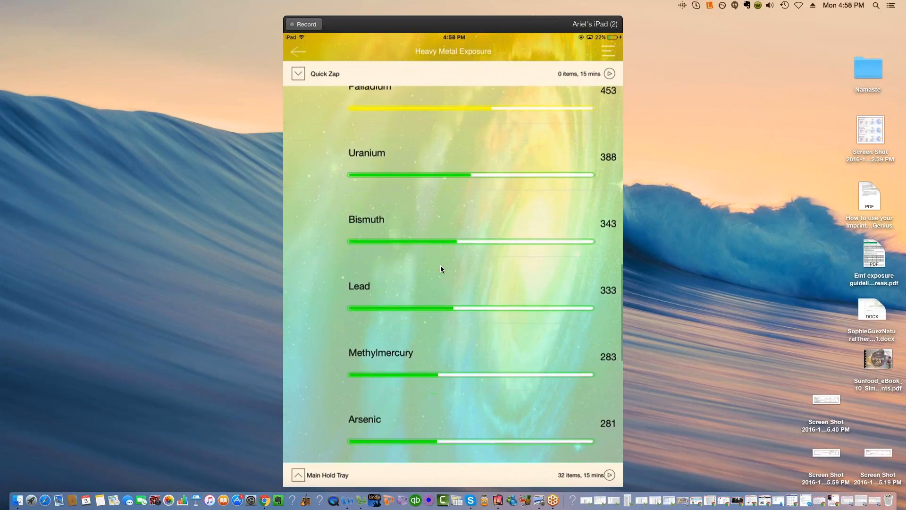
pyautogui.scroll(-3)
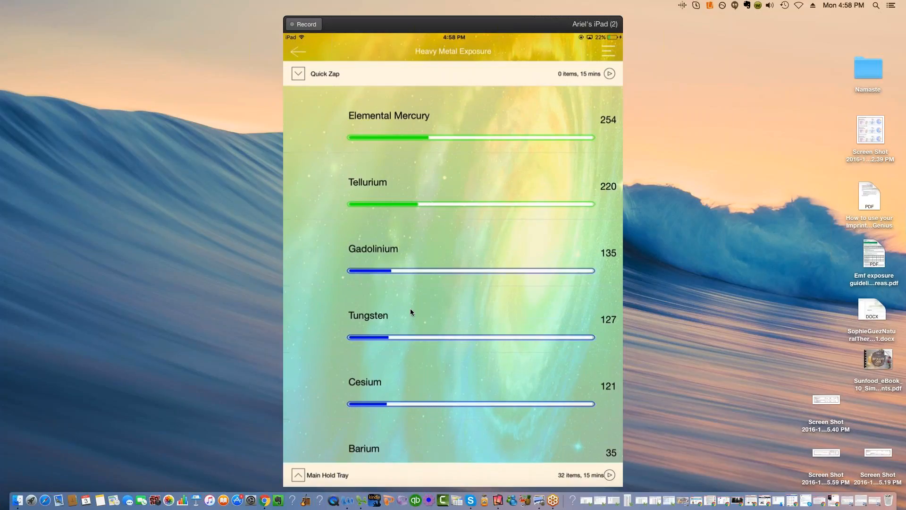
pyautogui.scroll(-3)
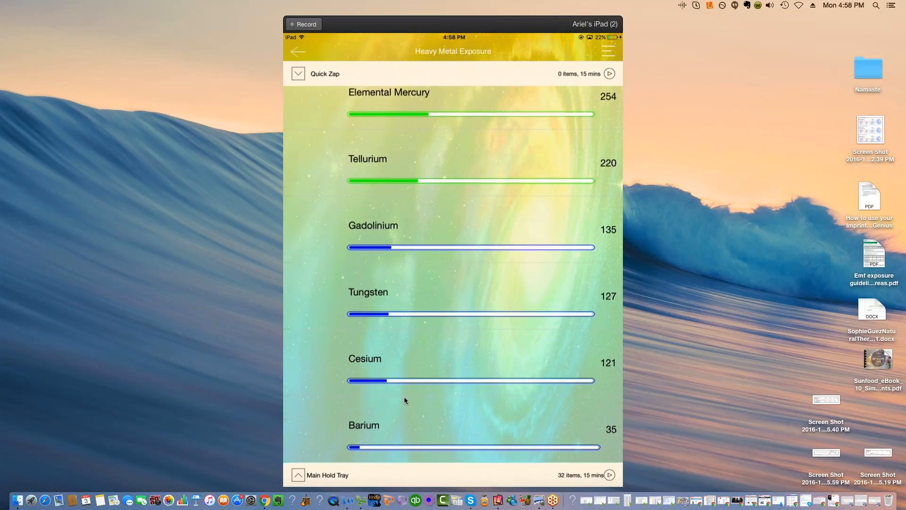
pyautogui.moveTo(387, 455)
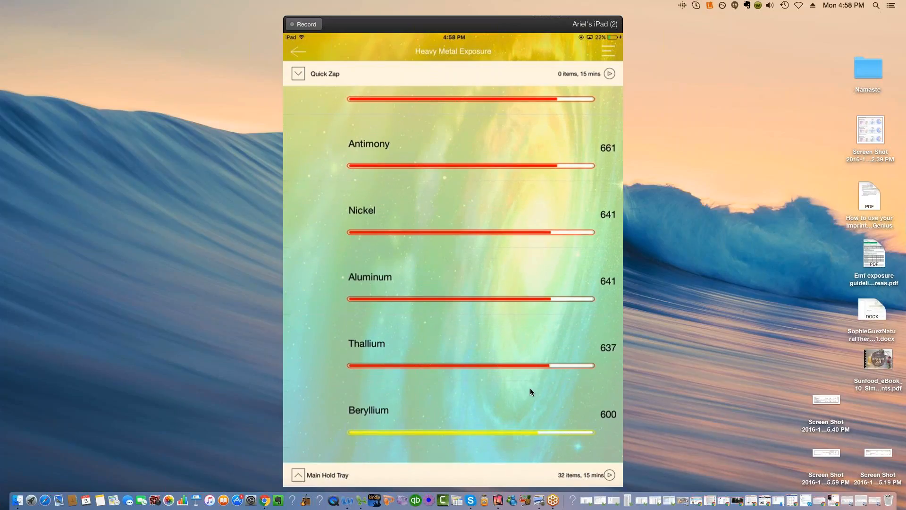
pyautogui.moveTo(399, 351)
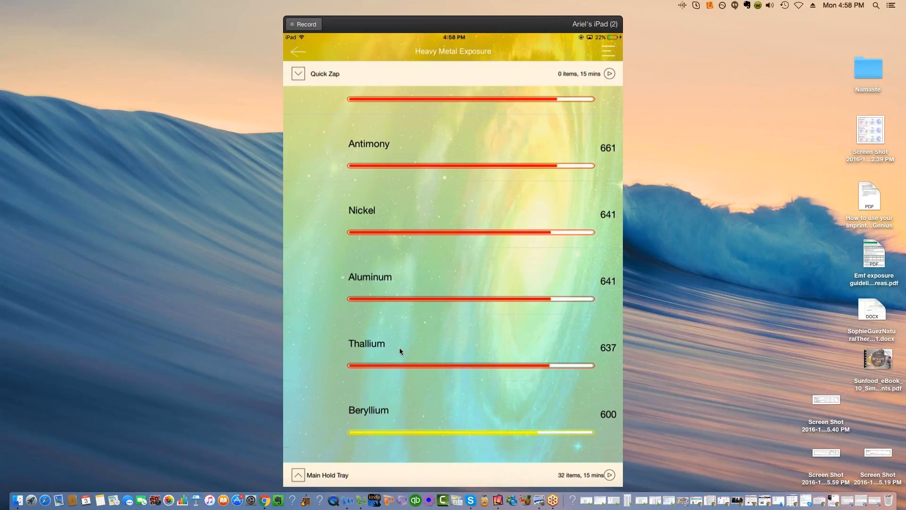
# Step: Scroll the metal ranking back up to Ethylmercury 749 and Mercury 712
pyautogui.scroll(3)
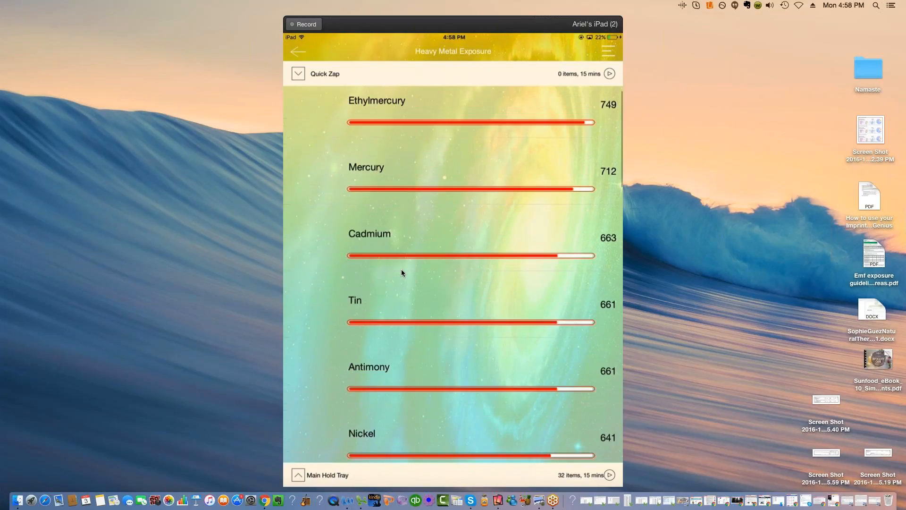
pyautogui.scroll(-3)
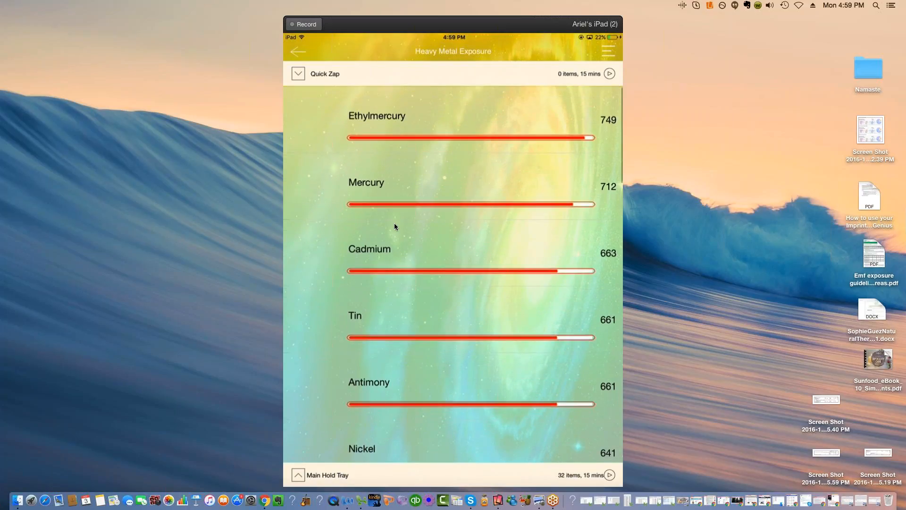
pyautogui.scroll(3)
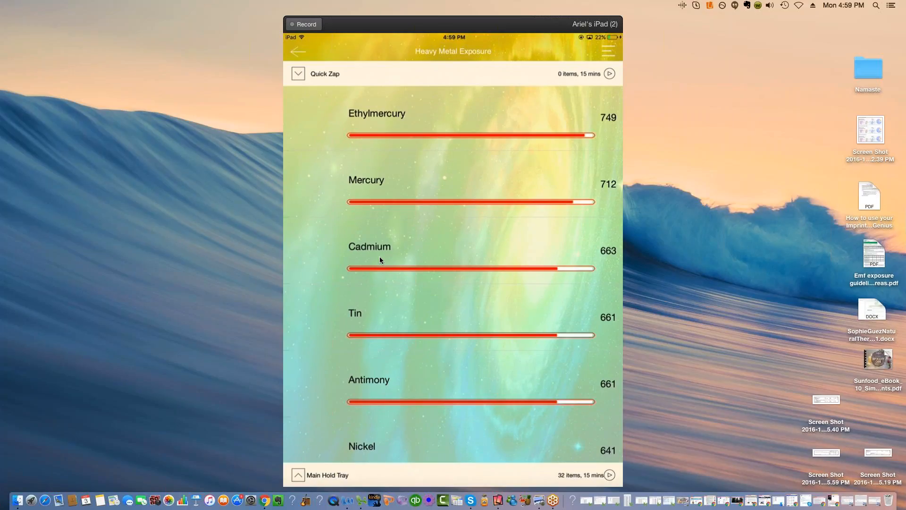
pyautogui.moveTo(395, 499)
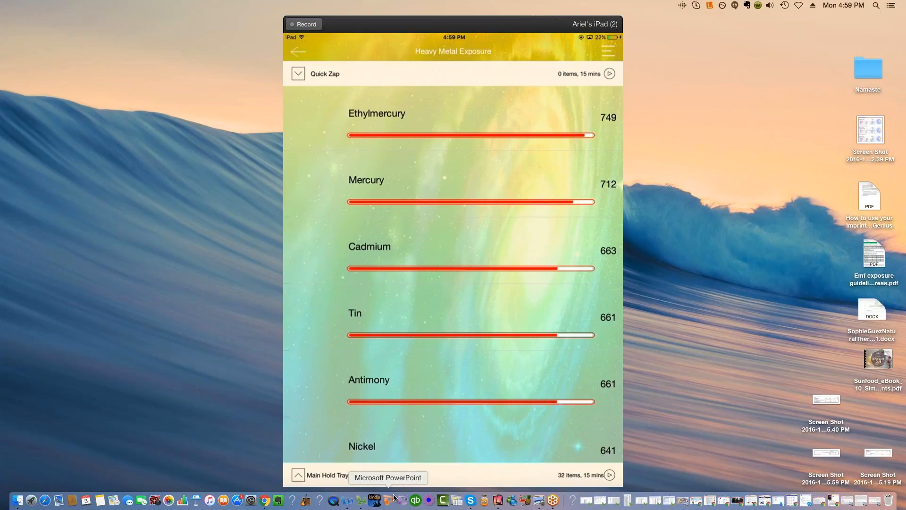
pyautogui.moveTo(878, 303)
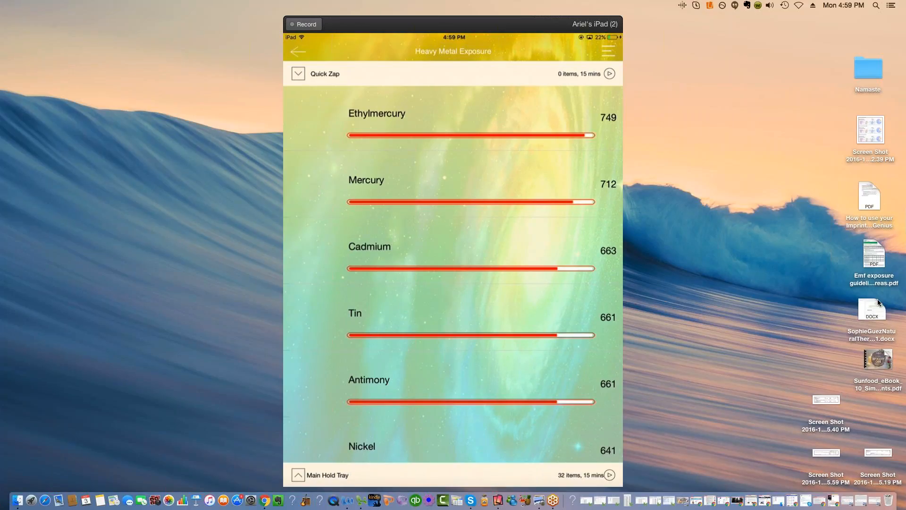
pyautogui.moveTo(870, 292)
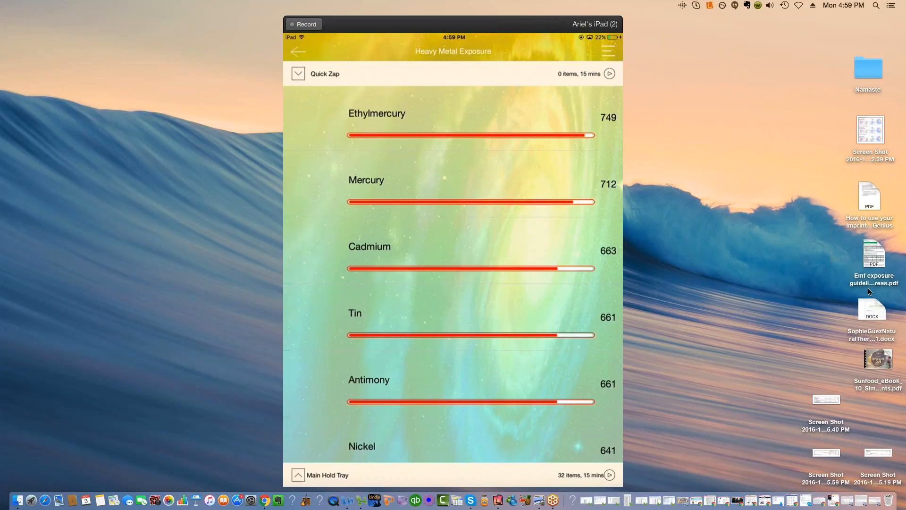
pyautogui.moveTo(854, 295)
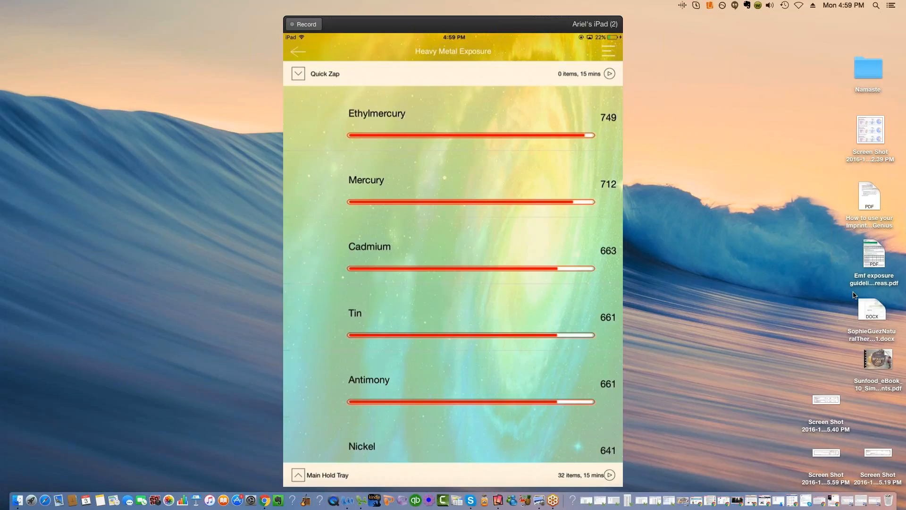
pyautogui.moveTo(857, 294)
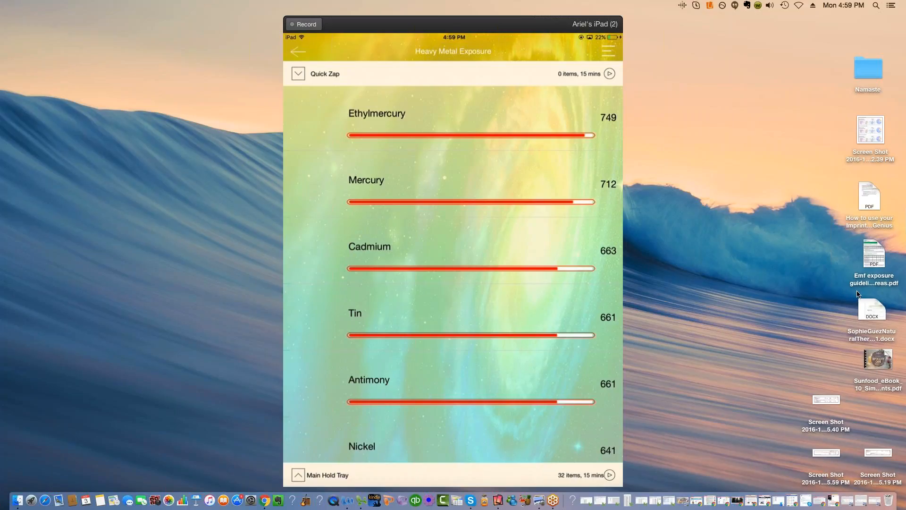
pyautogui.moveTo(856, 289)
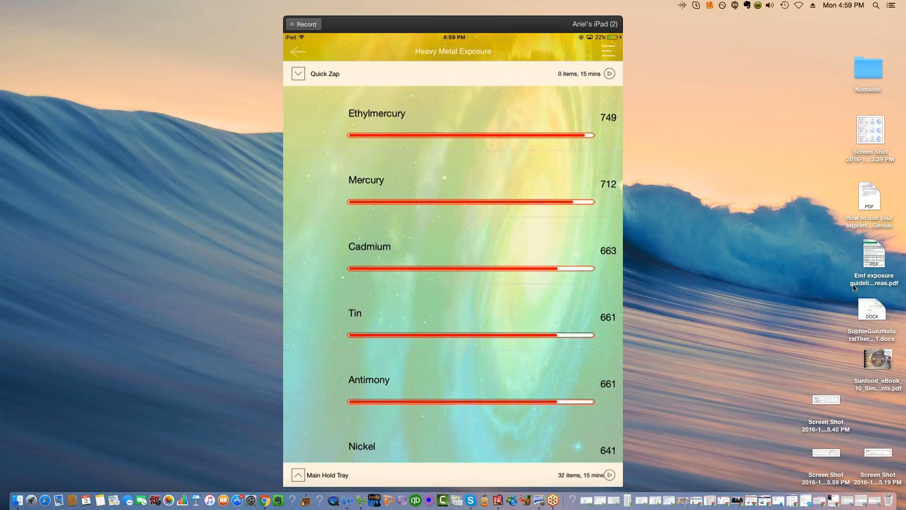
pyautogui.moveTo(854, 296)
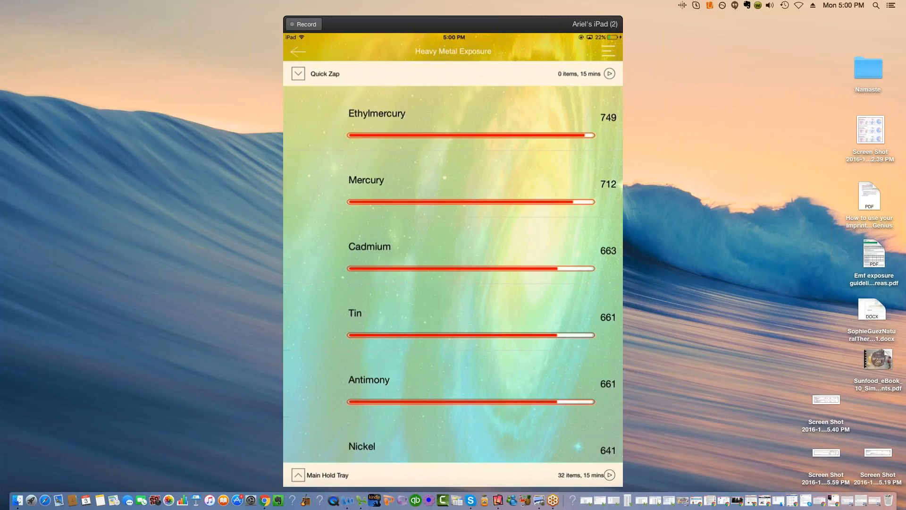
pyautogui.moveTo(815, 371)
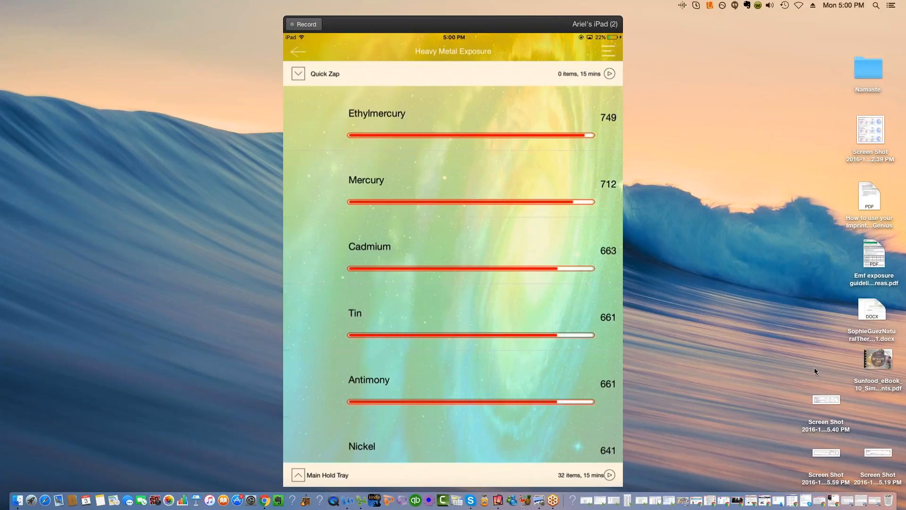
pyautogui.moveTo(817, 364)
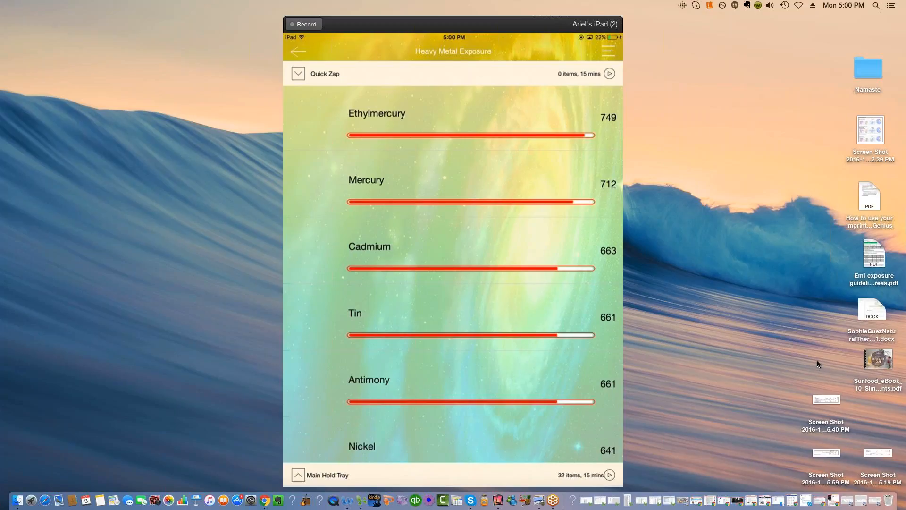